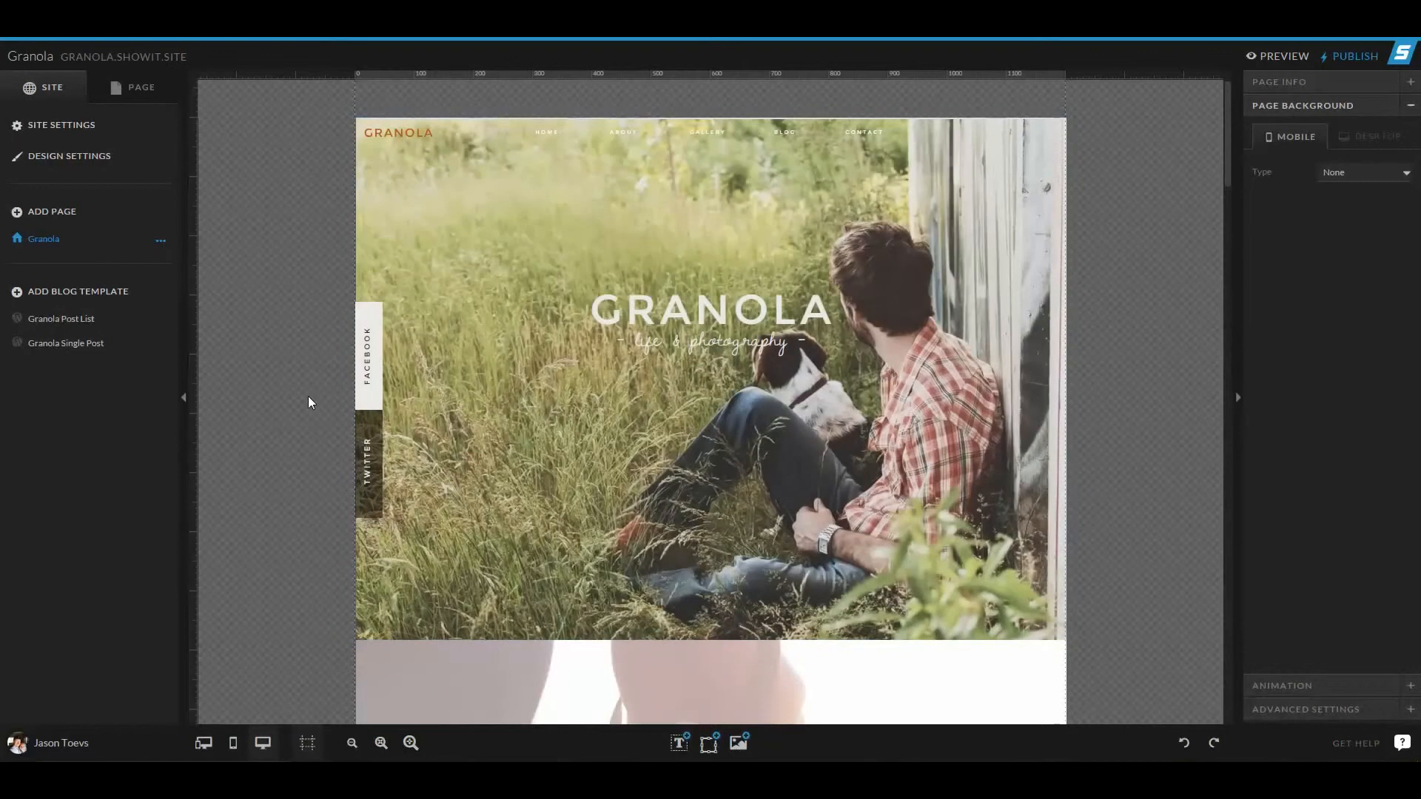
{"action": "mouse_move", "coordinate": [284, 175]}
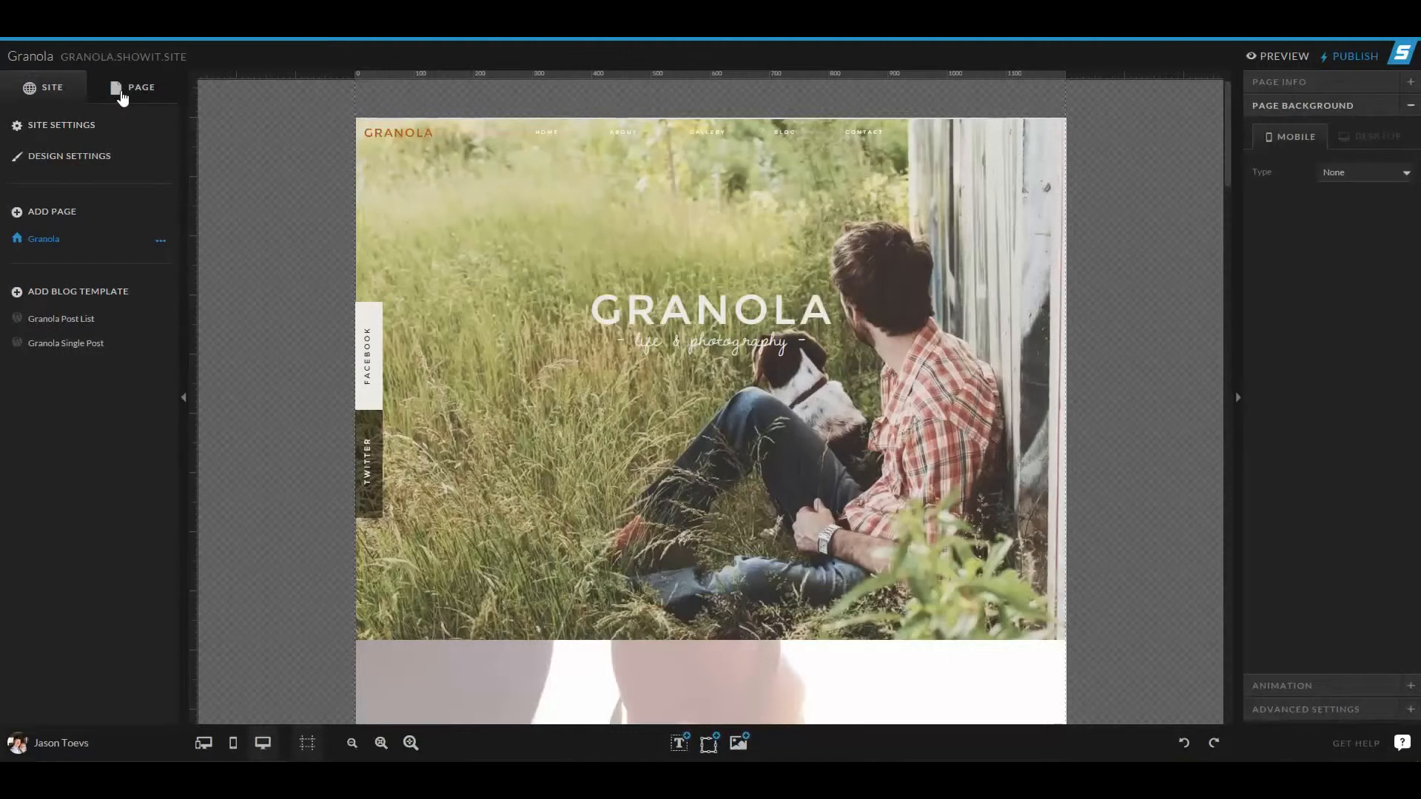
{"action": "mouse_move", "coordinate": [151, 111]}
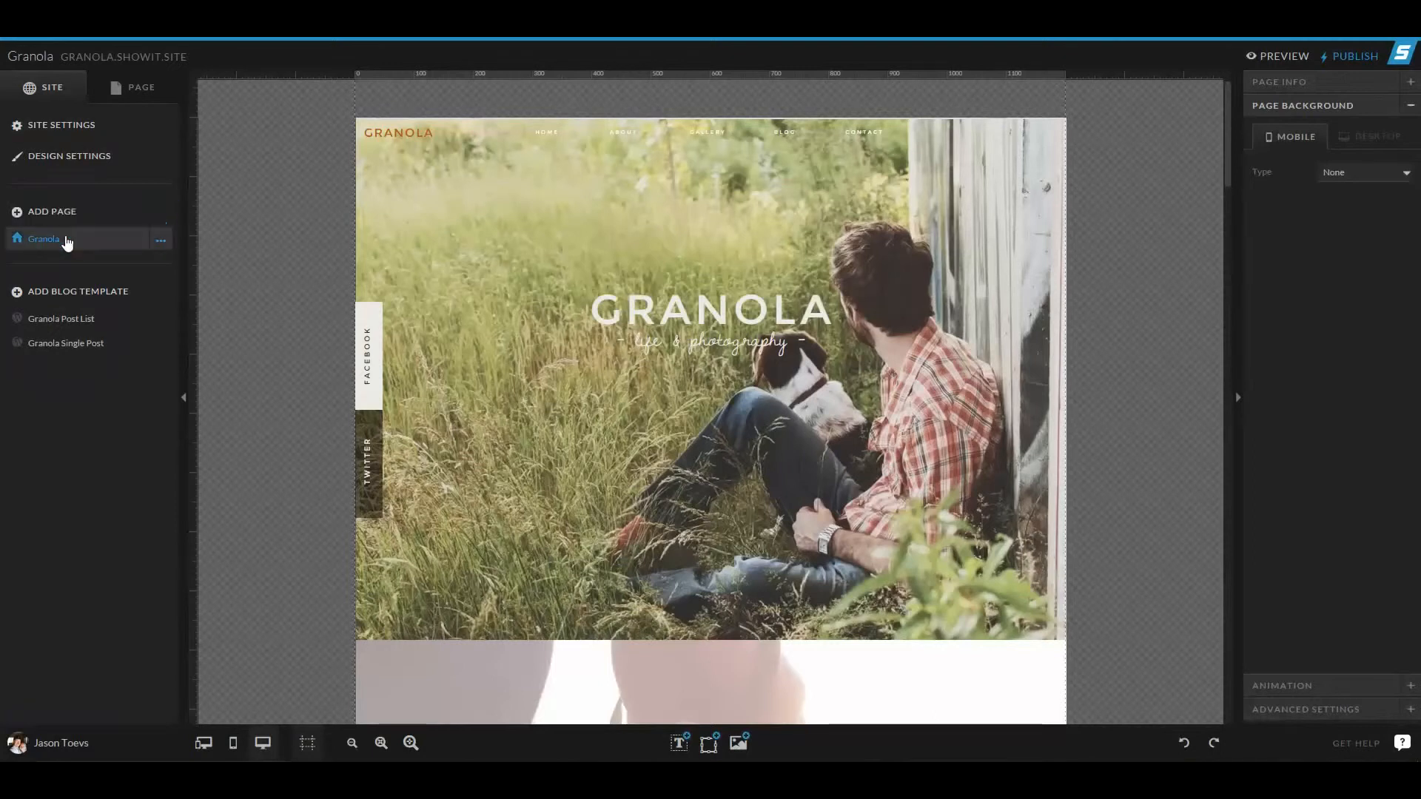
- Look over the Granola Post List blog template from top to bottom and back
{"action": "left_click", "coordinate": [78, 292]}
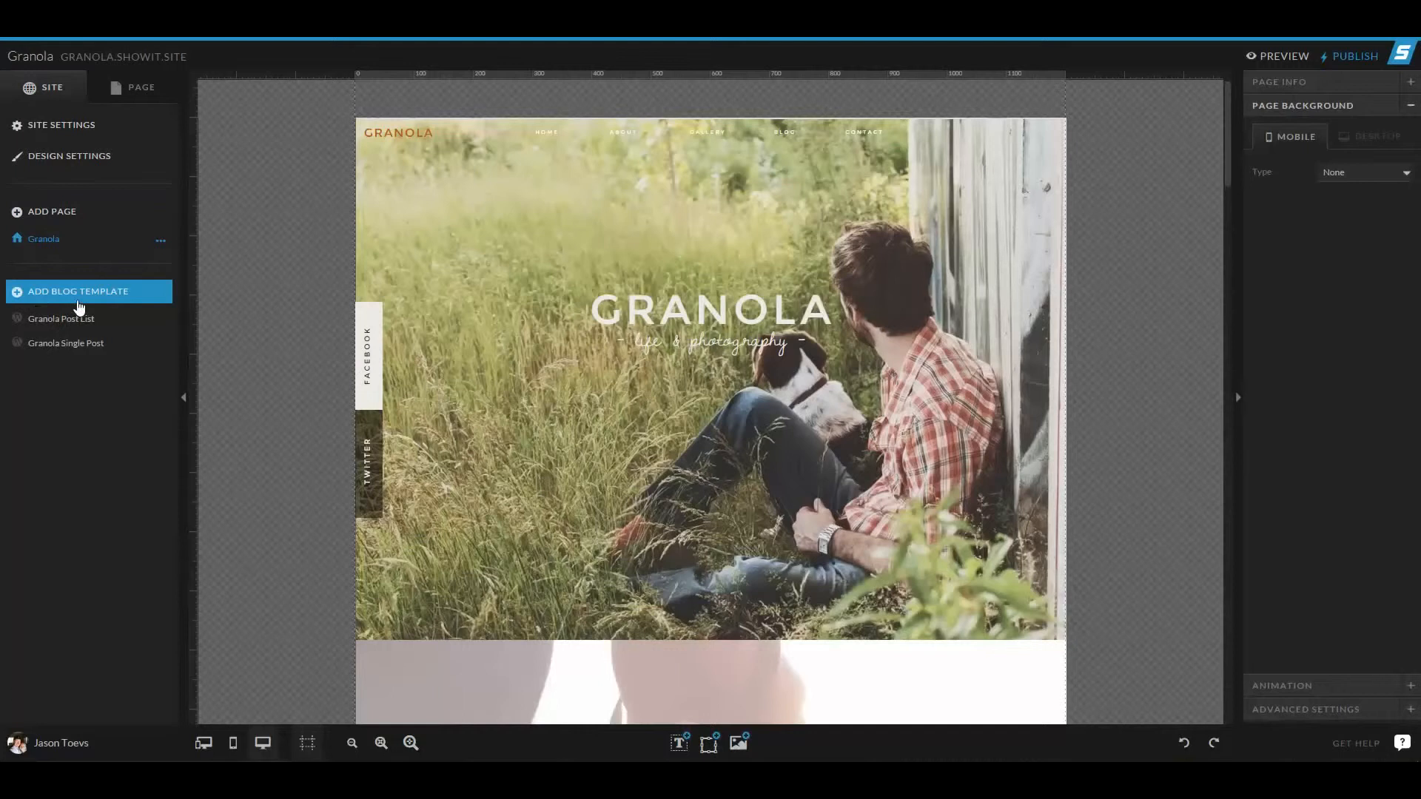
{"action": "mouse_move", "coordinate": [68, 308]}
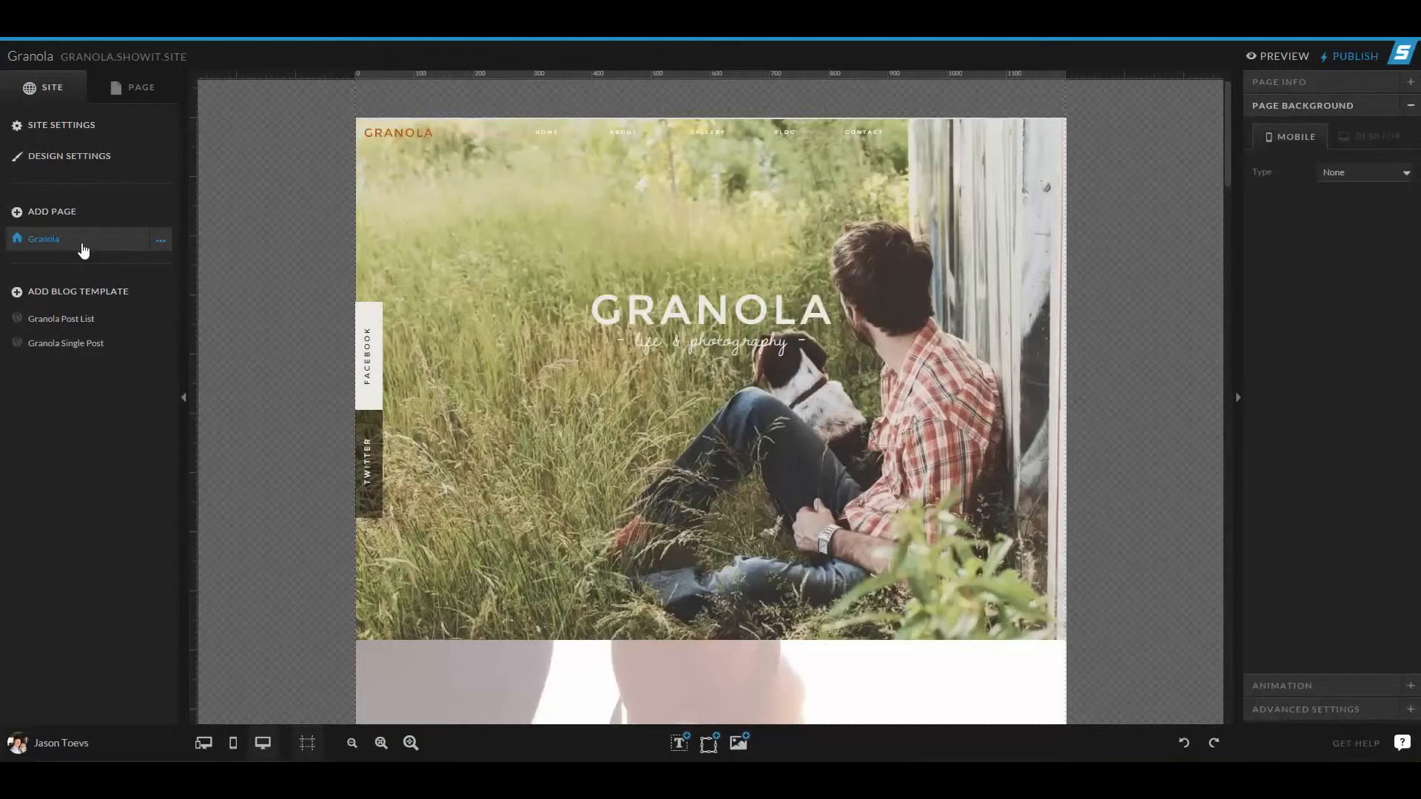
{"action": "mouse_move", "coordinate": [61, 319]}
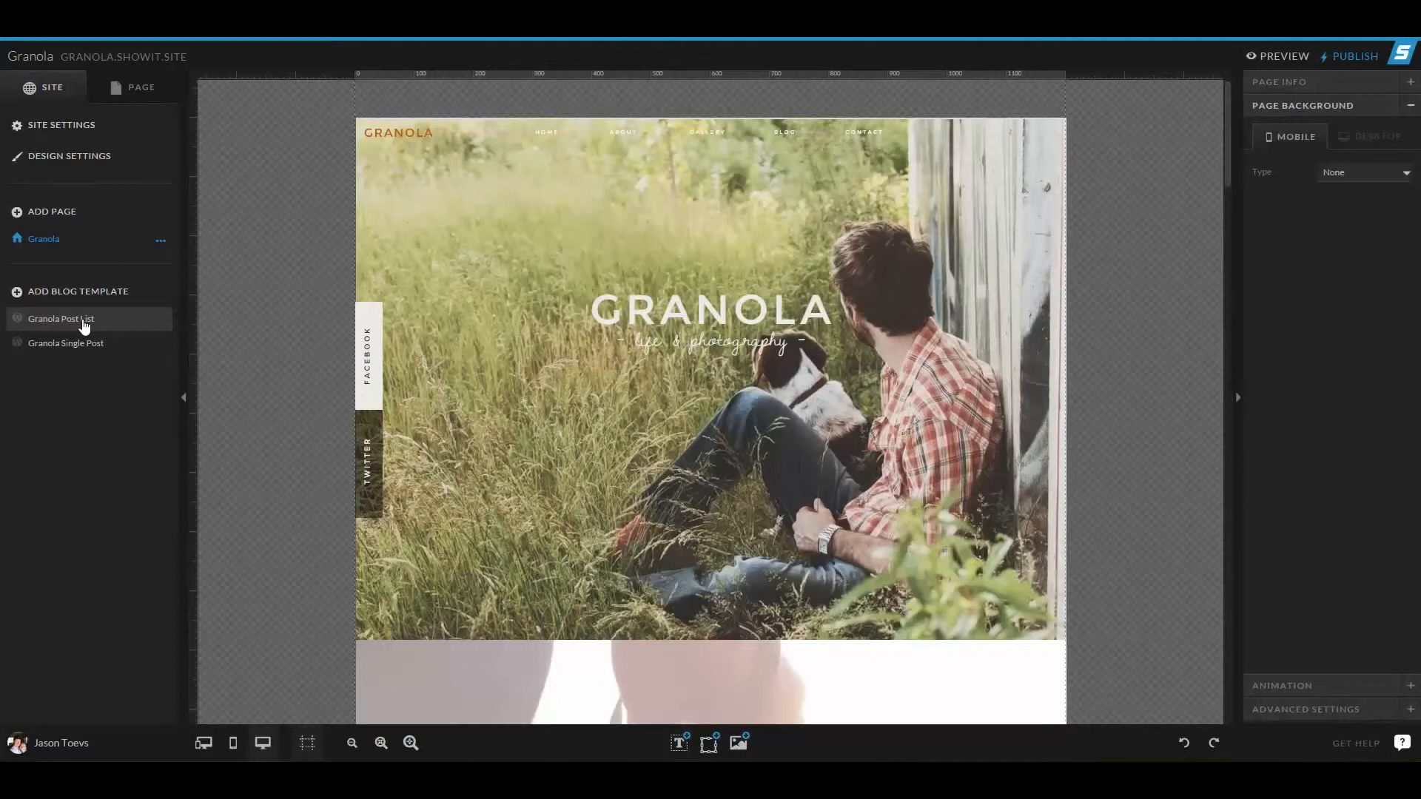
{"action": "left_click", "coordinate": [59, 318]}
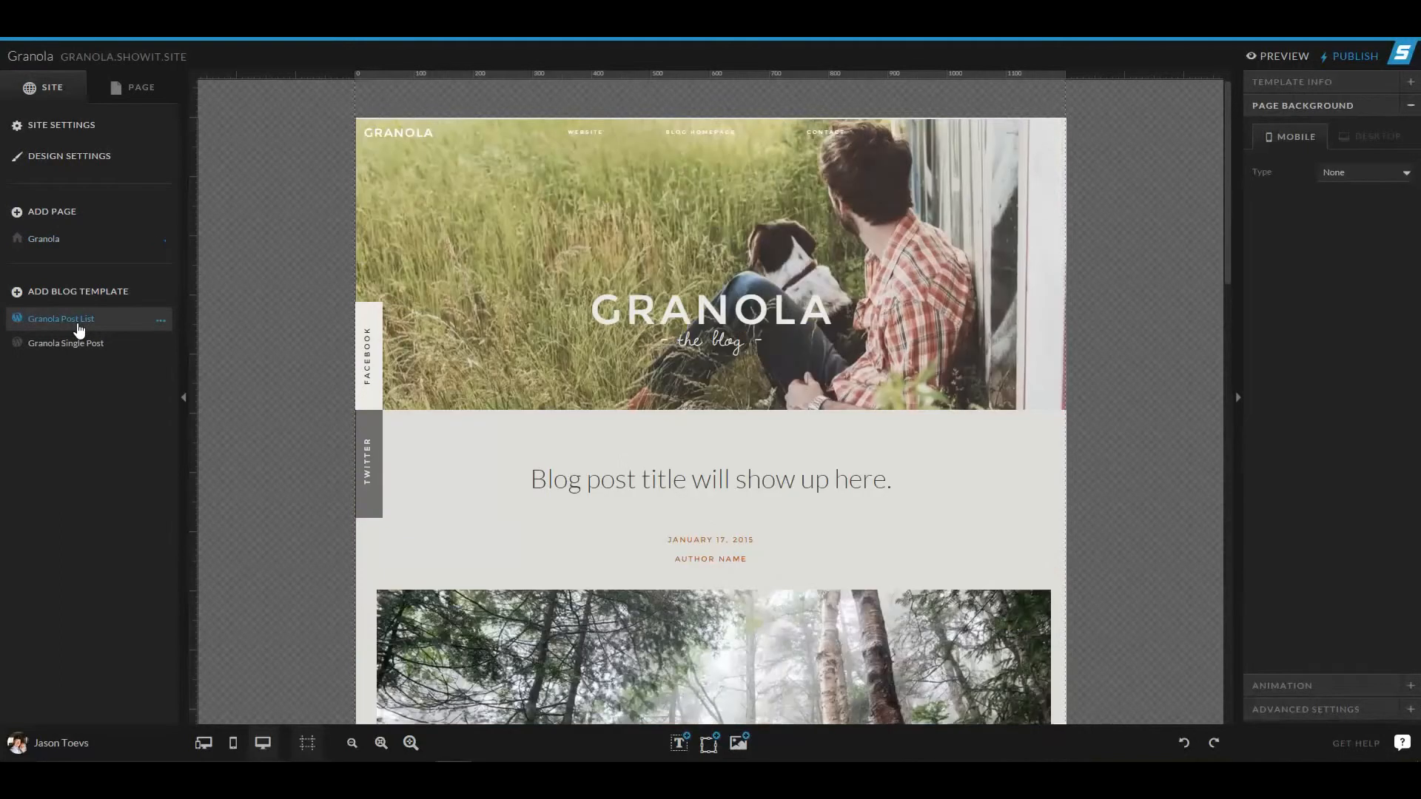
{"action": "scroll", "scroll_direction": "down", "scroll_amount": 3}
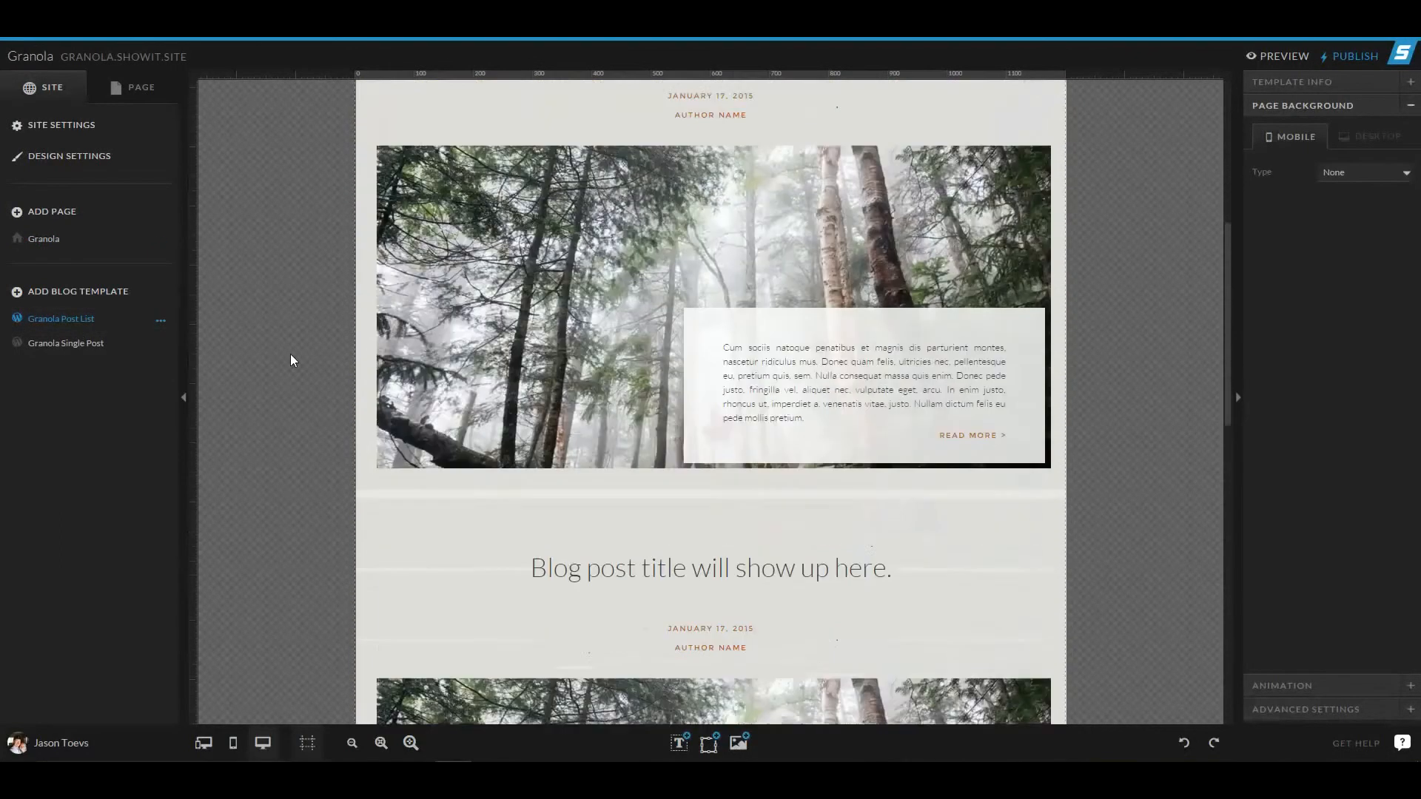
{"action": "scroll", "scroll_direction": "down", "scroll_amount": 3}
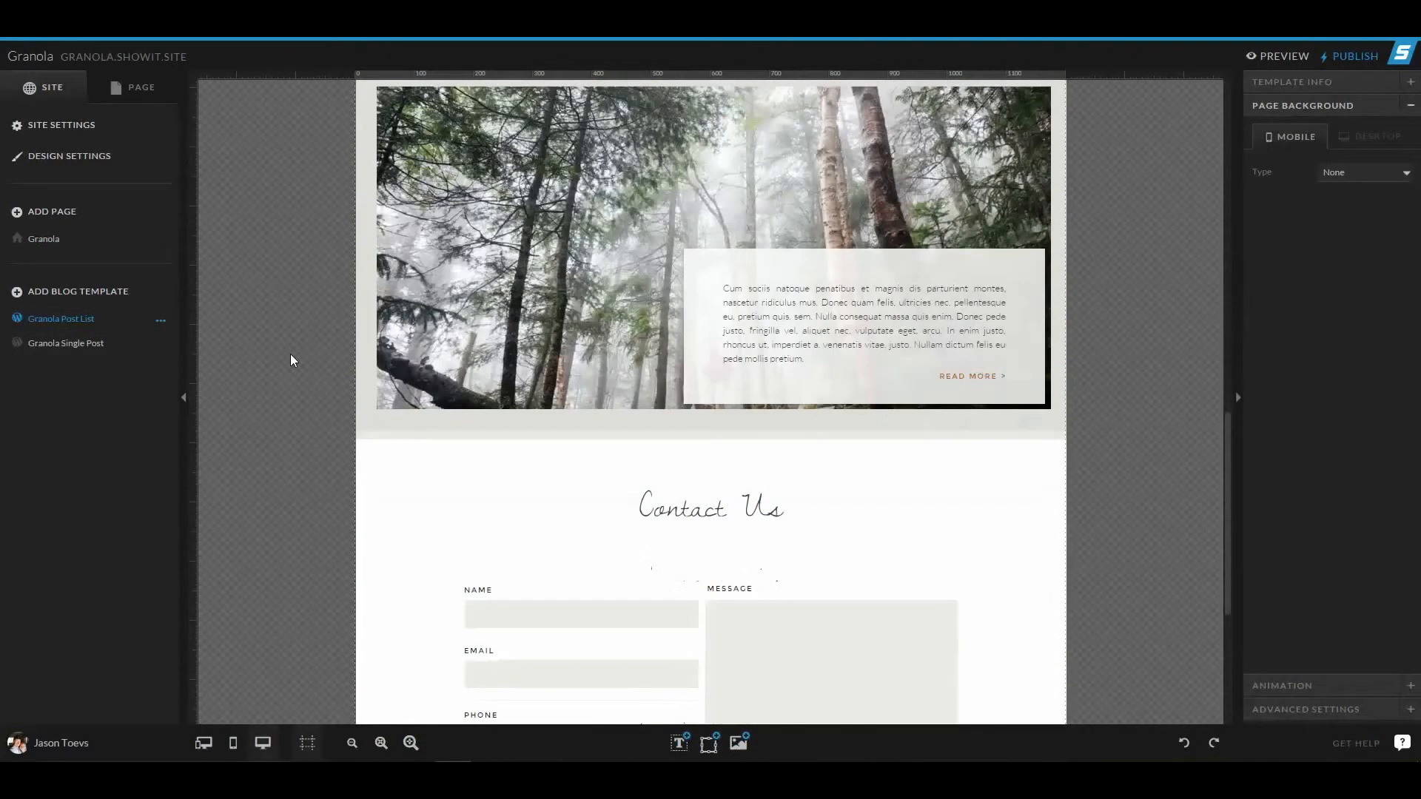
{"action": "scroll", "scroll_direction": "up", "scroll_amount": 3}
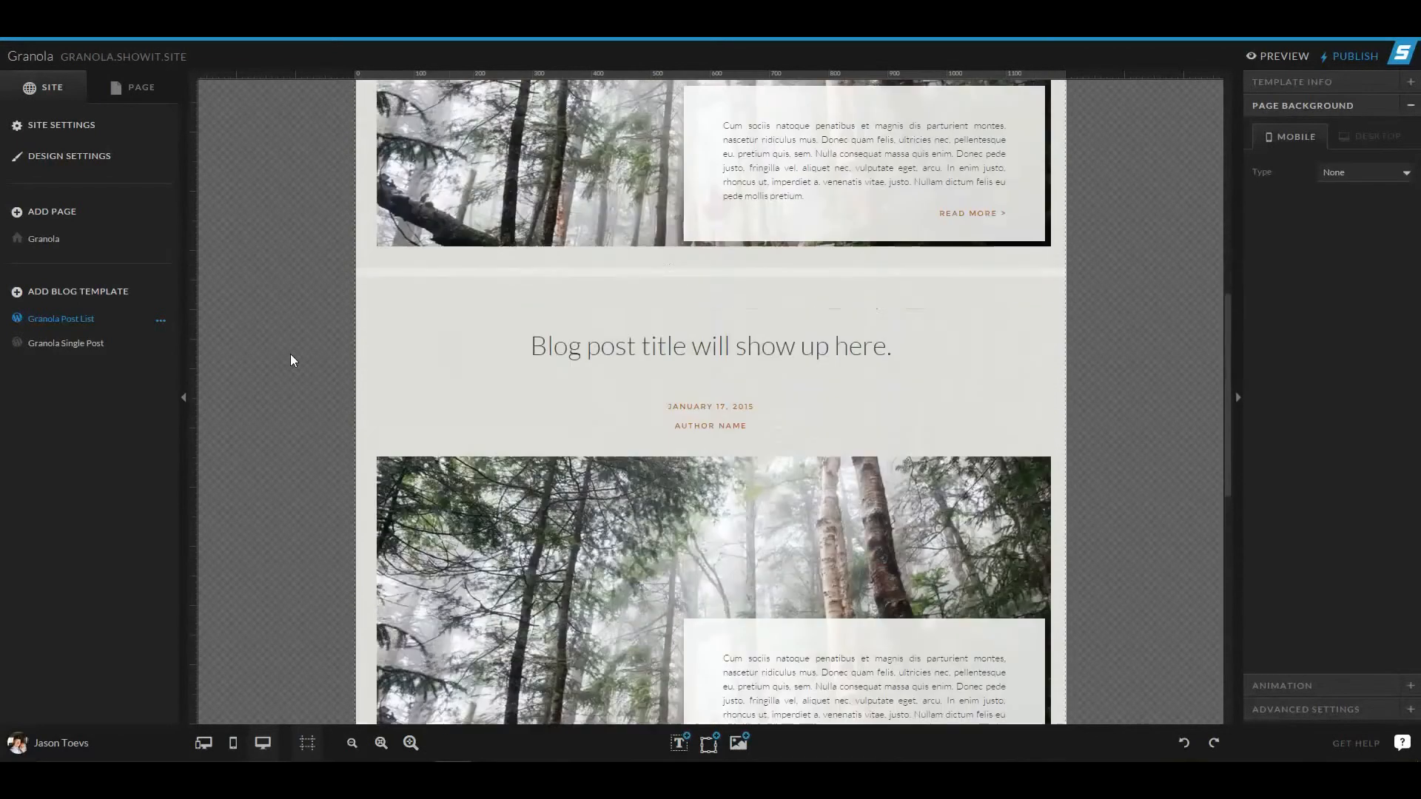
{"action": "scroll", "scroll_direction": "up", "scroll_amount": 3}
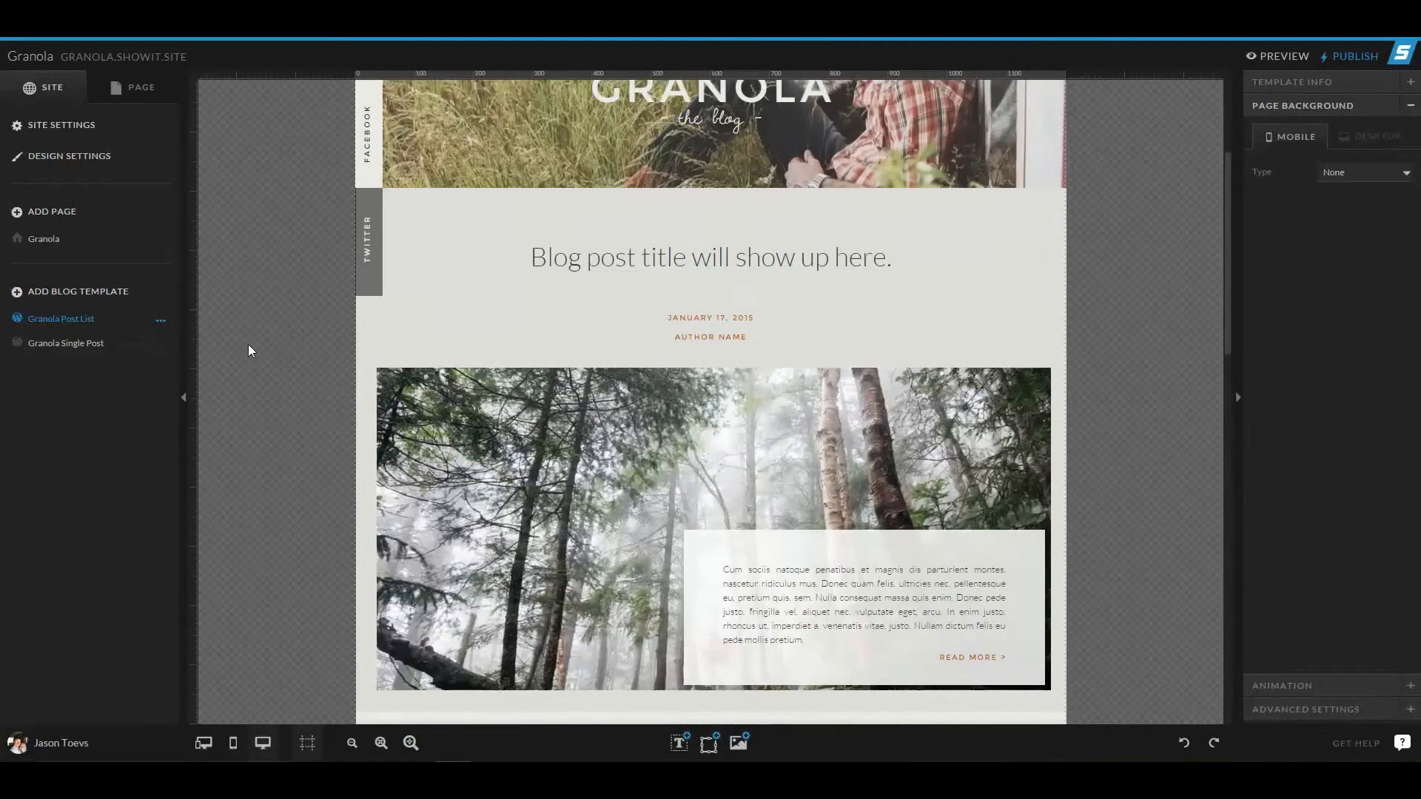
{"action": "scroll", "scroll_direction": "up", "scroll_amount": 3}
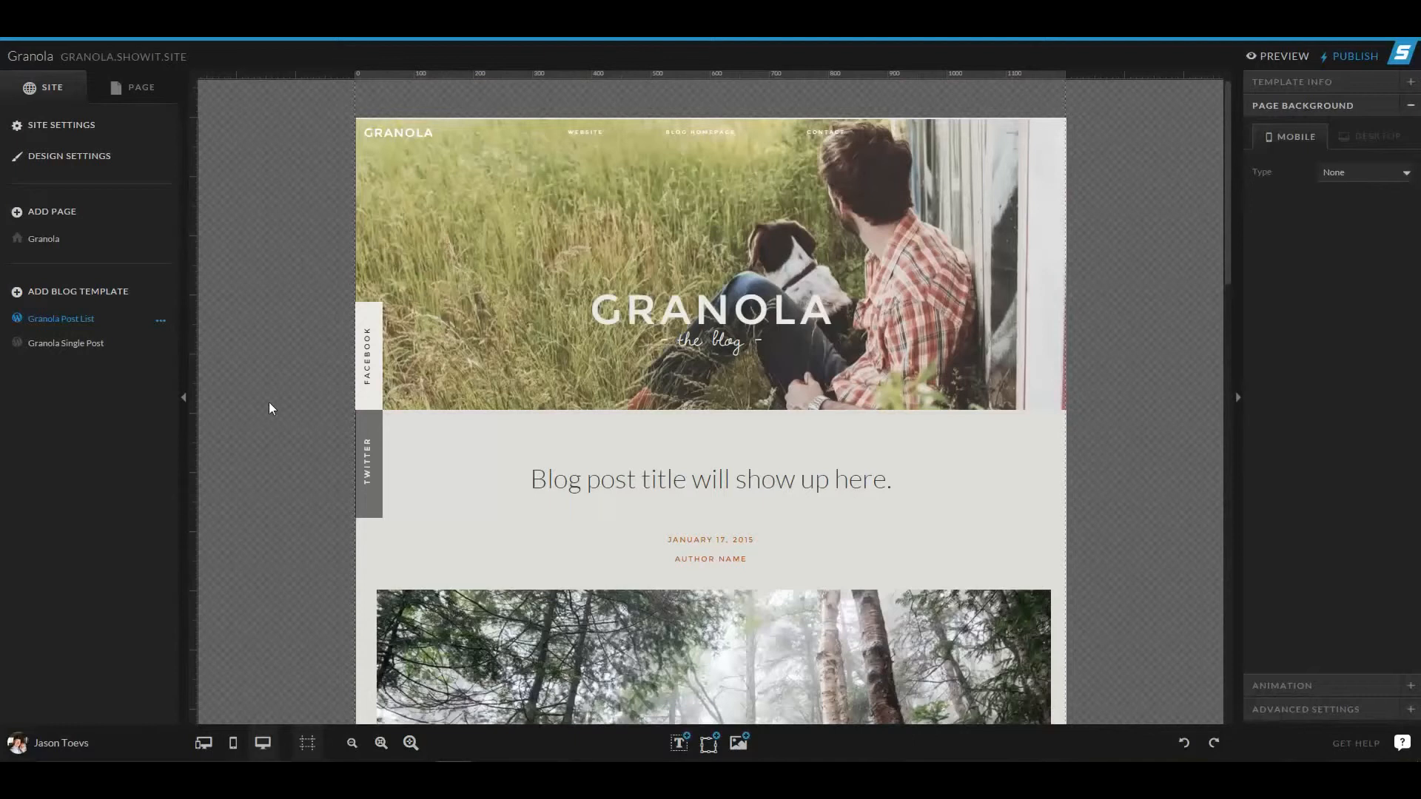
- Switch to the Granola Single Post template and scroll through it
{"action": "left_click", "coordinate": [65, 342]}
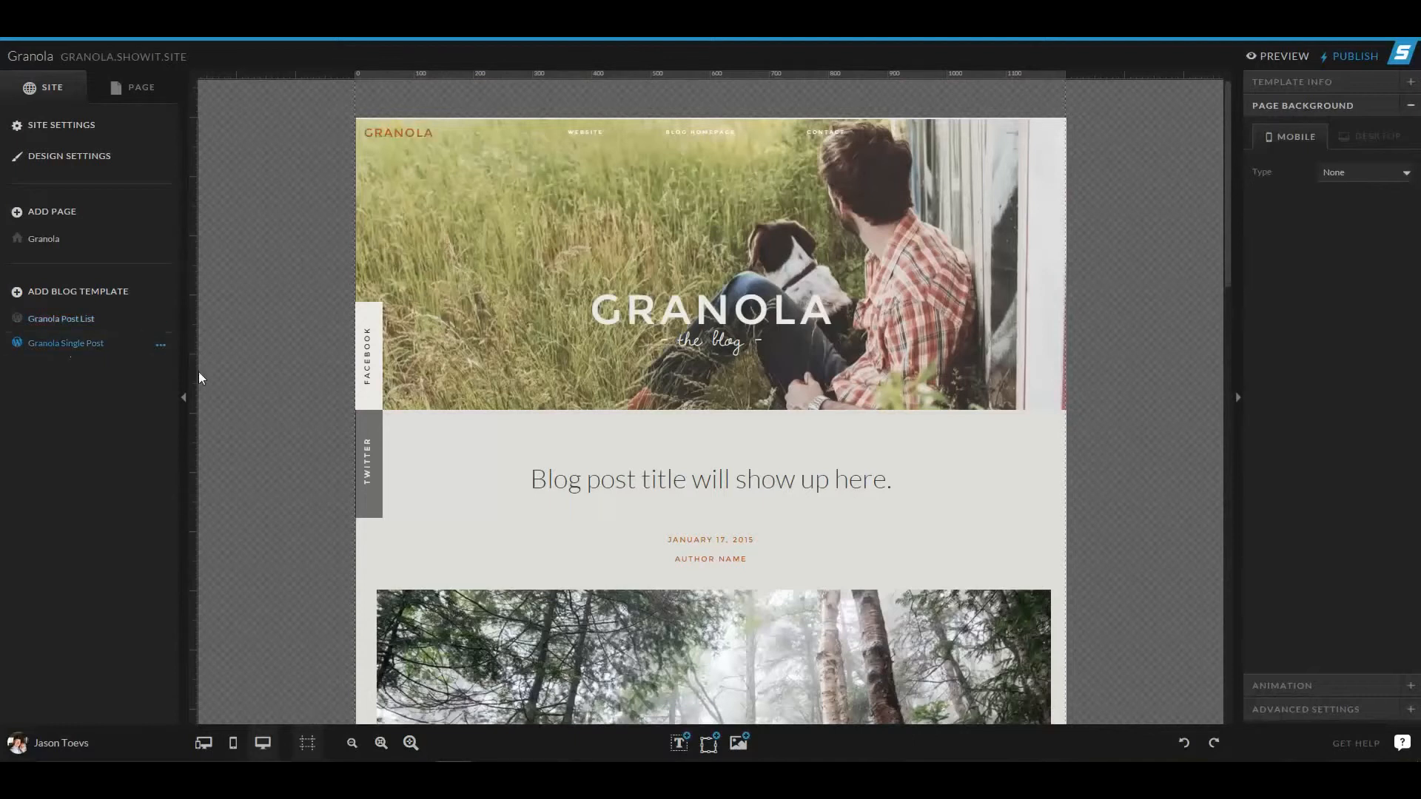
{"action": "mouse_move", "coordinate": [107, 363]}
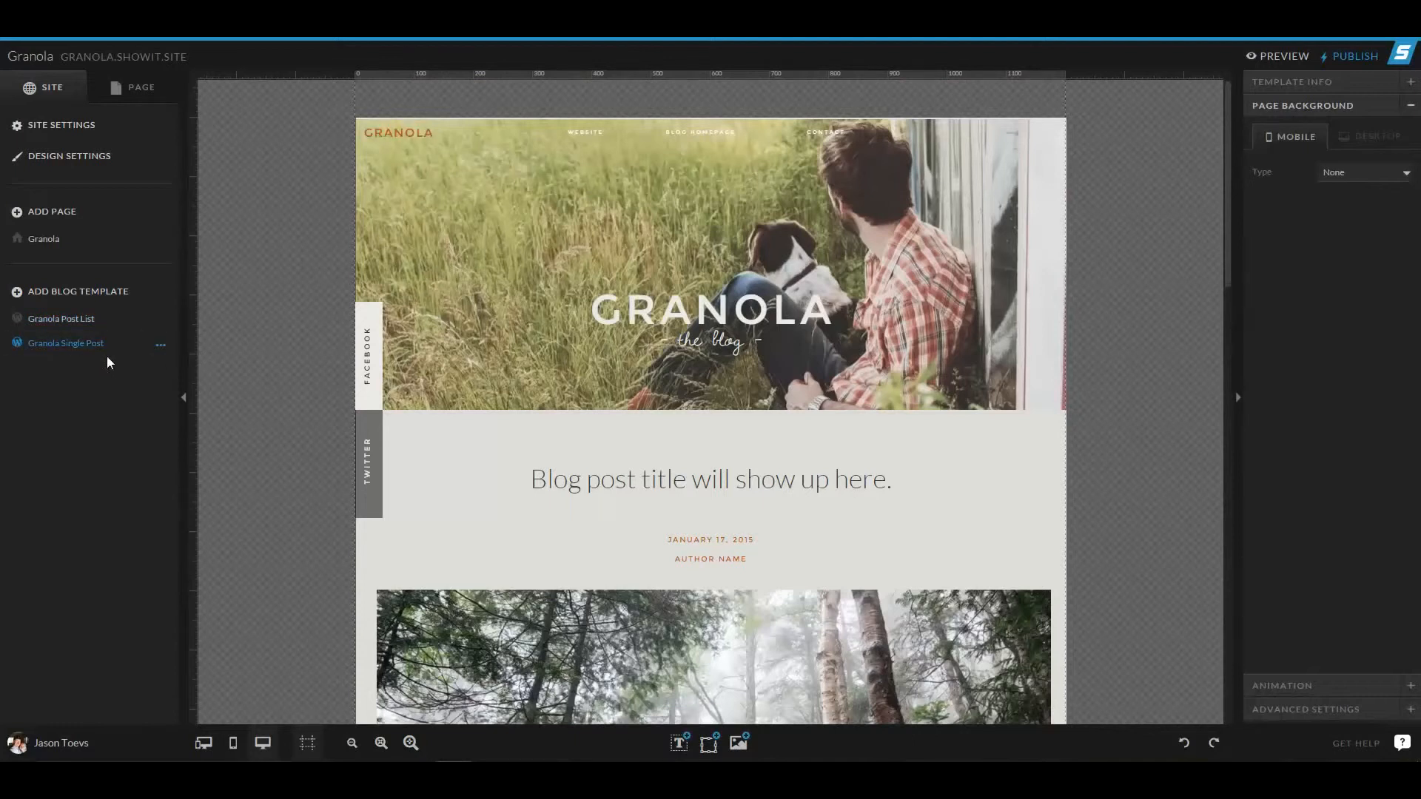
{"action": "scroll", "scroll_direction": "down", "scroll_amount": 3}
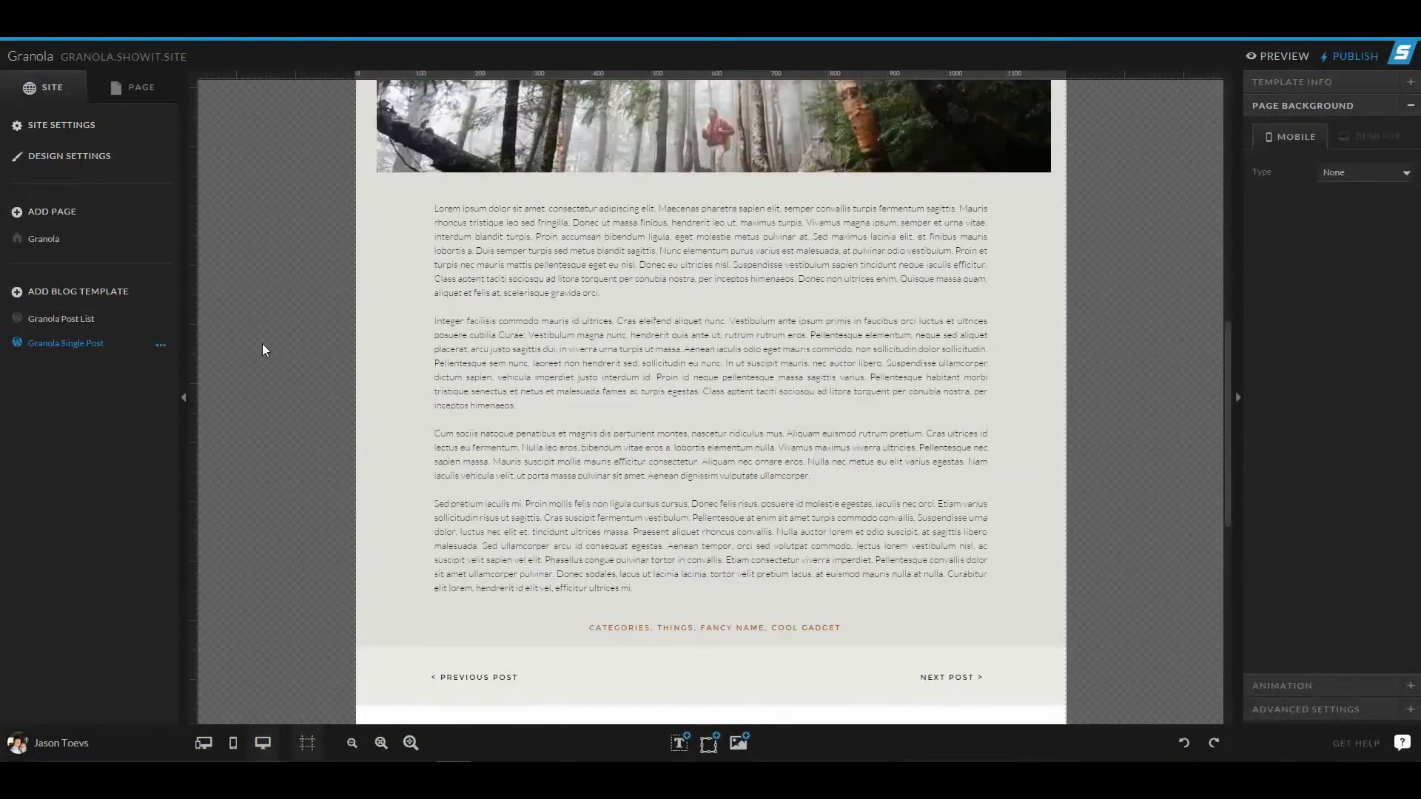
{"action": "scroll", "scroll_direction": "up", "scroll_amount": 3}
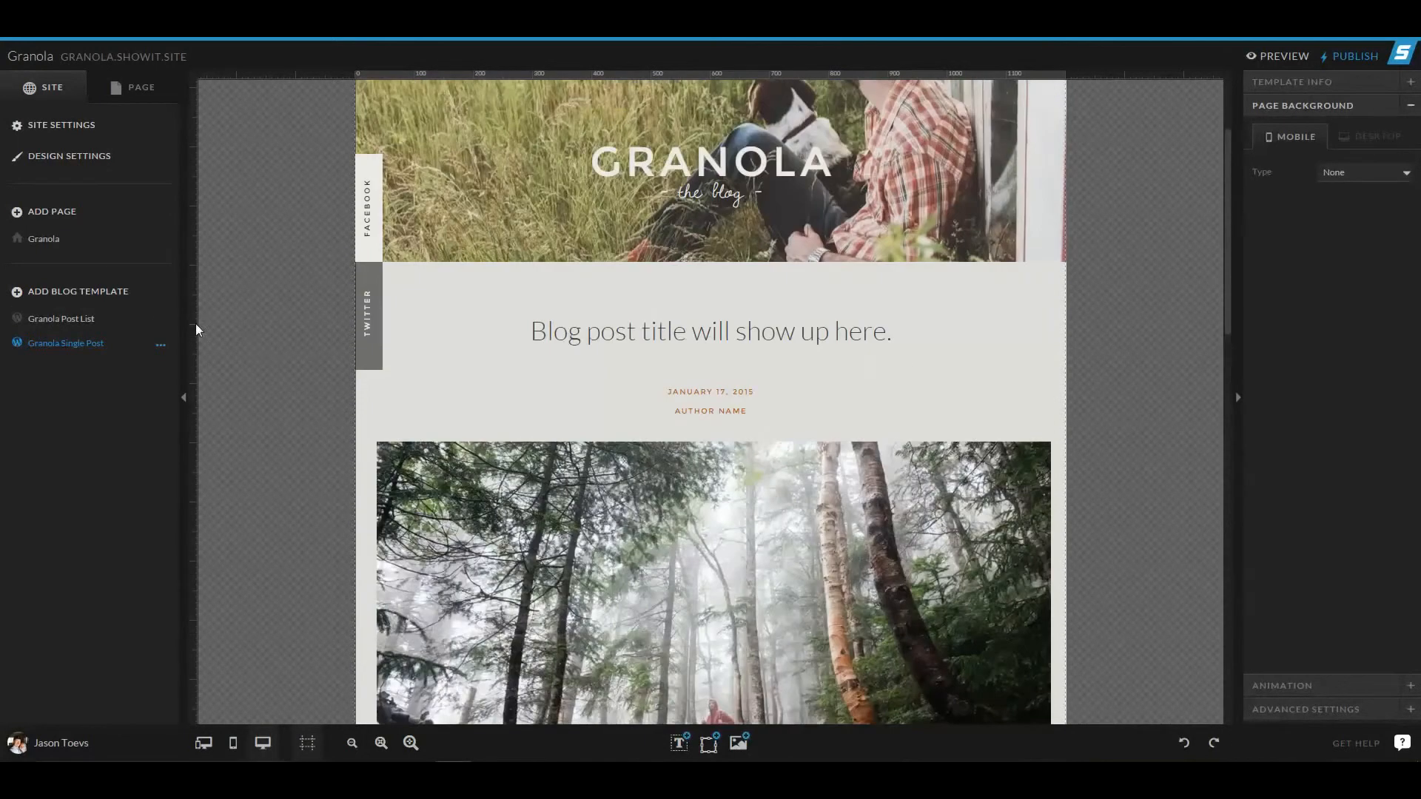
- Back on the Granola page, use Copy to WordPress to make a blog-template copy
{"action": "left_click", "coordinate": [43, 238]}
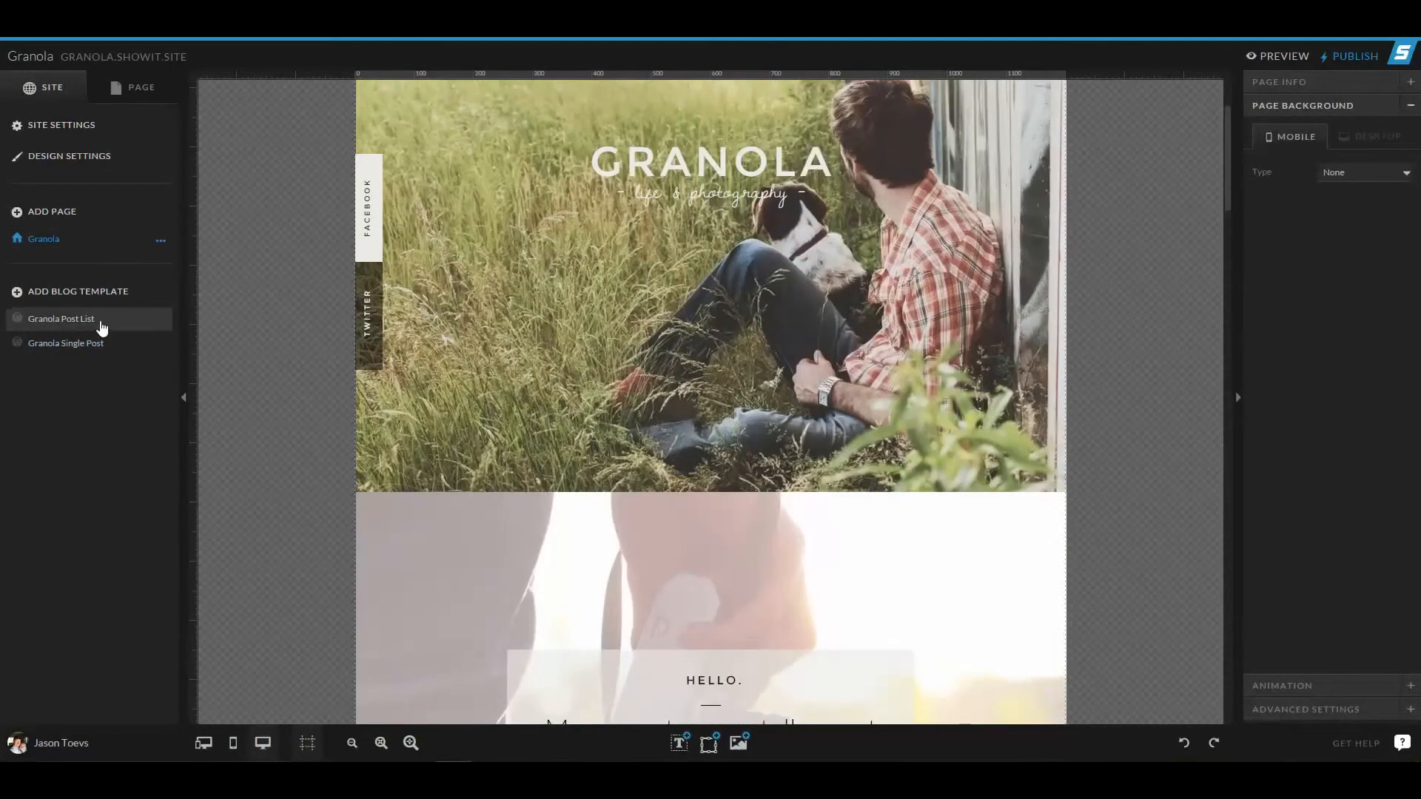
{"action": "mouse_move", "coordinate": [244, 292]}
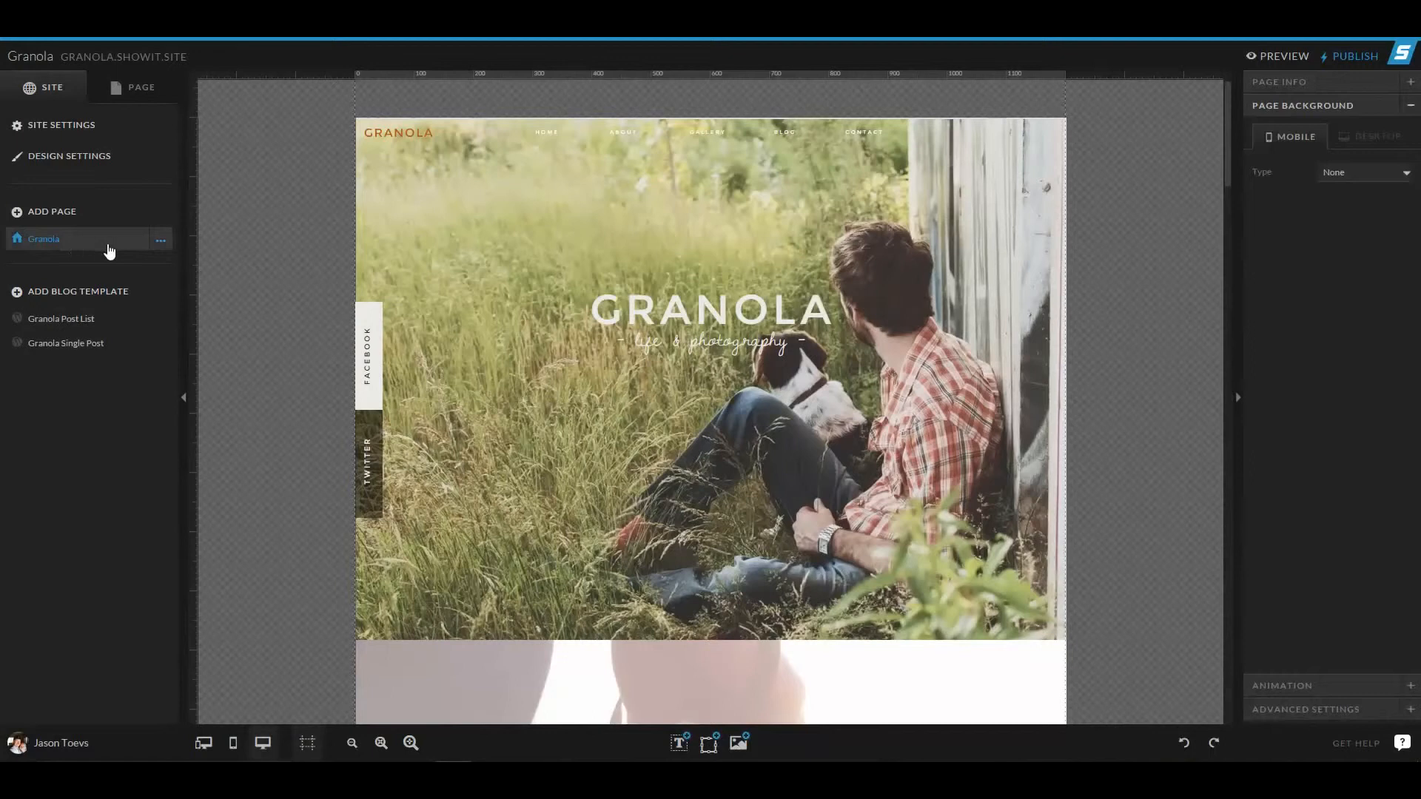
{"action": "mouse_move", "coordinate": [90, 320]}
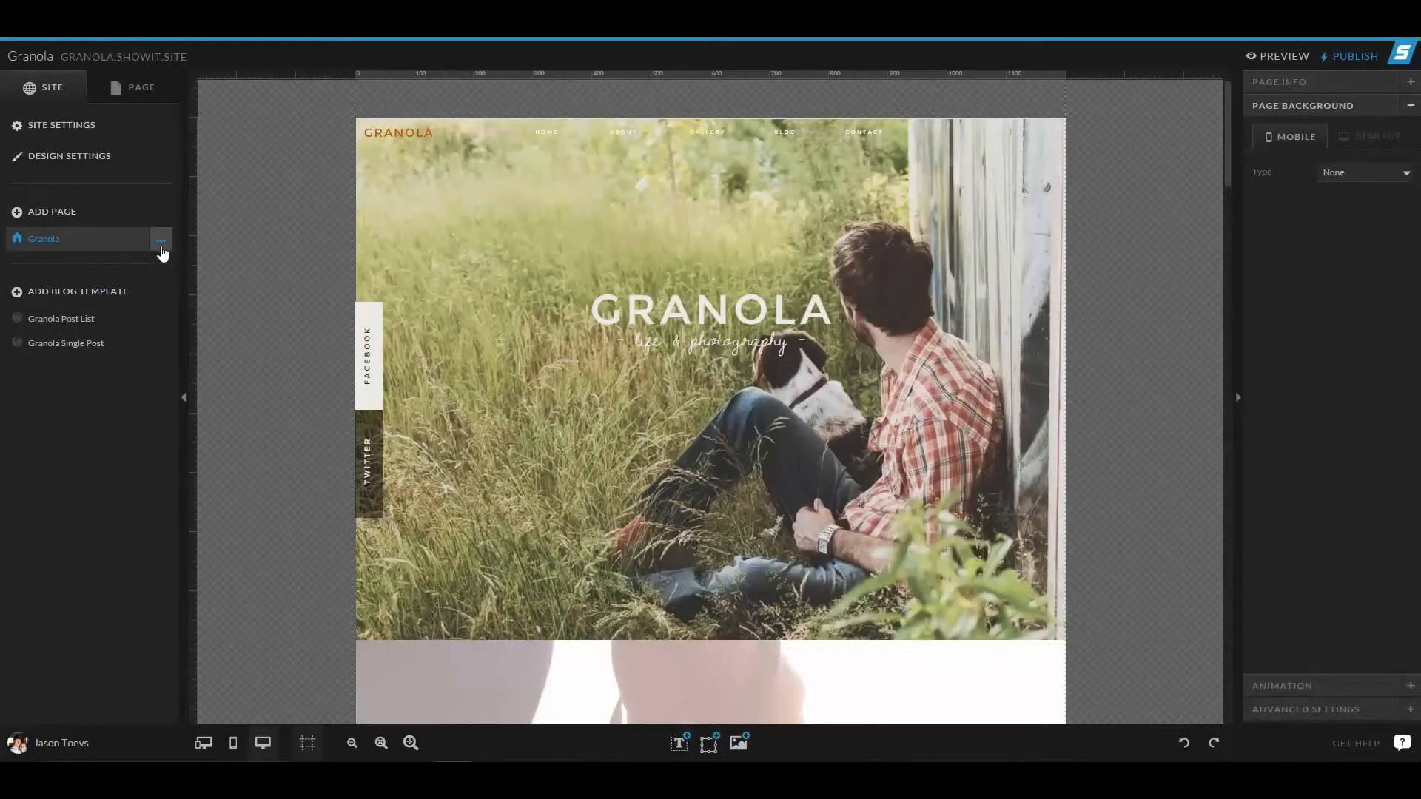
{"action": "left_click", "coordinate": [160, 240]}
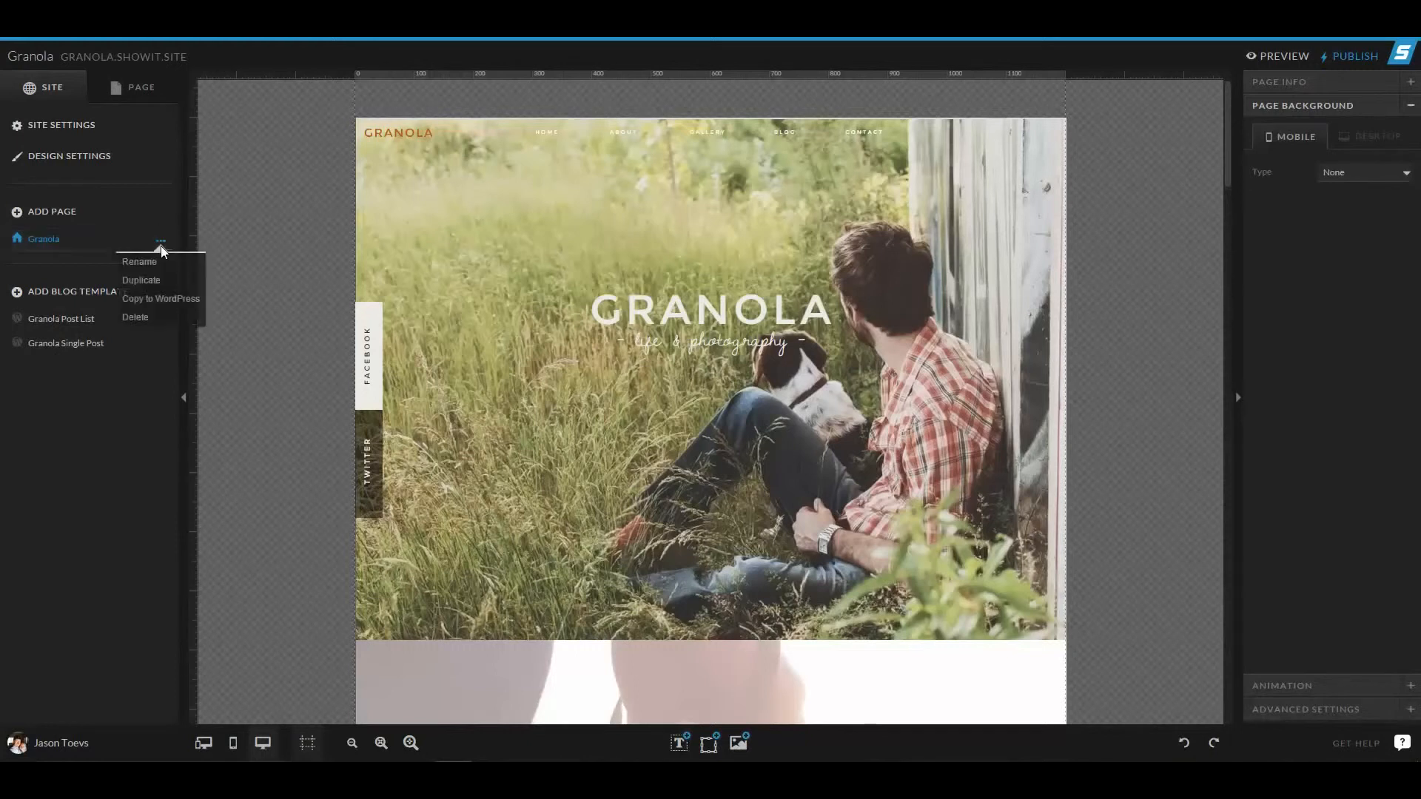
{"action": "mouse_move", "coordinate": [160, 303]}
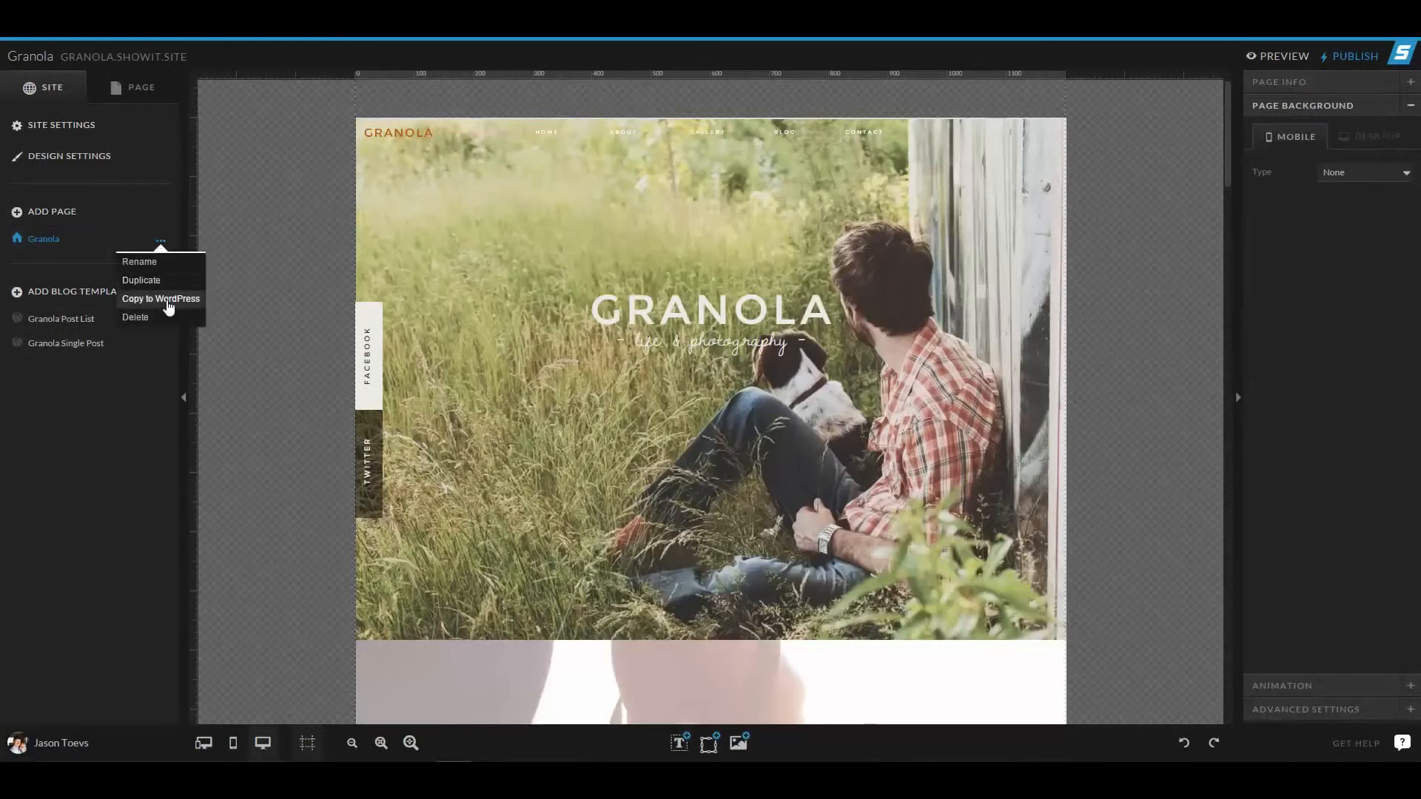
{"action": "left_click", "coordinate": [160, 299]}
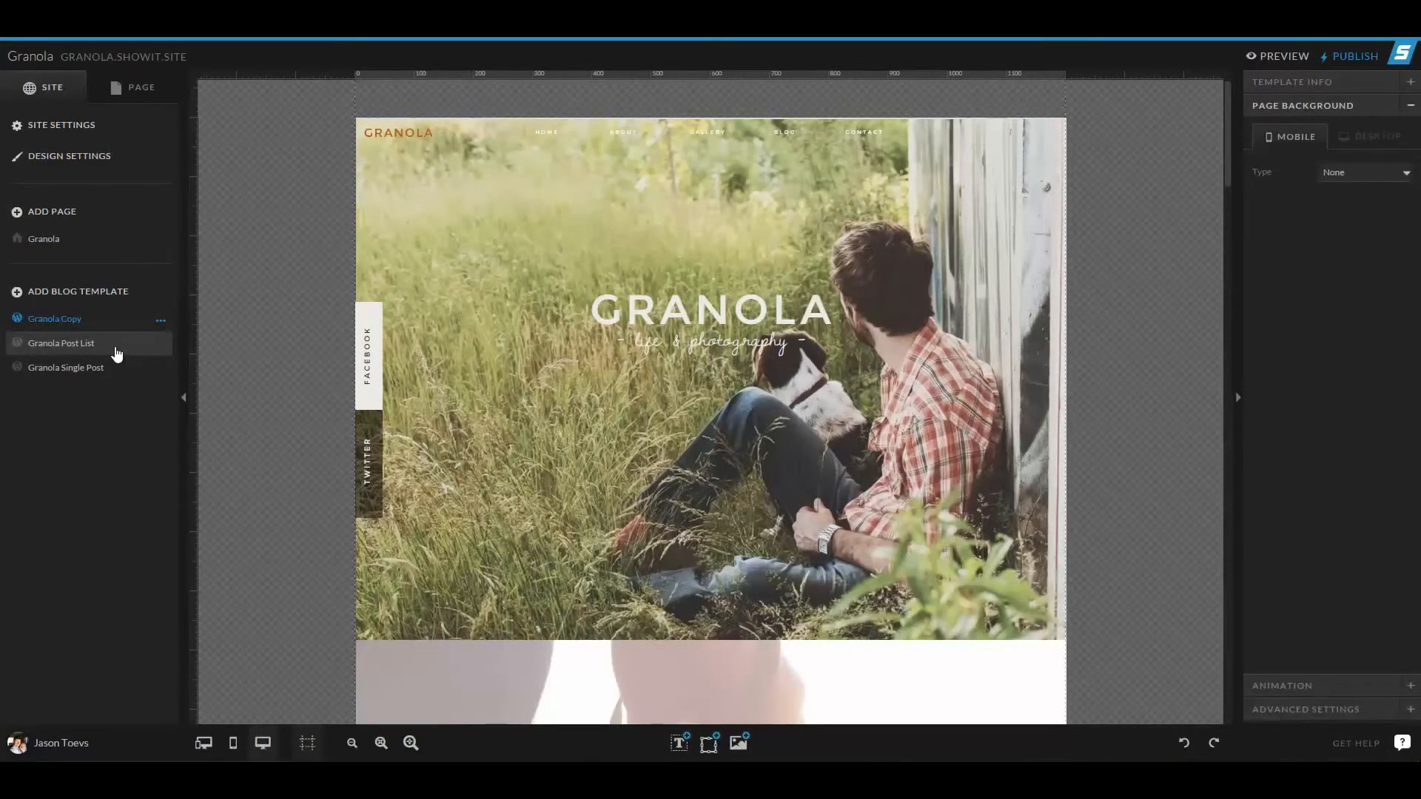
- Delete the resulting Granola Copy blog template from its options menu
{"action": "left_click", "coordinate": [160, 319]}
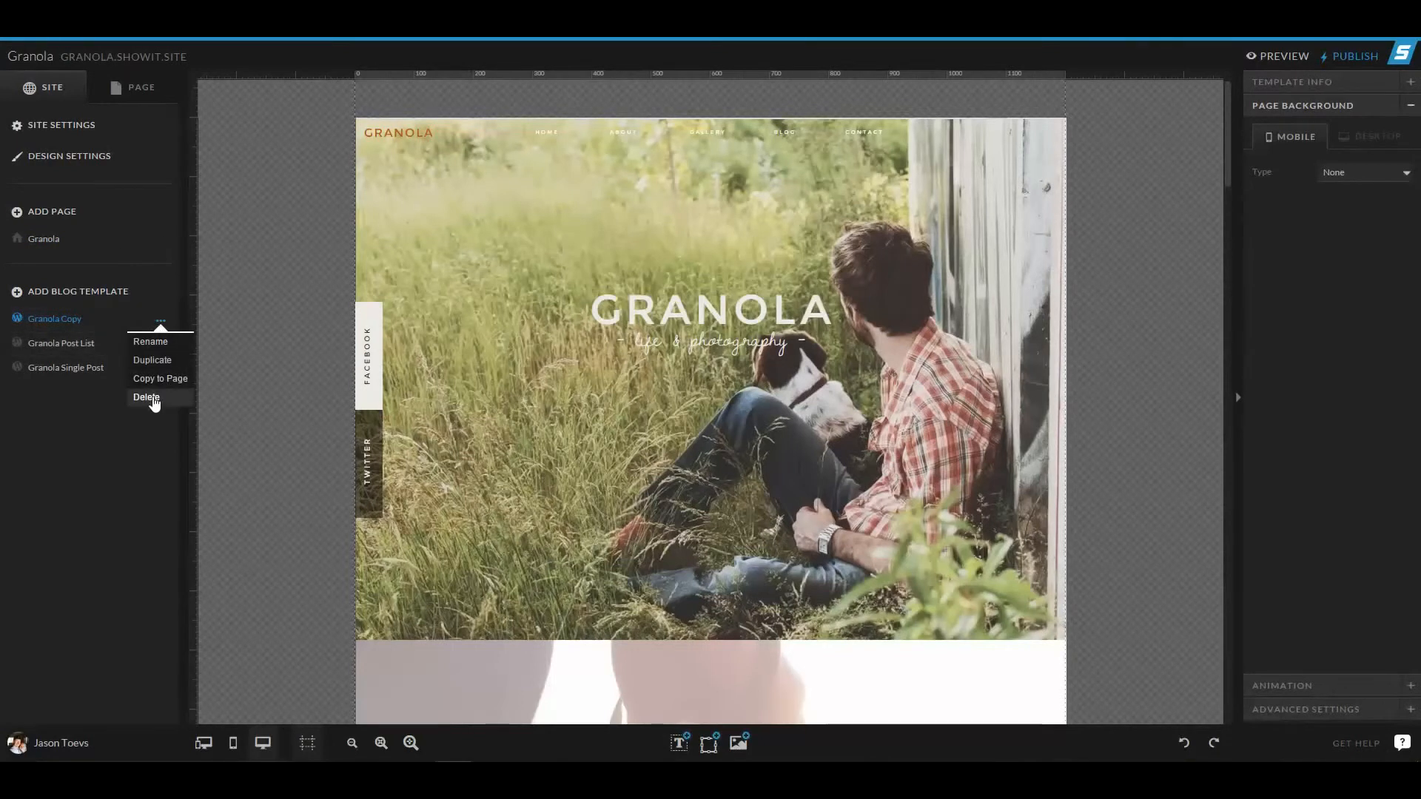
{"action": "left_click", "coordinate": [146, 396]}
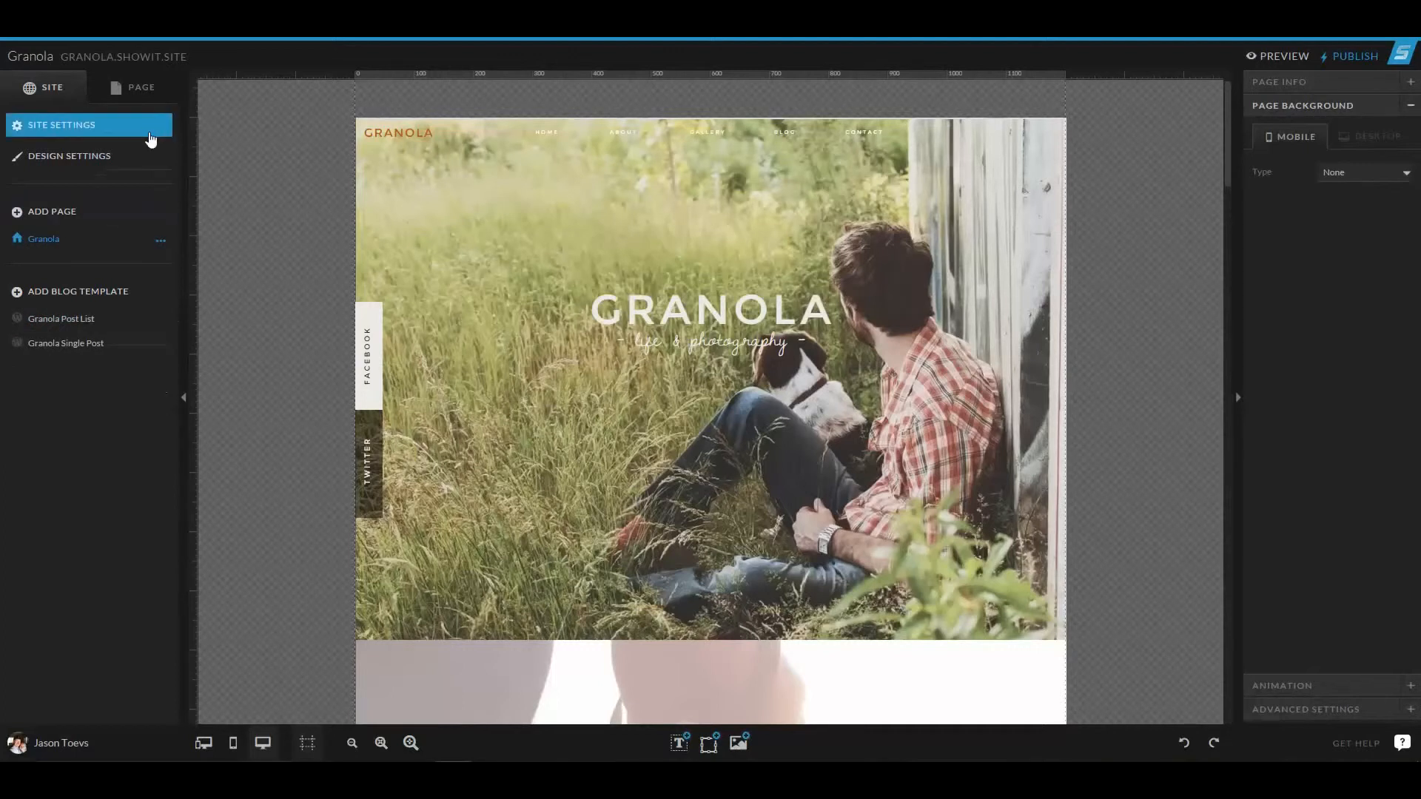
- Scroll past the Home and Fixed Background canvases and show the Granola canvas list
{"action": "left_click", "coordinate": [436, 233]}
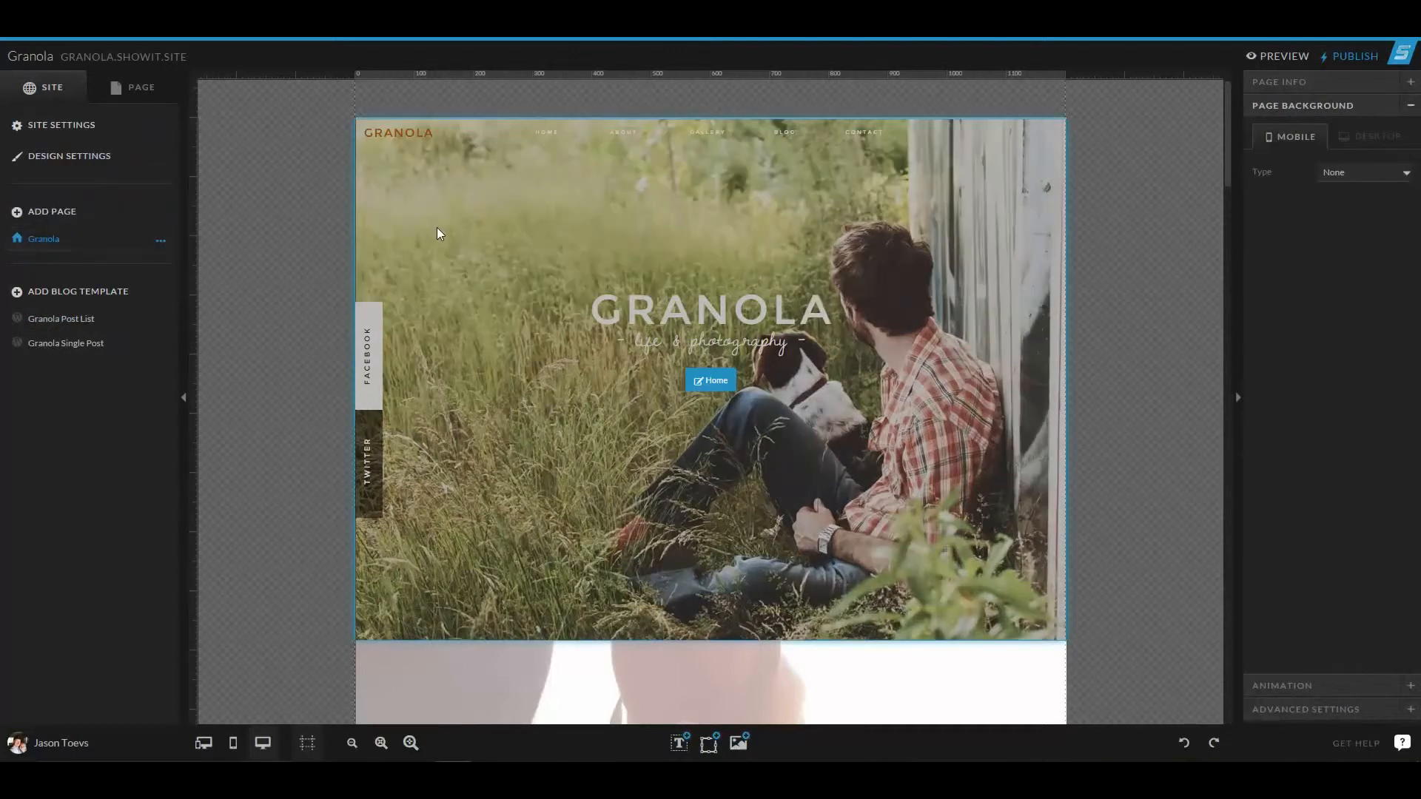
{"action": "scroll", "scroll_direction": "down", "scroll_amount": 3}
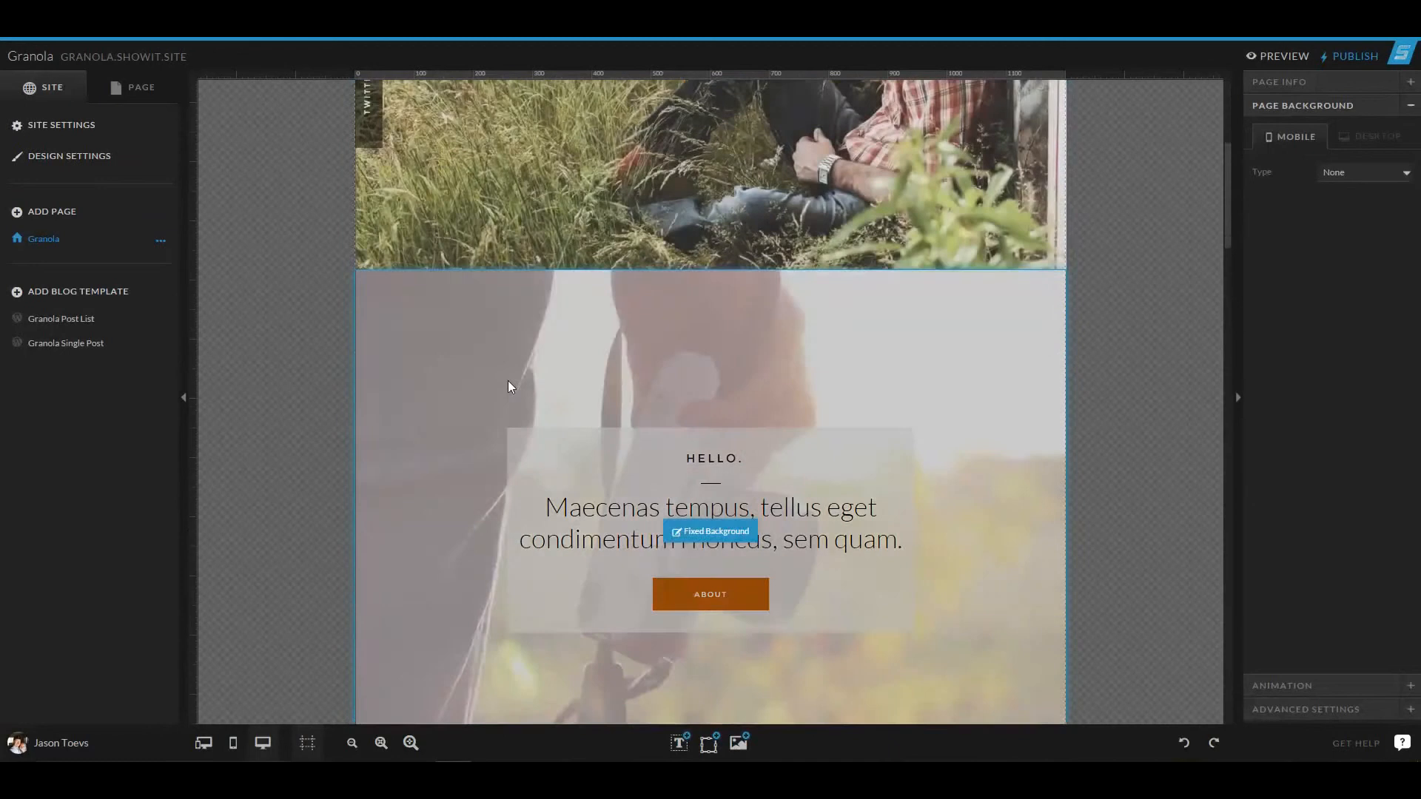
{"action": "scroll", "scroll_direction": "up", "scroll_amount": 3}
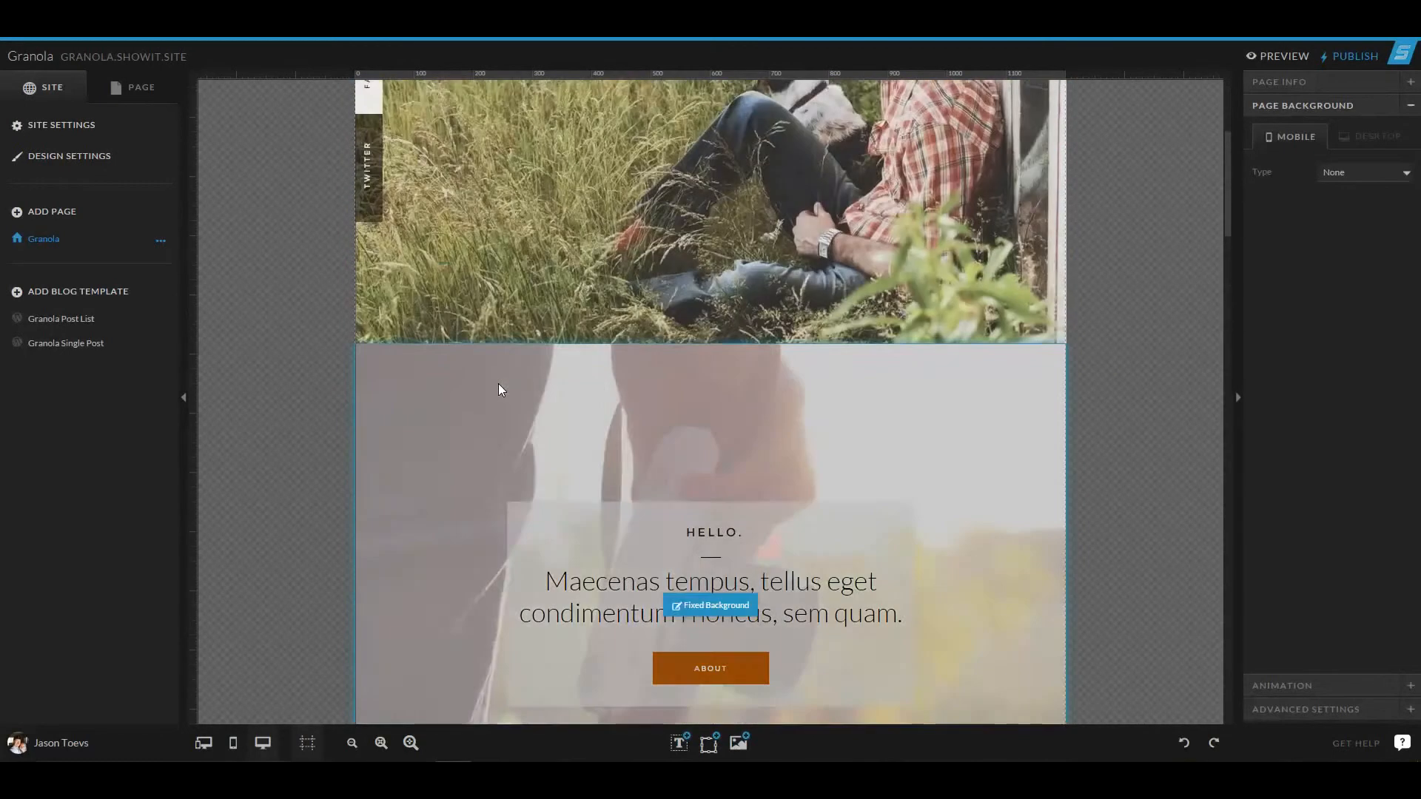
{"action": "scroll", "scroll_direction": "up", "scroll_amount": 3}
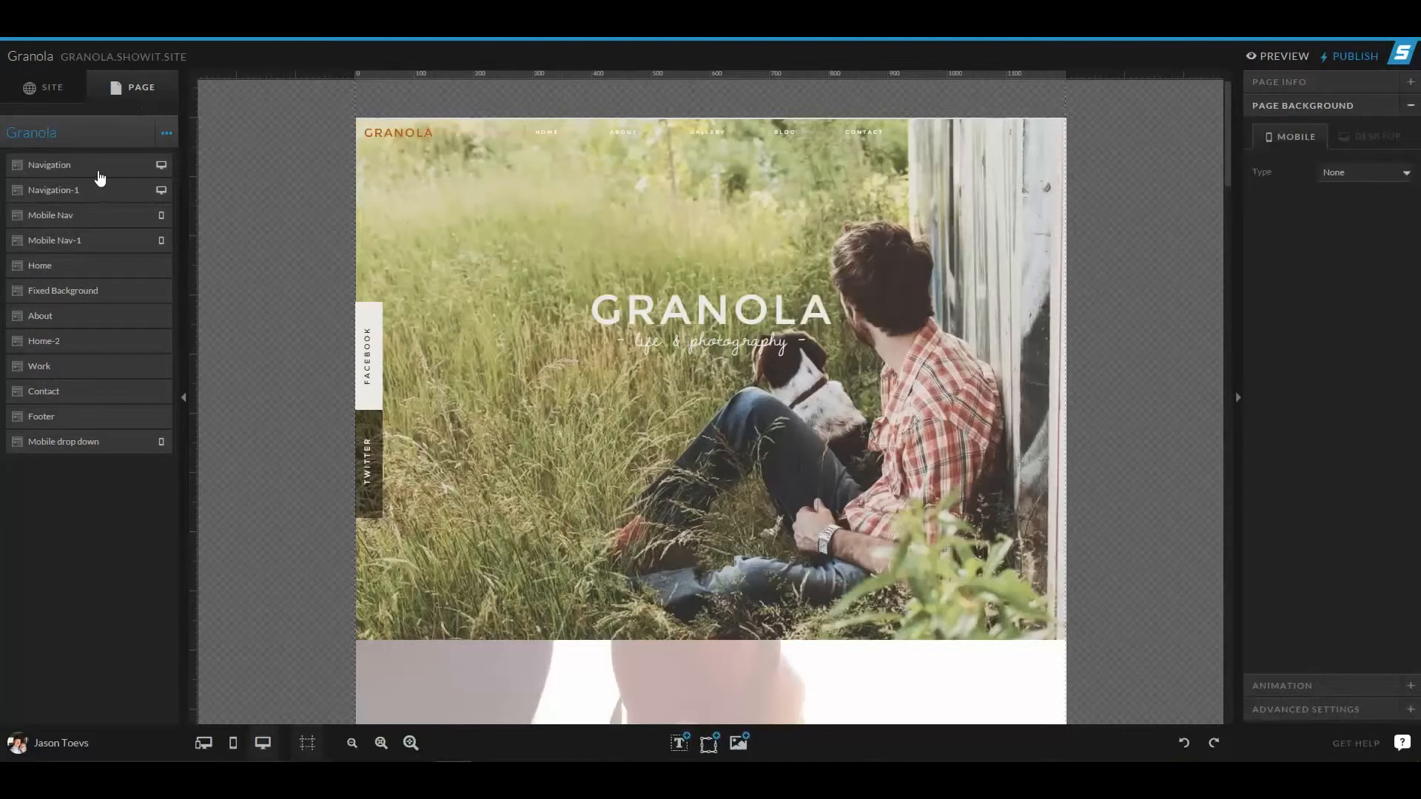
{"action": "mouse_move", "coordinate": [104, 366]}
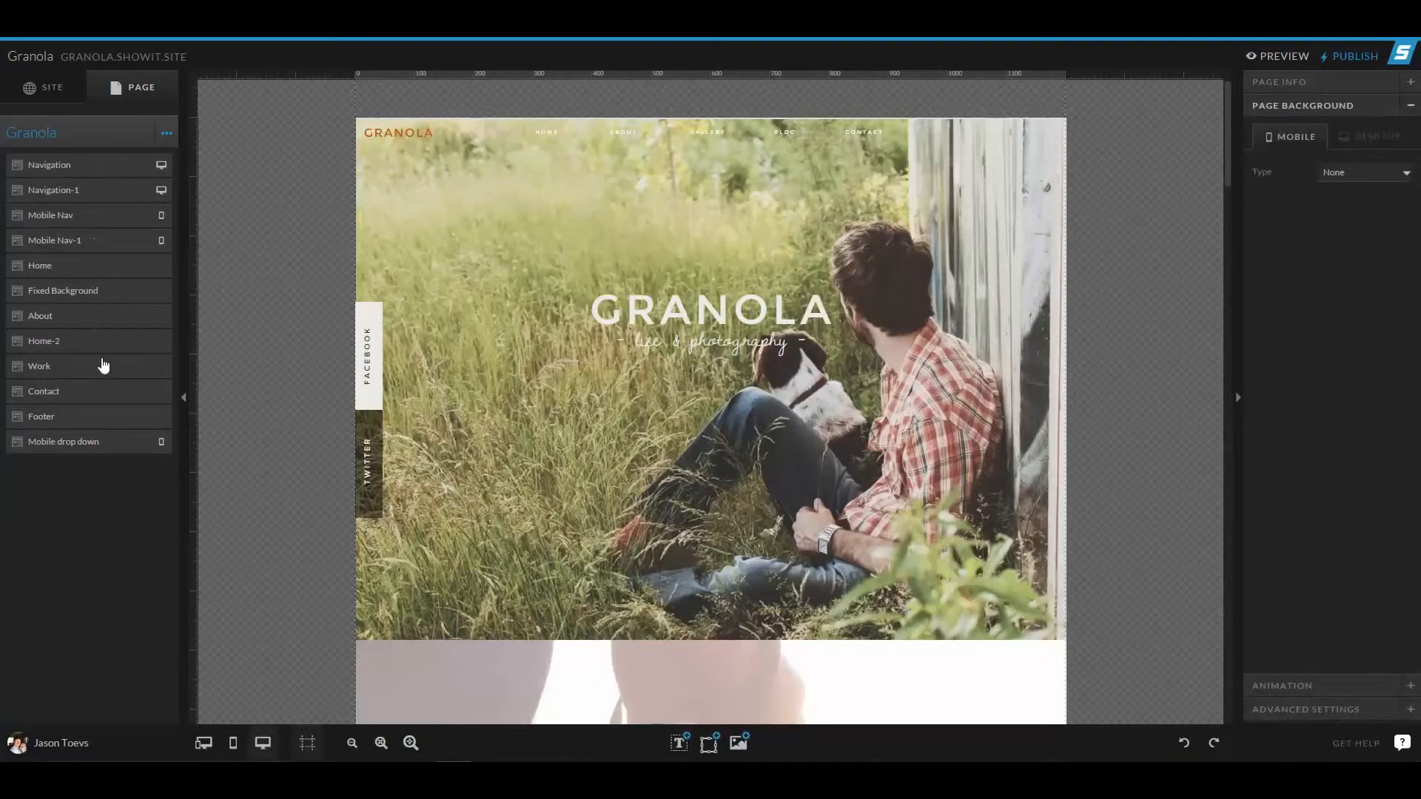
{"action": "mouse_move", "coordinate": [325, 302]}
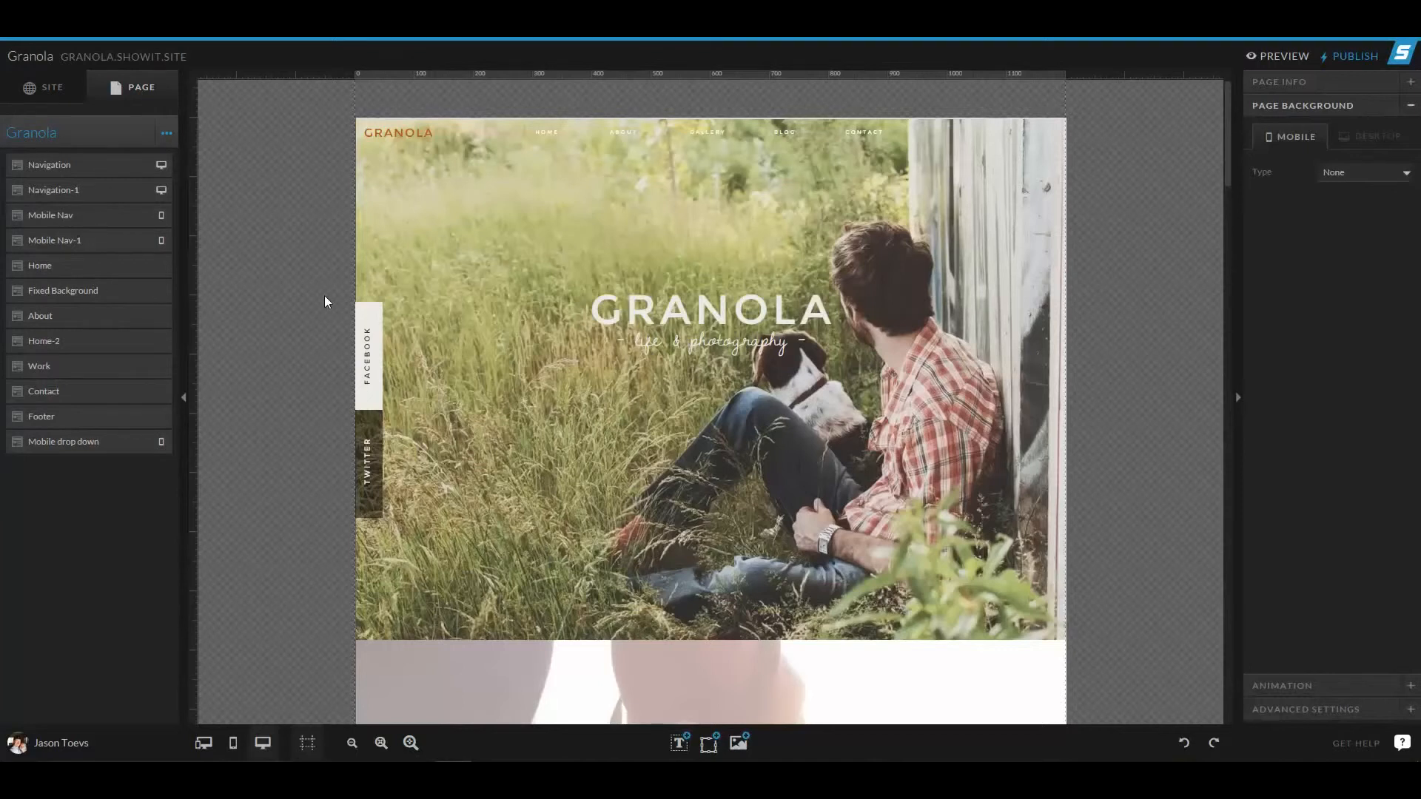
{"action": "left_click", "coordinate": [40, 265]}
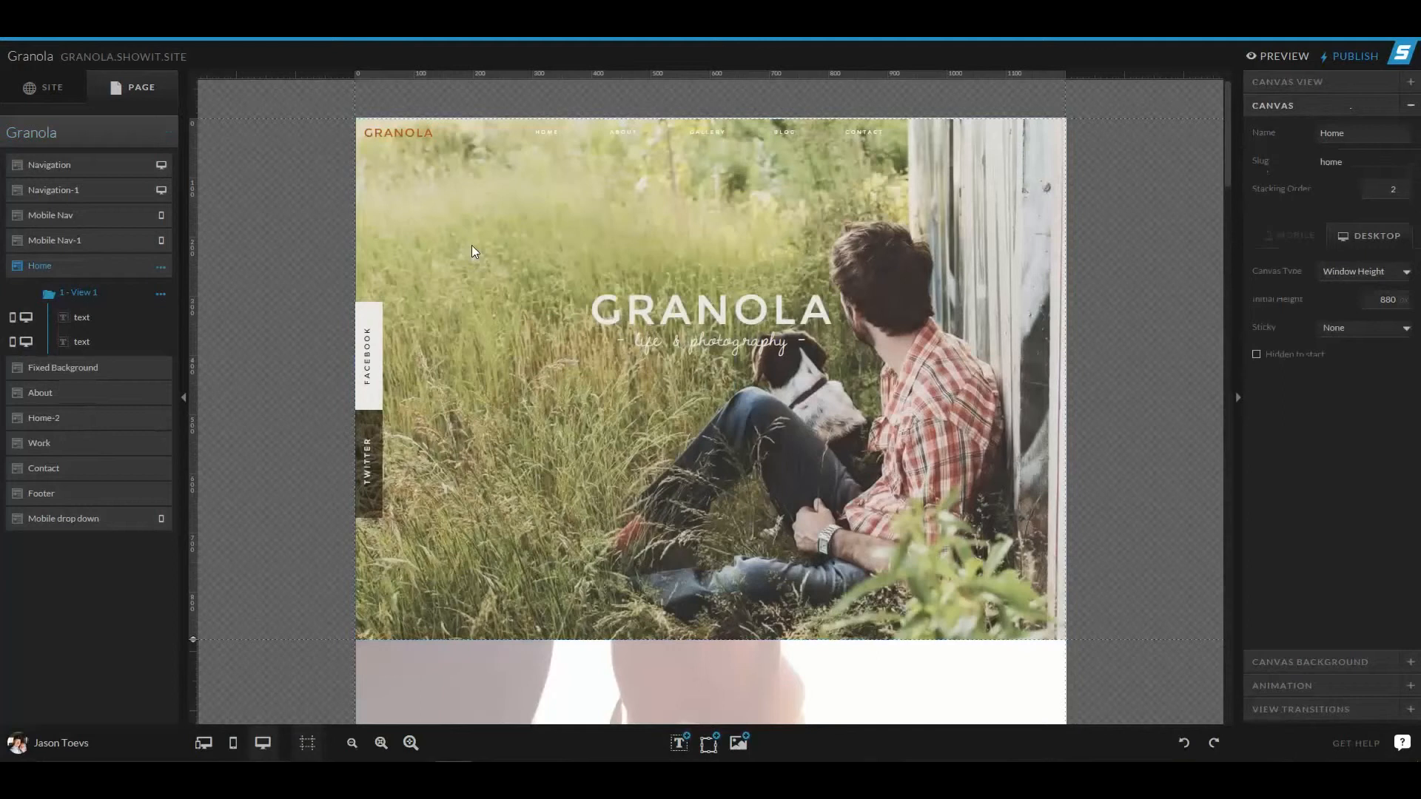
{"action": "mouse_move", "coordinate": [502, 272]}
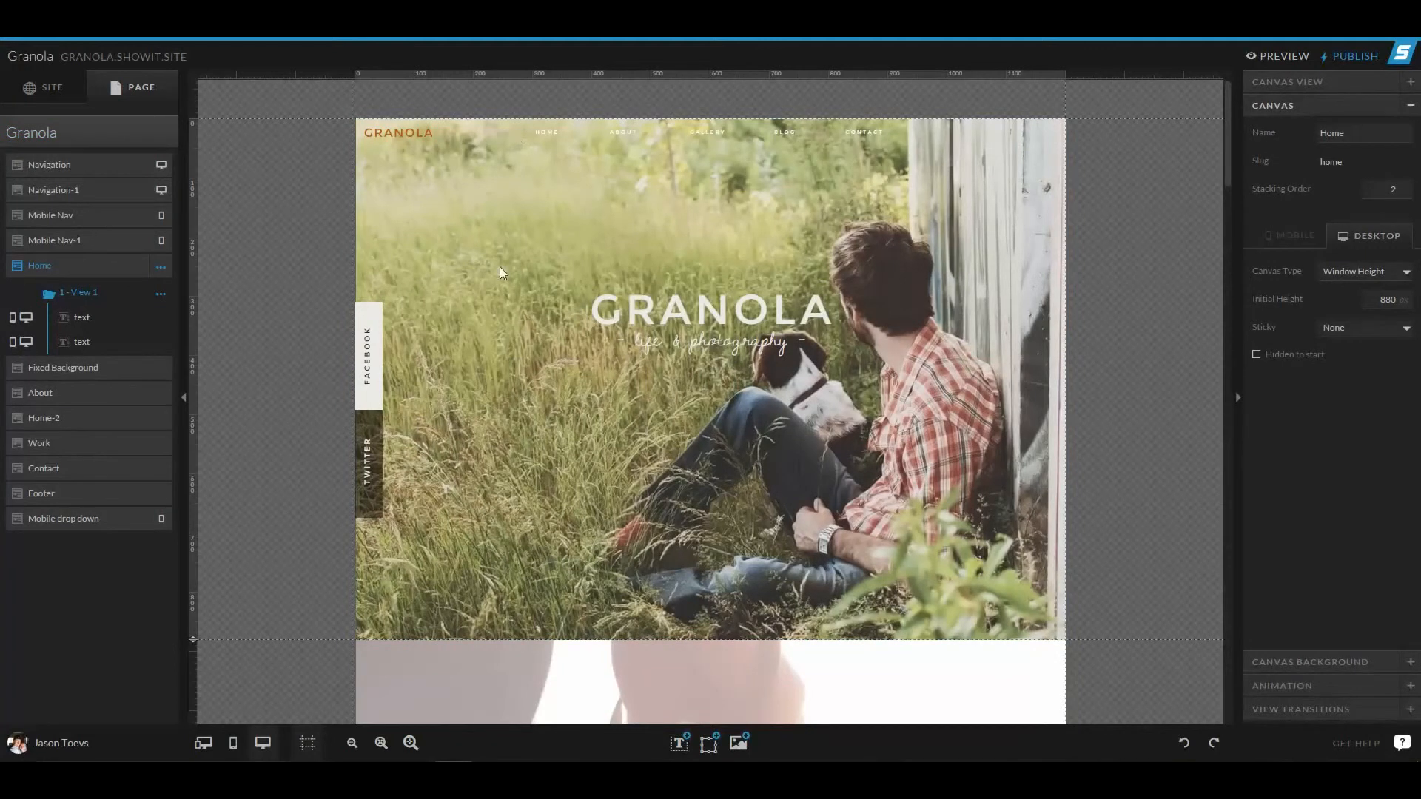
{"action": "scroll", "scroll_direction": "down", "scroll_amount": 3}
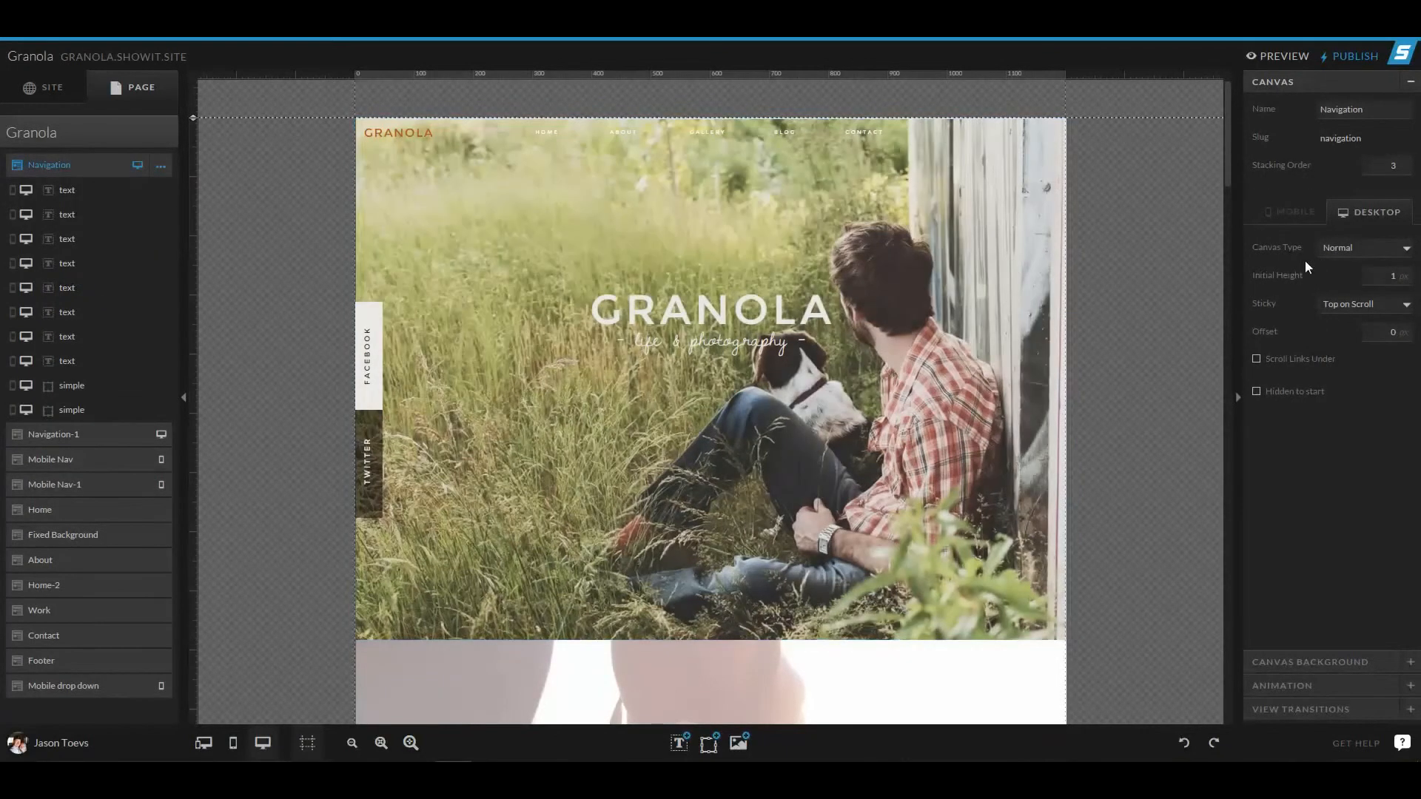
{"action": "left_click", "coordinate": [398, 132]}
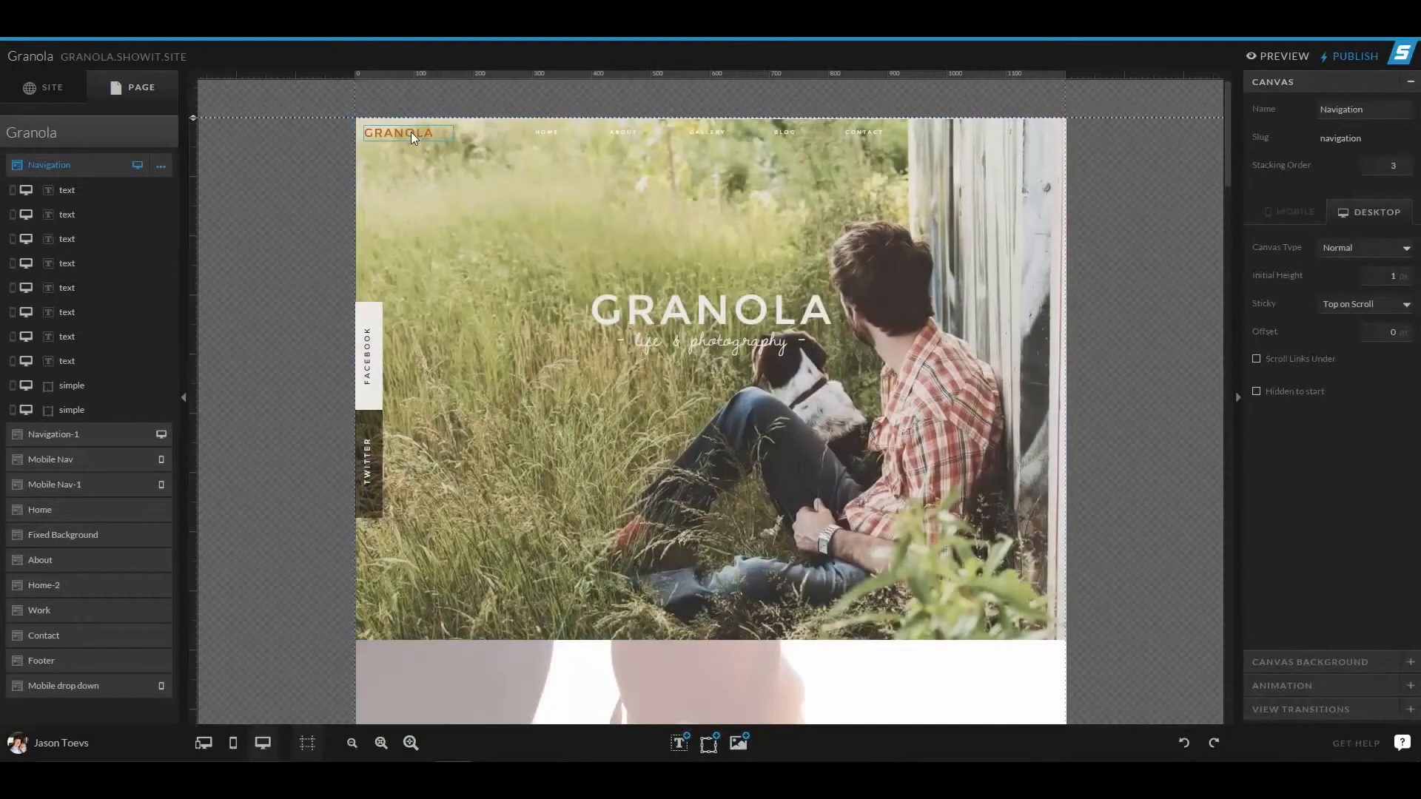
{"action": "mouse_move", "coordinate": [546, 132]}
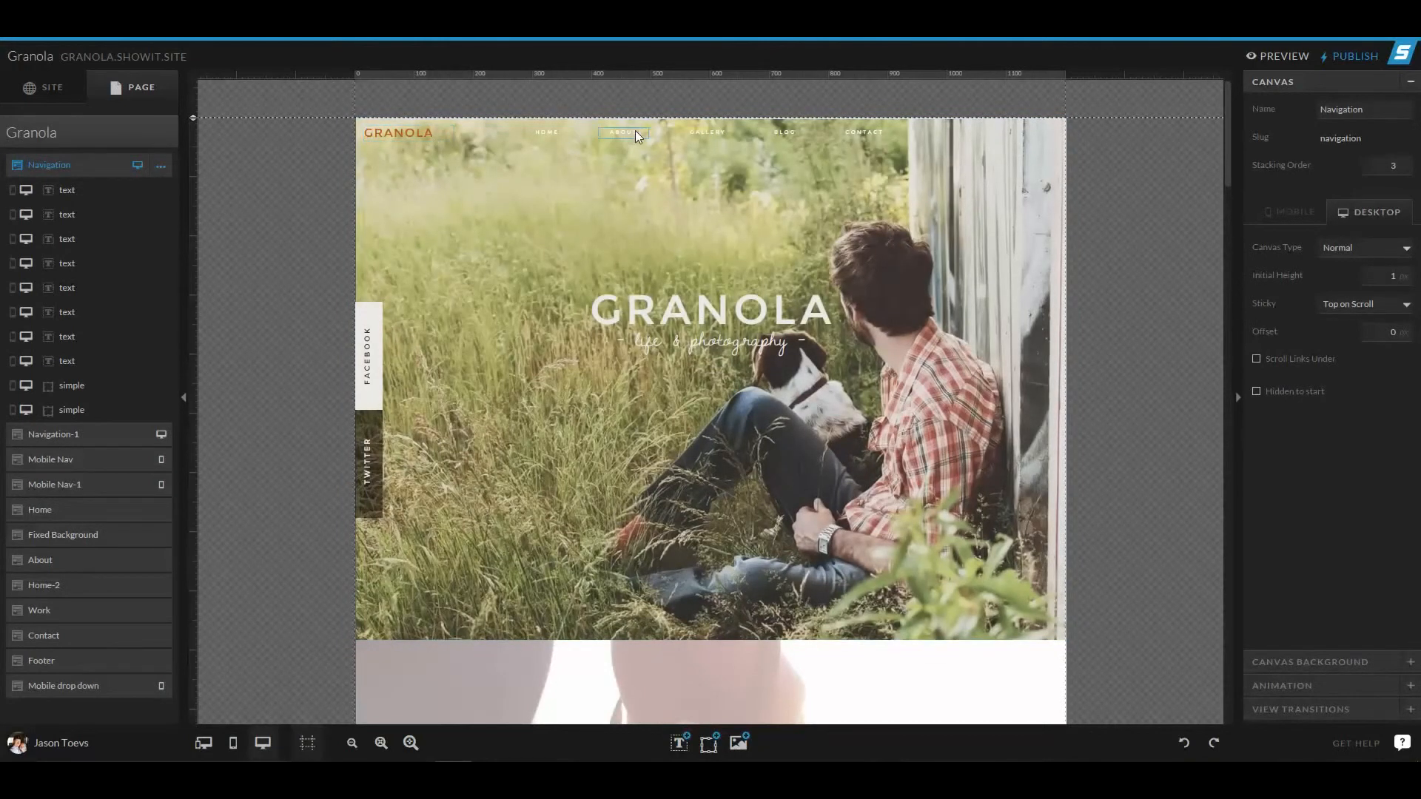
{"action": "mouse_move", "coordinate": [863, 131]}
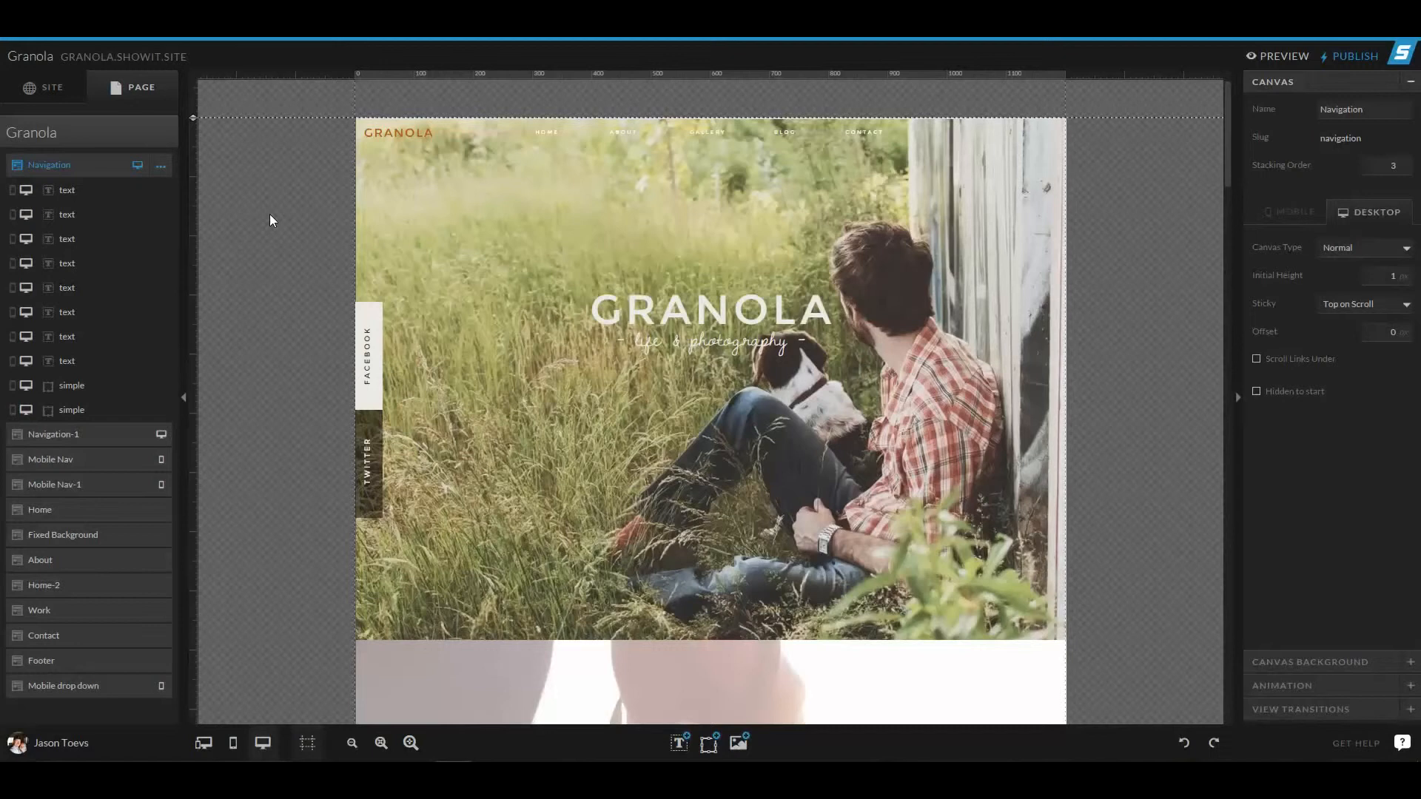
{"action": "mouse_move", "coordinate": [119, 221]}
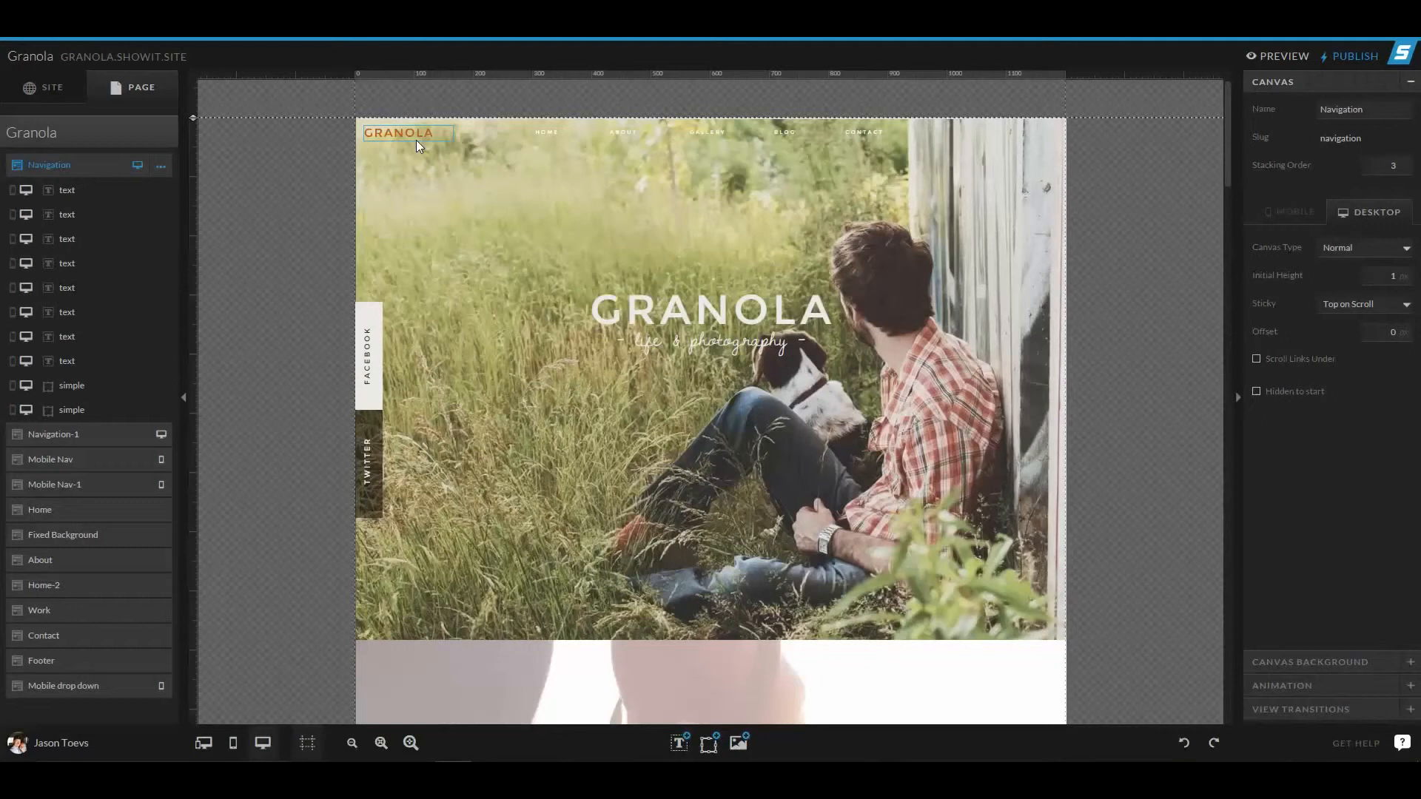
{"action": "mouse_move", "coordinate": [415, 138]}
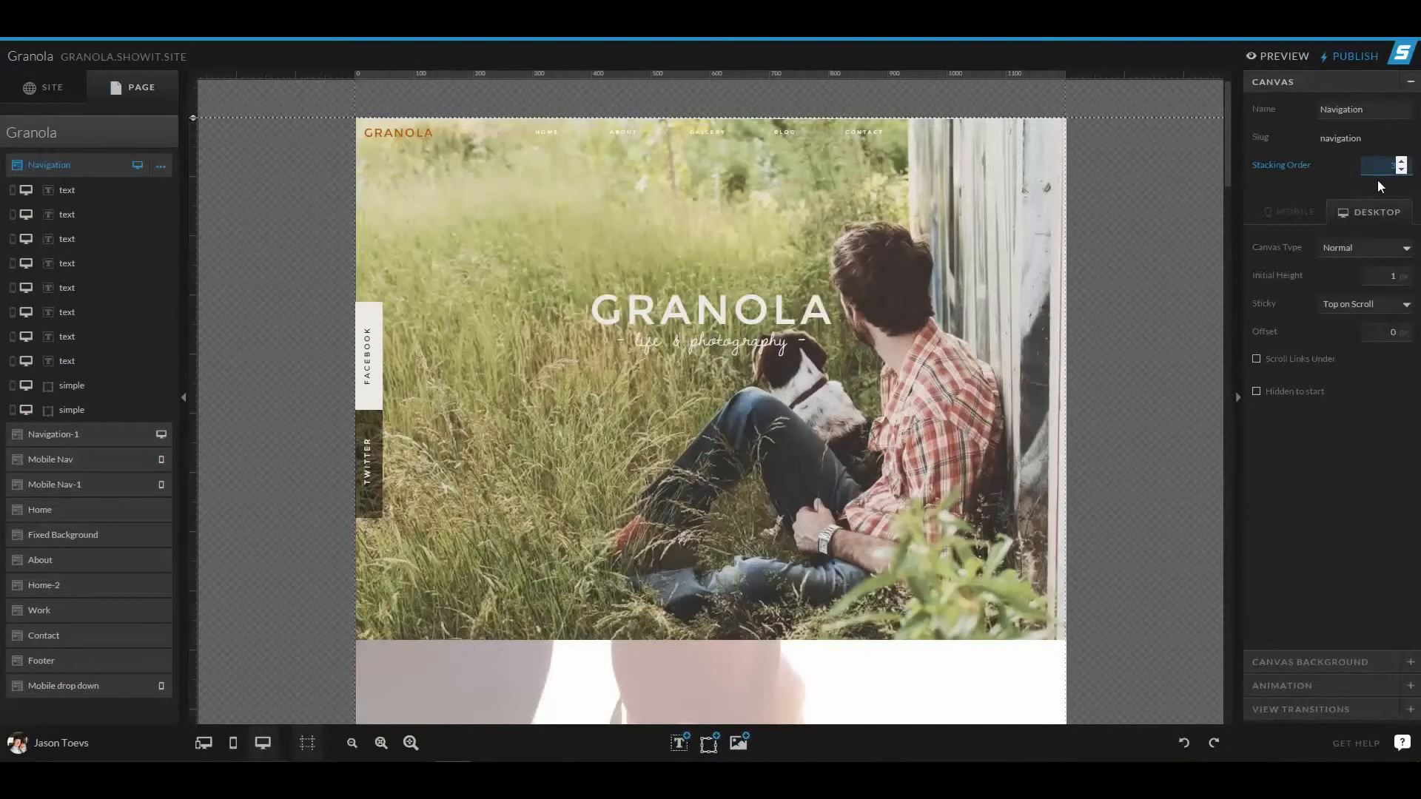
{"action": "mouse_move", "coordinate": [1364, 188]}
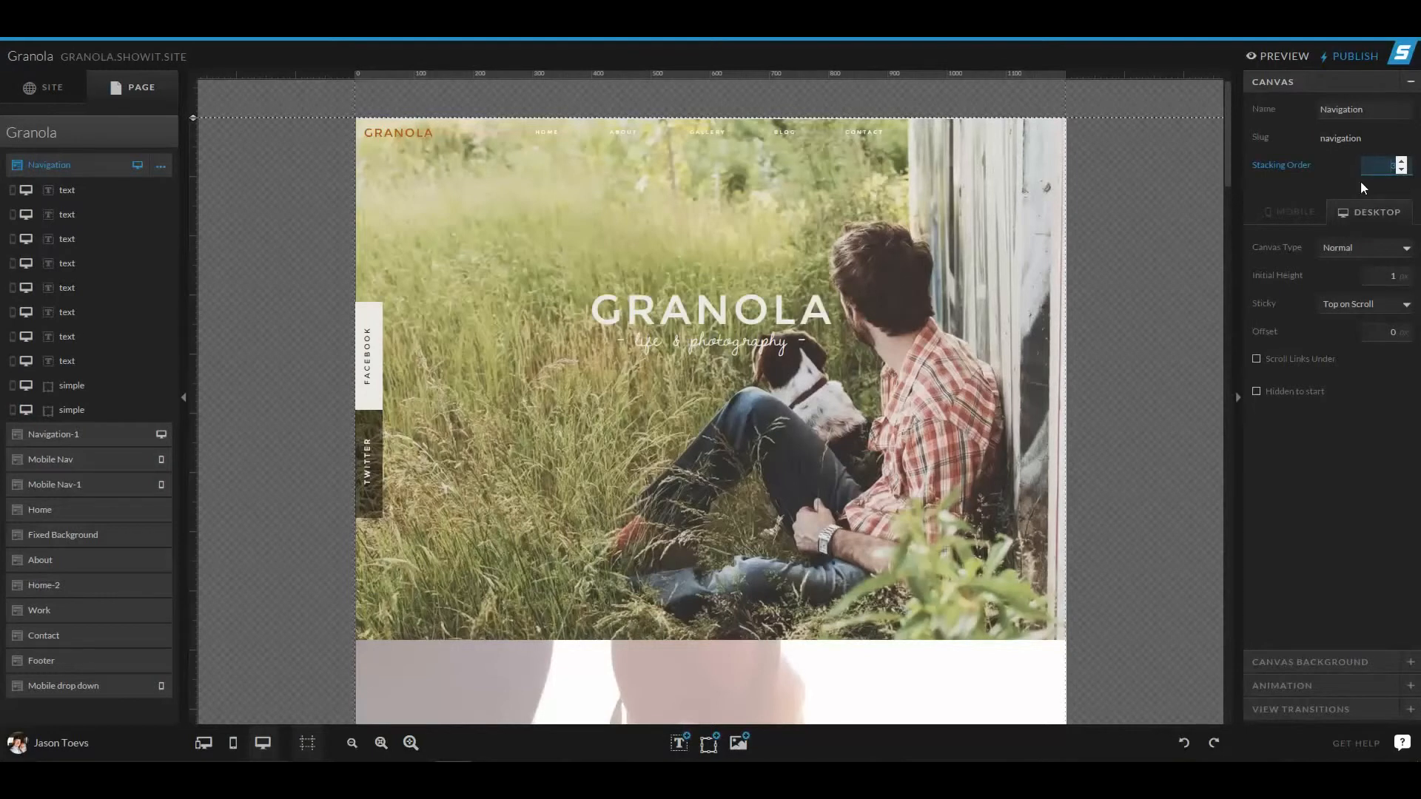
{"action": "mouse_move", "coordinate": [1108, 423]}
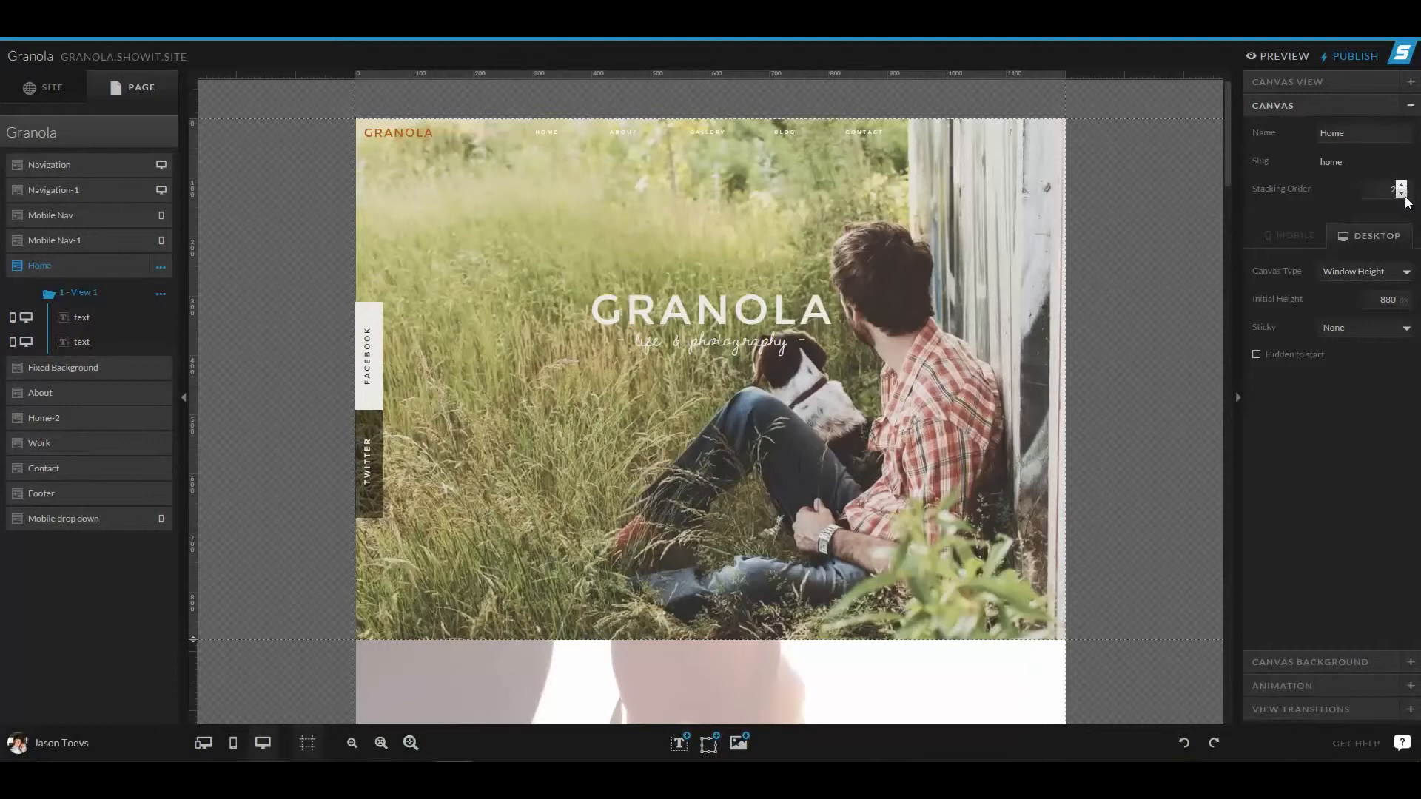
- Expand the Fixed Background canvas to see its text and shape elements and window-height, non-sticky settings
{"action": "left_click", "coordinate": [1400, 185]}
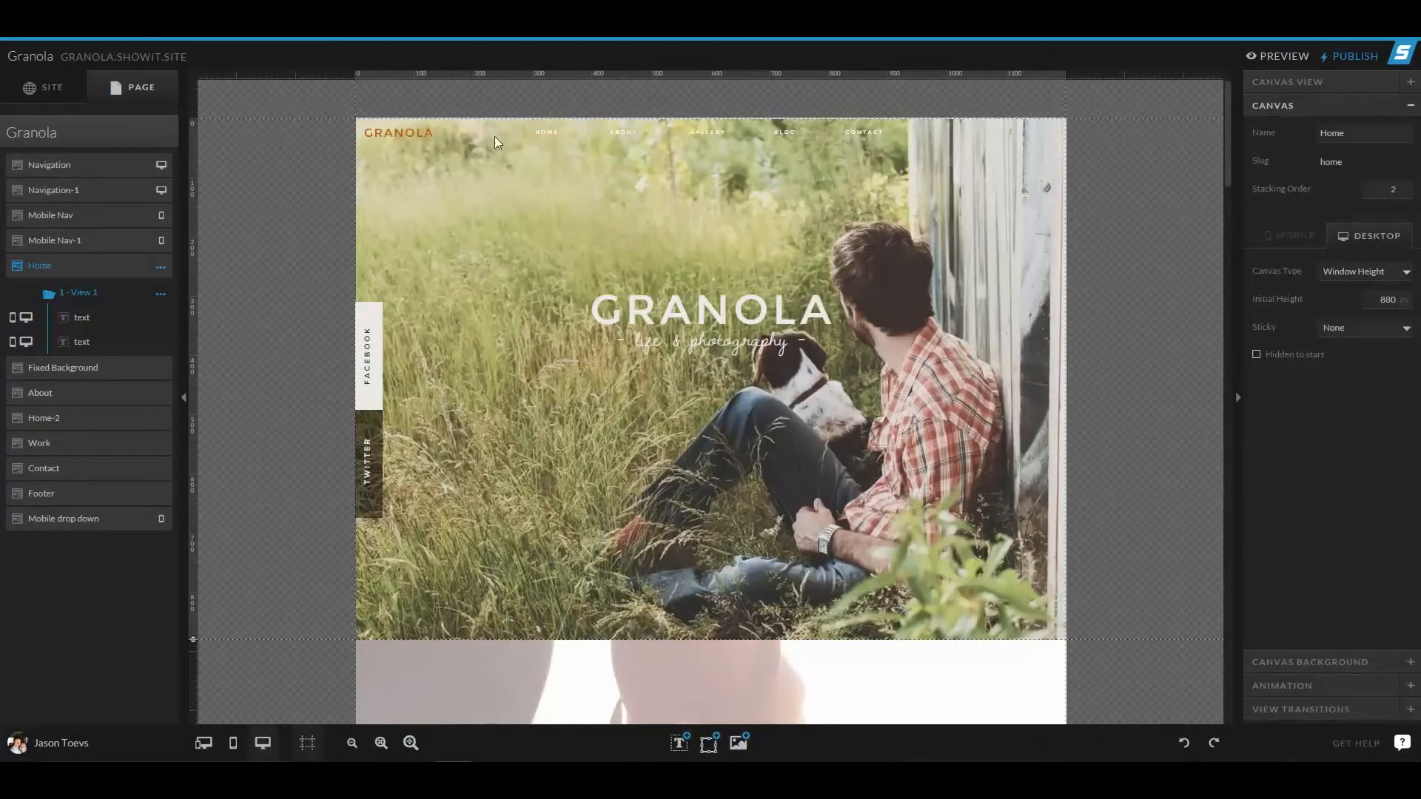
{"action": "scroll", "scroll_direction": "down", "scroll_amount": 3}
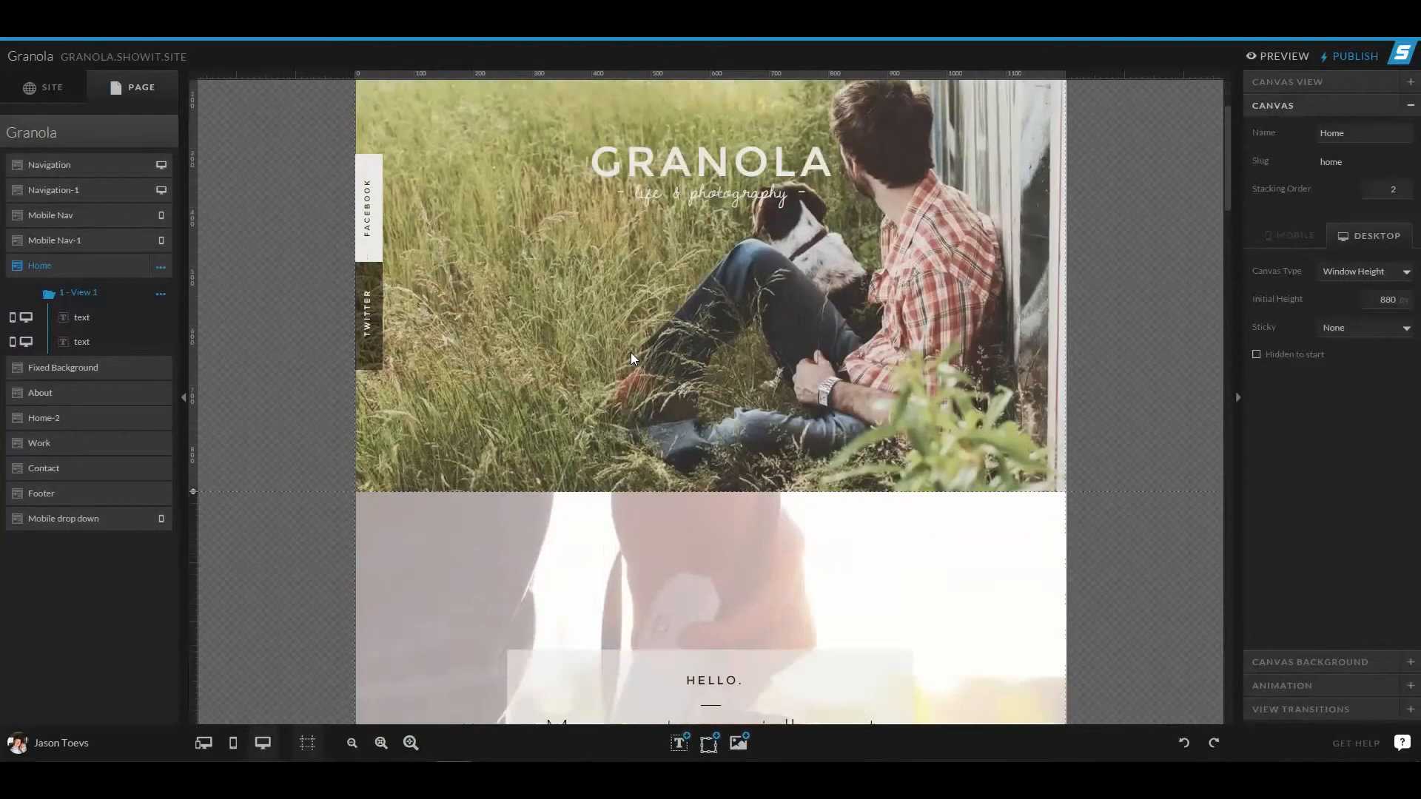
{"action": "left_click", "coordinate": [62, 367]}
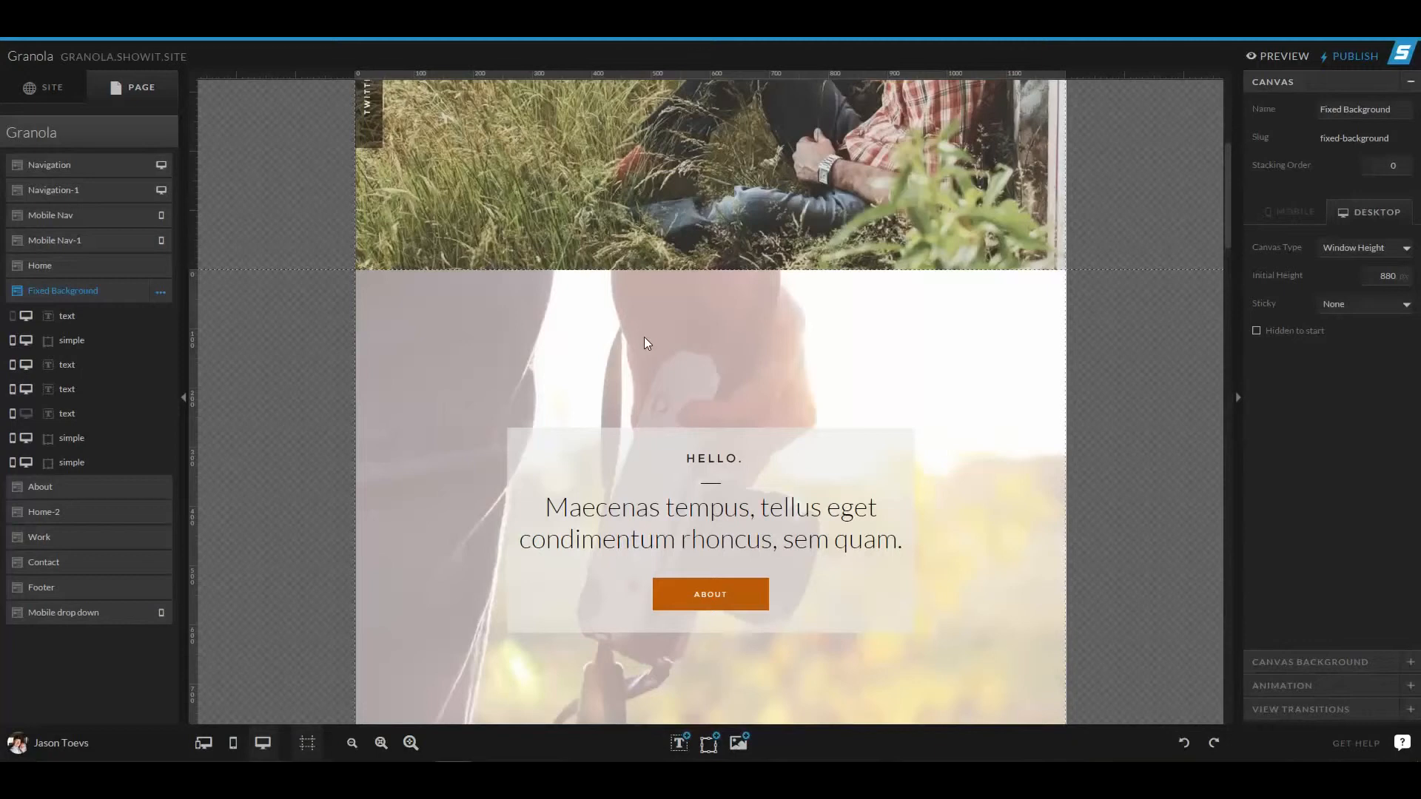
{"action": "scroll", "scroll_direction": "up", "scroll_amount": 3}
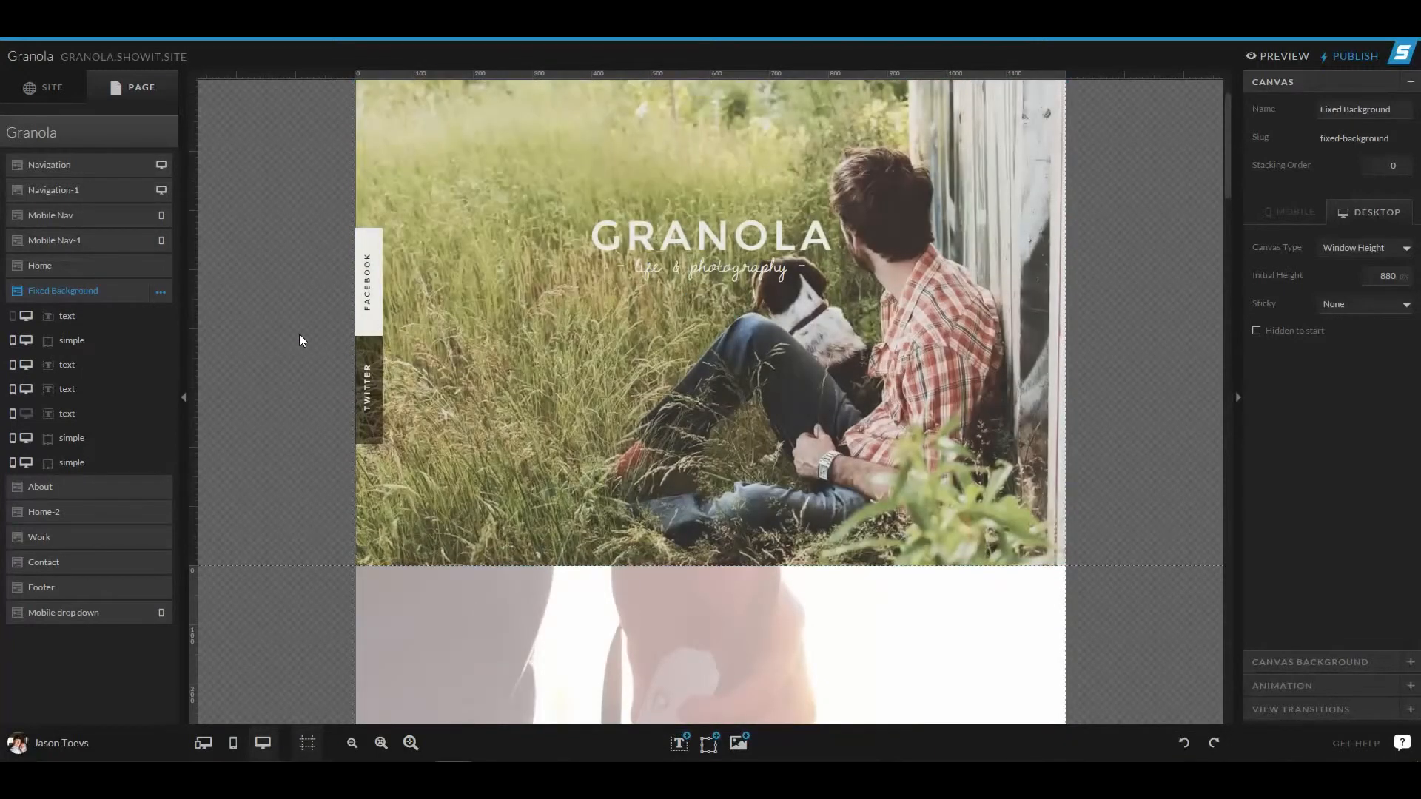
{"action": "scroll", "scroll_direction": "down", "scroll_amount": 3}
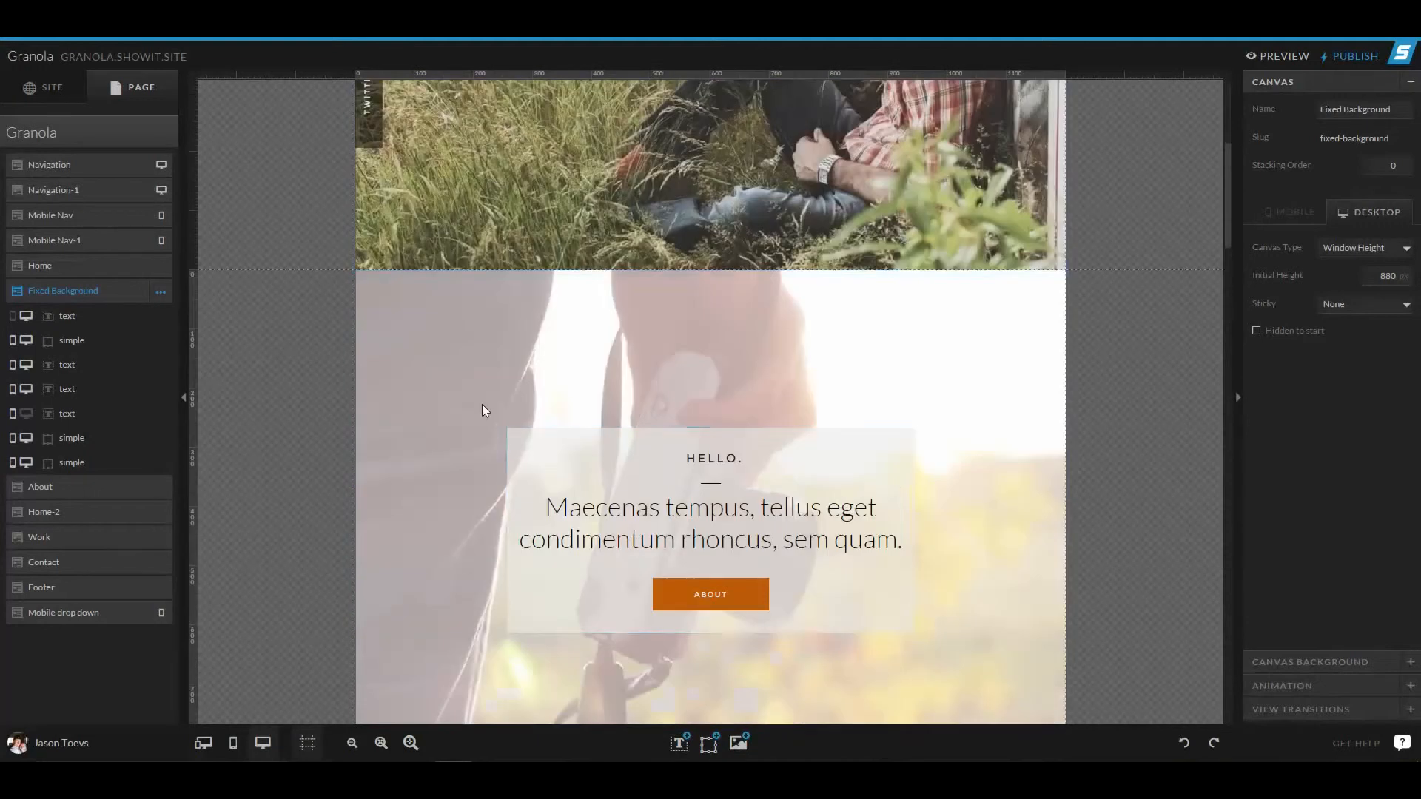
{"action": "mouse_move", "coordinate": [504, 317]}
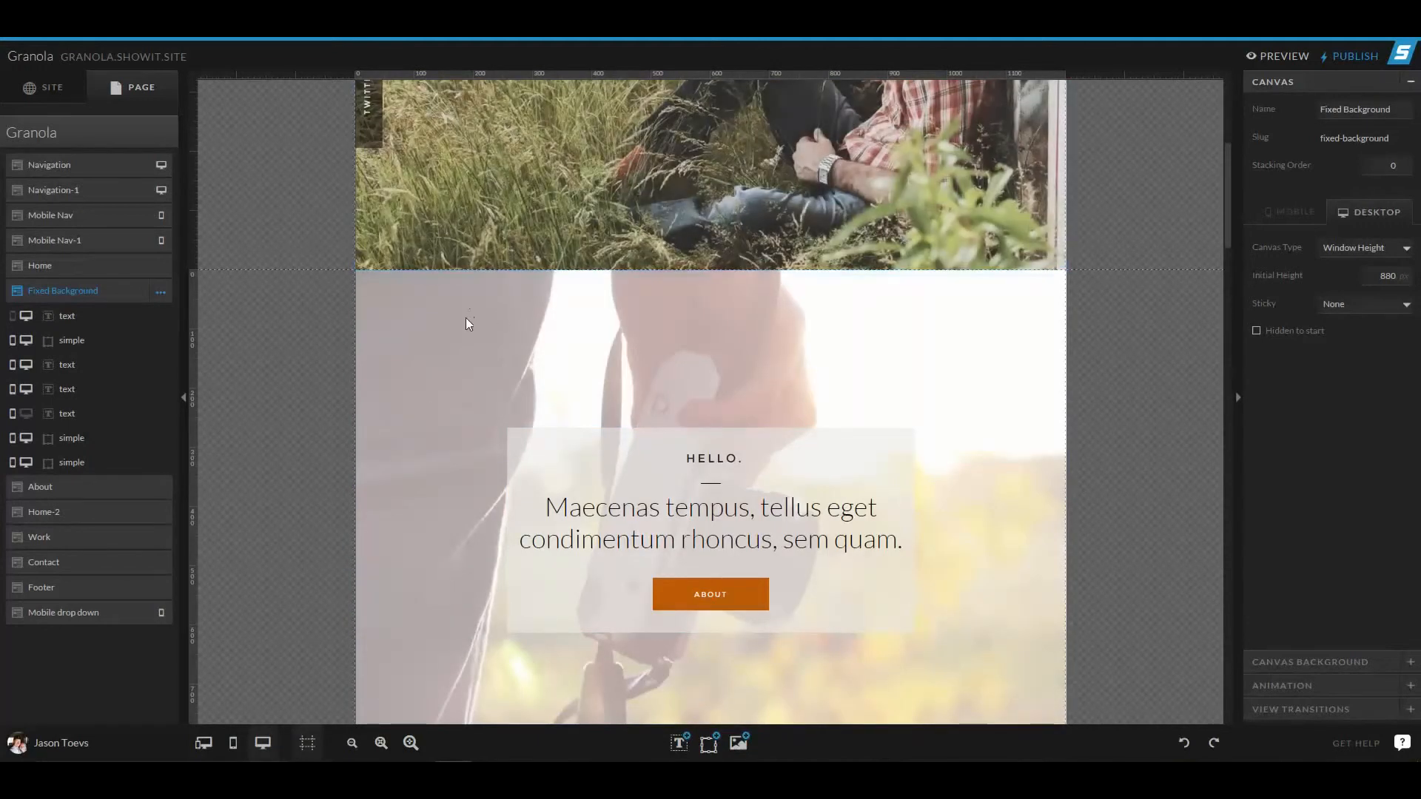
{"action": "scroll", "scroll_direction": "down", "scroll_amount": 3}
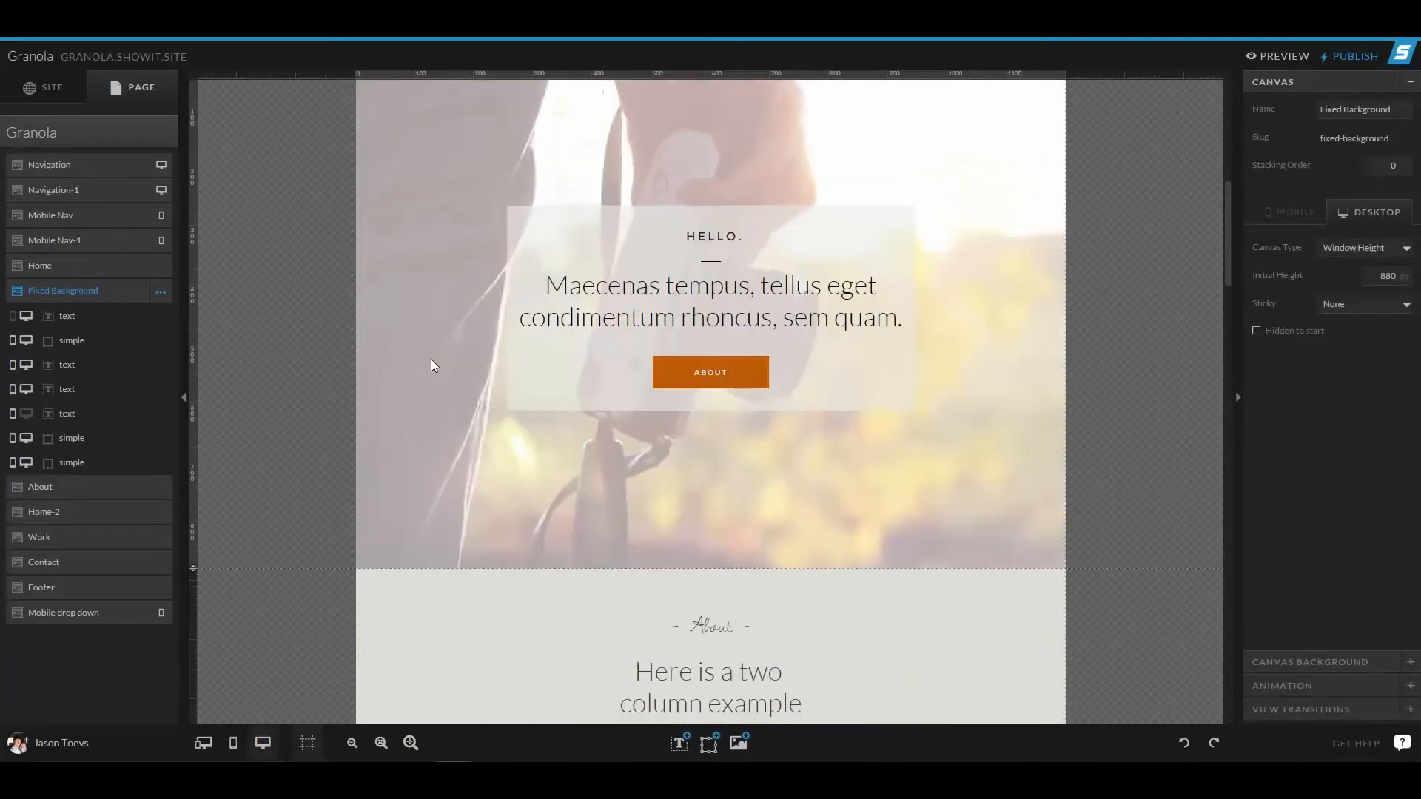
{"action": "mouse_move", "coordinate": [75, 274]}
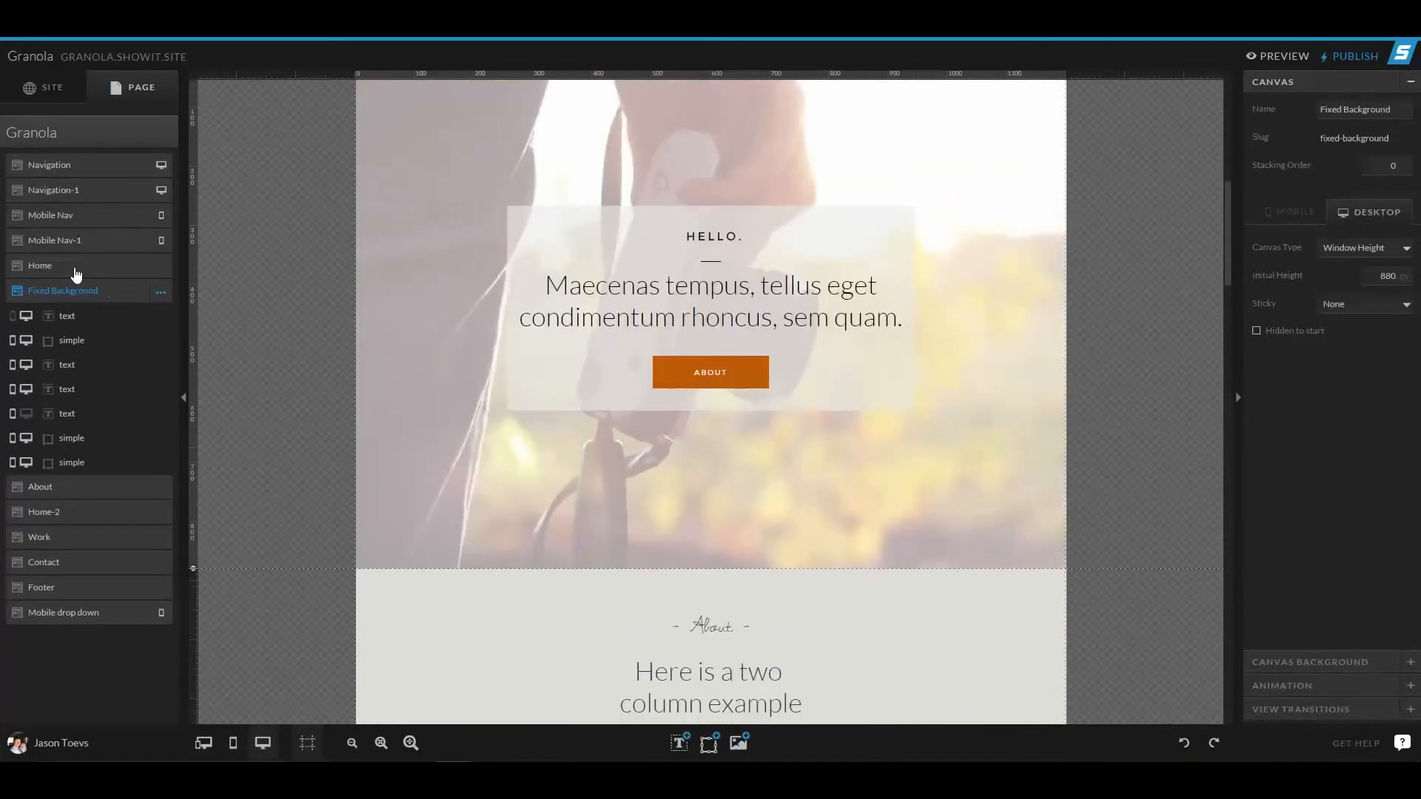
{"action": "mouse_move", "coordinate": [74, 243]}
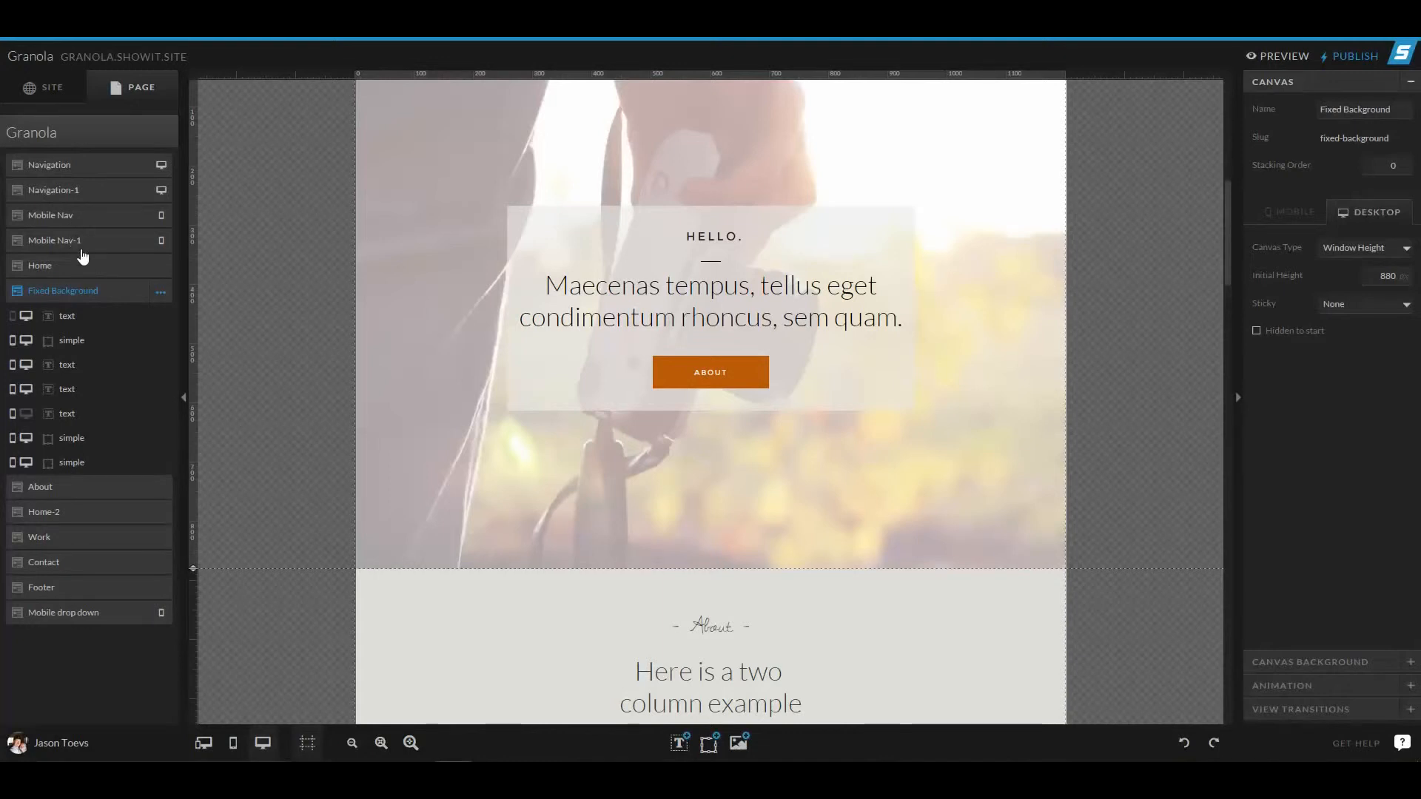
{"action": "scroll", "scroll_direction": "up", "scroll_amount": 3}
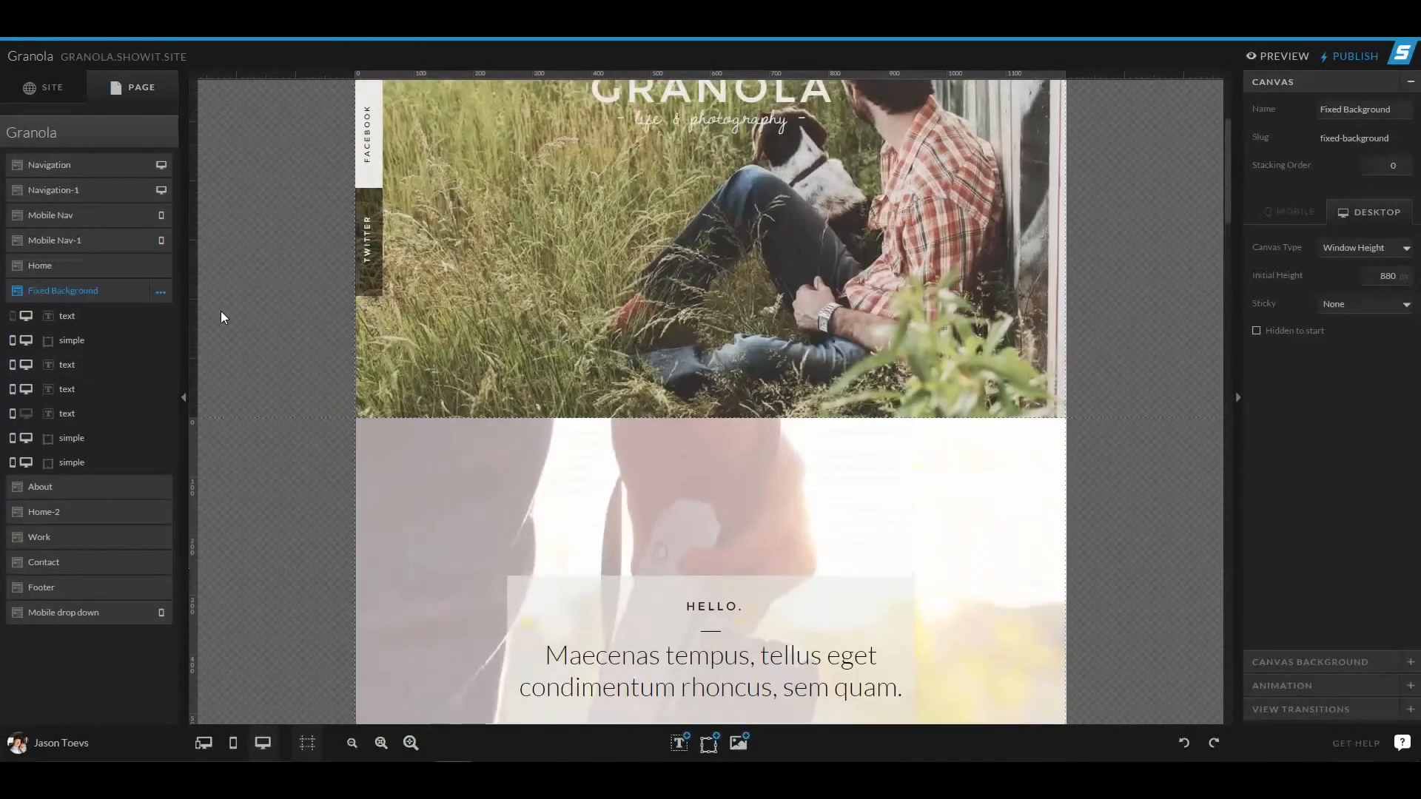
{"action": "scroll", "scroll_direction": "up", "scroll_amount": 3}
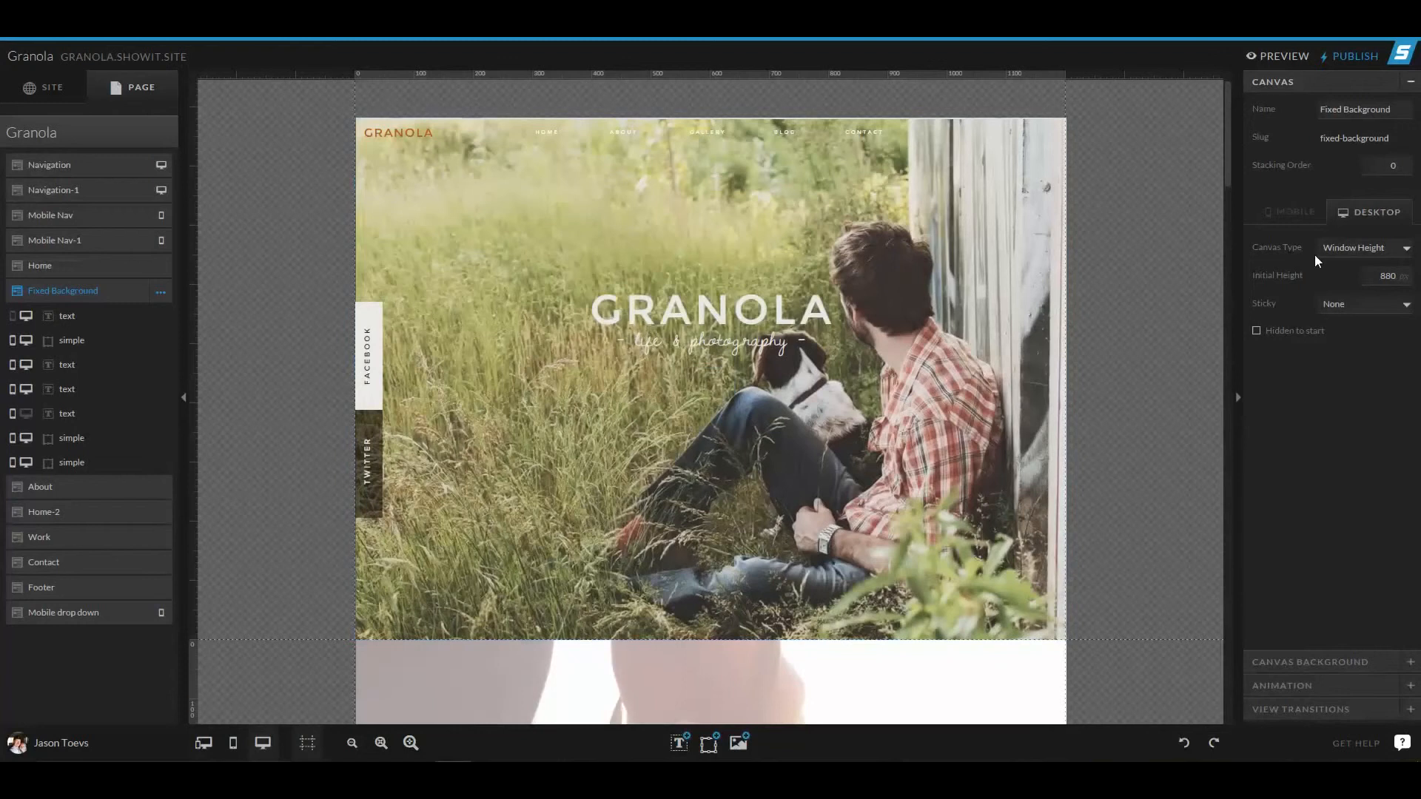
- Expand the Home canvas with its two text elements, keeping its type Window Height
{"action": "left_click", "coordinate": [40, 265]}
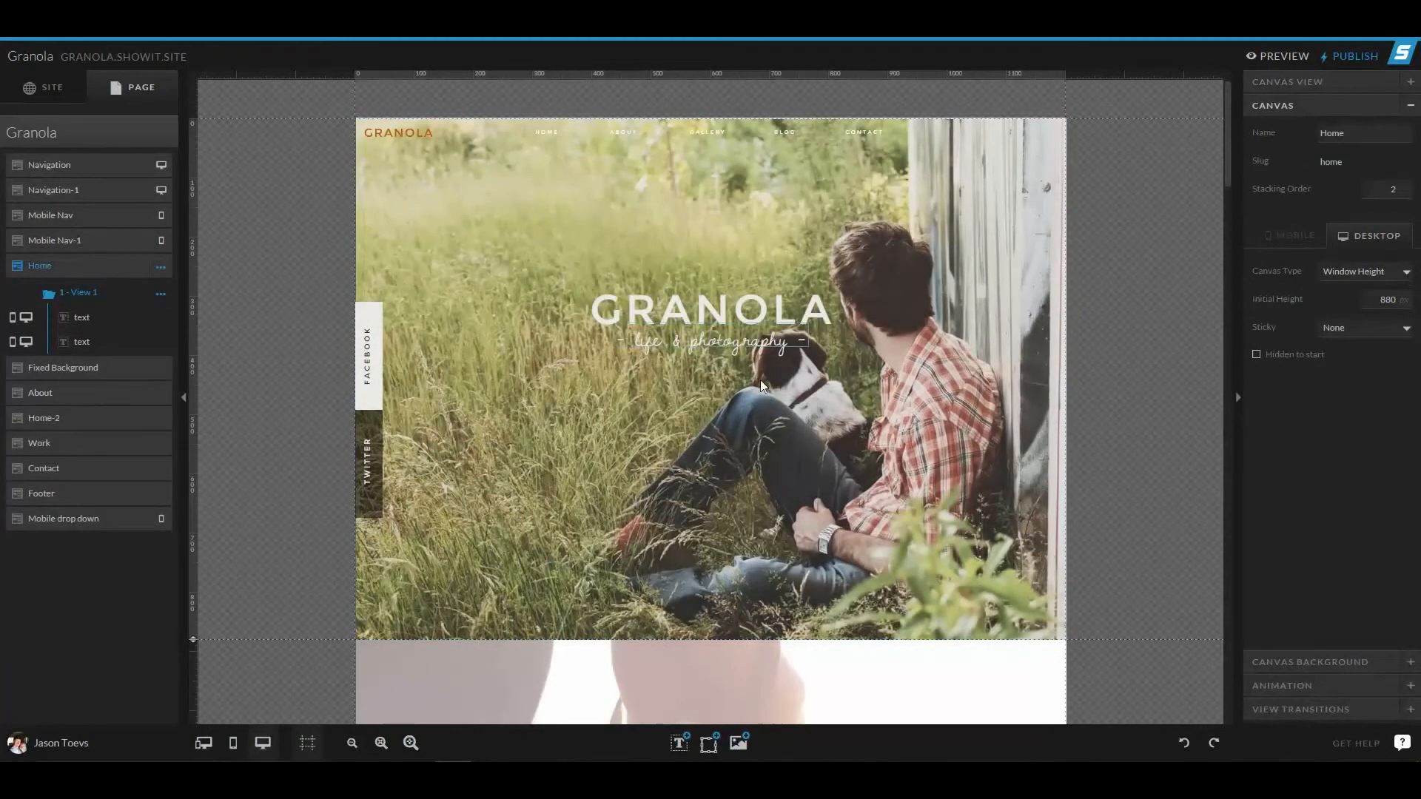
{"action": "mouse_move", "coordinate": [1346, 289]}
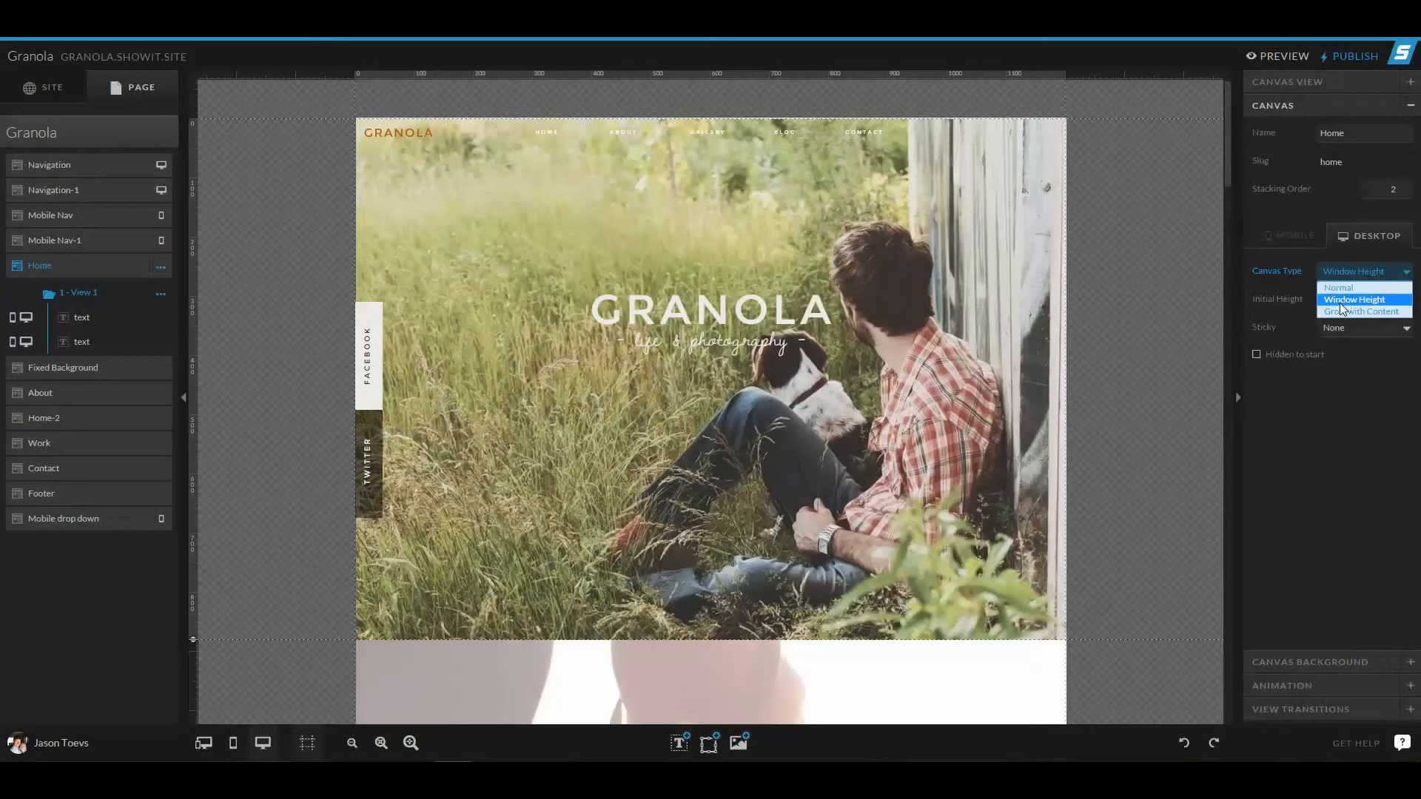
{"action": "mouse_move", "coordinate": [1342, 311]}
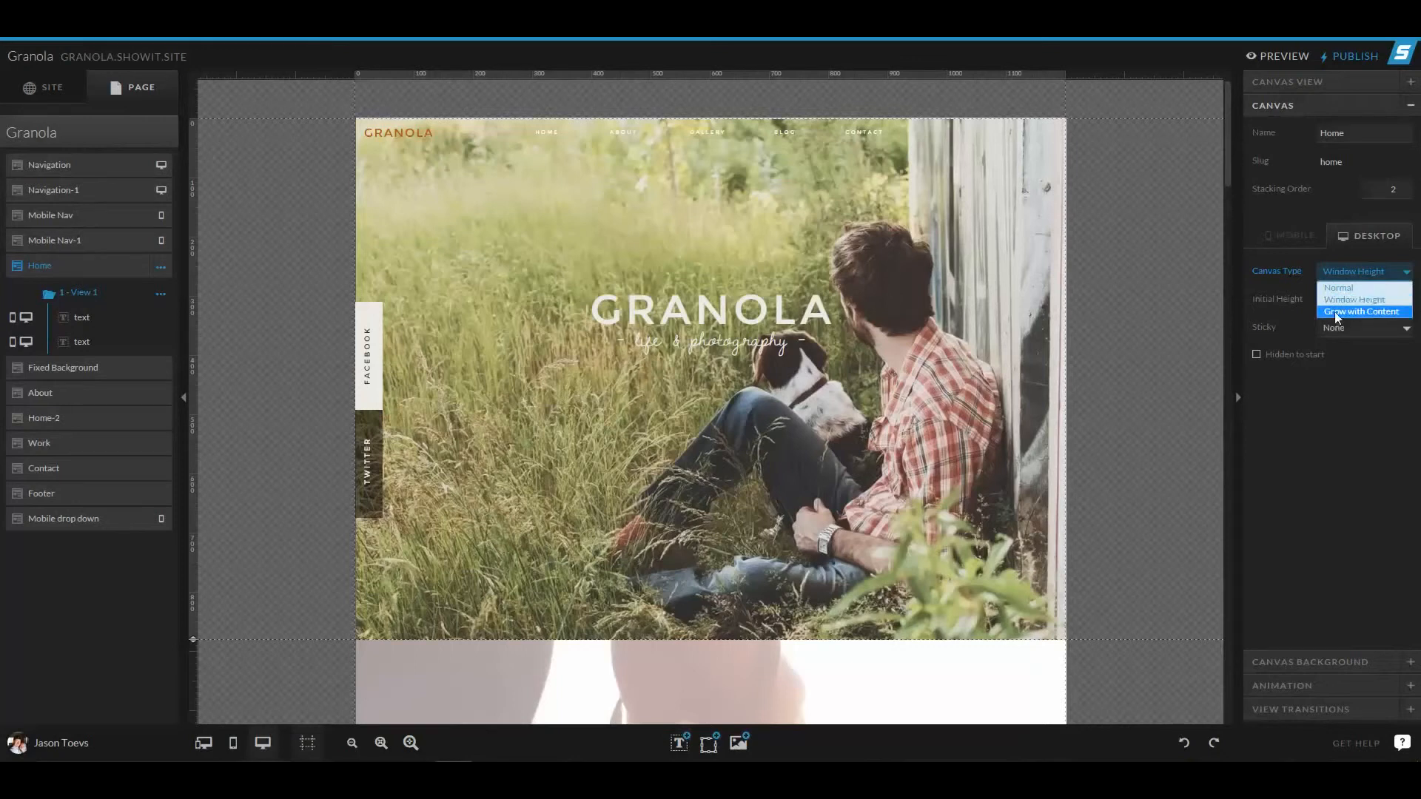
{"action": "left_click", "coordinate": [1355, 299]}
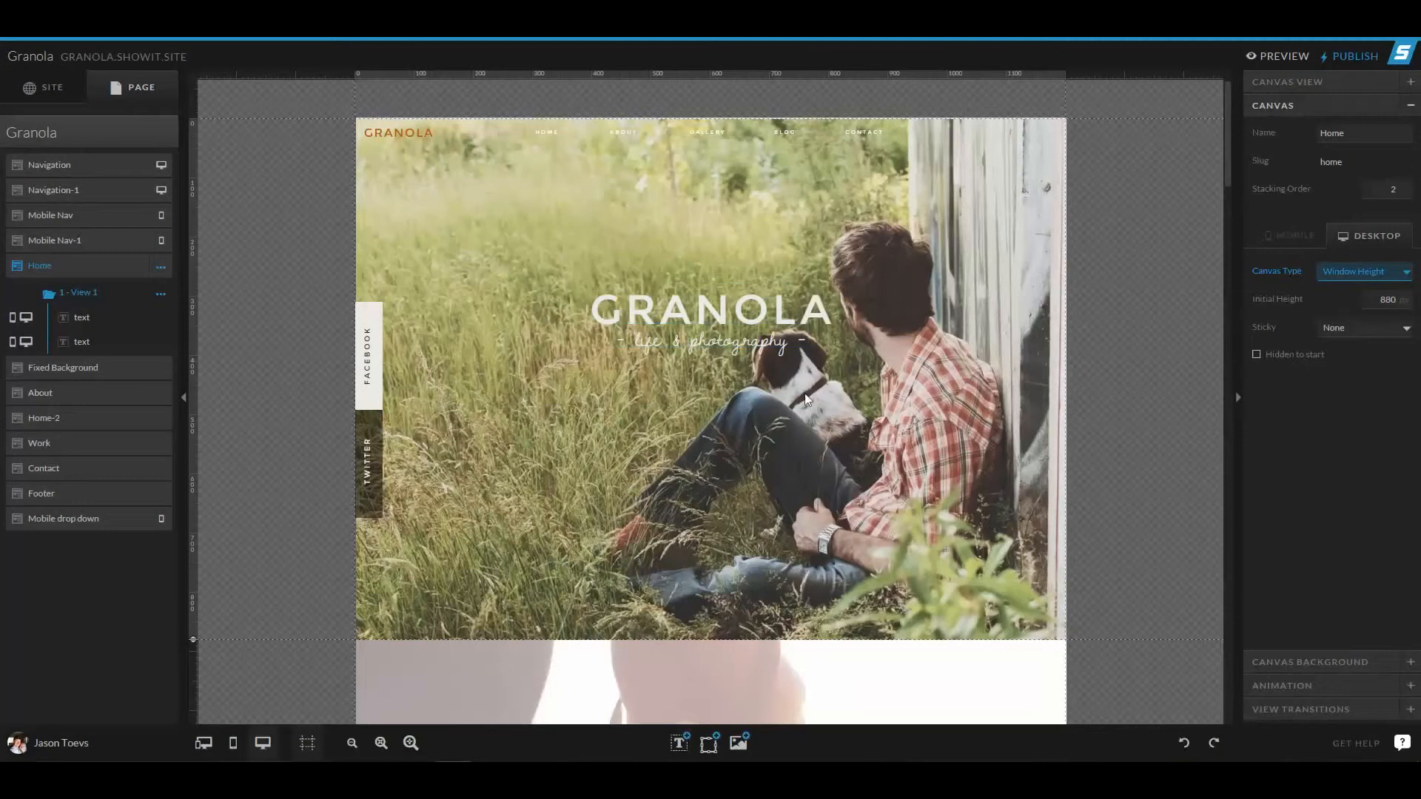
{"action": "mouse_move", "coordinate": [853, 414]}
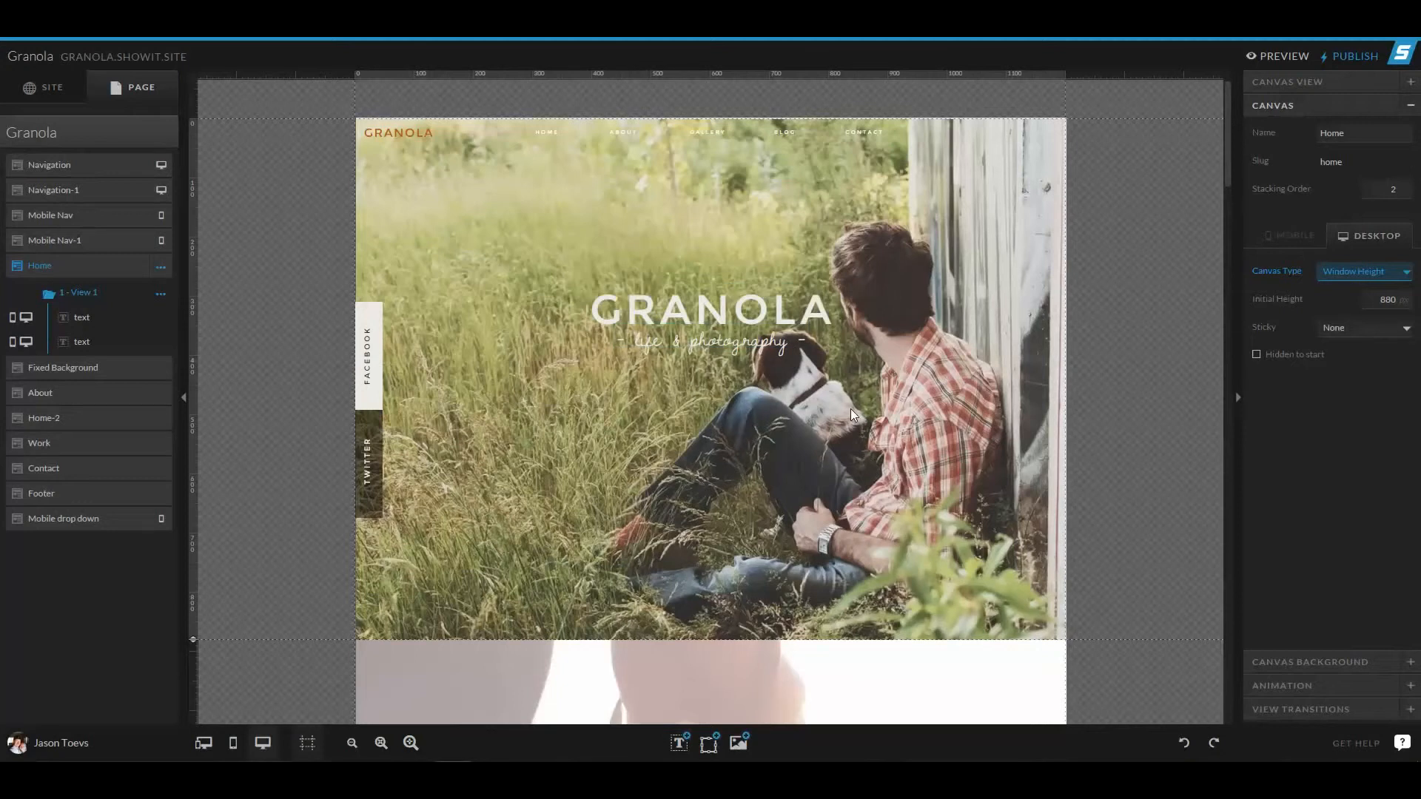
{"action": "mouse_move", "coordinate": [1195, 331]}
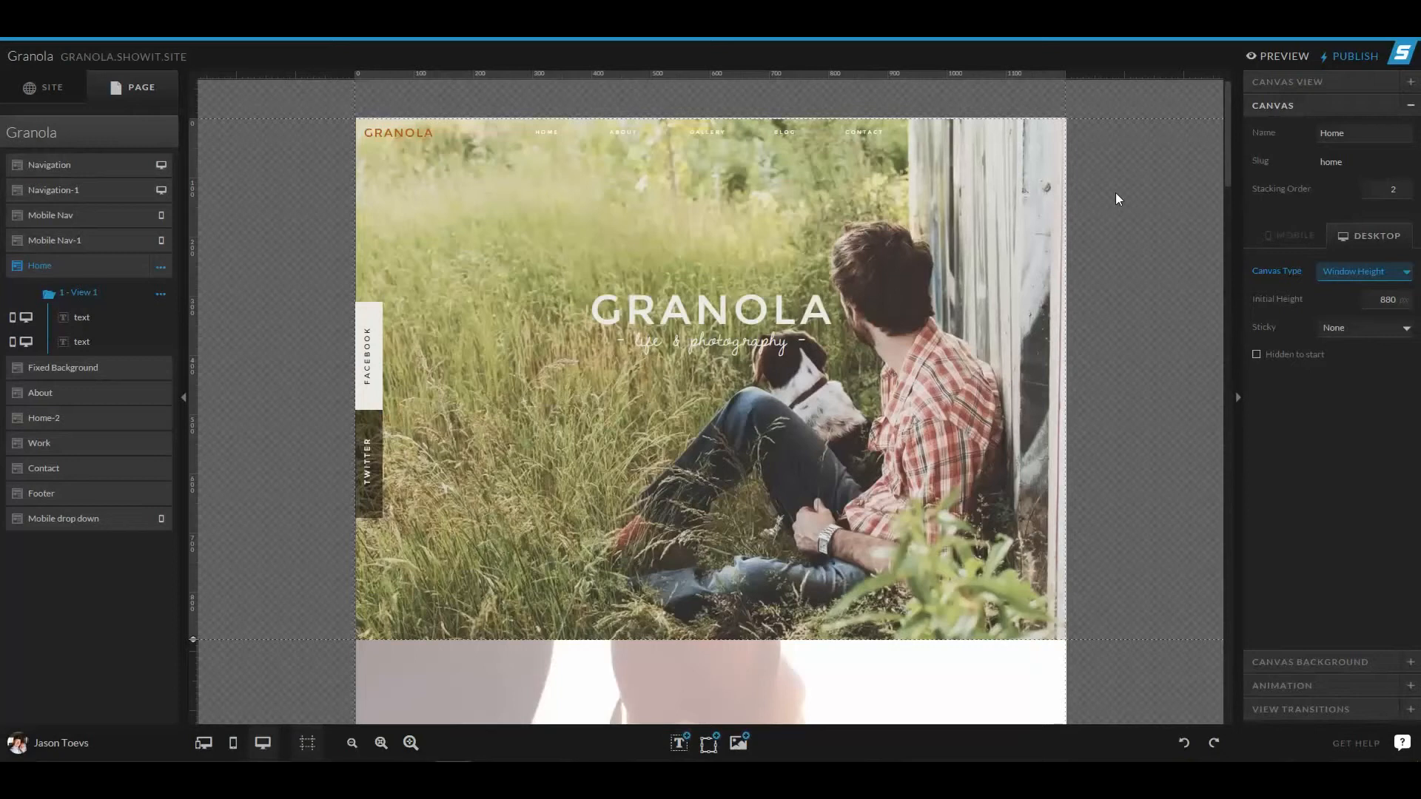
{"action": "mouse_move", "coordinate": [1061, 137]}
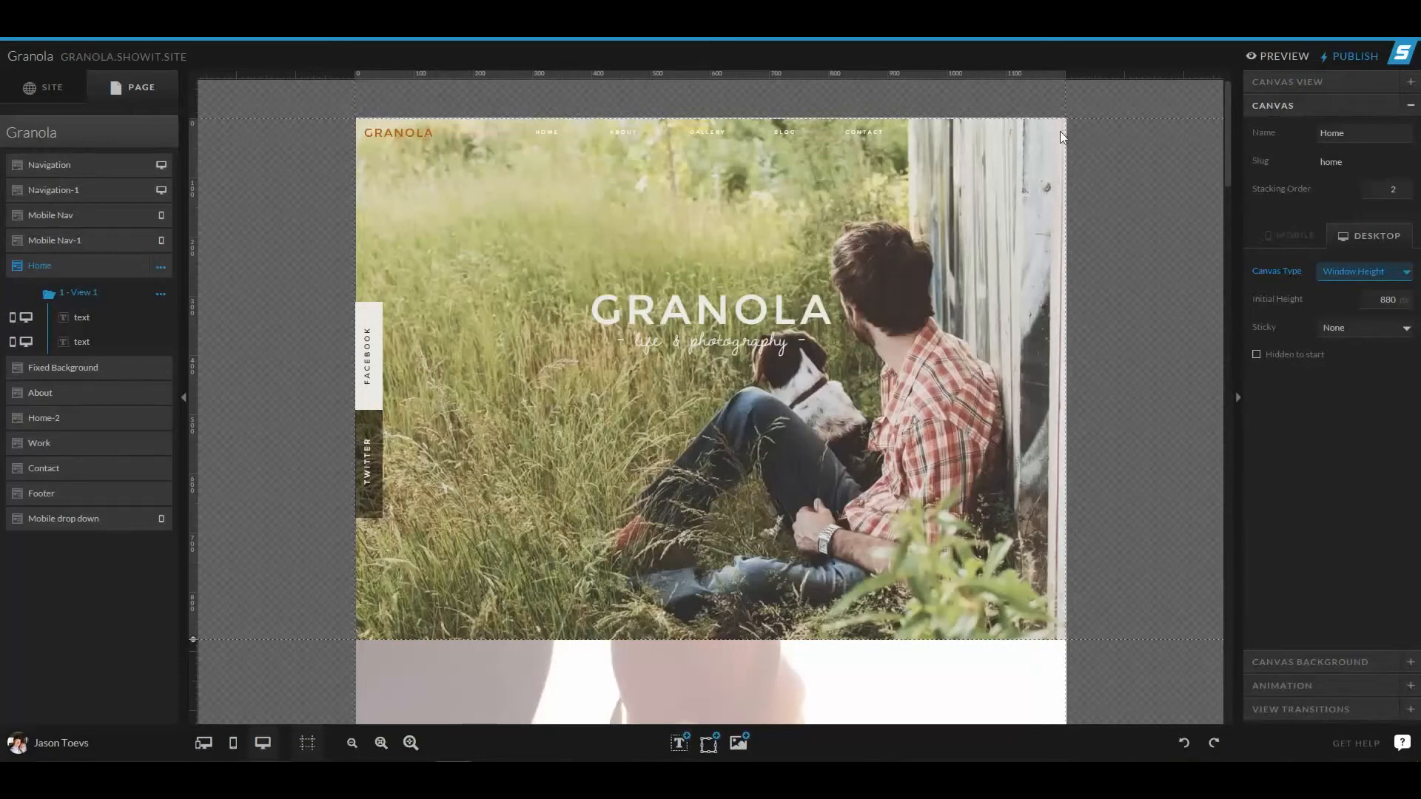
- On the Navigation canvas, try Top sticky, then settle on Top on Scroll with type Normal
{"action": "left_click", "coordinate": [49, 164]}
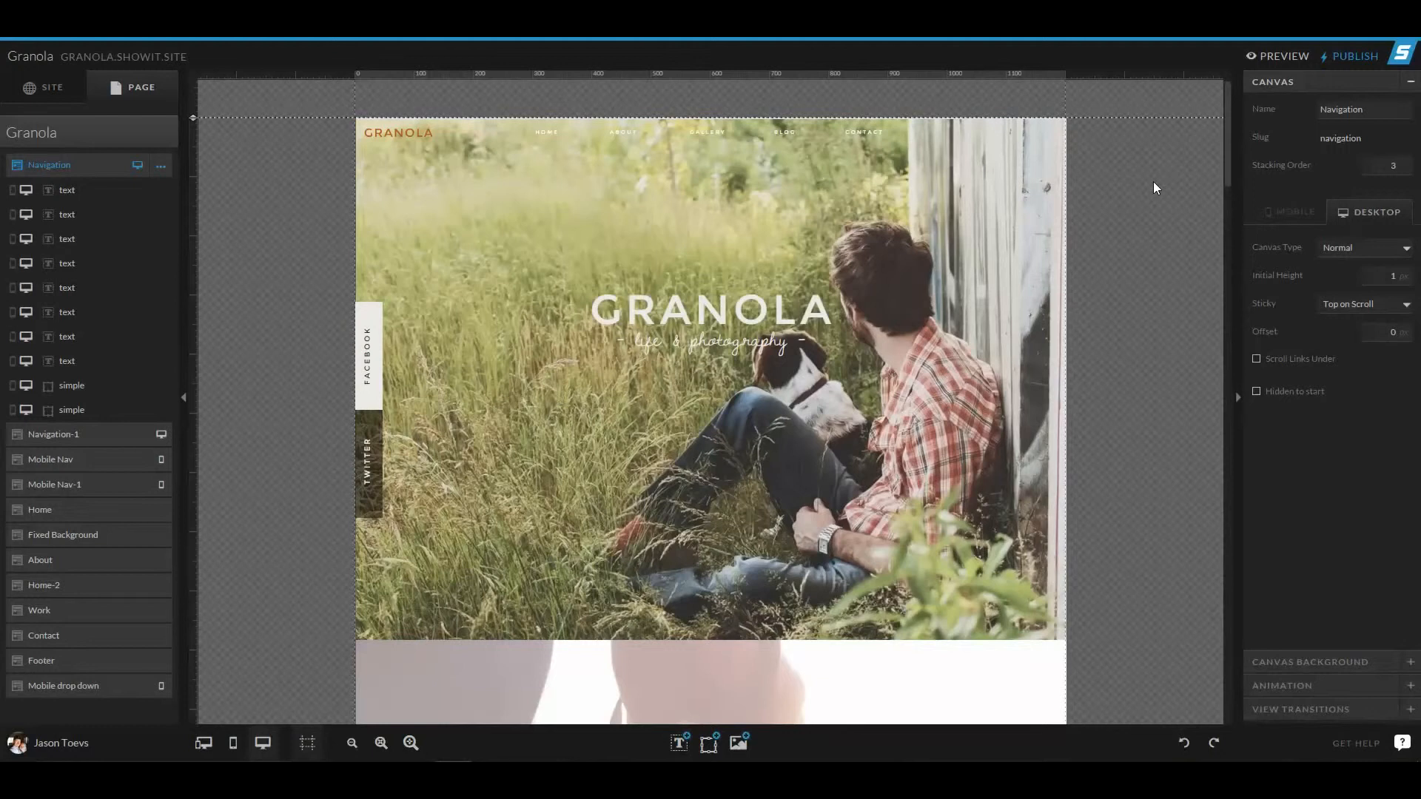
{"action": "mouse_move", "coordinate": [1270, 314]}
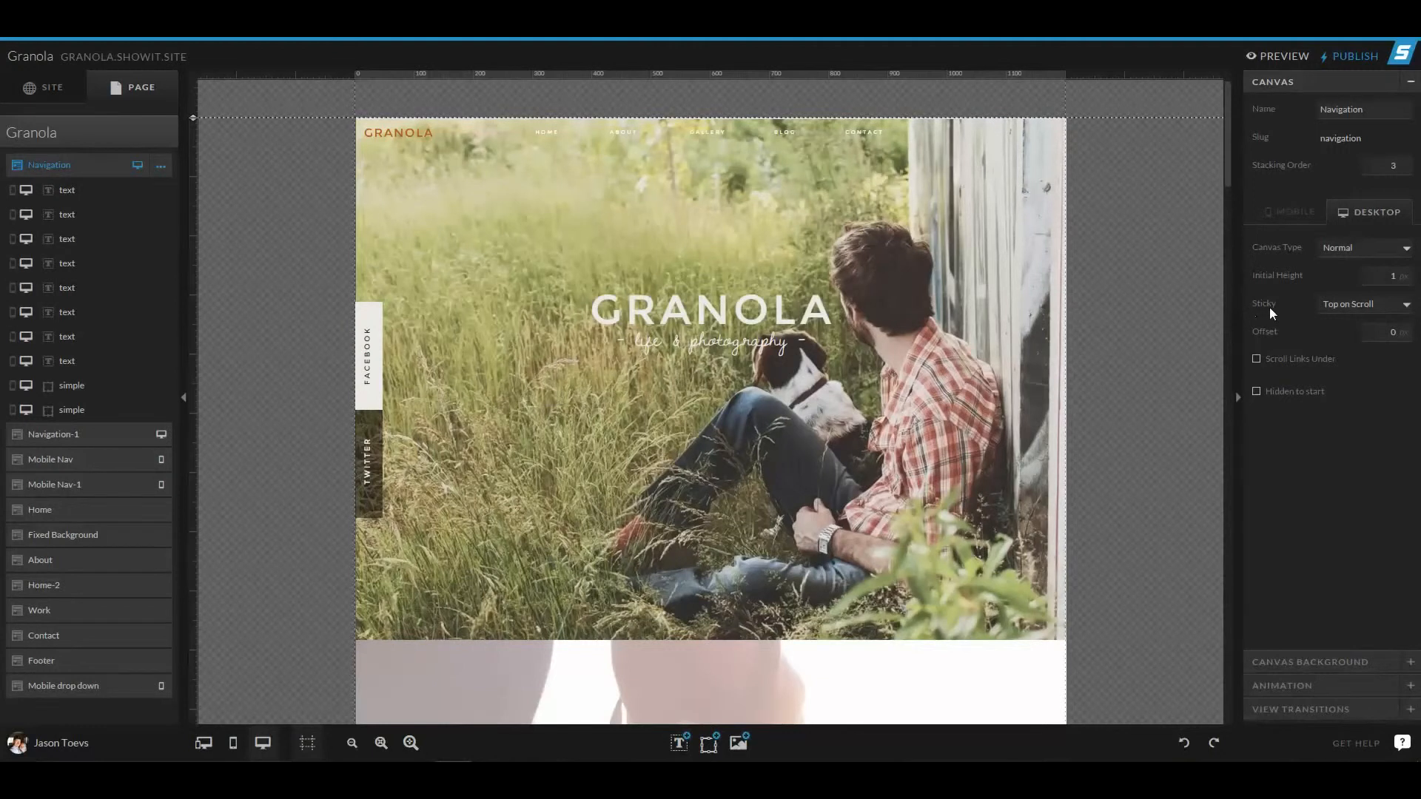
{"action": "mouse_move", "coordinate": [1335, 258]}
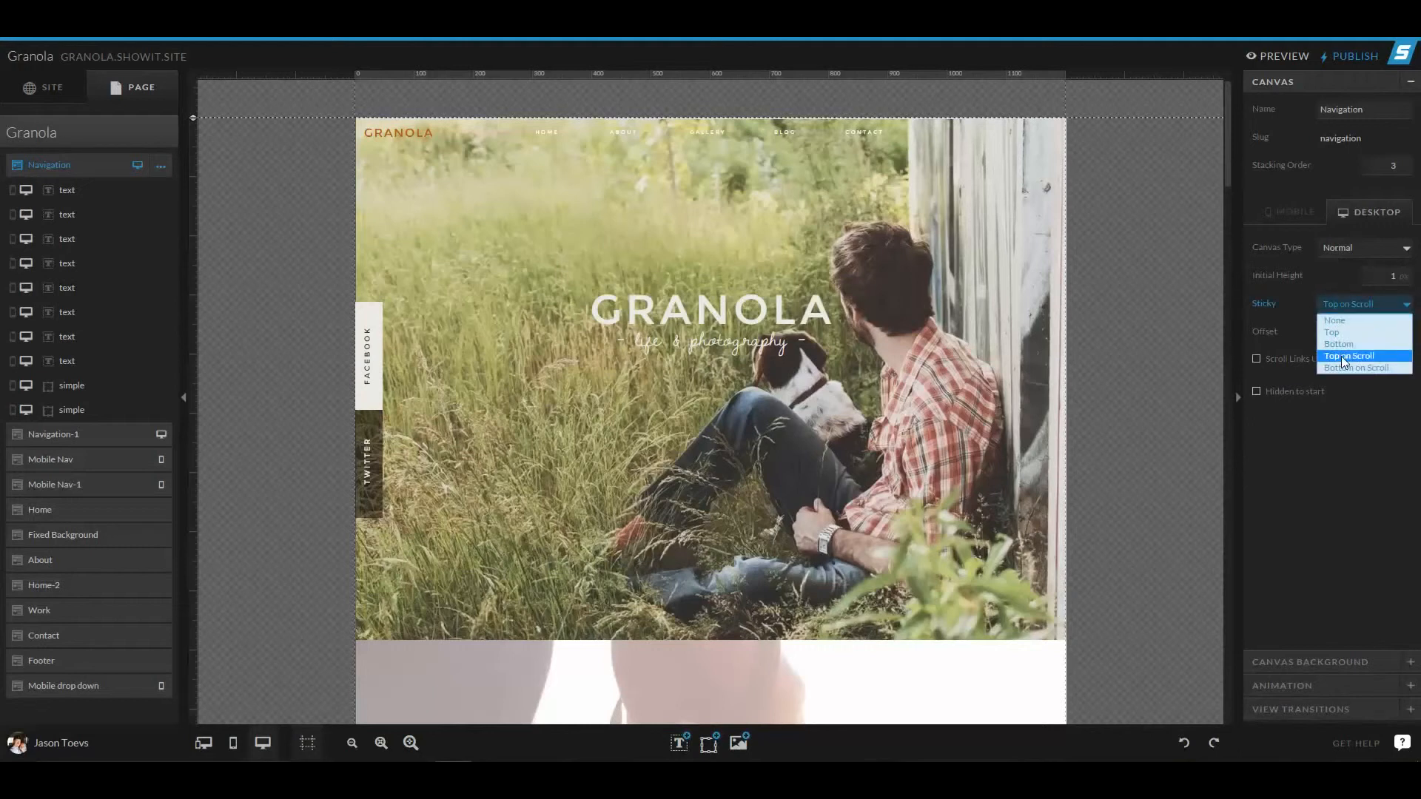
{"action": "left_click", "coordinate": [1349, 355]}
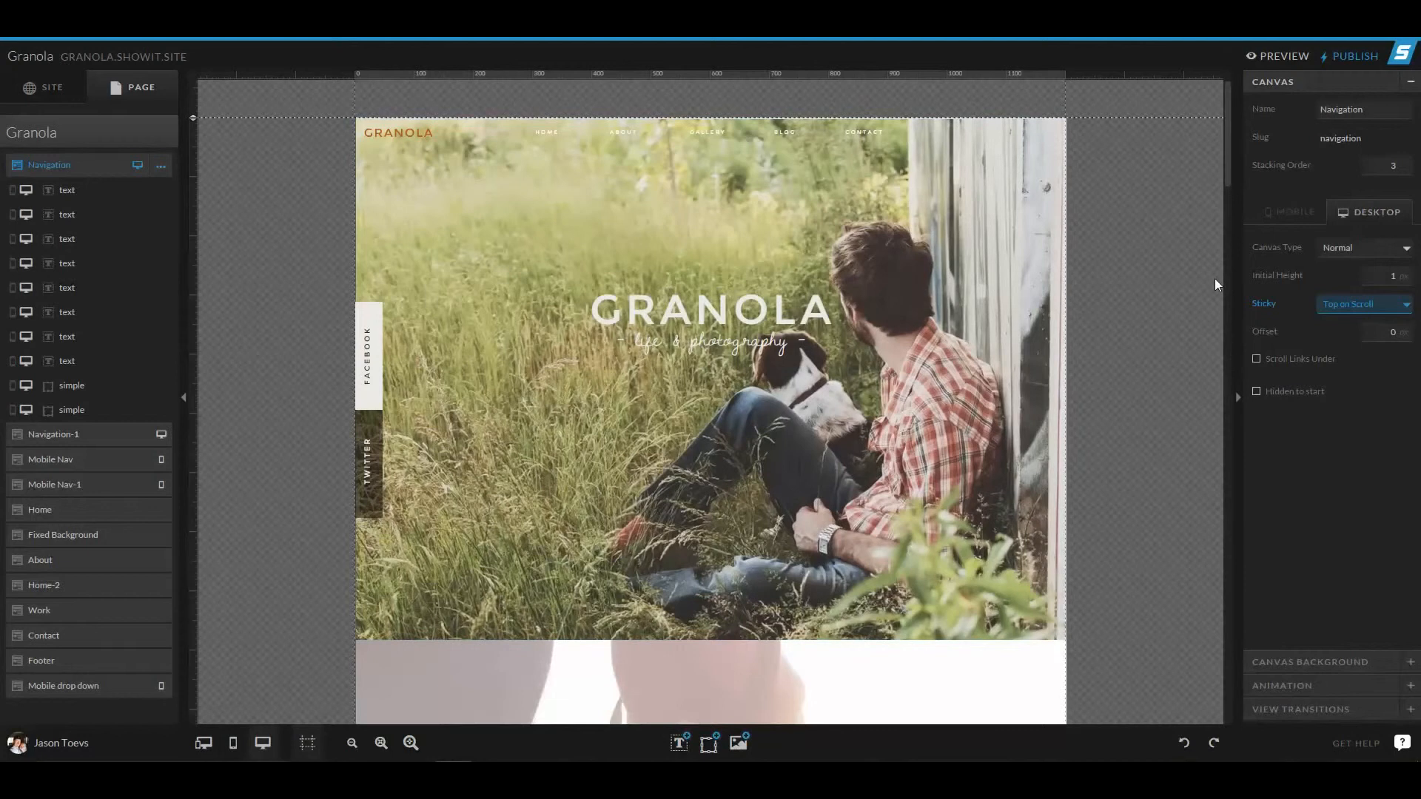
{"action": "left_click", "coordinate": [1363, 304]}
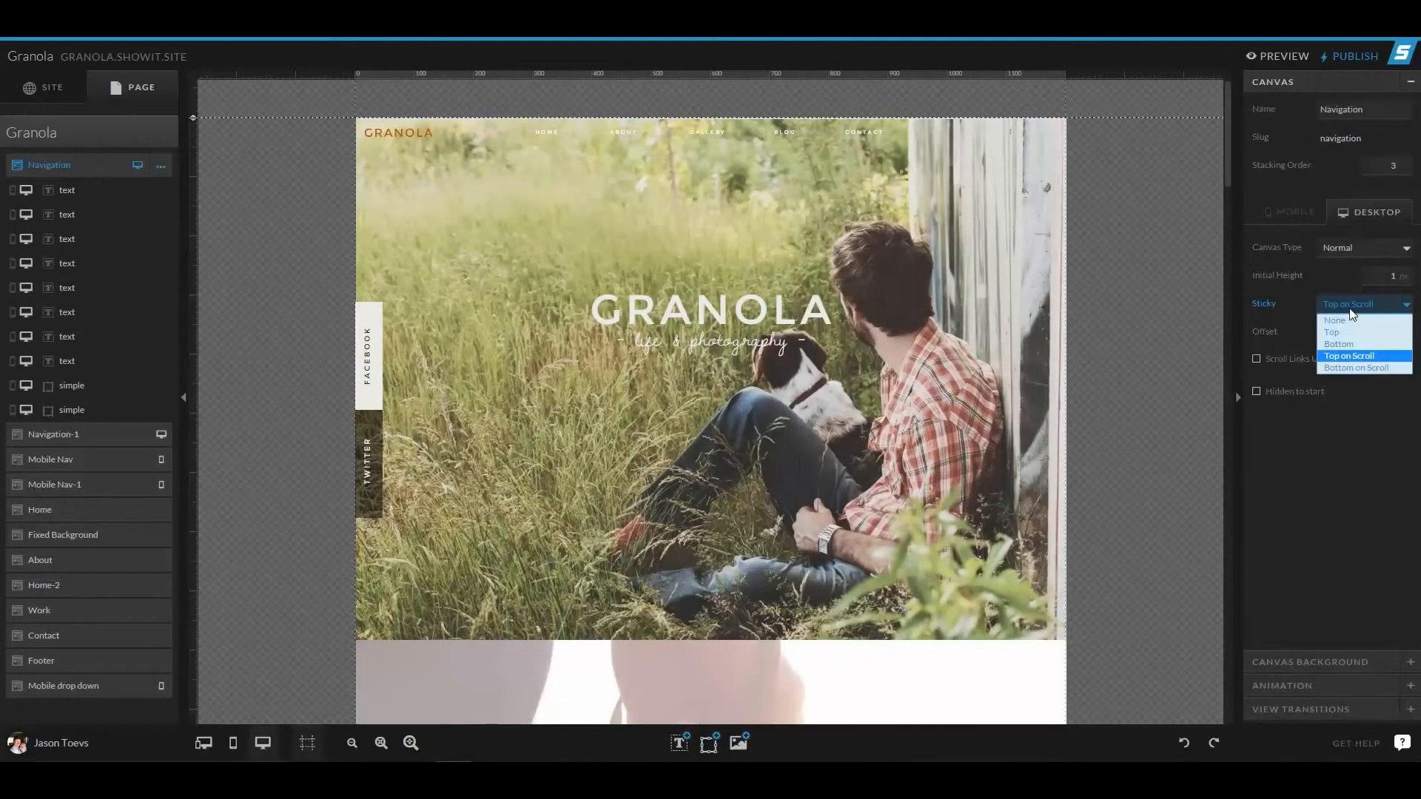
{"action": "mouse_move", "coordinate": [1351, 333]}
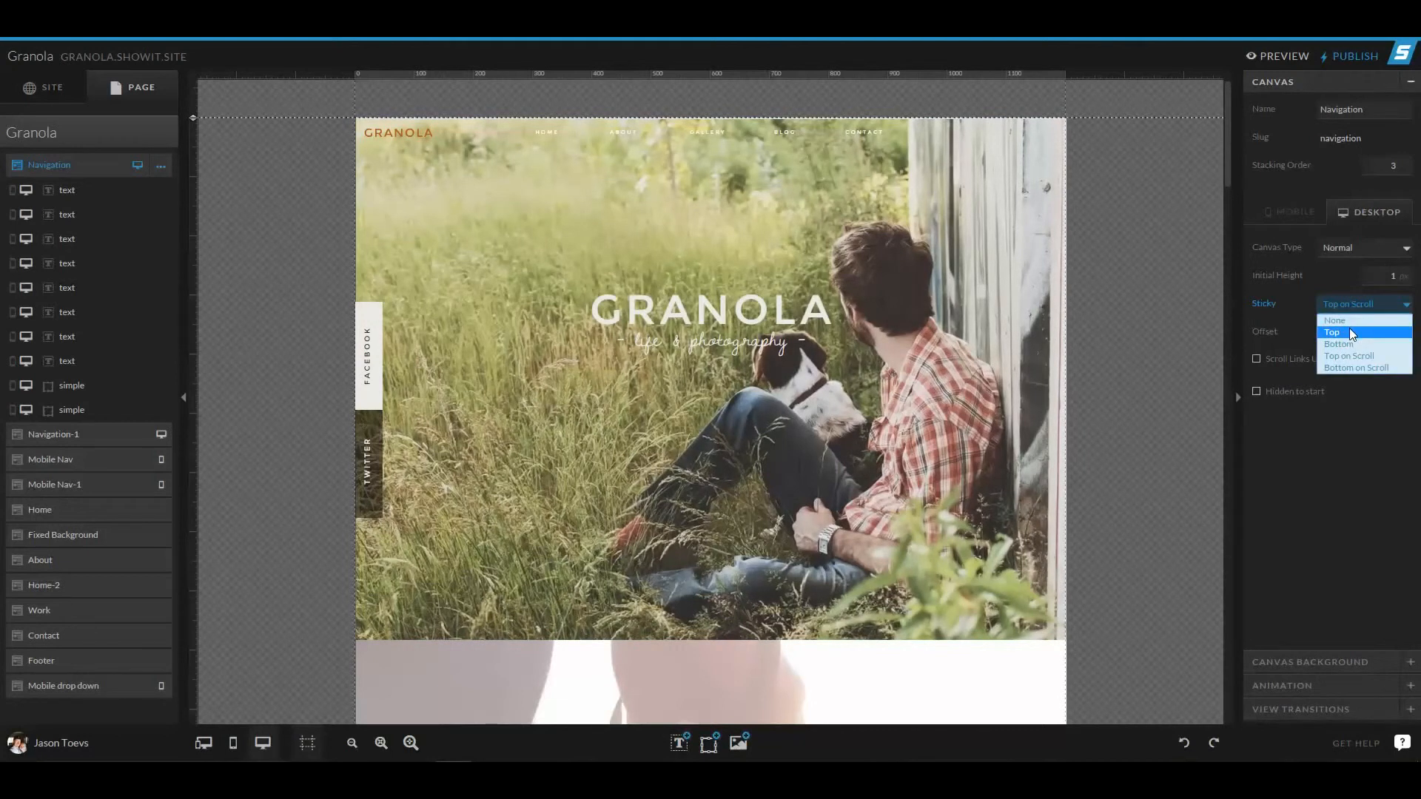
{"action": "left_click", "coordinate": [1332, 331]}
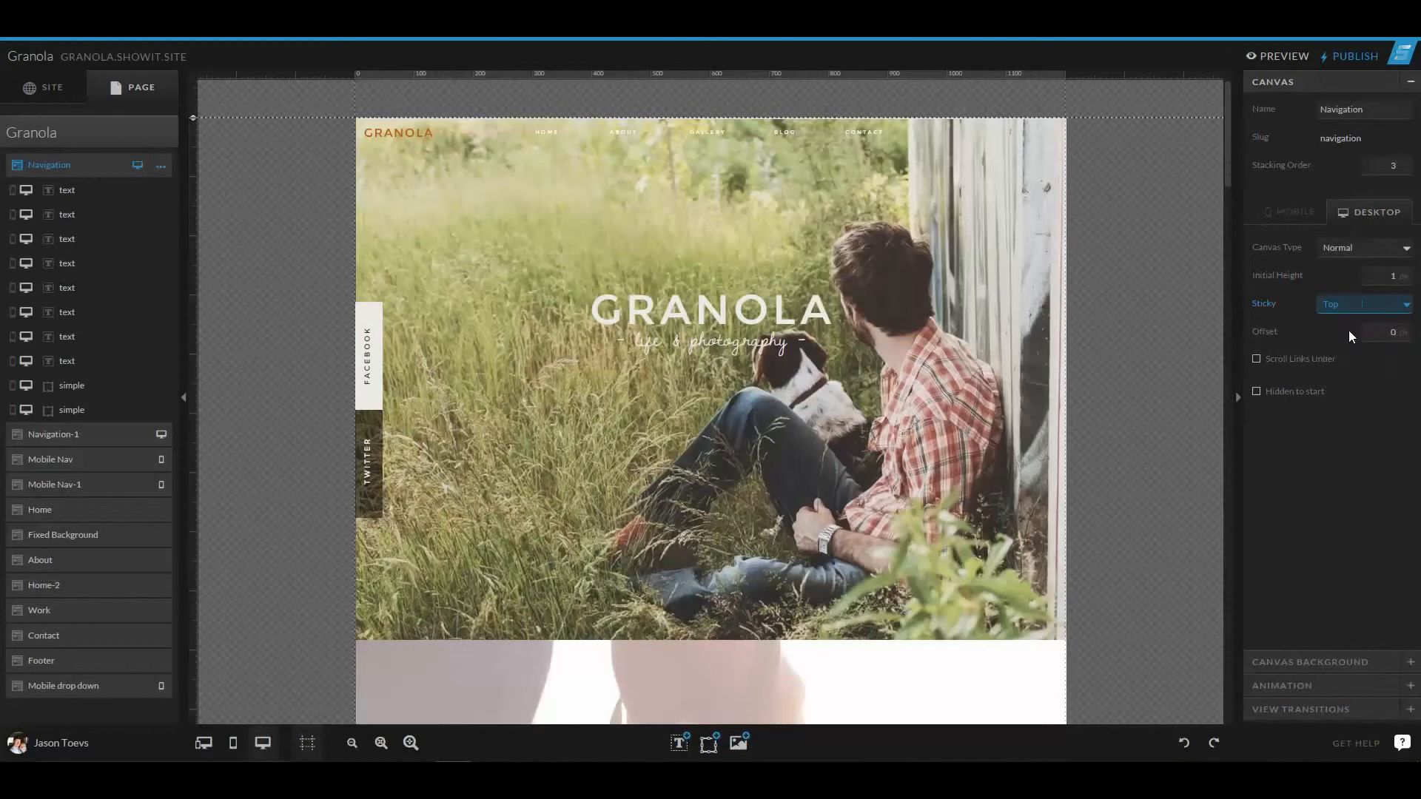
{"action": "left_click", "coordinate": [1359, 304]}
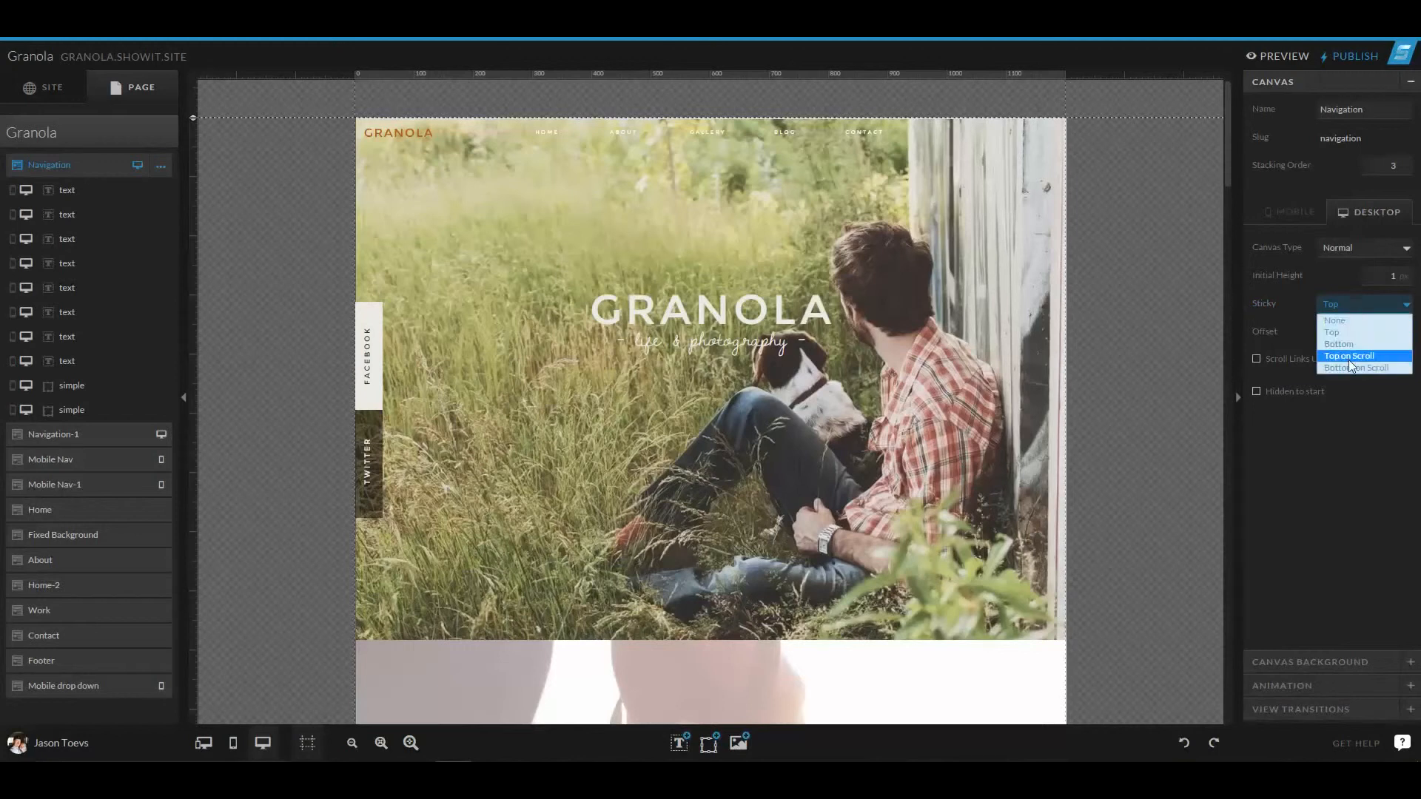
{"action": "mouse_move", "coordinate": [1350, 368]}
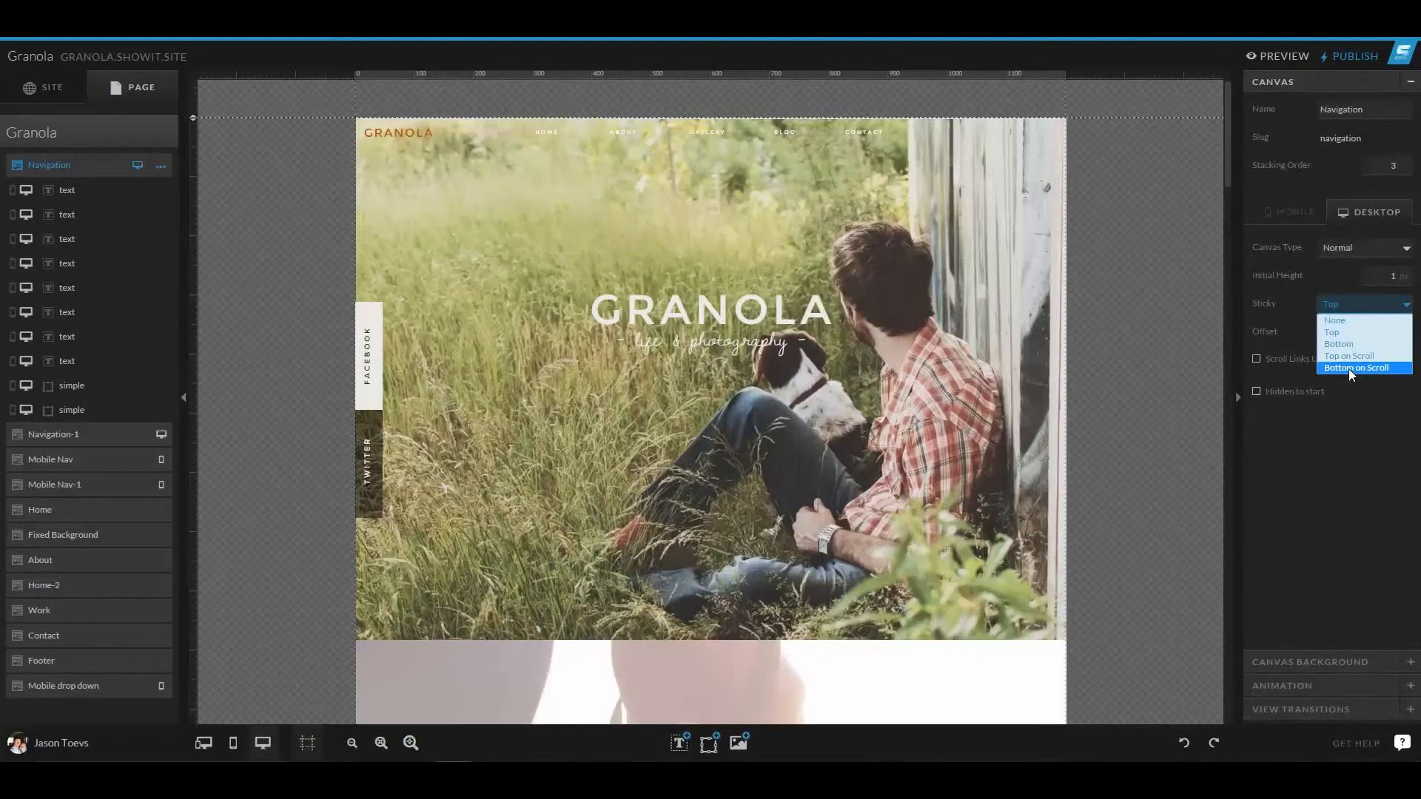
{"action": "left_click", "coordinate": [1350, 355]}
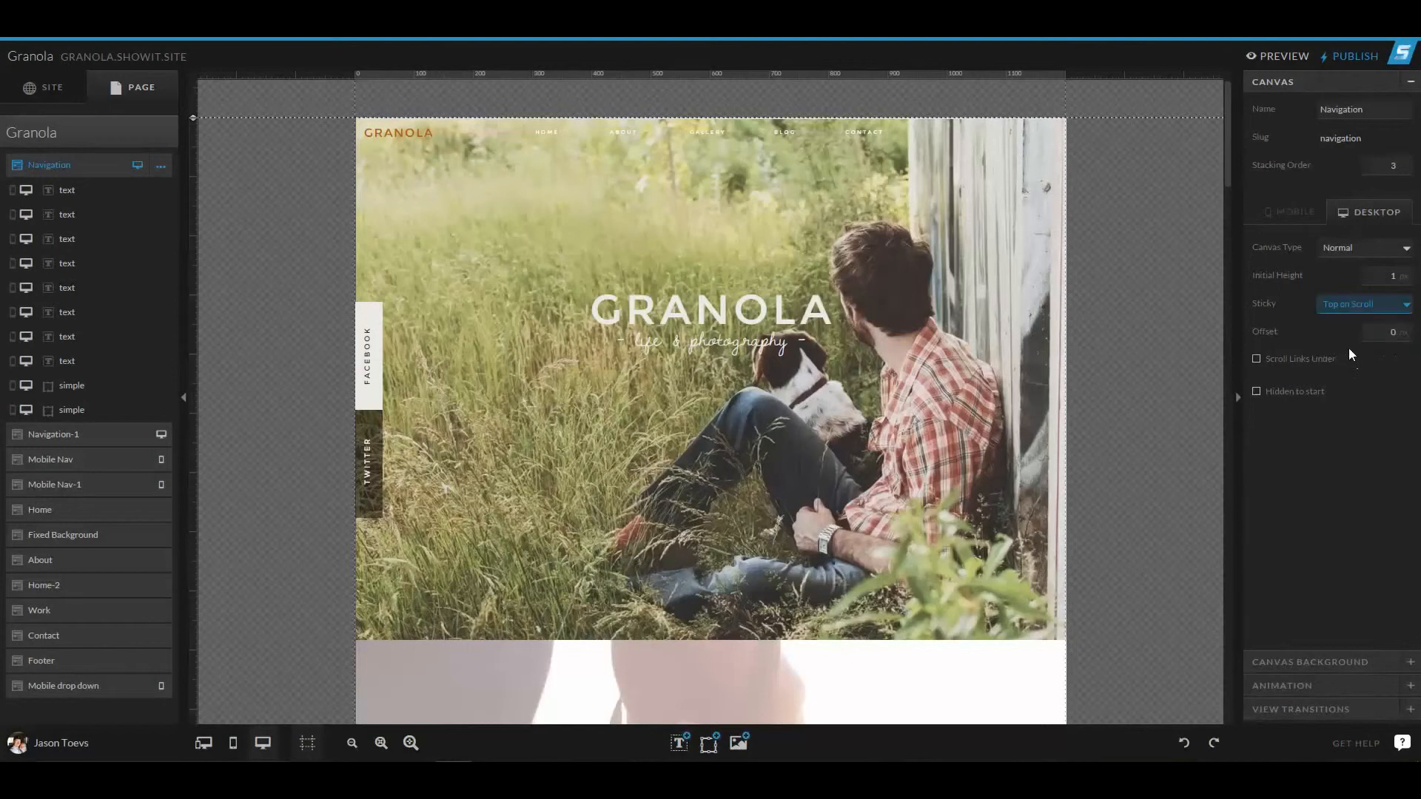
{"action": "mouse_move", "coordinate": [1146, 336]}
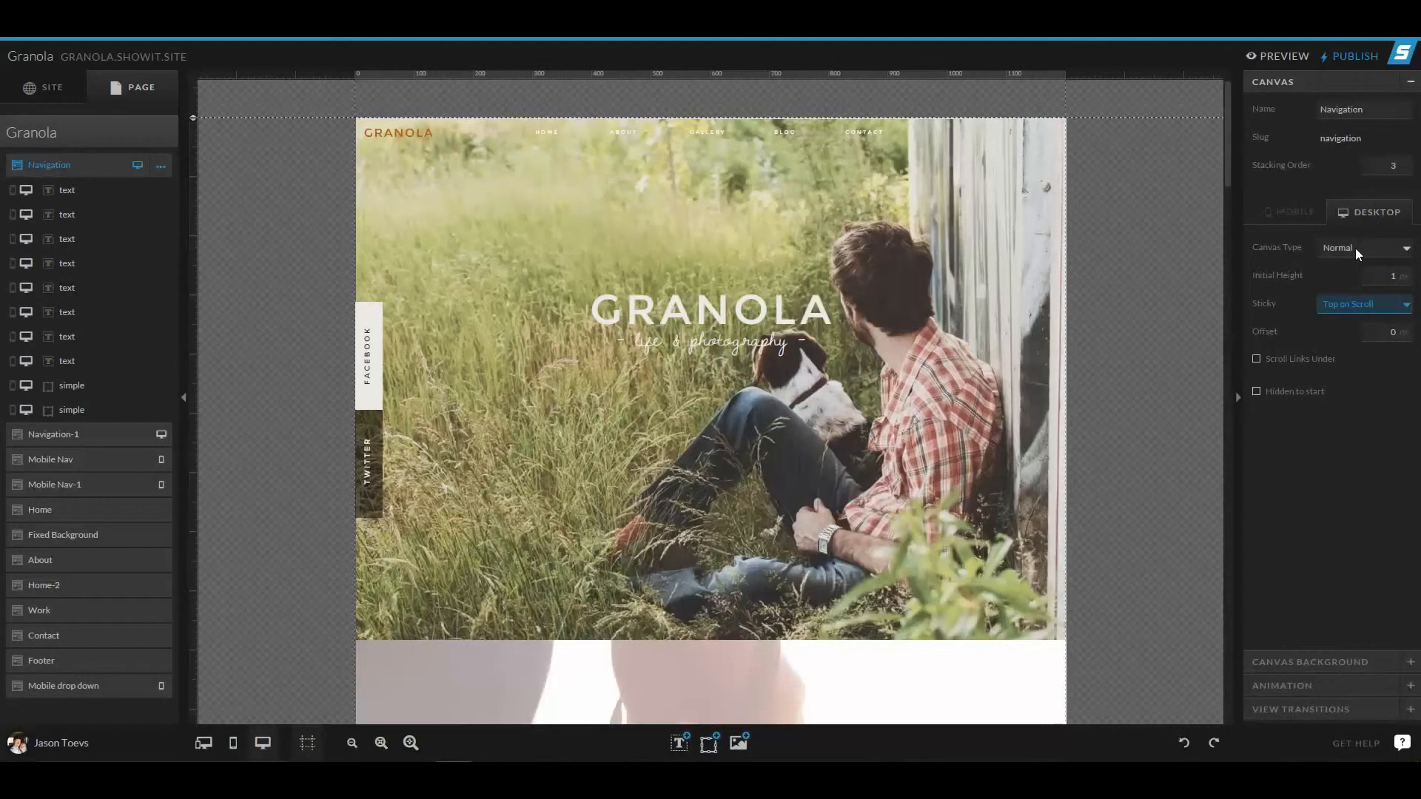
{"action": "left_click", "coordinate": [1364, 247]}
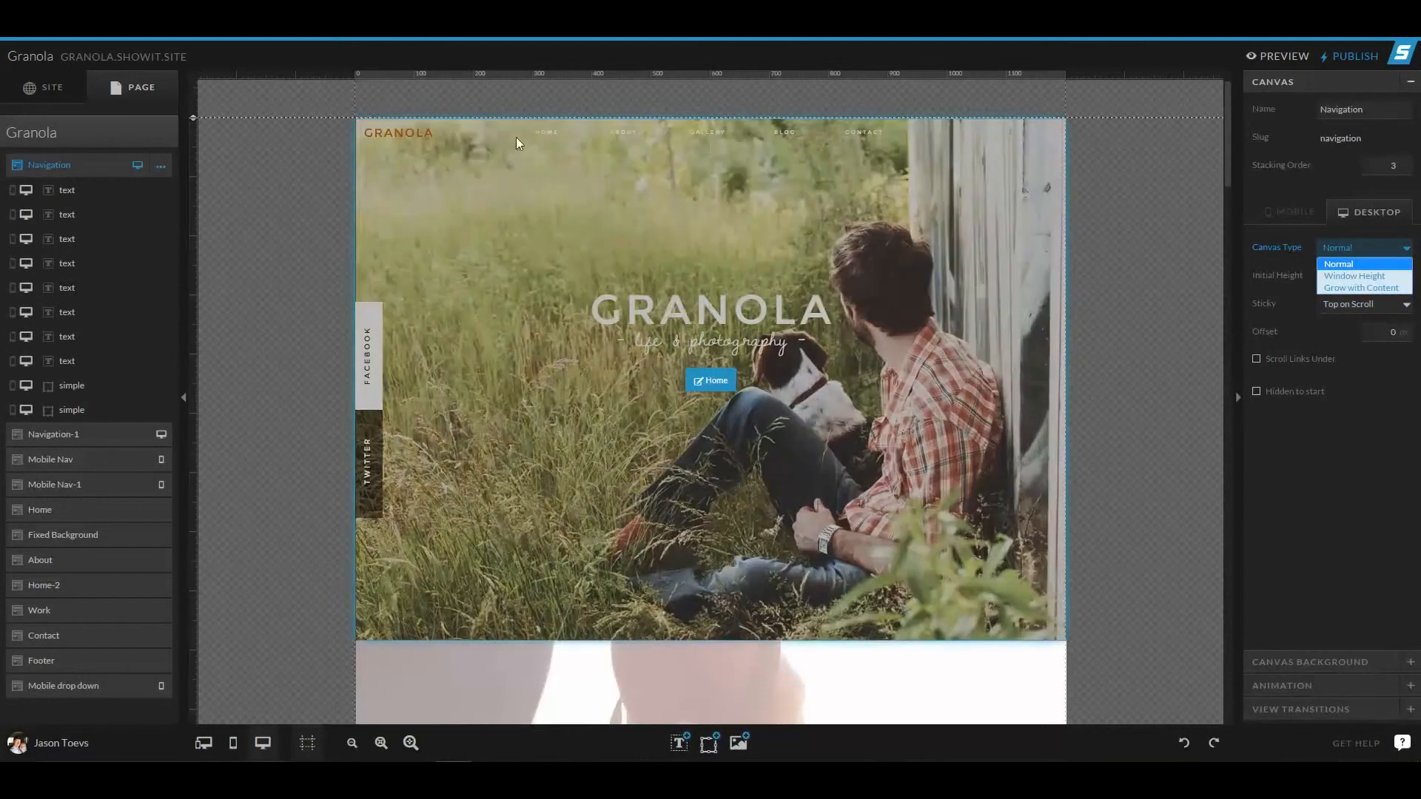
- From the Site tab, open Granola Post List with its Post Title canvas set to Grow with Content
{"action": "left_click", "coordinate": [43, 87]}
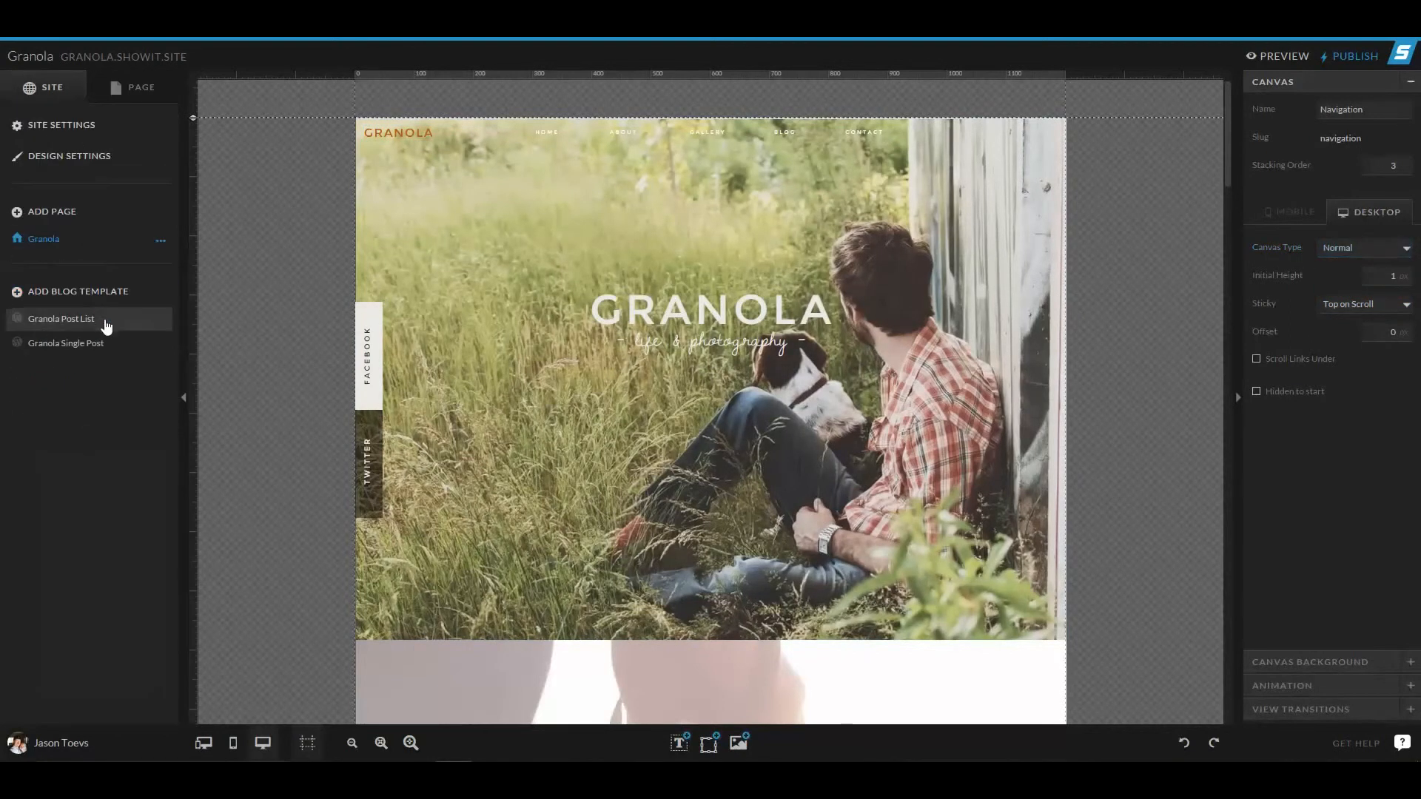
{"action": "left_click", "coordinate": [60, 319]}
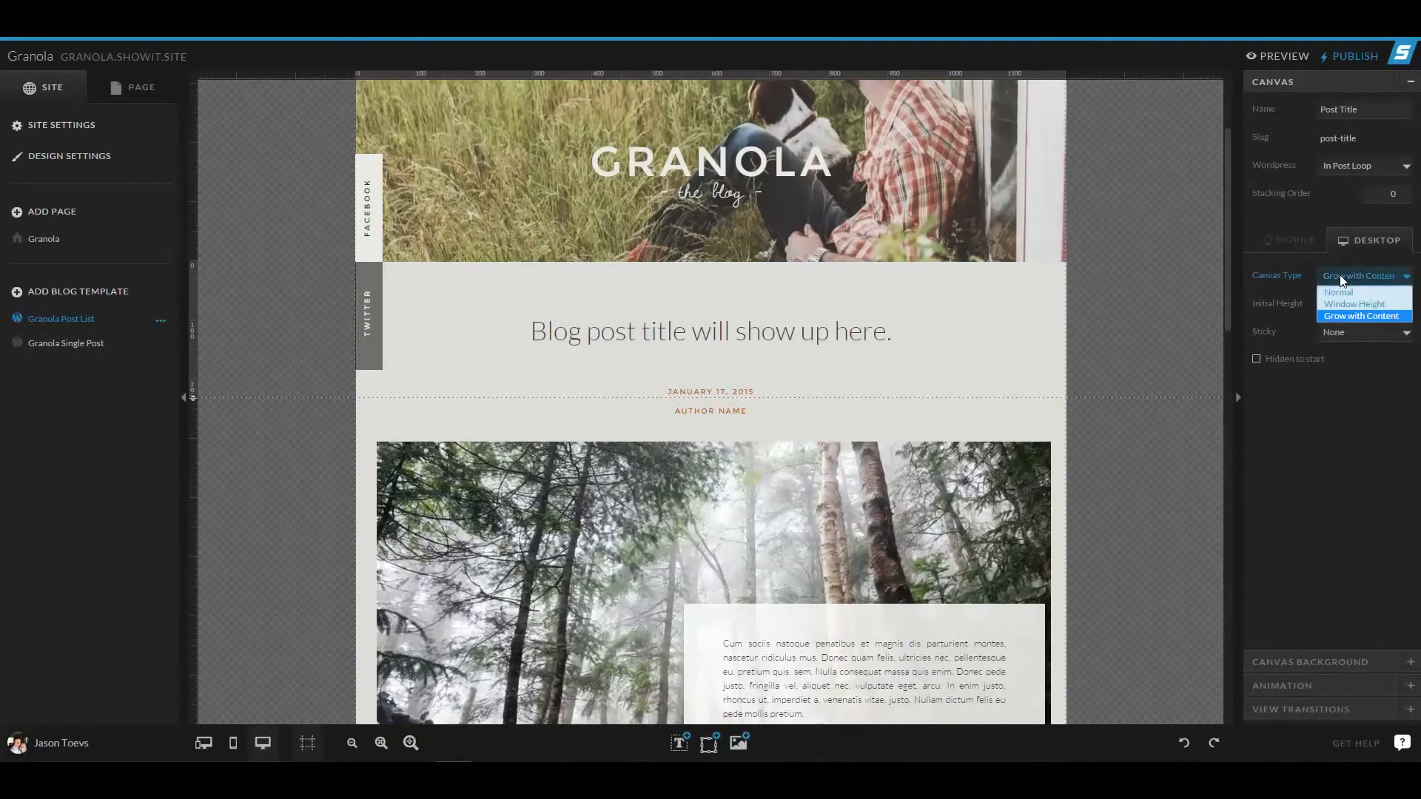
{"action": "mouse_move", "coordinate": [1345, 324]}
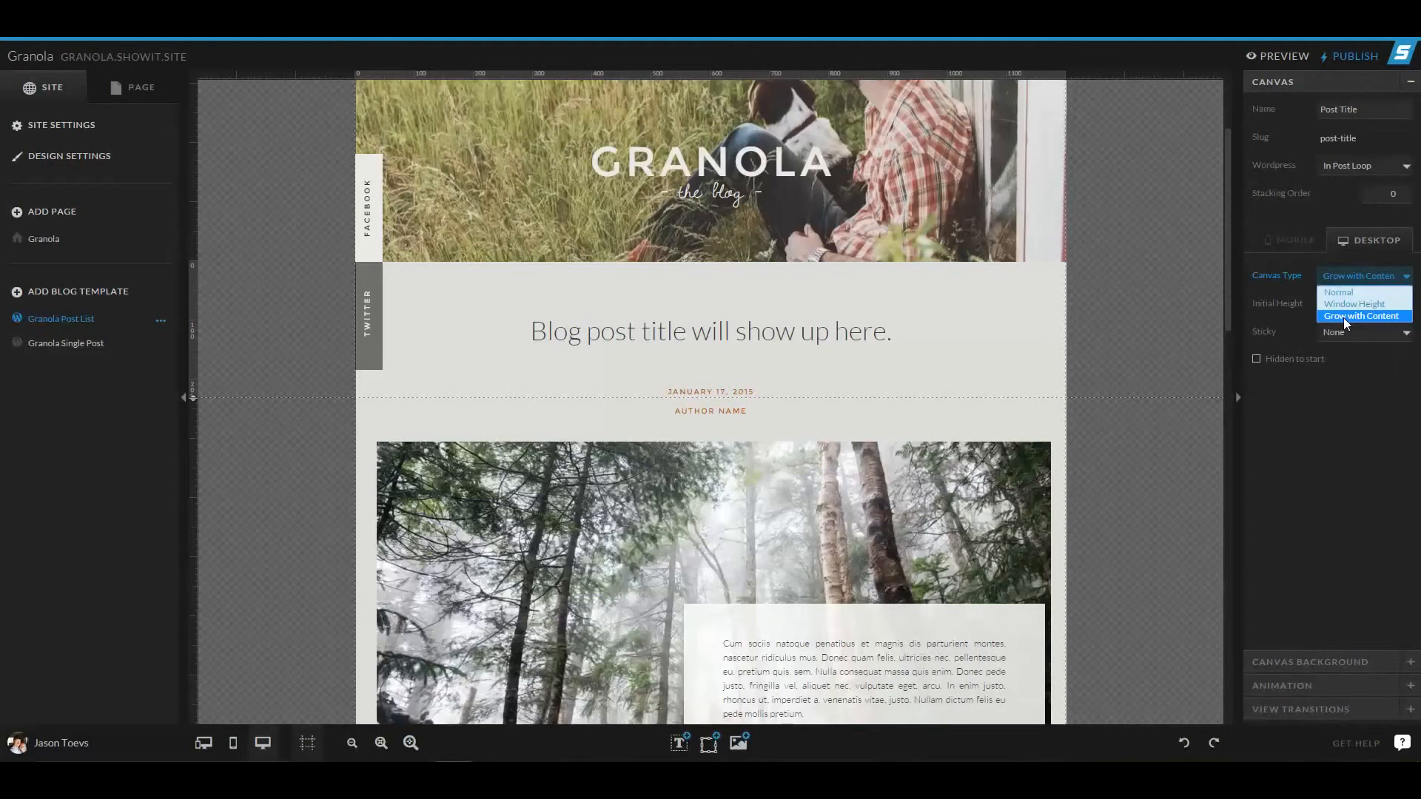
{"action": "left_click", "coordinate": [1362, 315]}
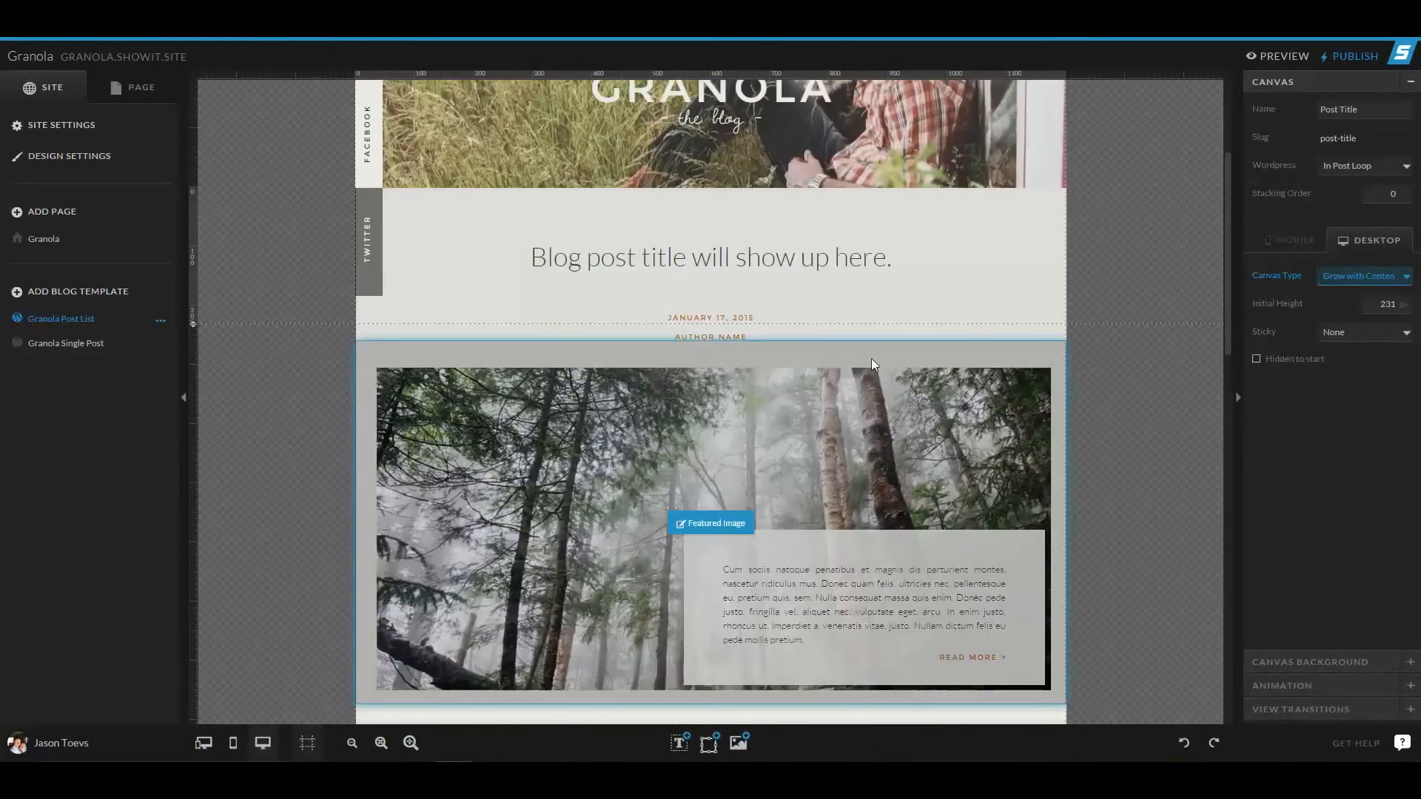
{"action": "mouse_move", "coordinate": [729, 381]}
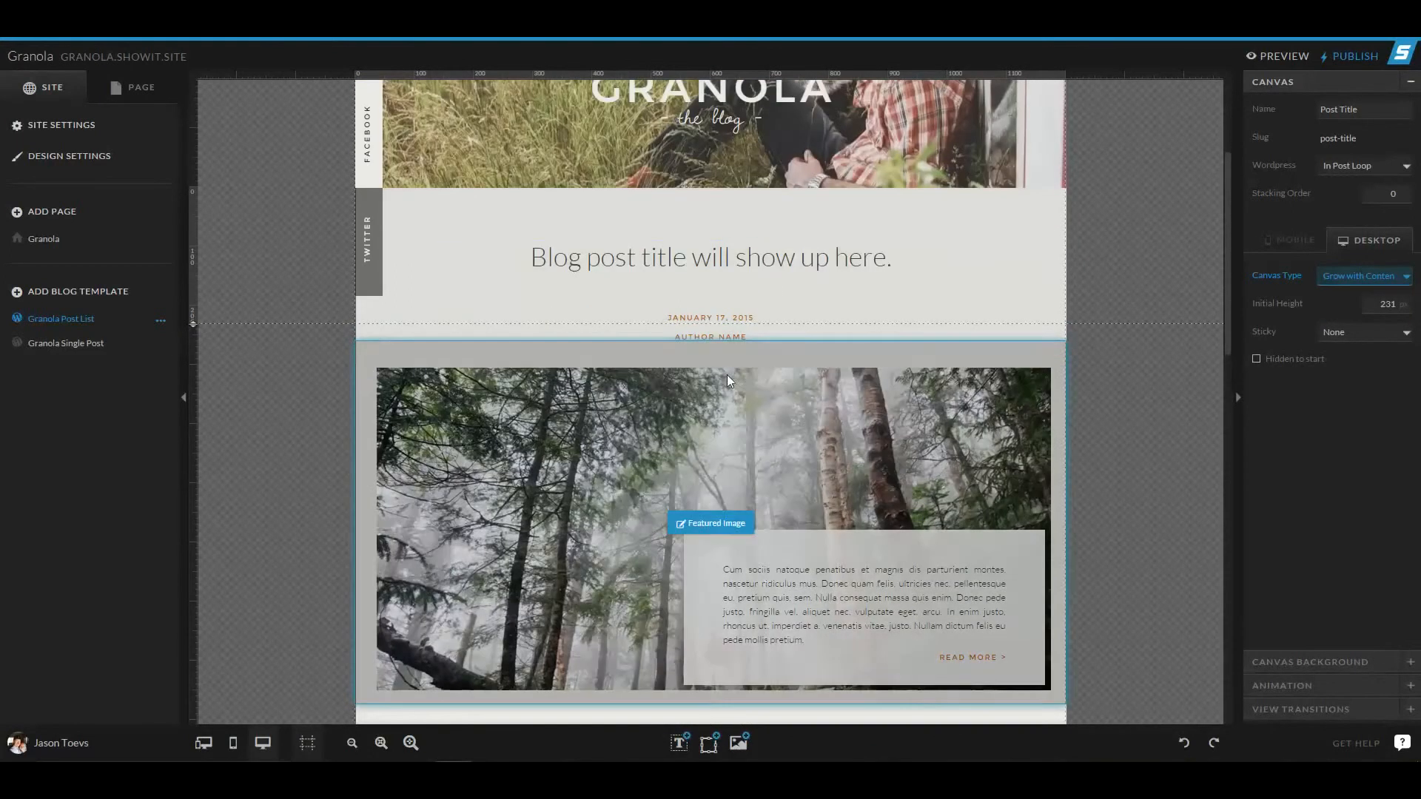
- Select the blog post title text and scroll through the post loop canvas
{"action": "left_click", "coordinate": [709, 258]}
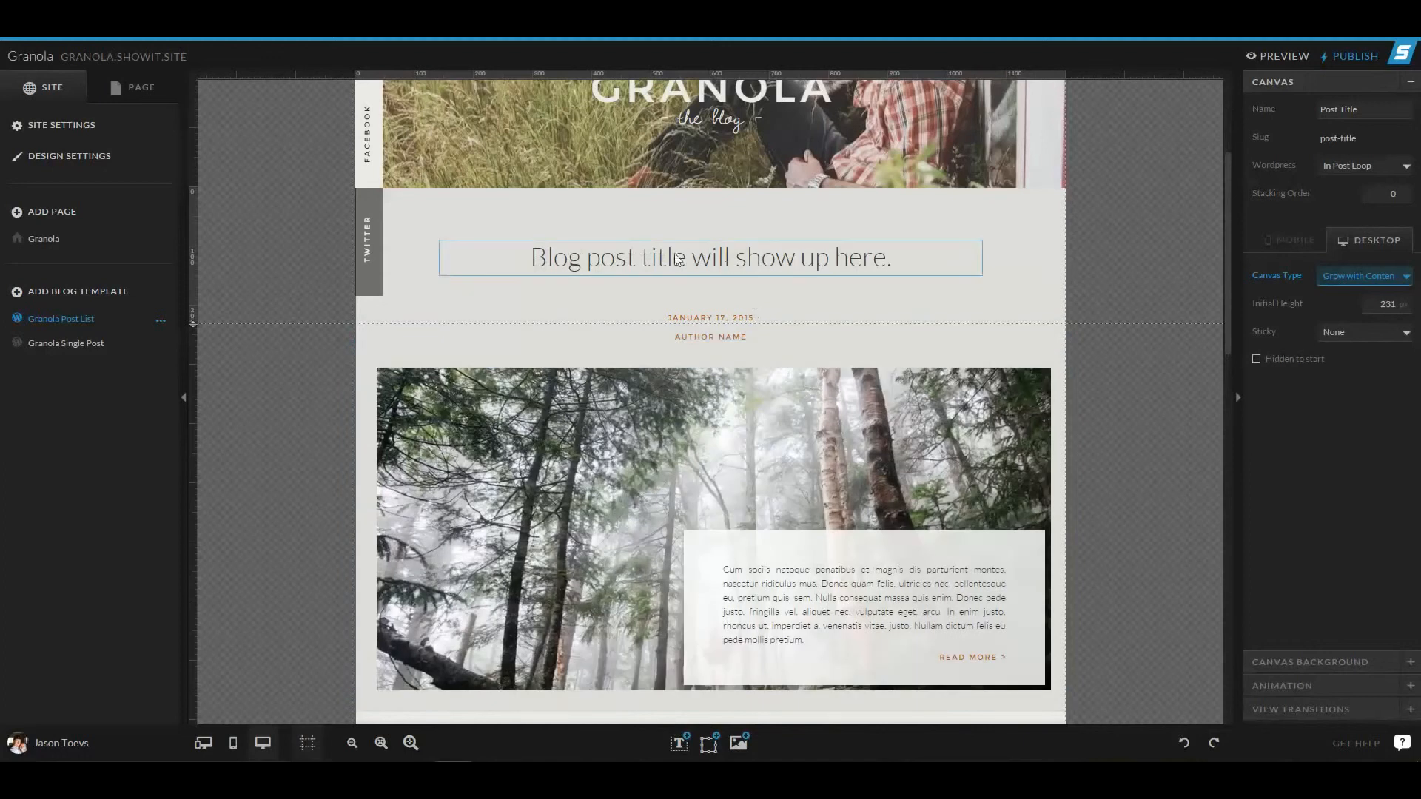
{"action": "left_click", "coordinate": [709, 256]}
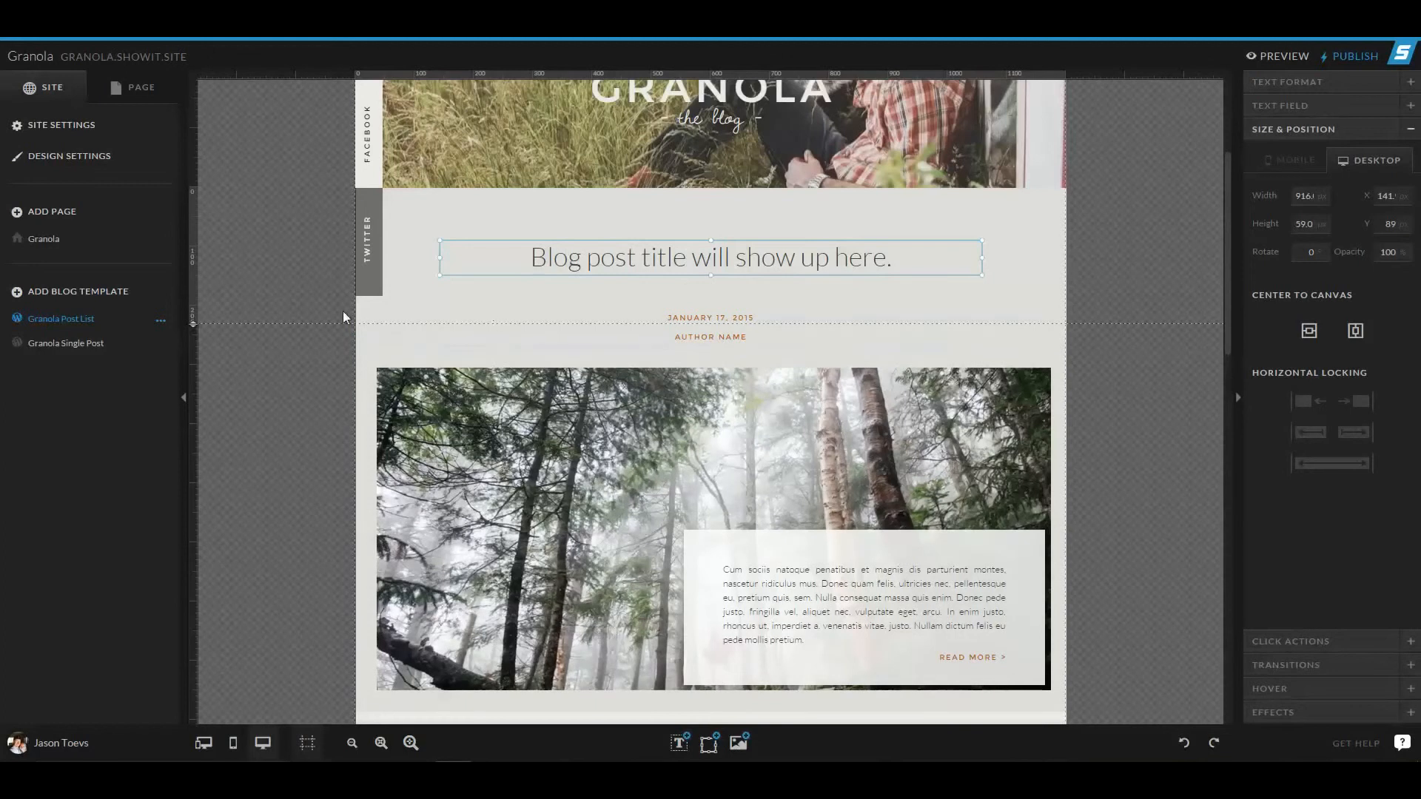
{"action": "scroll", "scroll_direction": "down", "scroll_amount": 3}
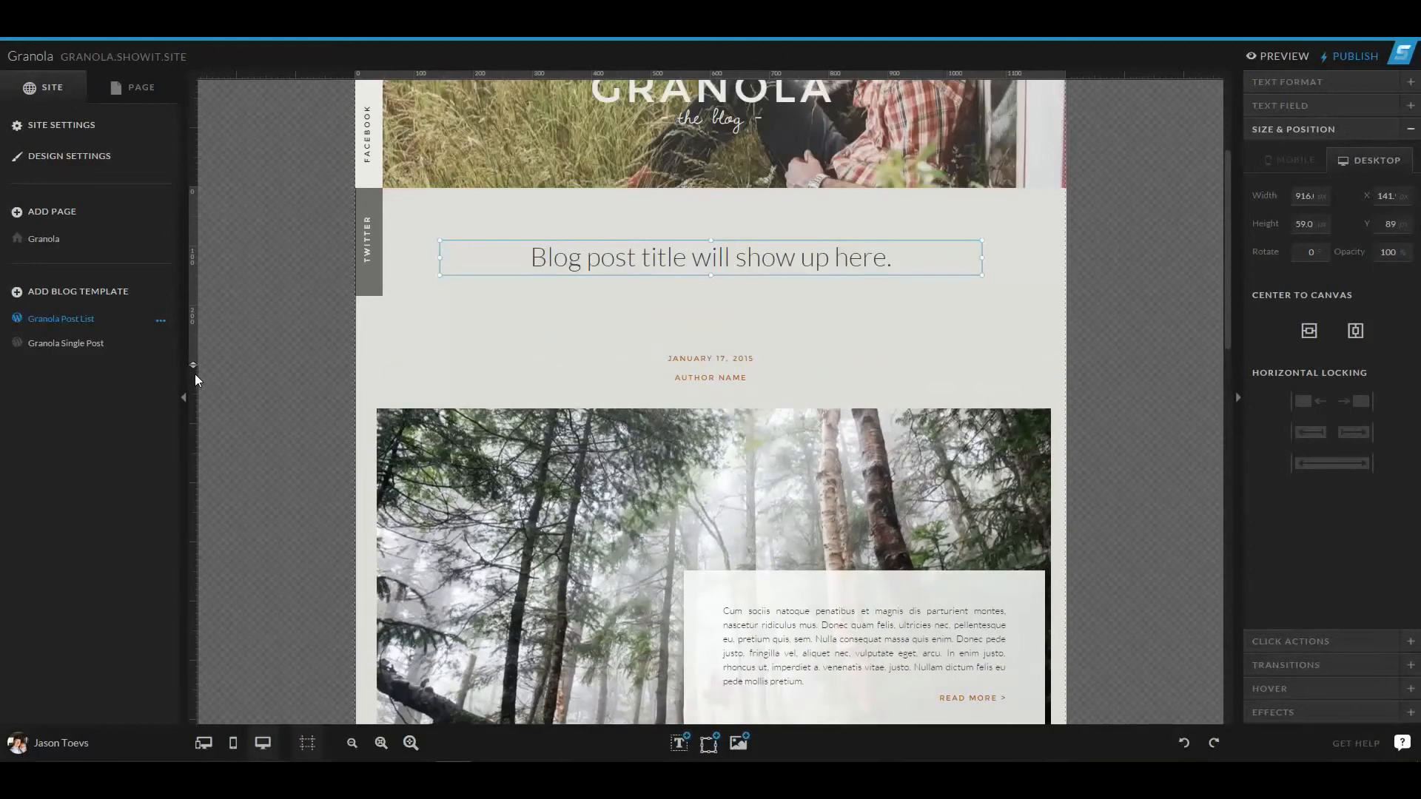
{"action": "mouse_move", "coordinate": [693, 305]}
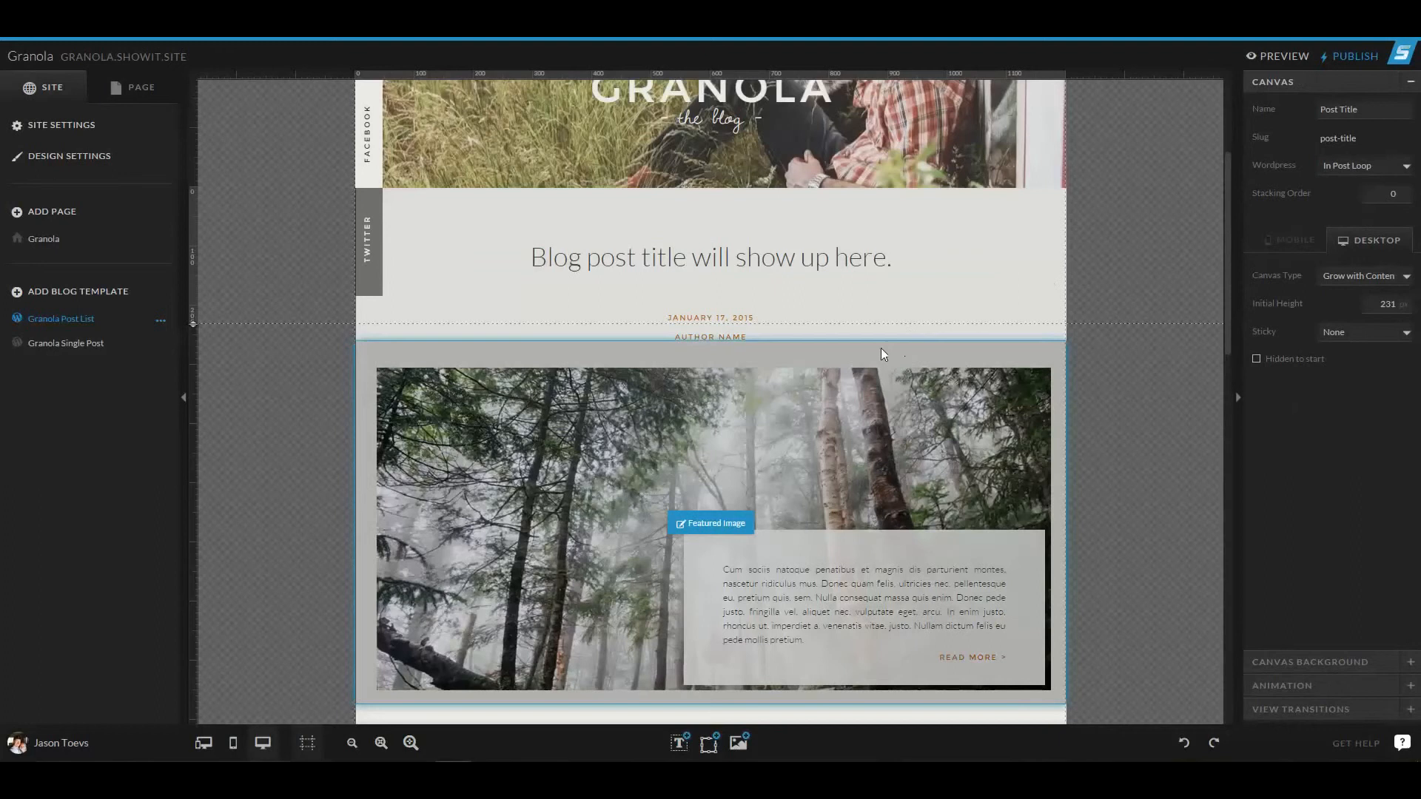
{"action": "scroll", "scroll_direction": "down", "scroll_amount": 3}
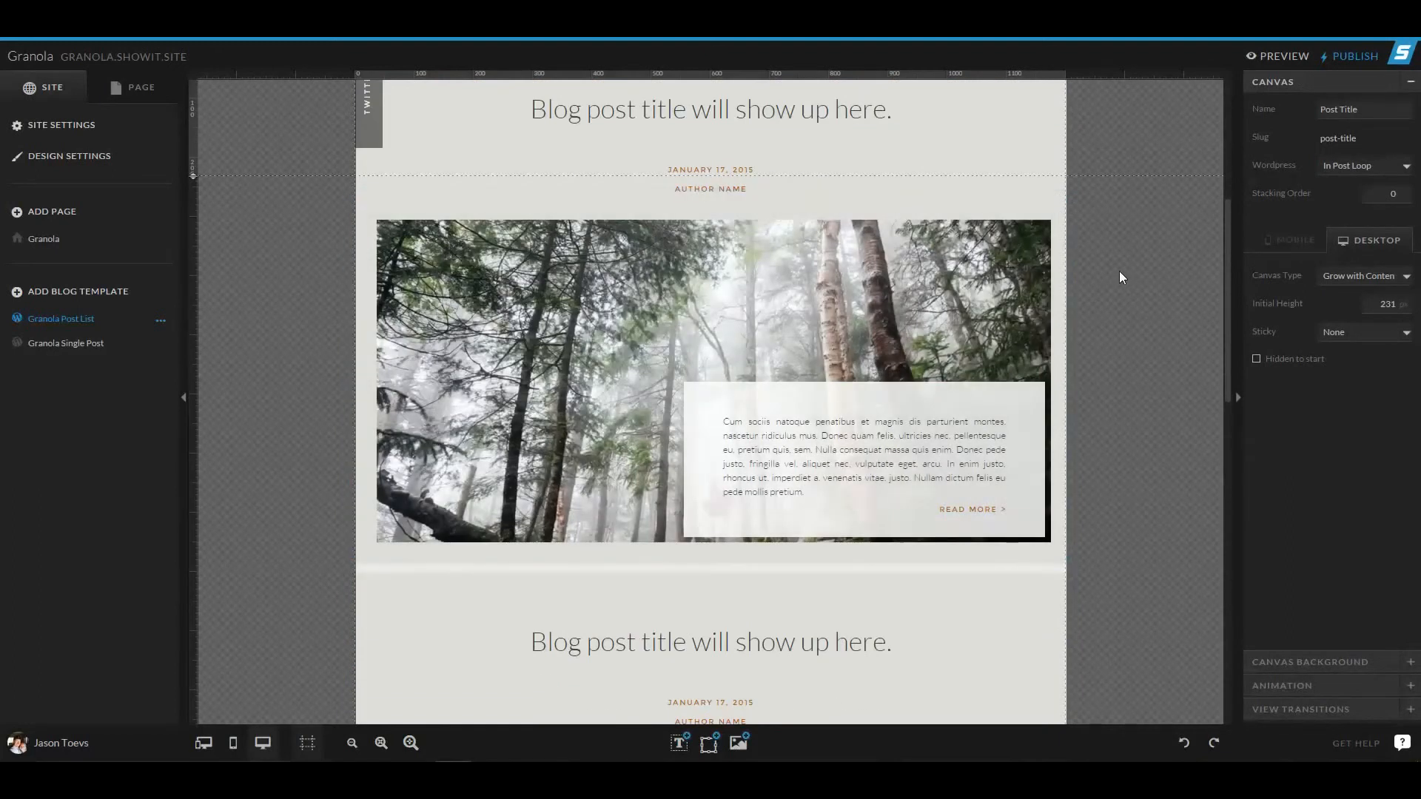
{"action": "scroll", "scroll_direction": "up", "scroll_amount": 3}
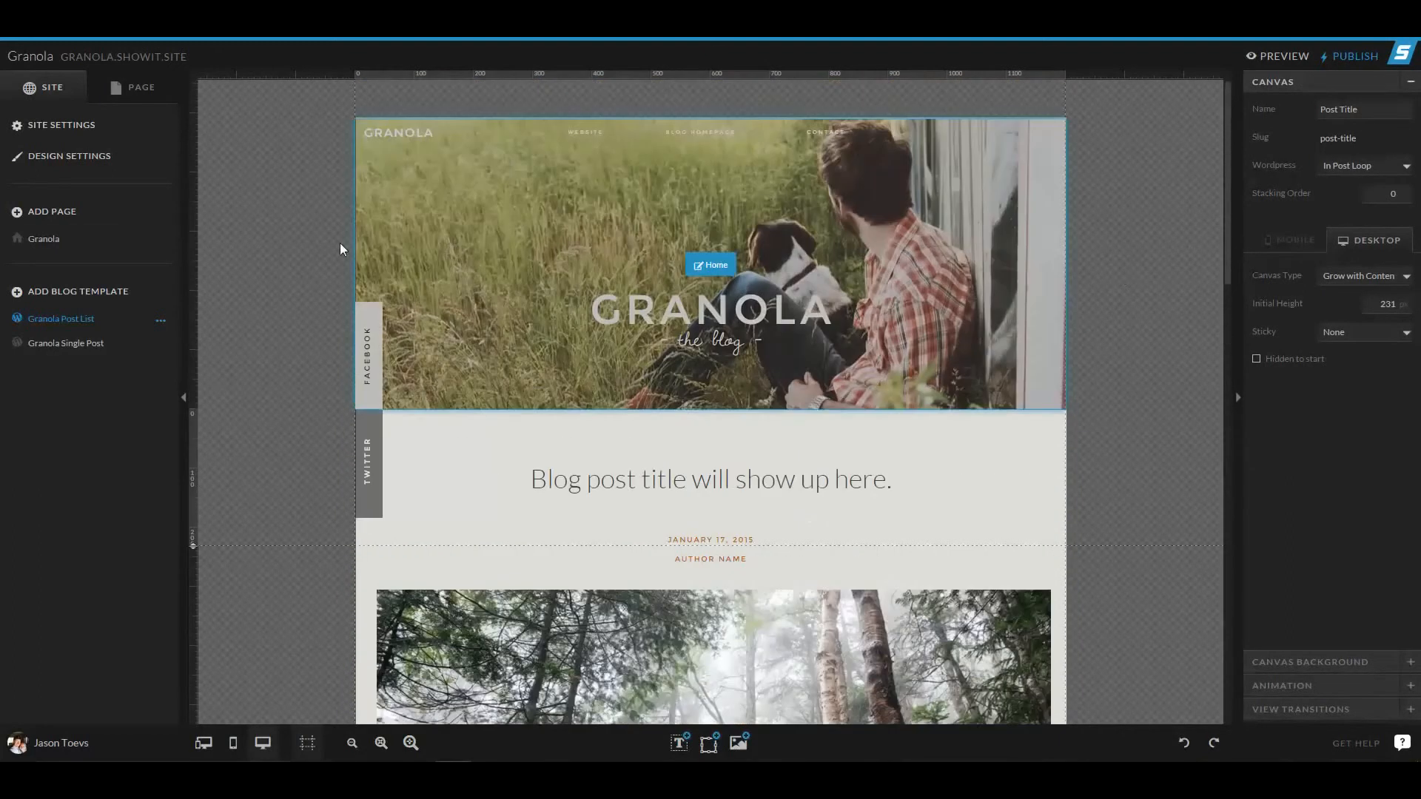
- Return to the Granola page and scroll down to the Work car-photo gallery canvas
{"action": "left_click", "coordinate": [43, 238]}
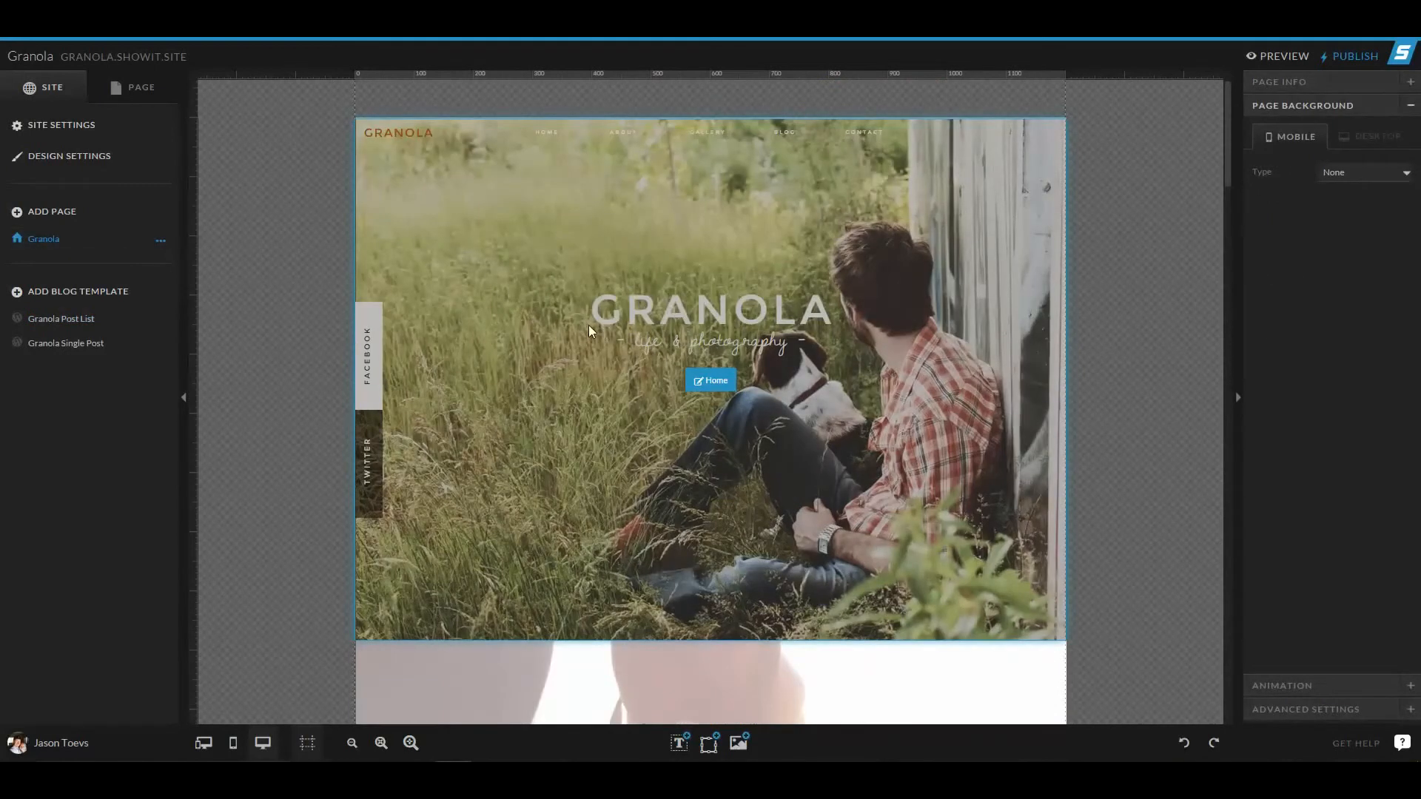
{"action": "scroll", "scroll_direction": "down", "scroll_amount": 3}
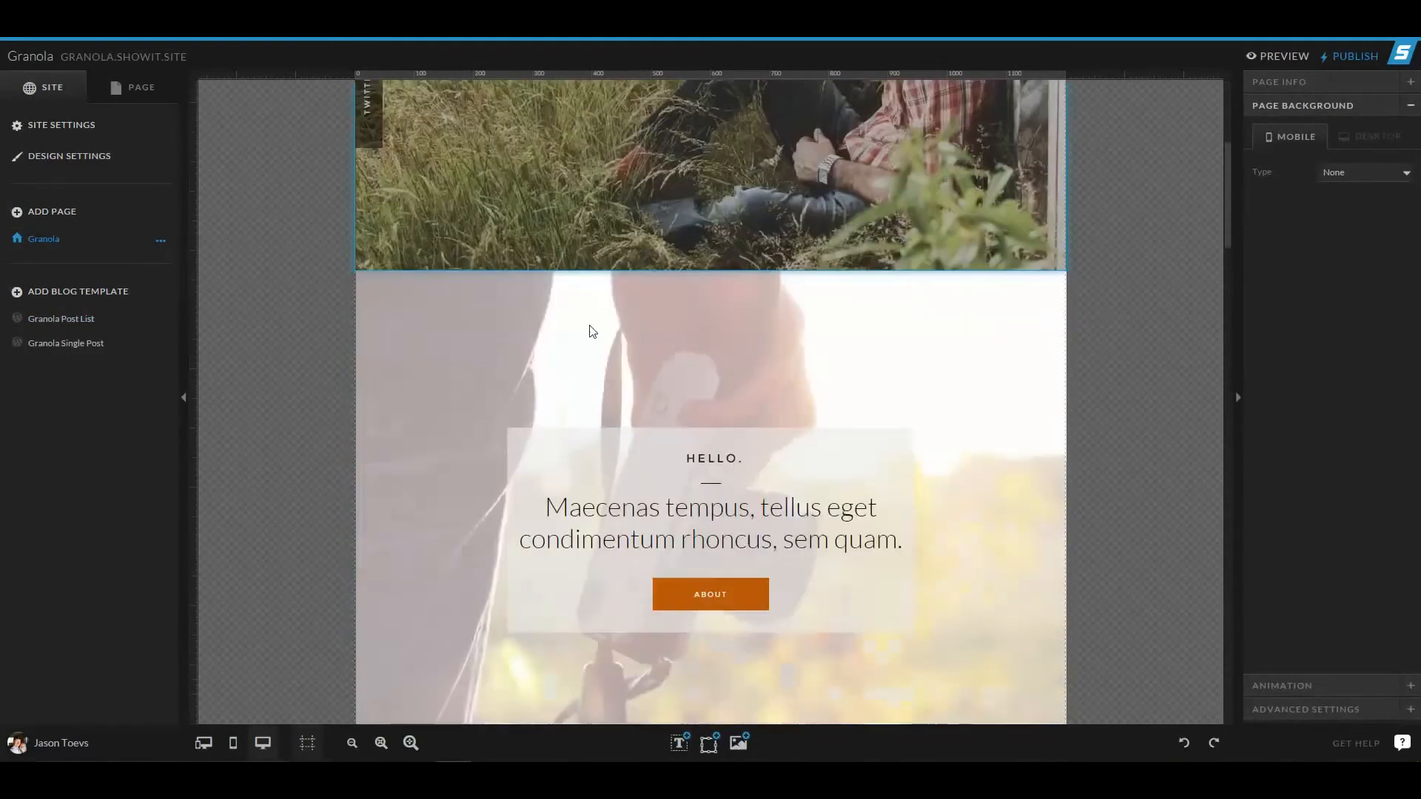
{"action": "scroll", "scroll_direction": "down", "scroll_amount": 3}
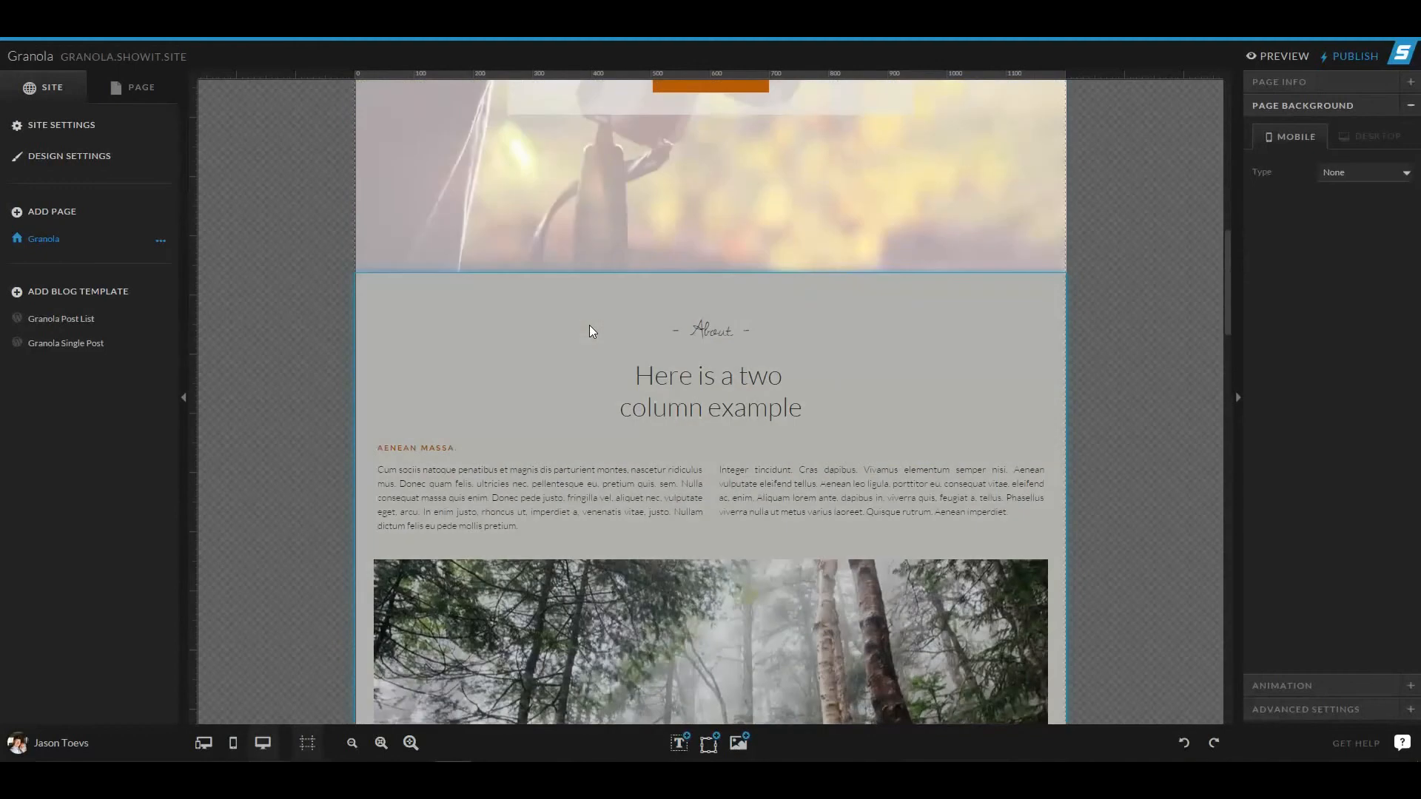
{"action": "scroll", "scroll_direction": "down", "scroll_amount": 3}
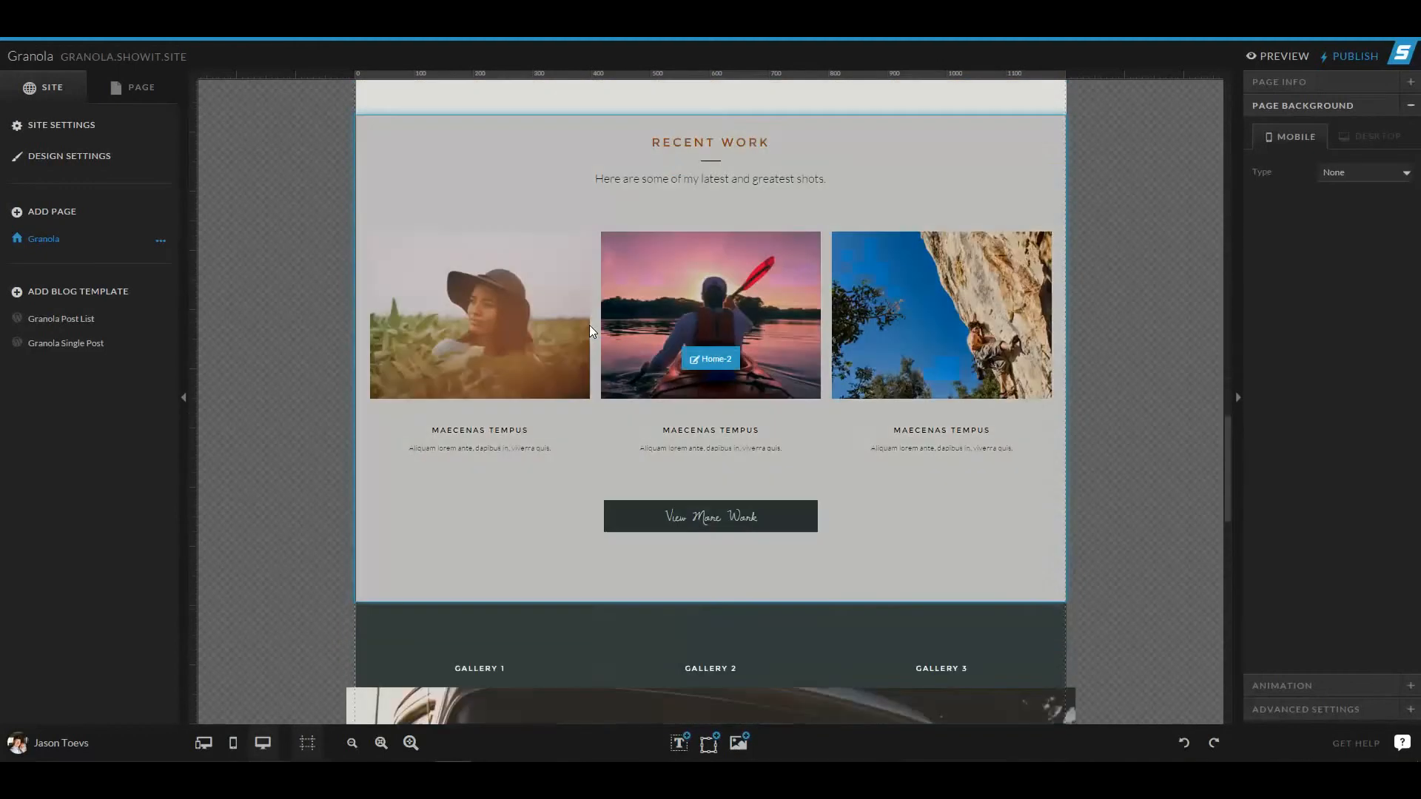
{"action": "scroll", "scroll_direction": "down", "scroll_amount": 3}
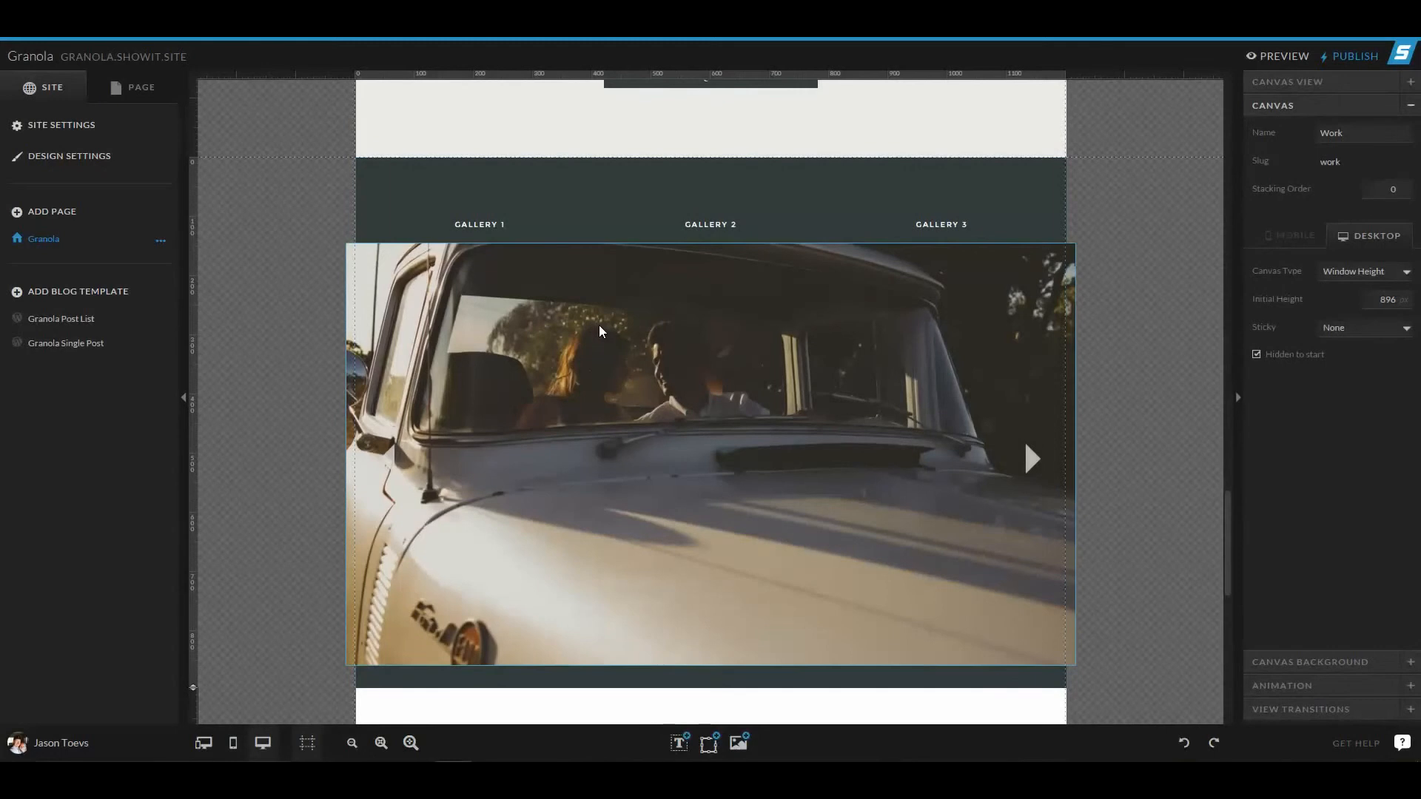
{"action": "mouse_move", "coordinate": [154, 99]}
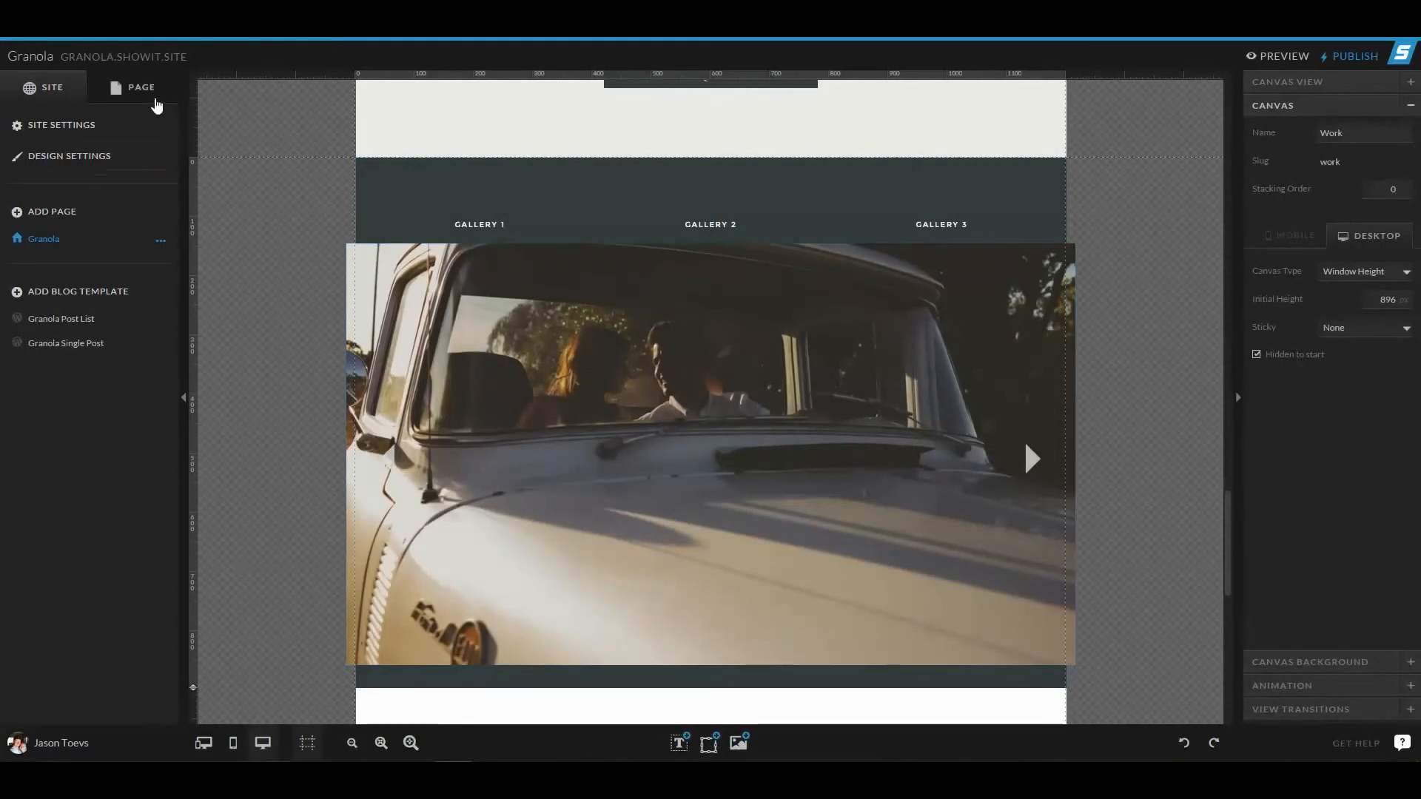
{"action": "left_click", "coordinate": [141, 87]}
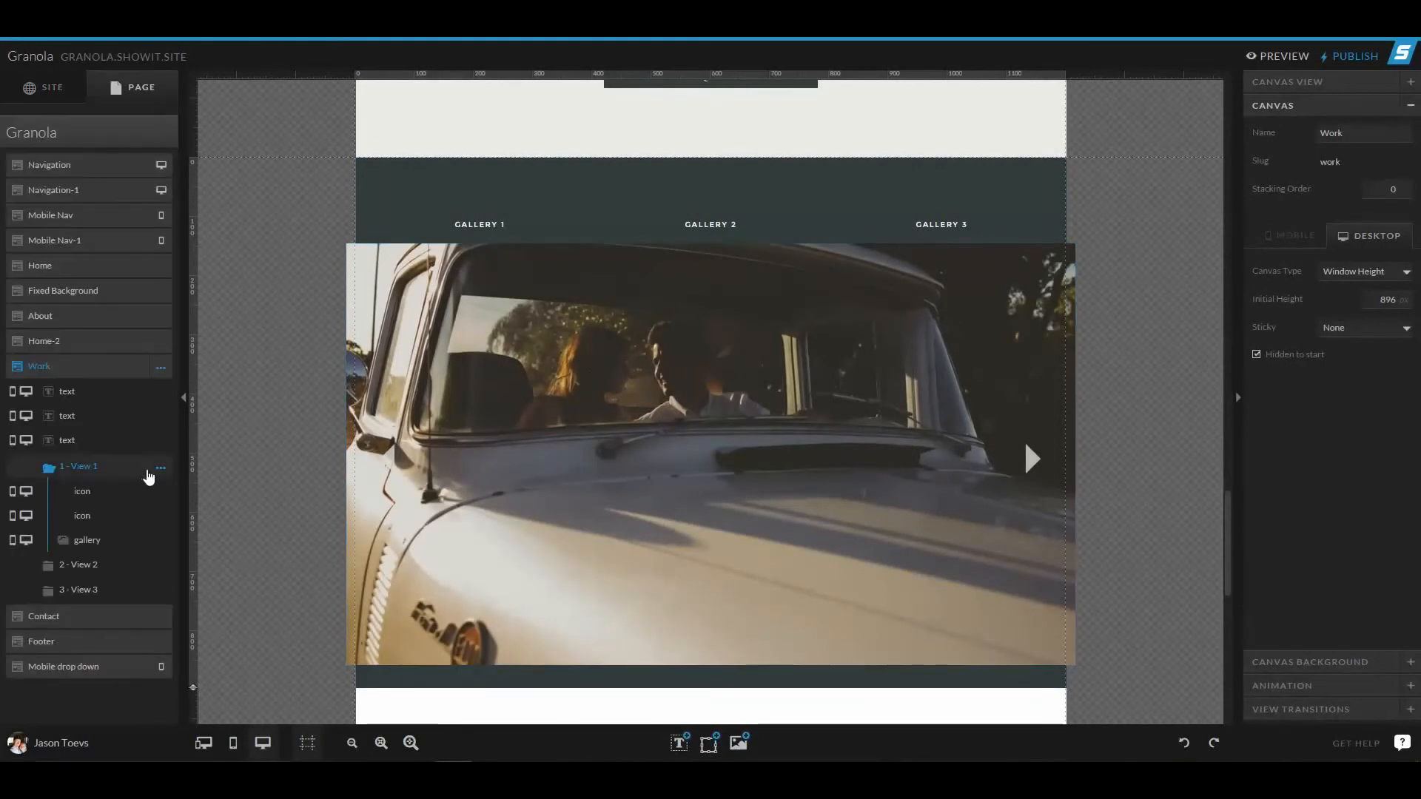
{"action": "mouse_move", "coordinate": [91, 374]}
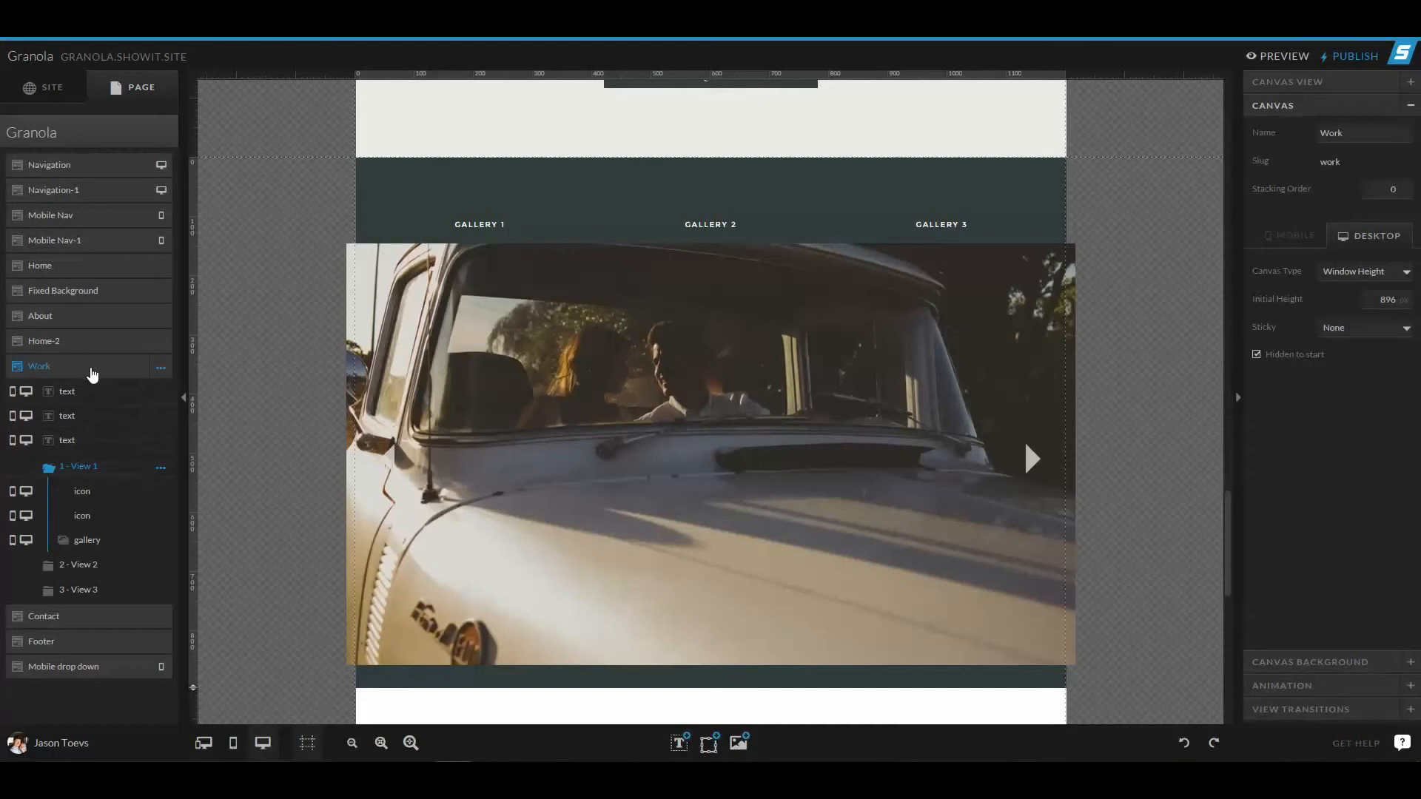
{"action": "mouse_move", "coordinate": [57, 375]}
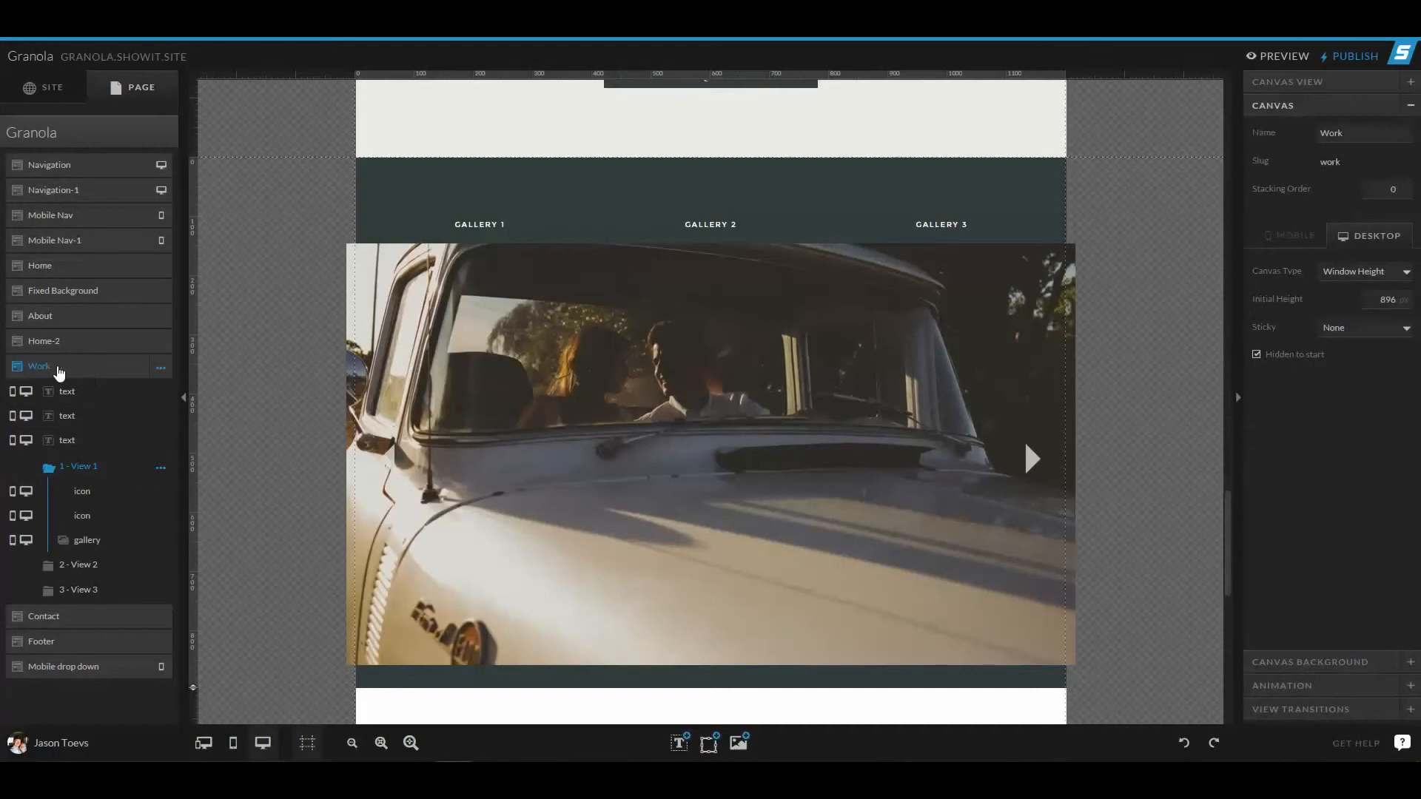
{"action": "mouse_move", "coordinate": [67, 391]}
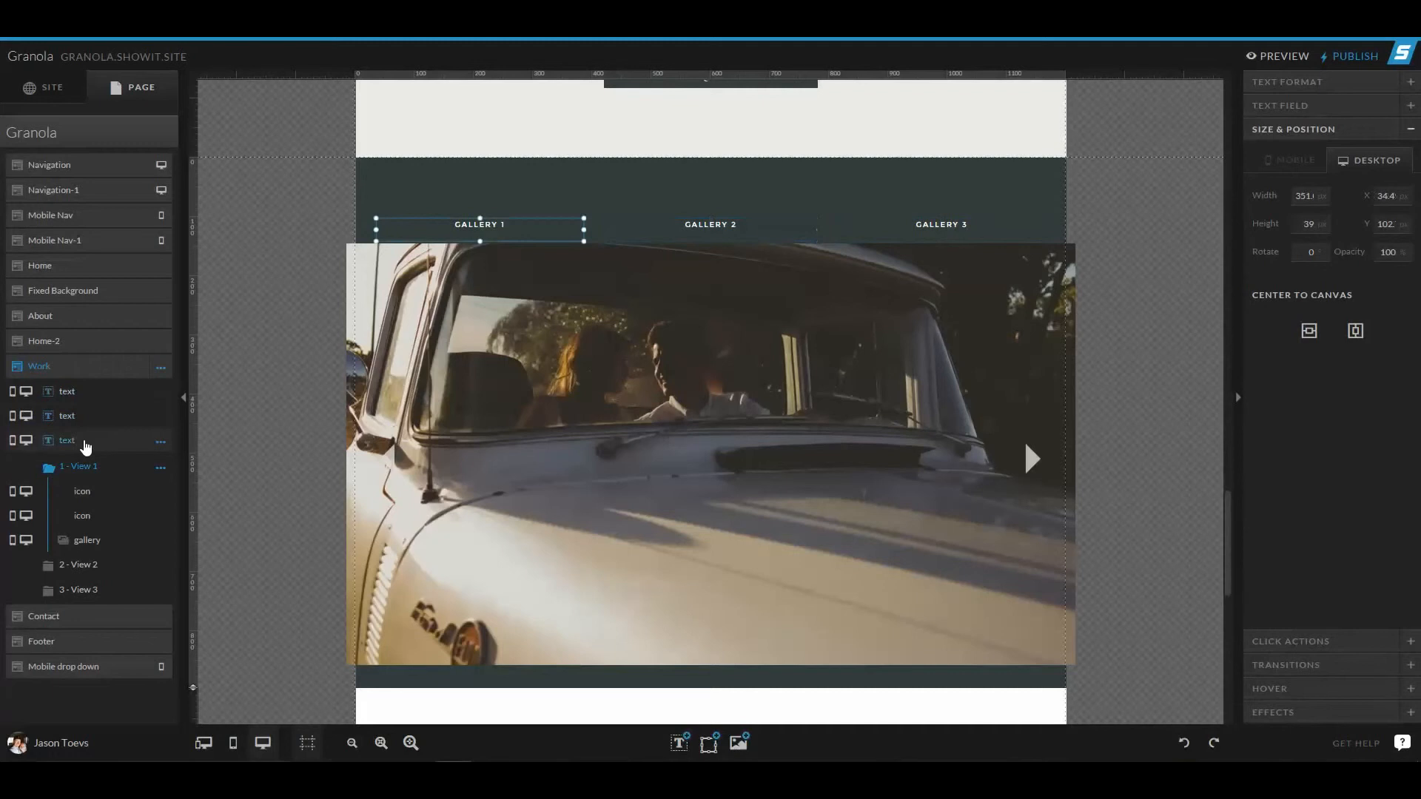
{"action": "mouse_move", "coordinate": [83, 430]}
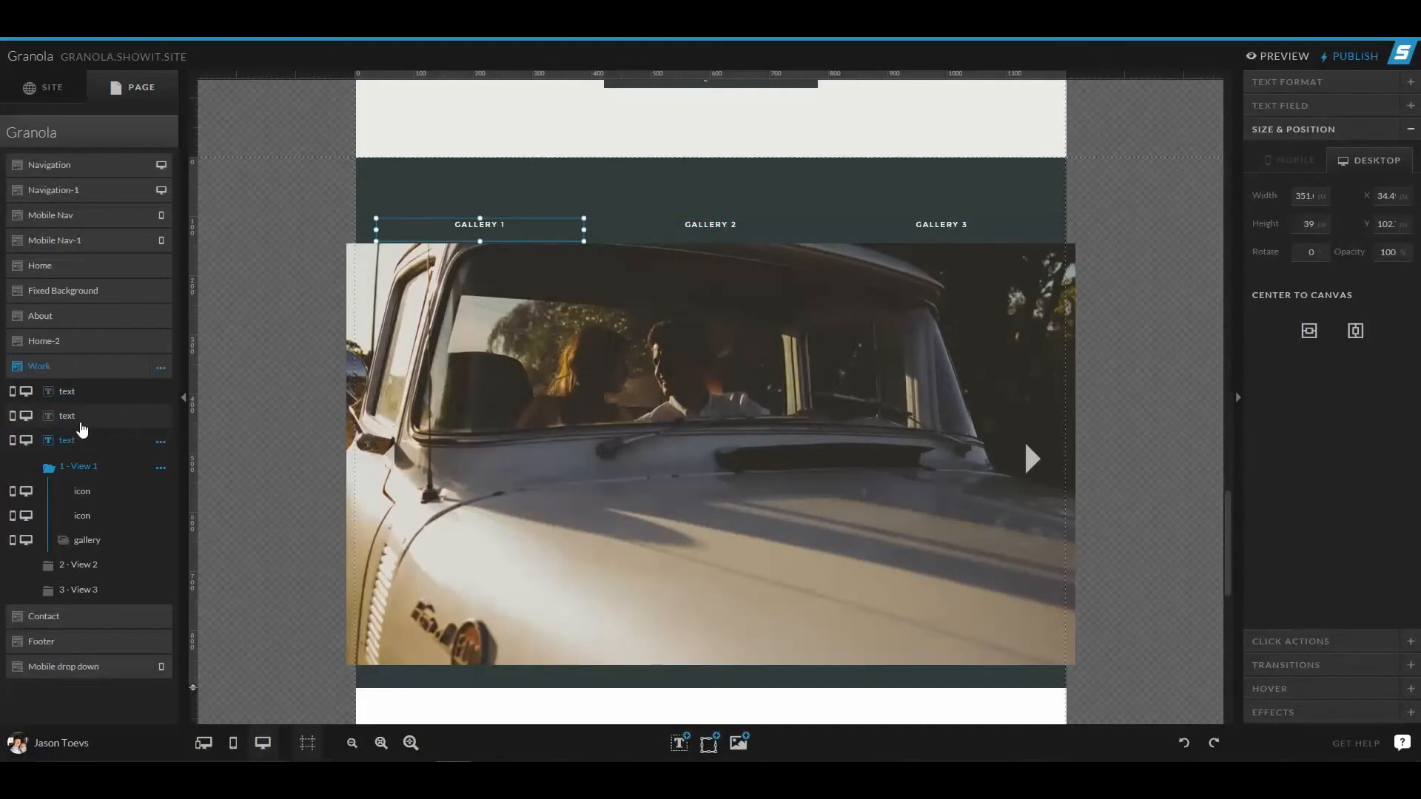
{"action": "left_click", "coordinate": [710, 223]}
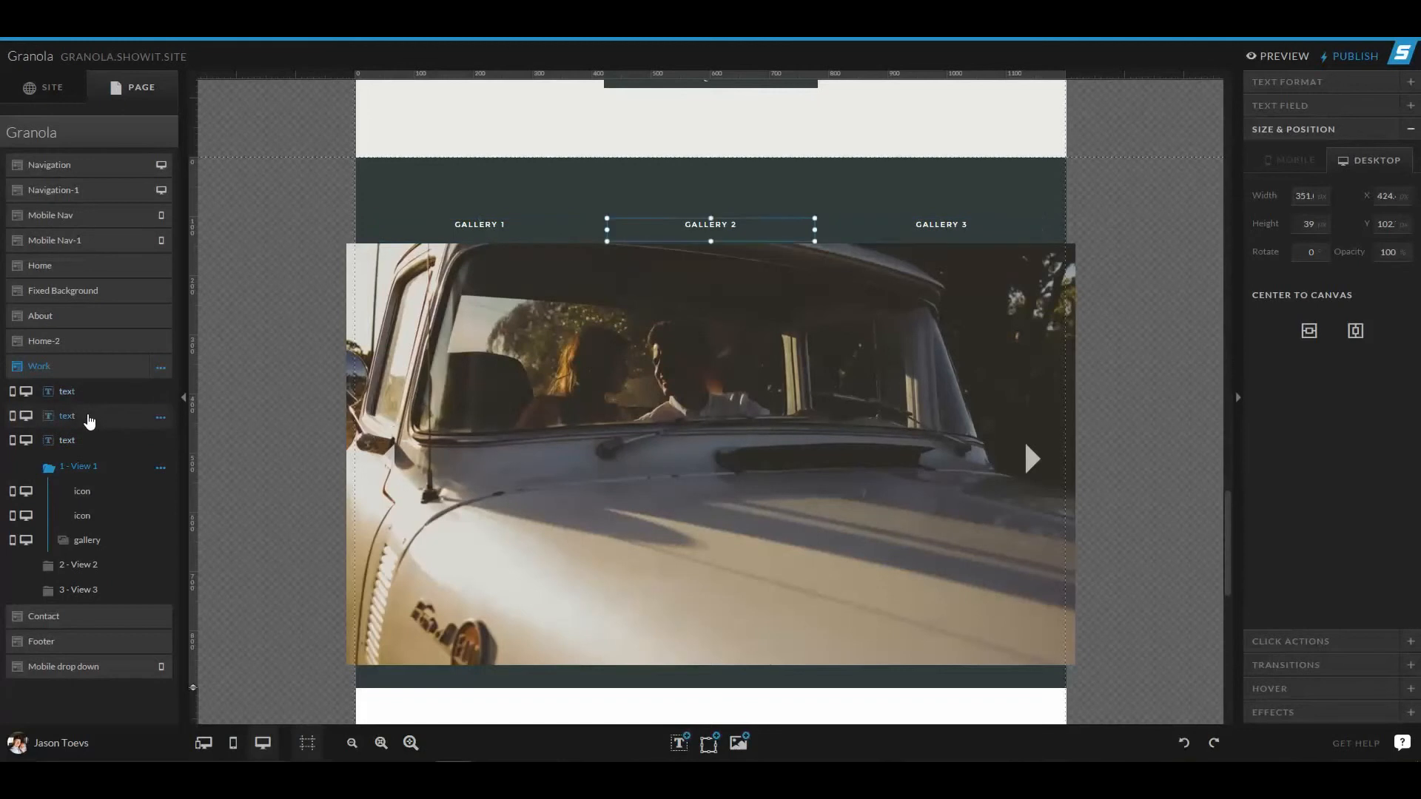
{"action": "left_click", "coordinate": [478, 223]}
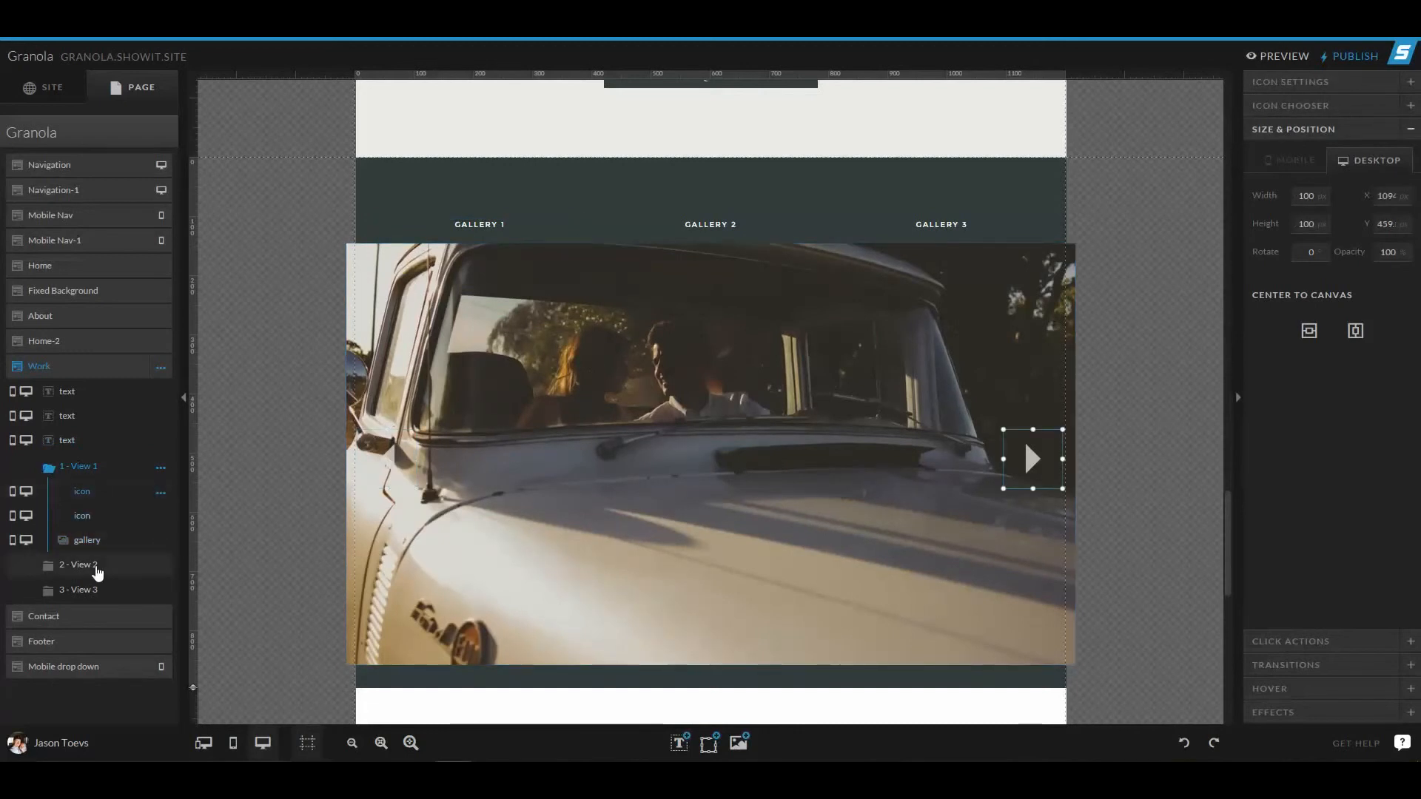
- Browse View 2's five-photo grid and View 1, then collapse them to show the Work canvas settings
{"action": "left_click", "coordinate": [80, 564]}
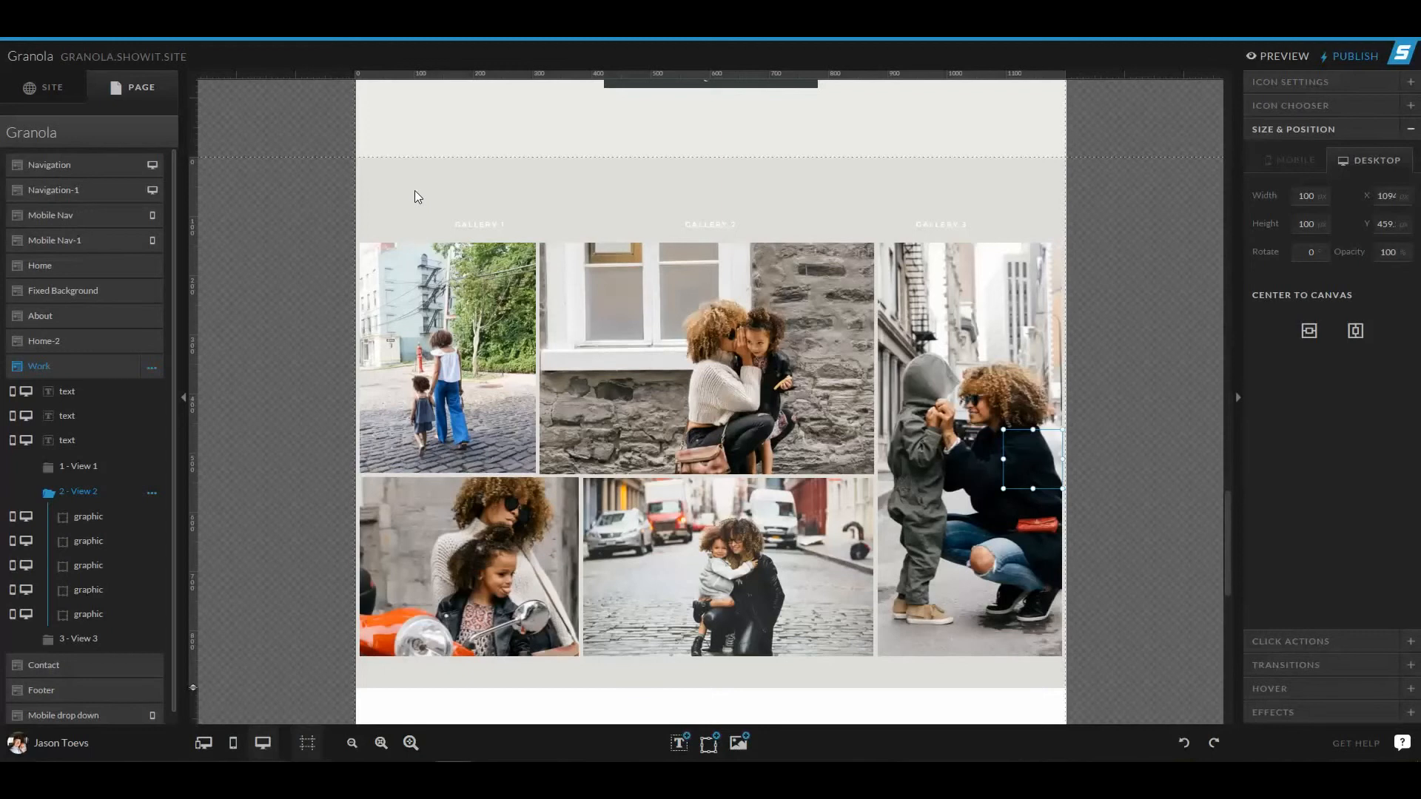
{"action": "left_click", "coordinate": [79, 466]}
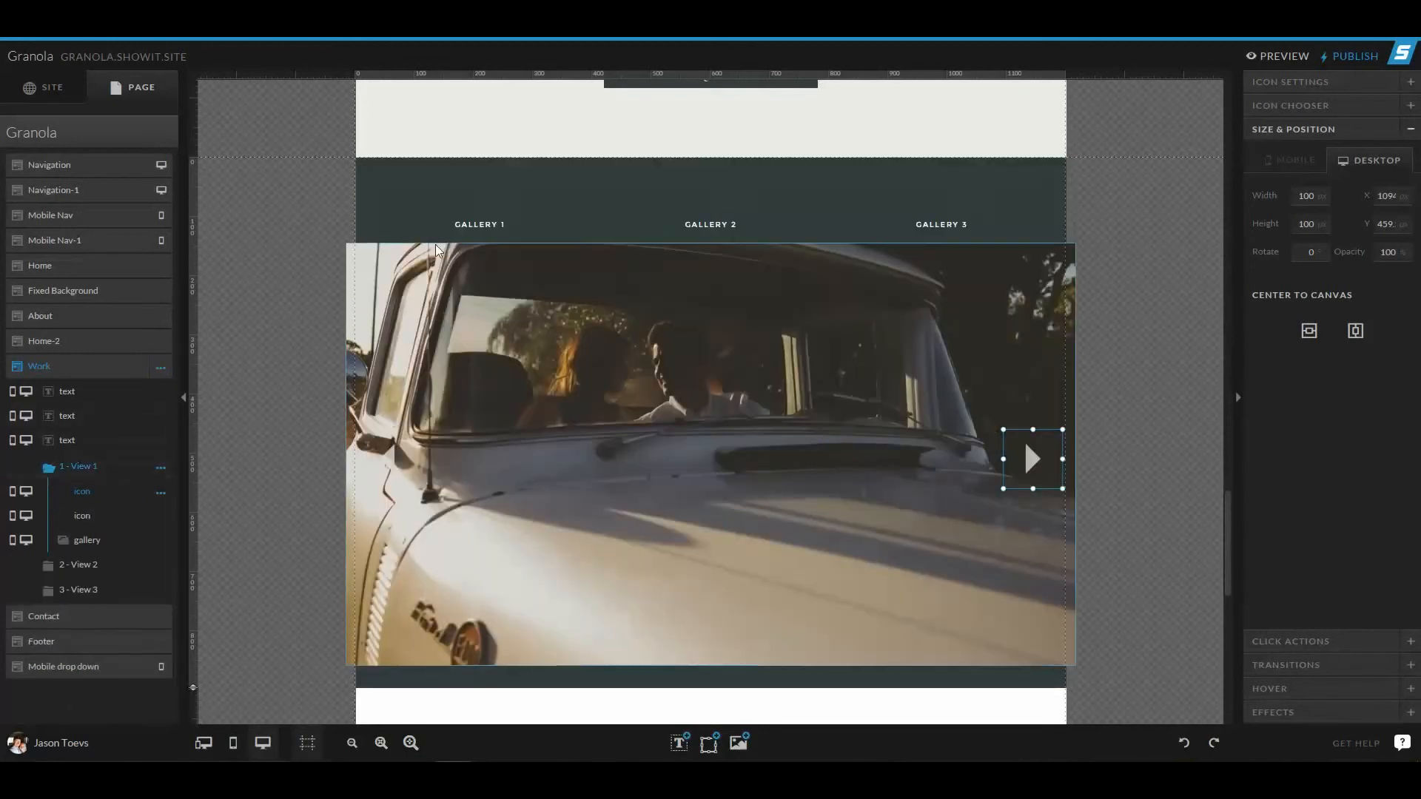
{"action": "mouse_move", "coordinate": [385, 215]}
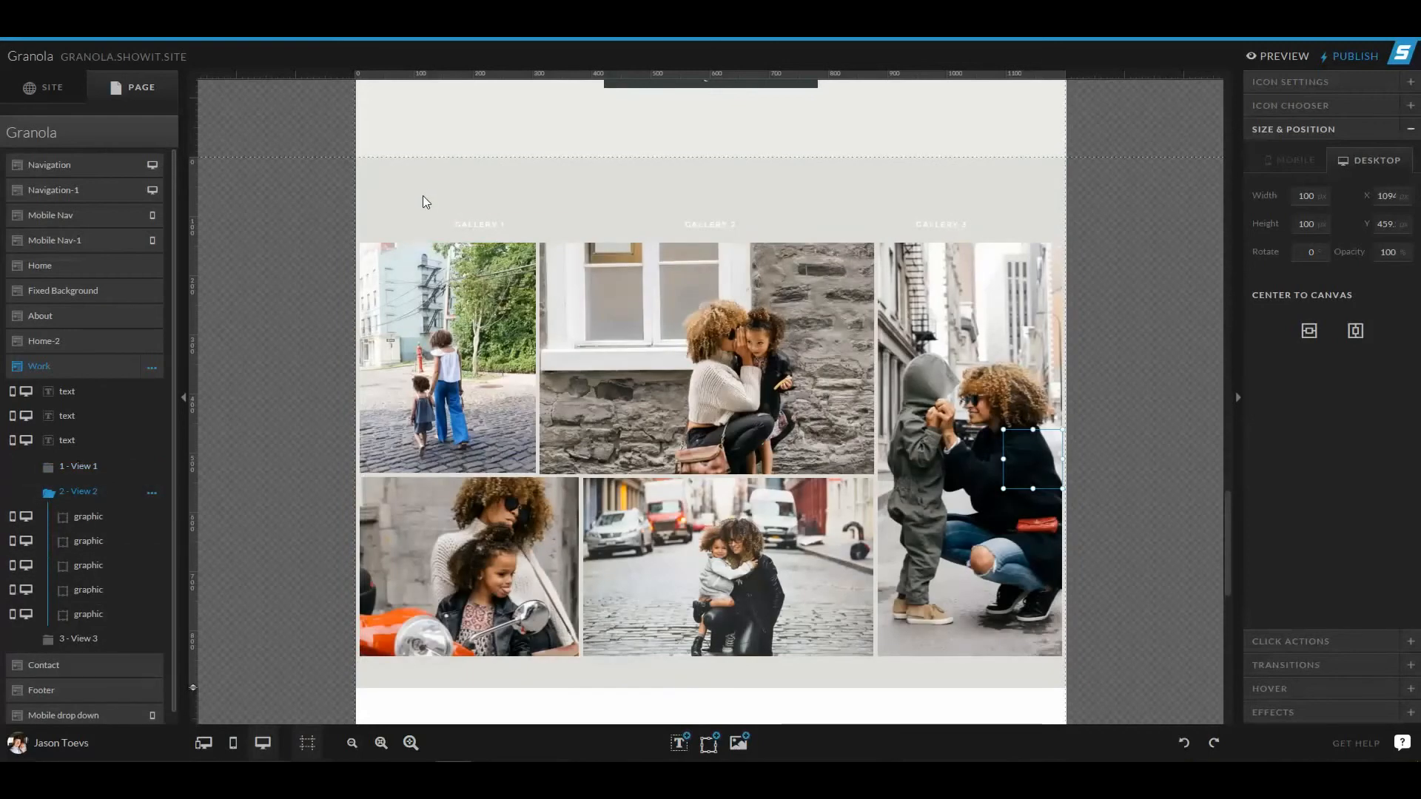
{"action": "mouse_move", "coordinate": [102, 508]}
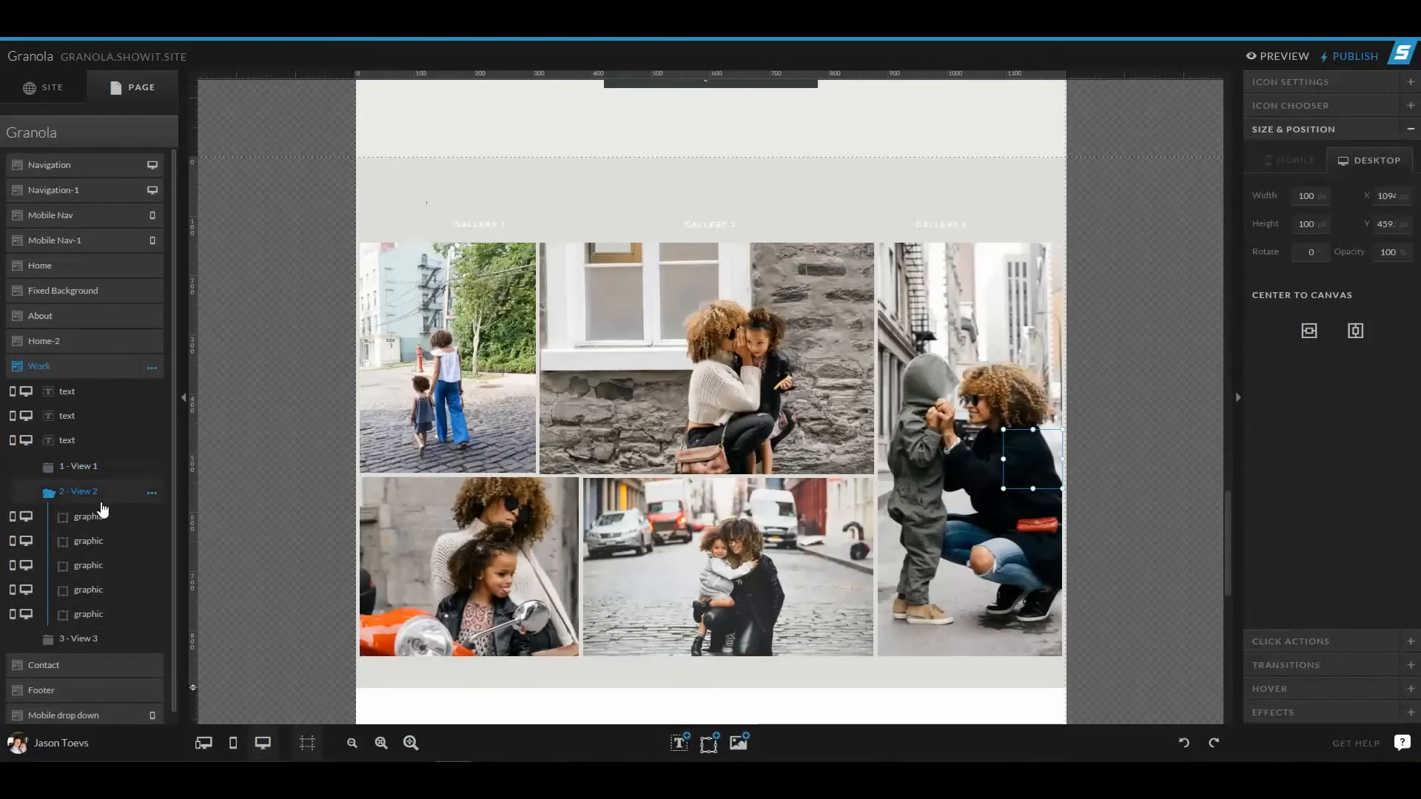
{"action": "left_click", "coordinate": [47, 492]}
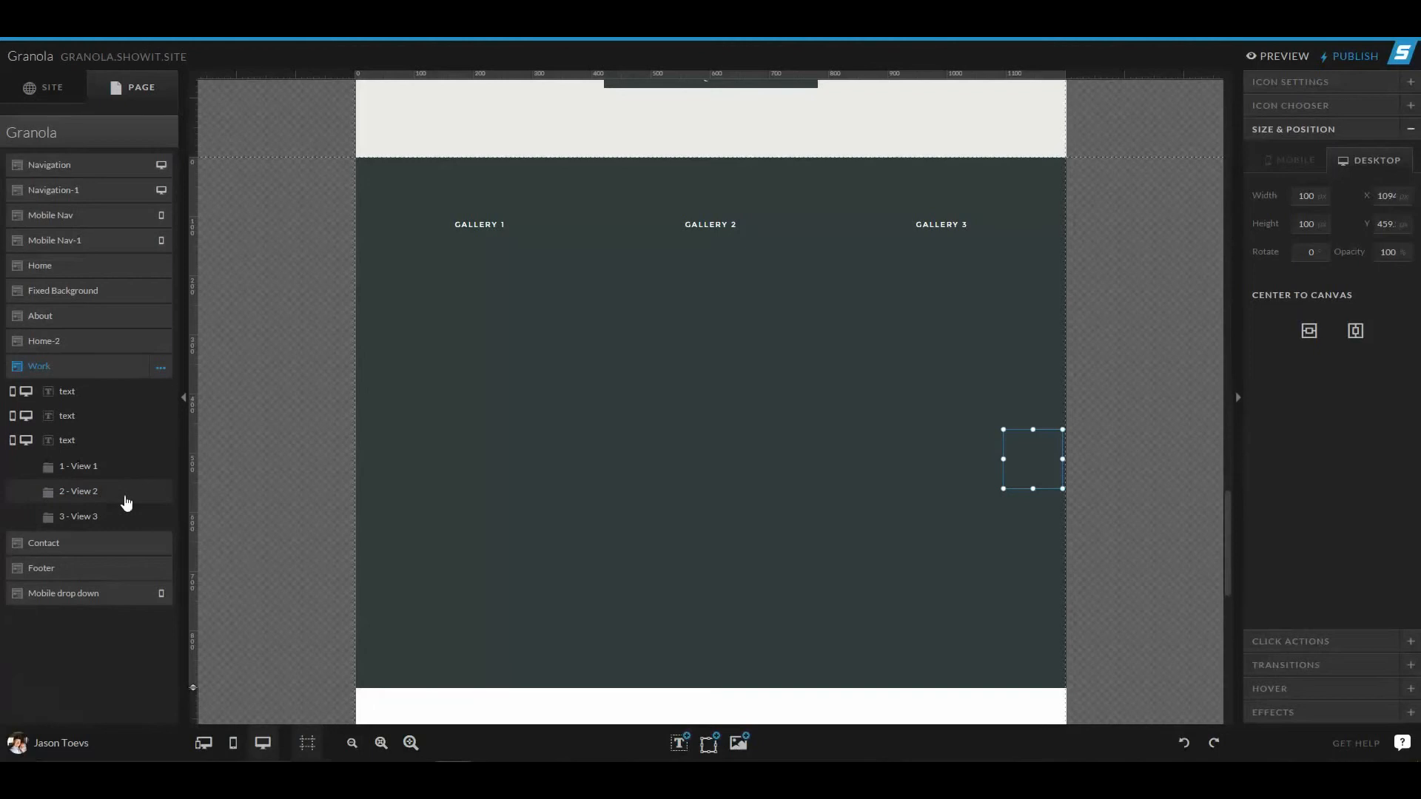
{"action": "left_click", "coordinate": [701, 354]}
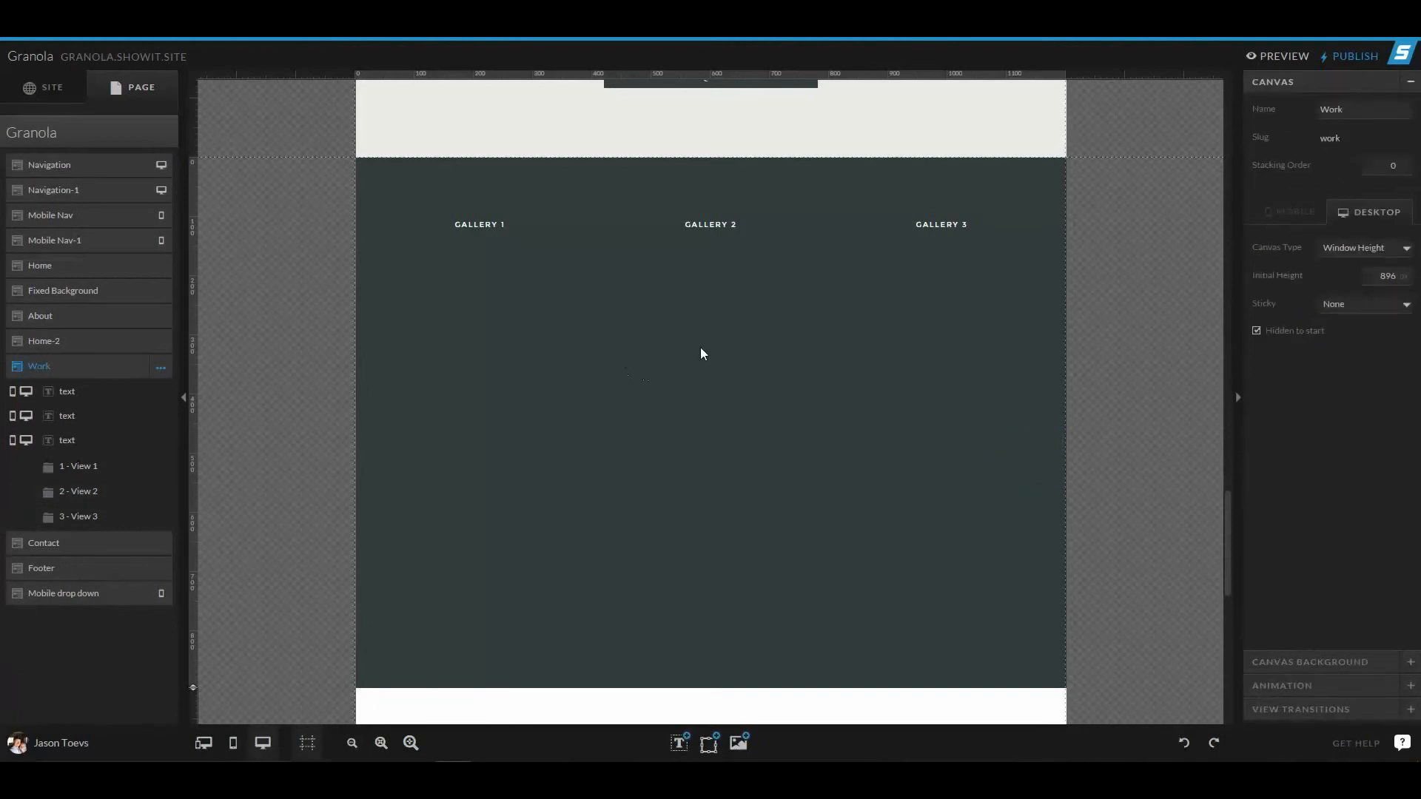
{"action": "mouse_move", "coordinate": [1303, 591]}
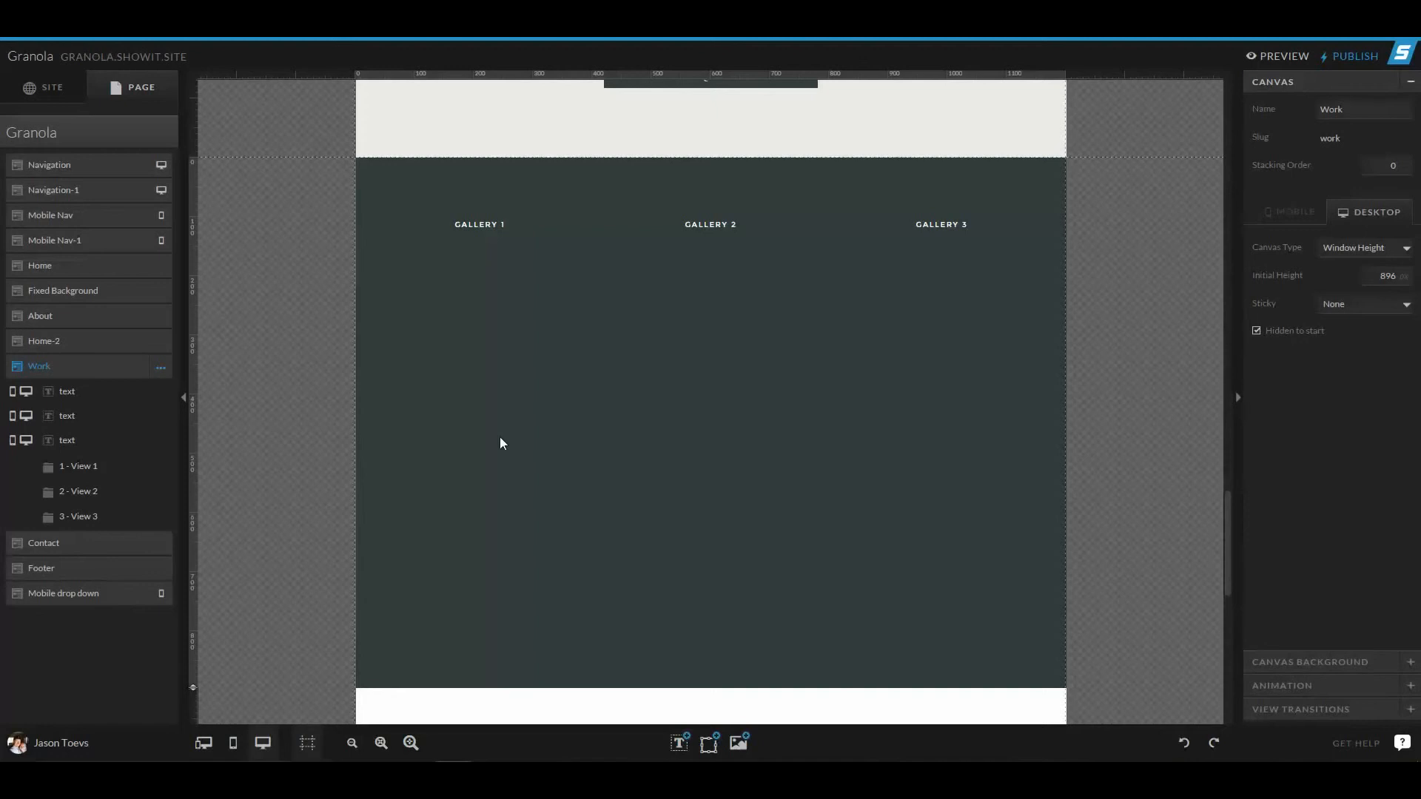
- Reopen View 2 with its five photo graphics and expand the Work canvas's colour background settings
{"action": "left_click", "coordinate": [1310, 662]}
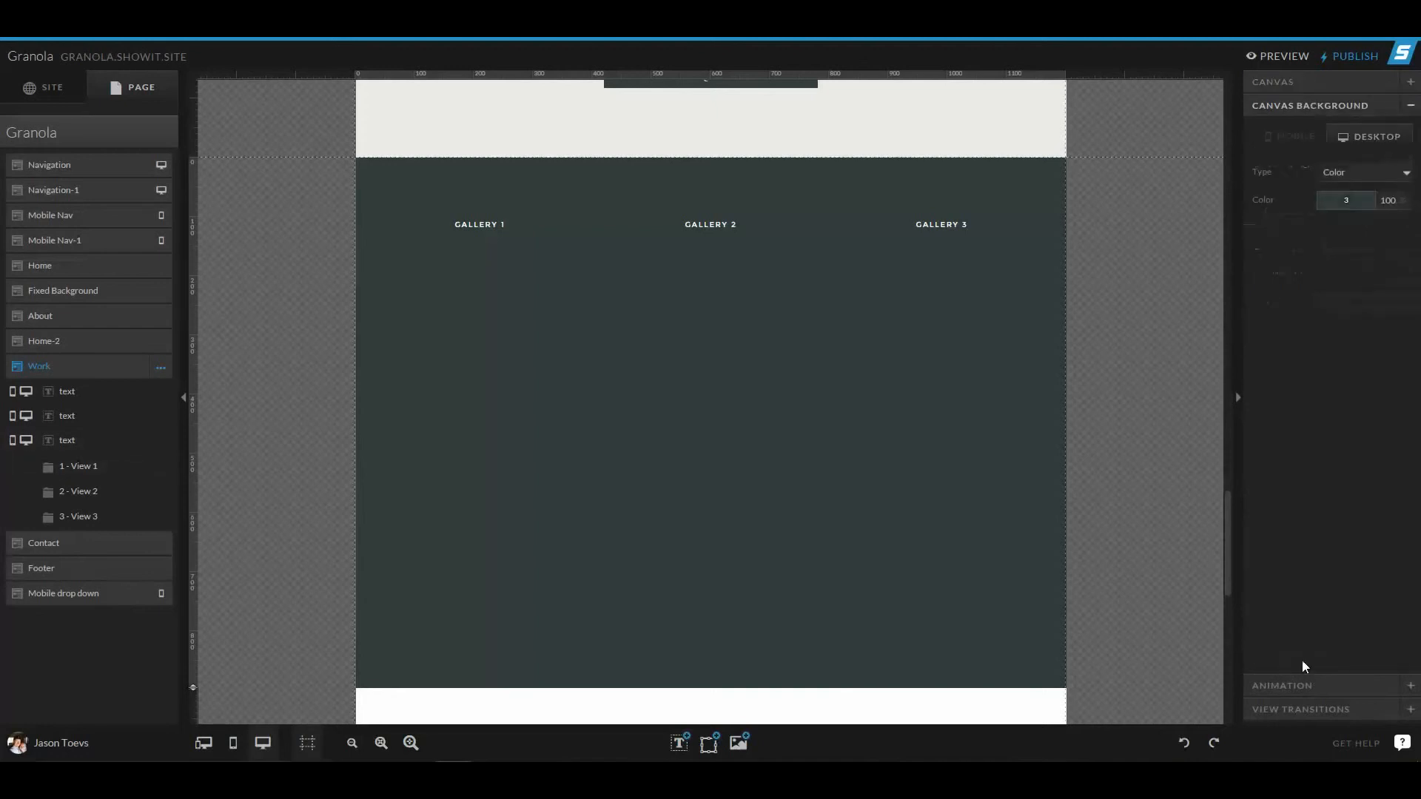
{"action": "mouse_move", "coordinate": [103, 478]}
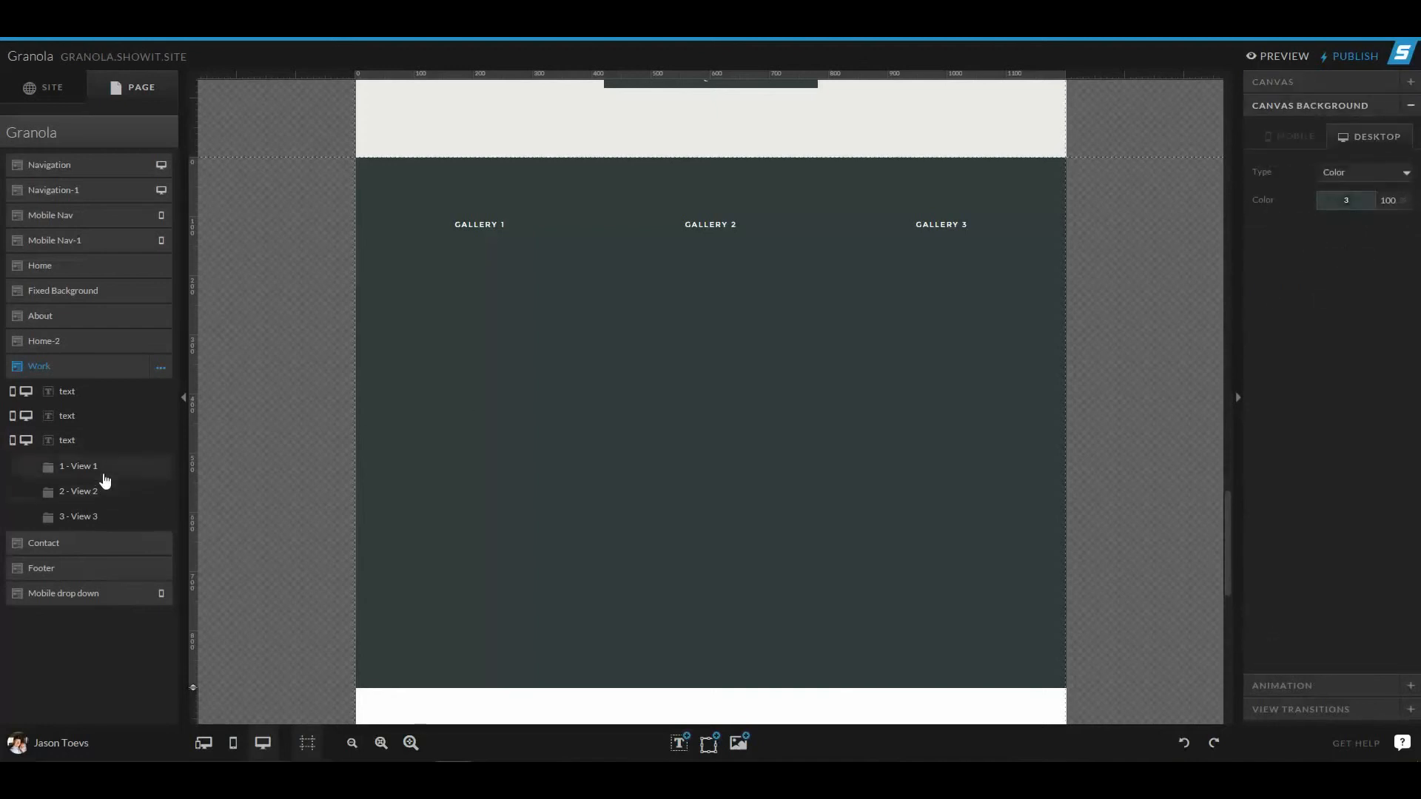
{"action": "left_click", "coordinate": [79, 490]}
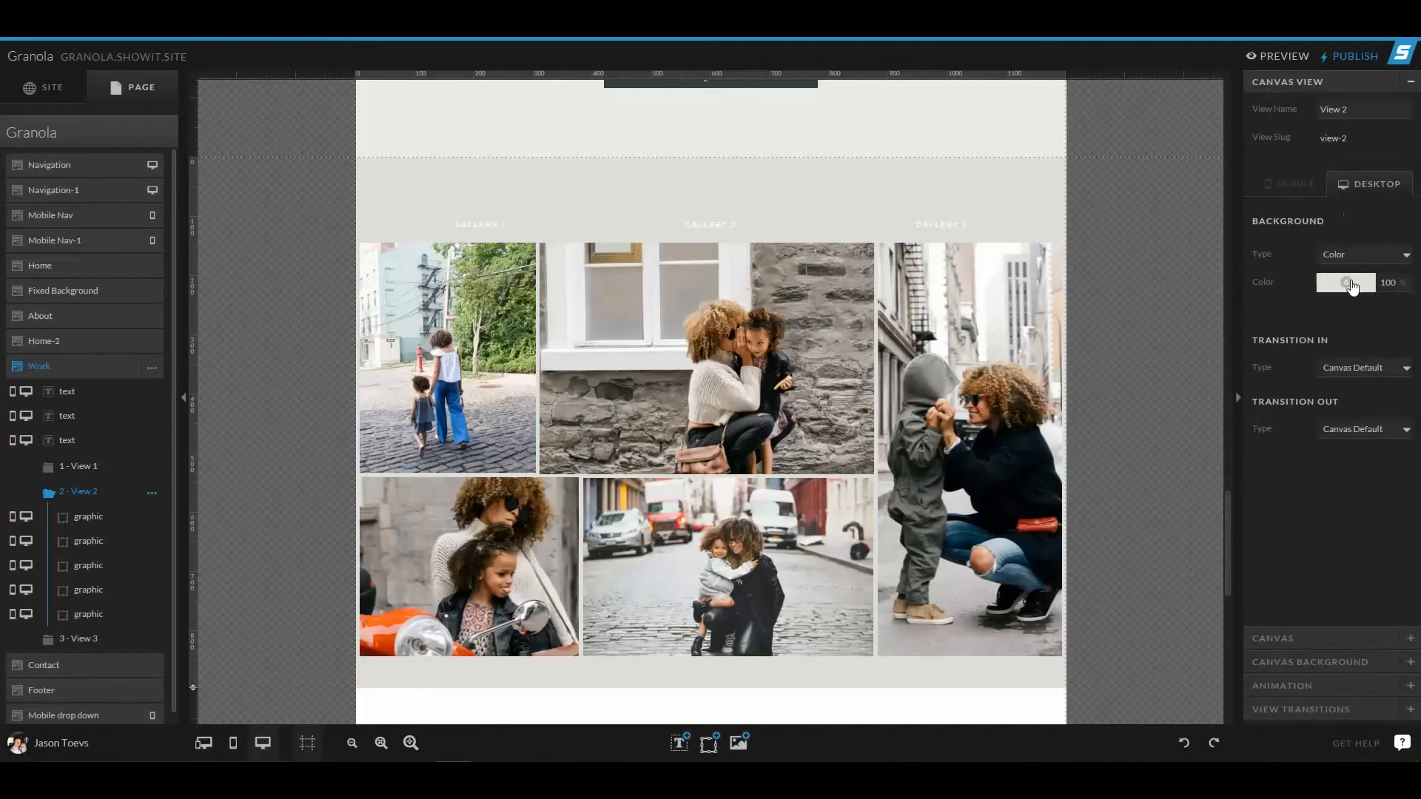
{"action": "mouse_move", "coordinate": [1349, 292]}
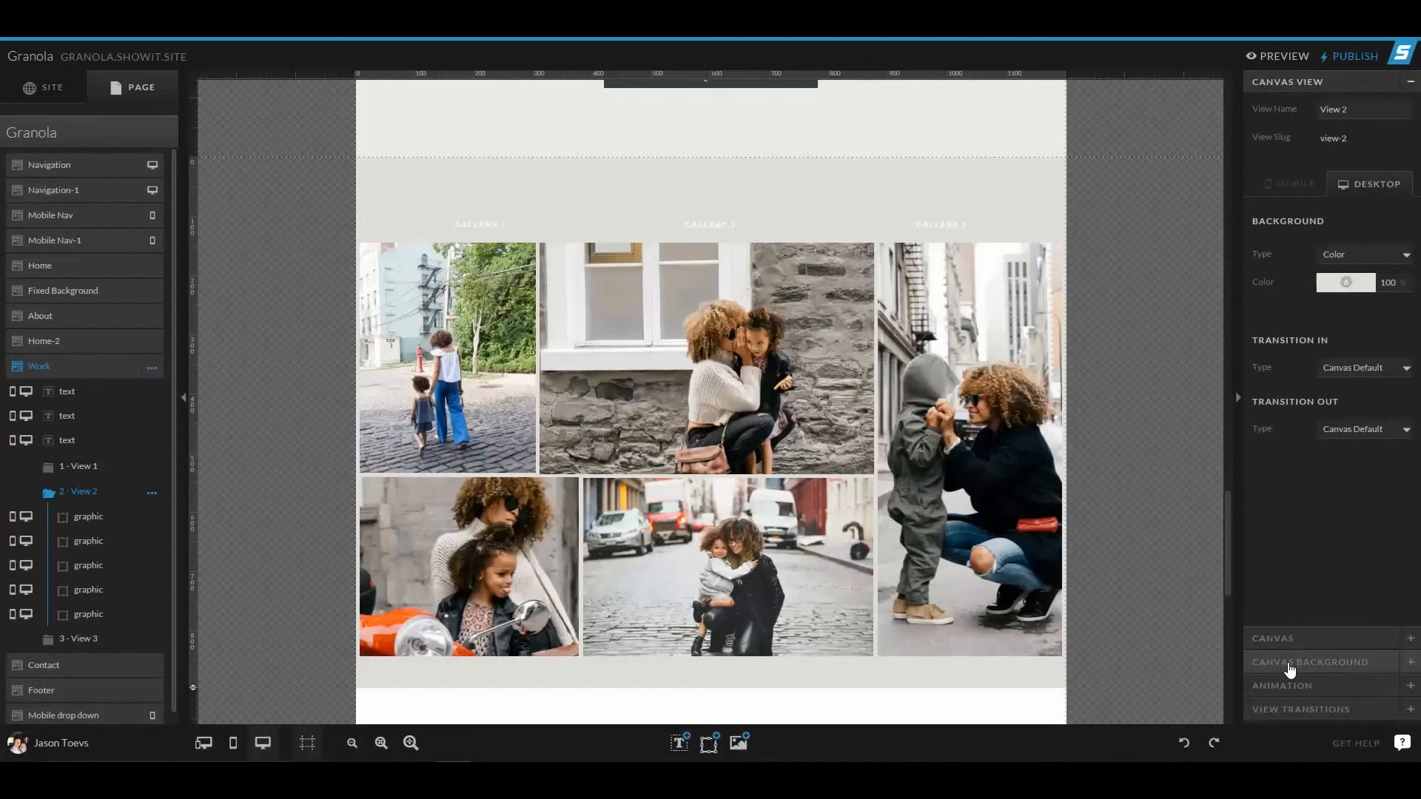
{"action": "left_click", "coordinate": [1309, 662]}
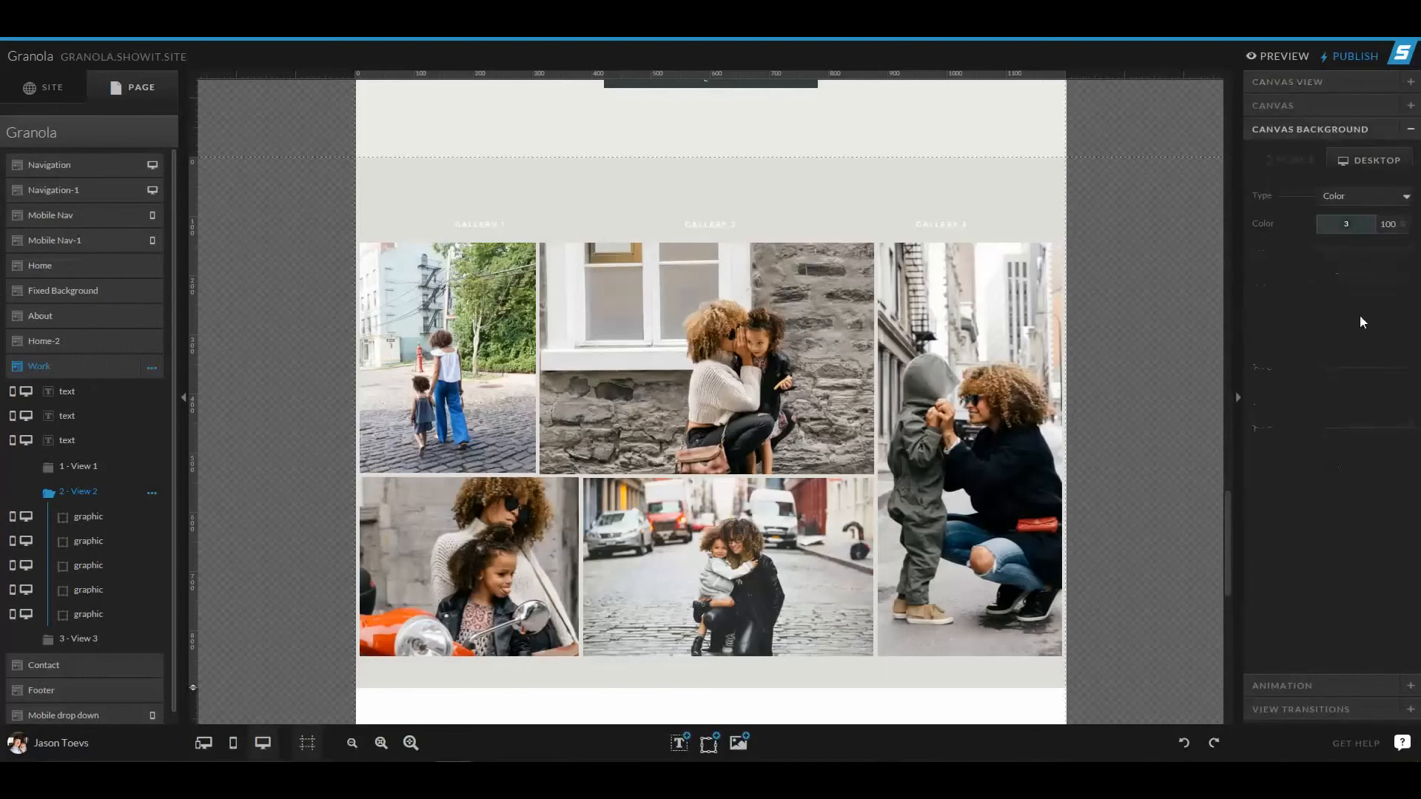
{"action": "mouse_move", "coordinate": [1294, 104]}
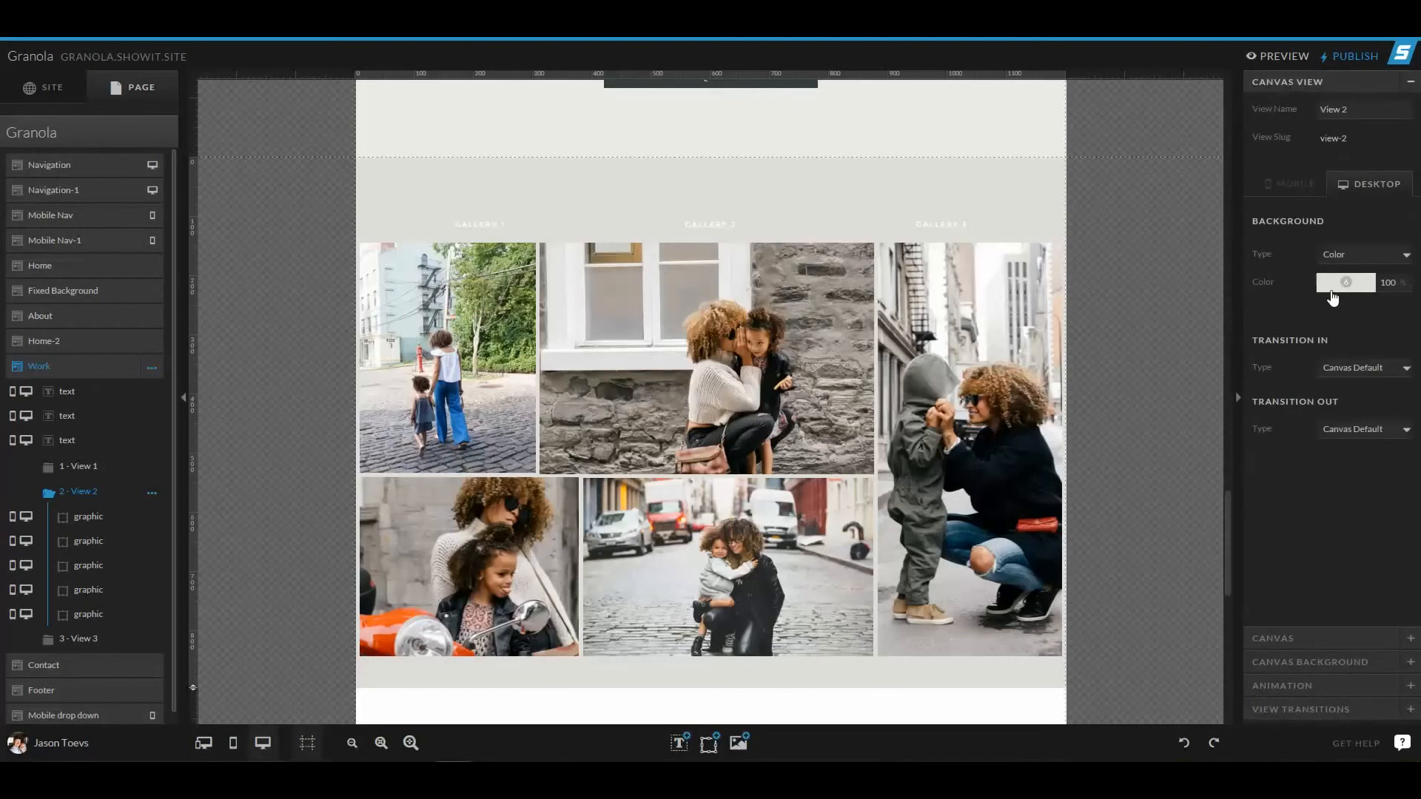
{"action": "mouse_move", "coordinate": [1338, 298]}
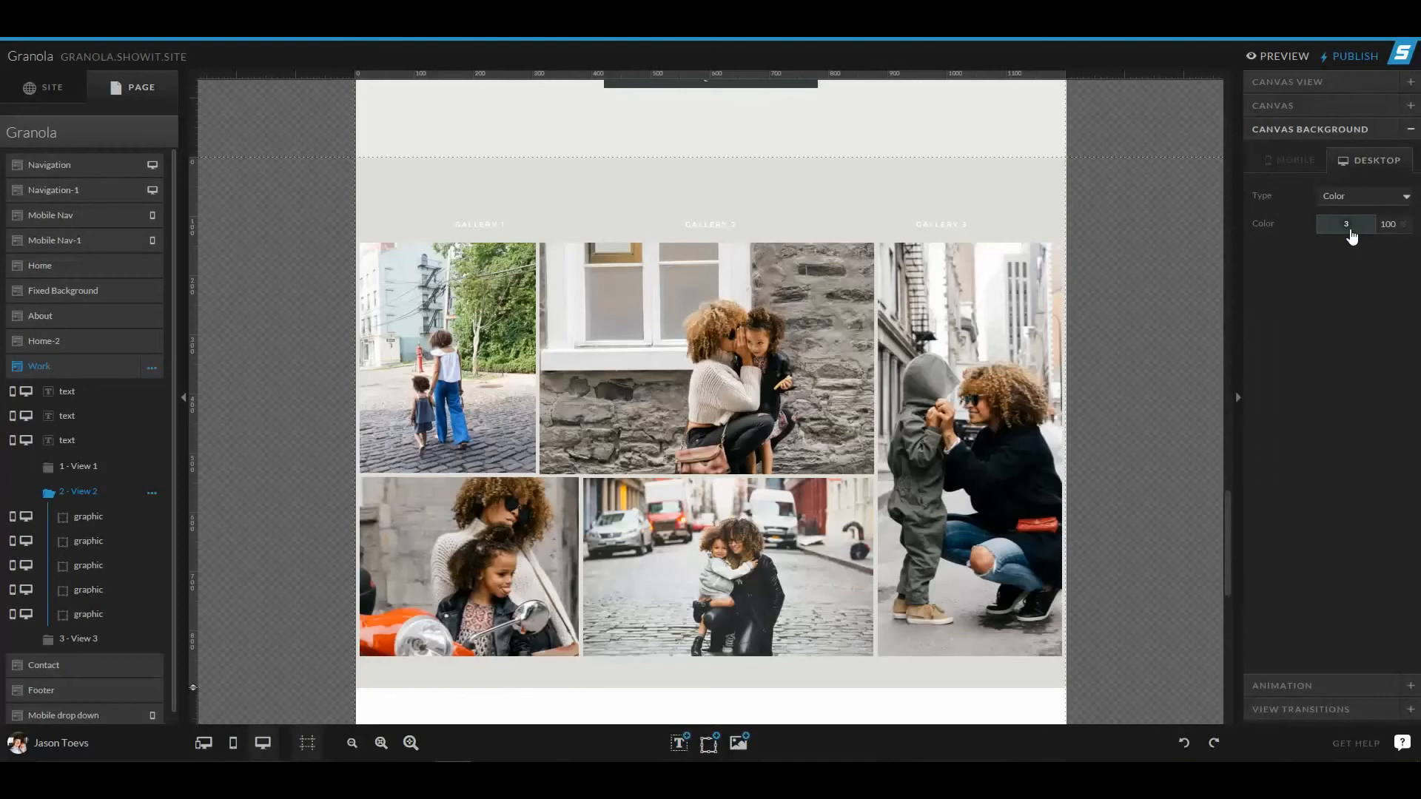
{"action": "mouse_move", "coordinate": [1341, 244]}
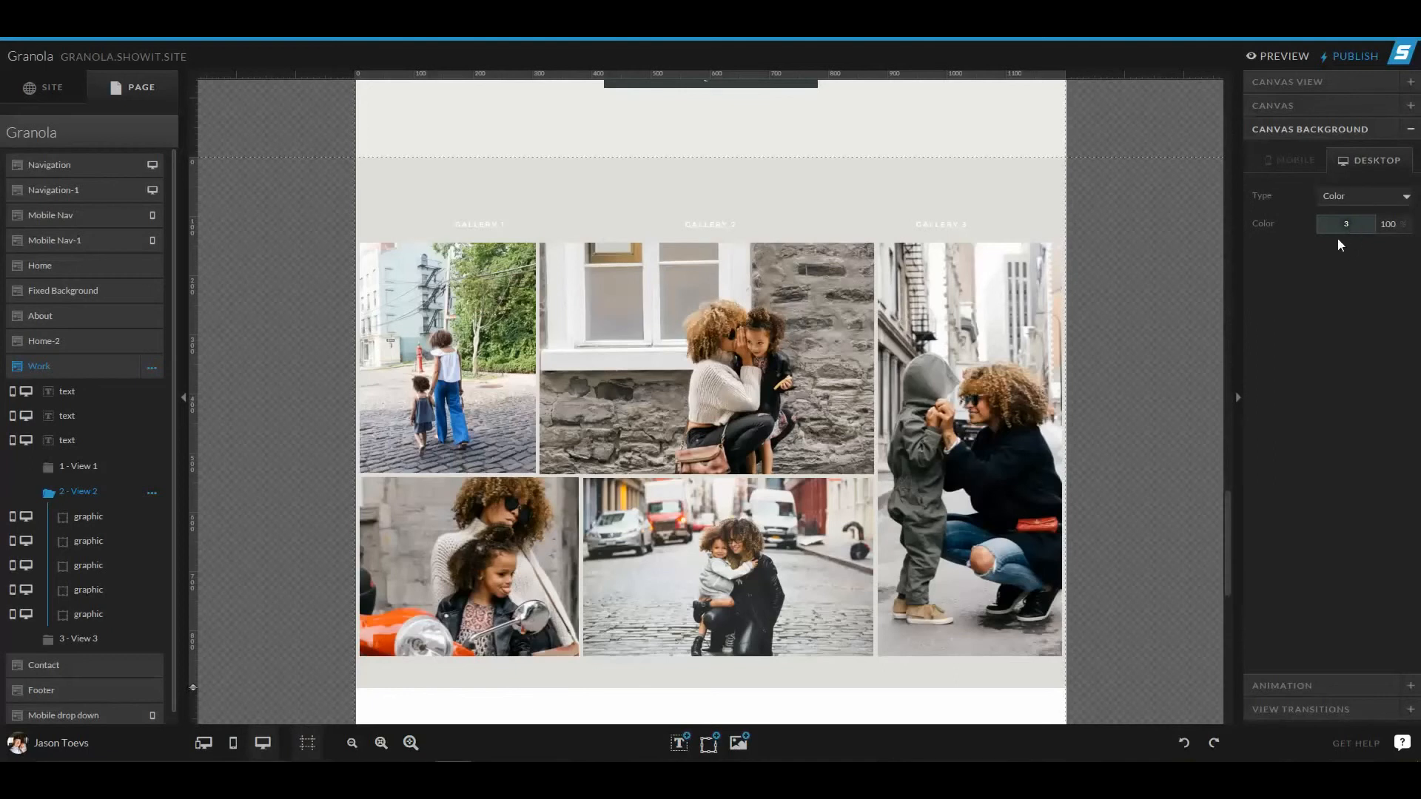
{"action": "mouse_move", "coordinate": [1302, 86]}
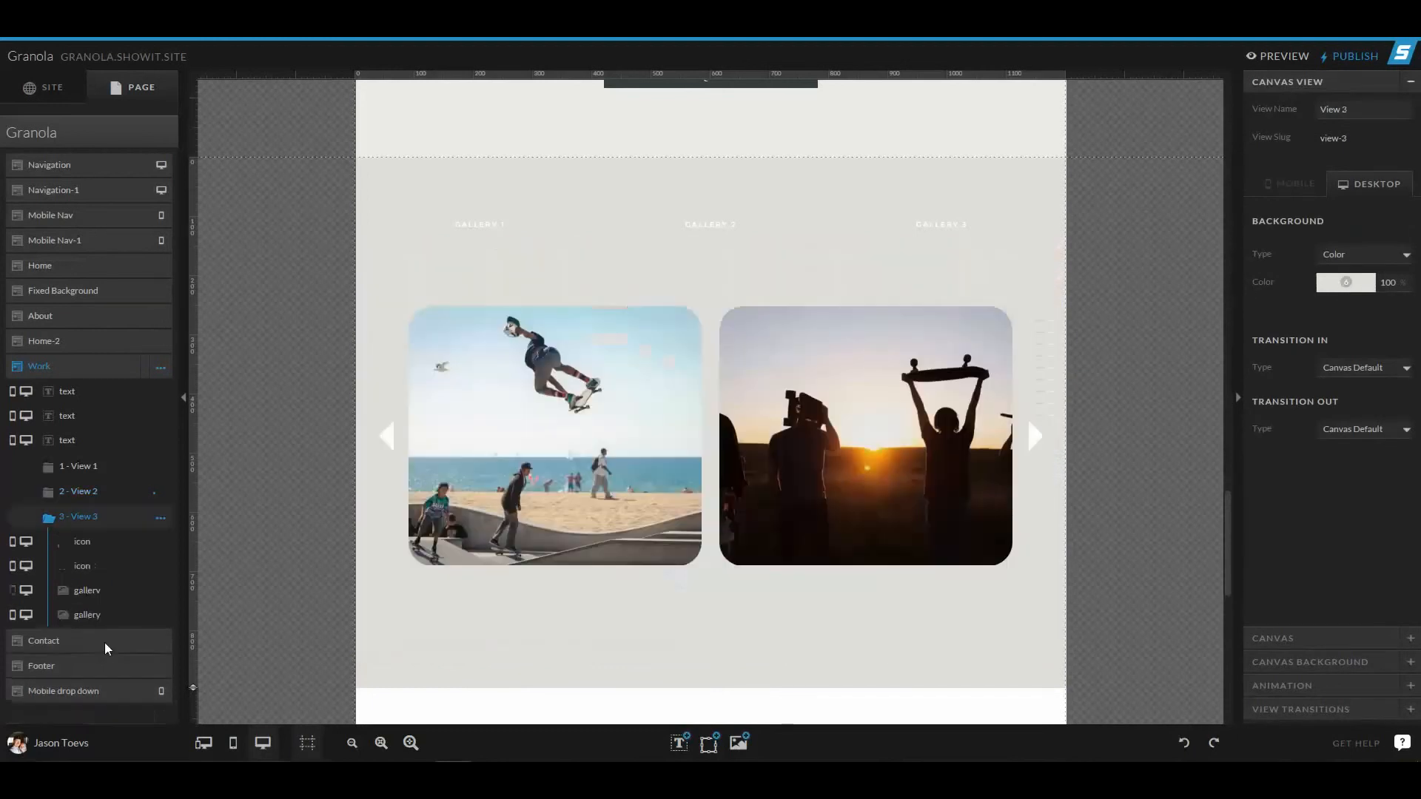
{"action": "mouse_move", "coordinate": [128, 522]}
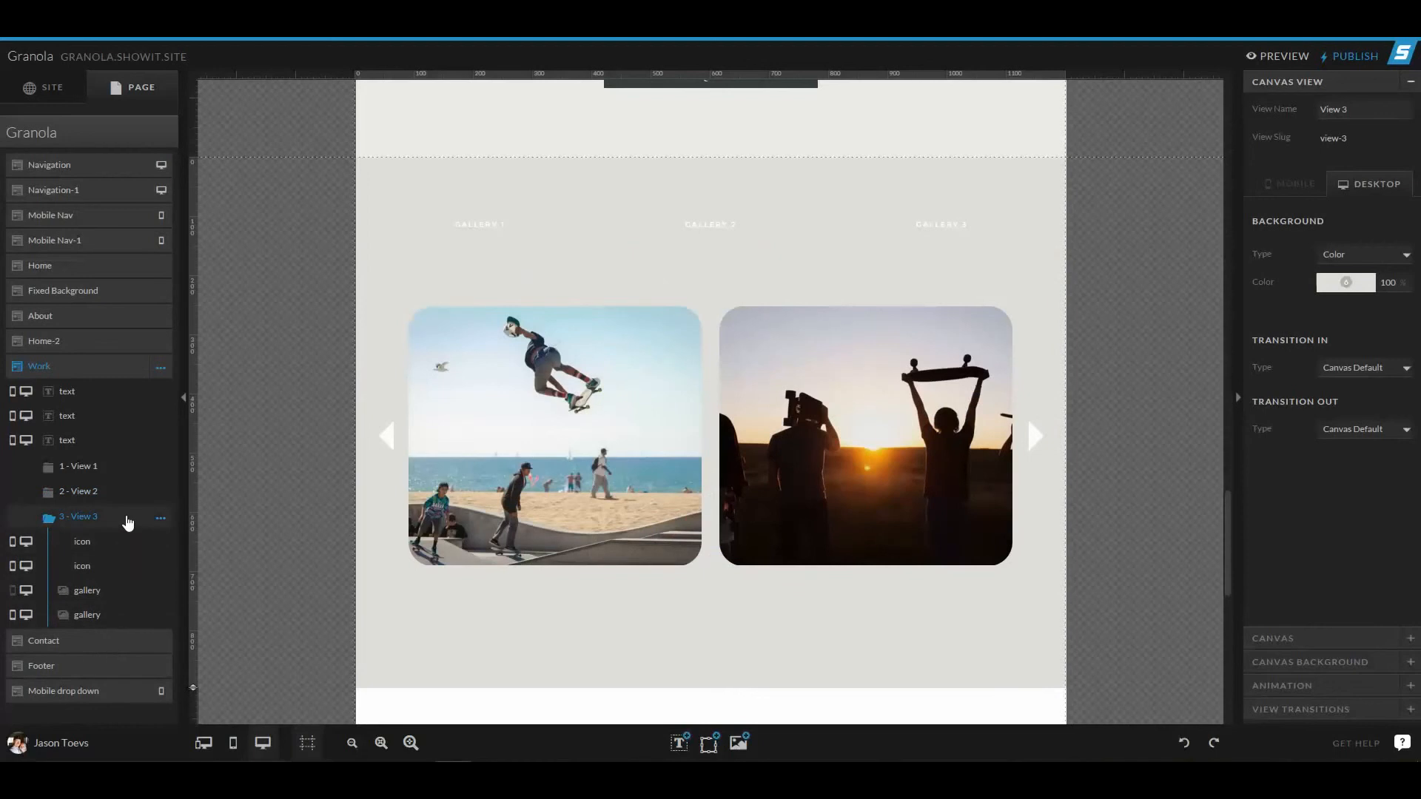
{"action": "mouse_move", "coordinate": [406, 281]}
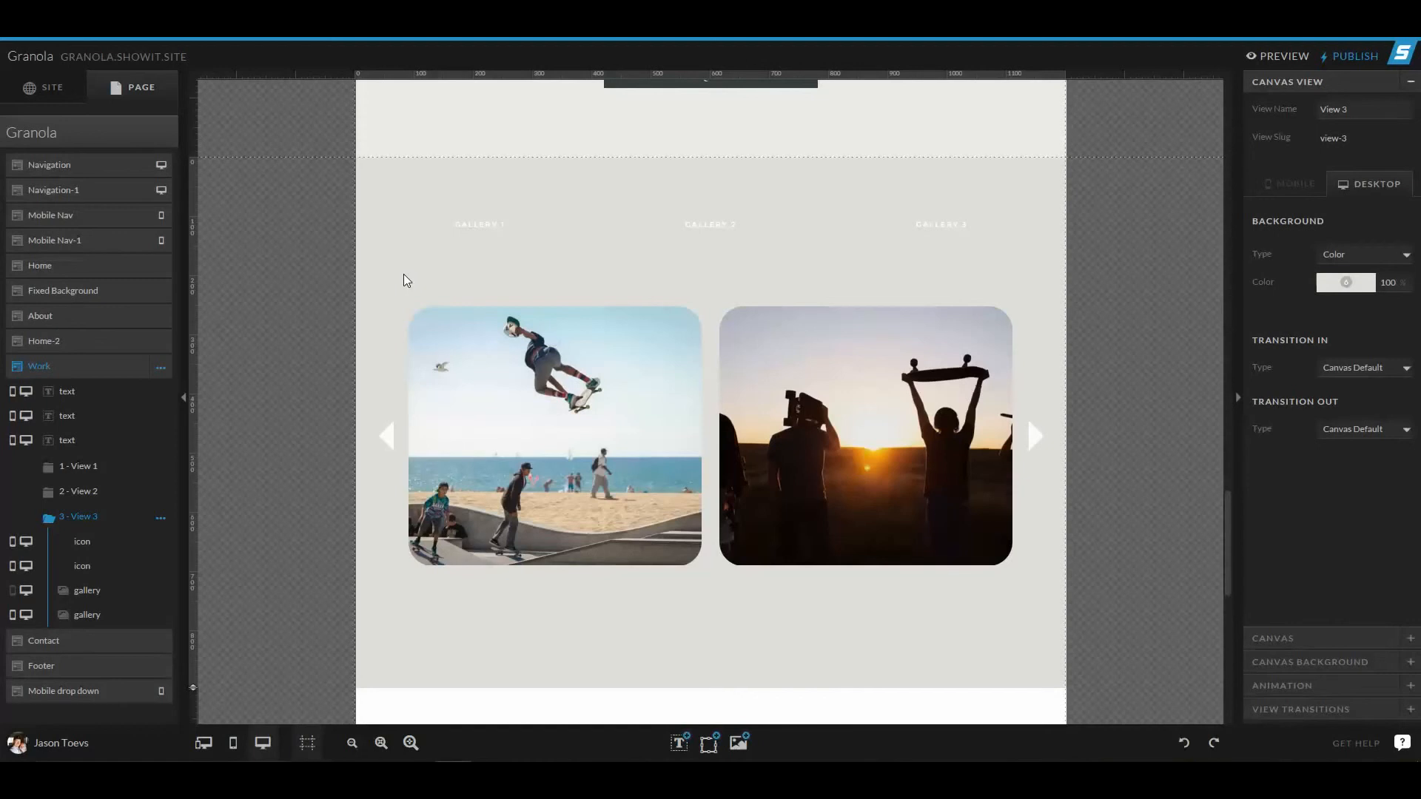
{"action": "mouse_move", "coordinate": [112, 501]}
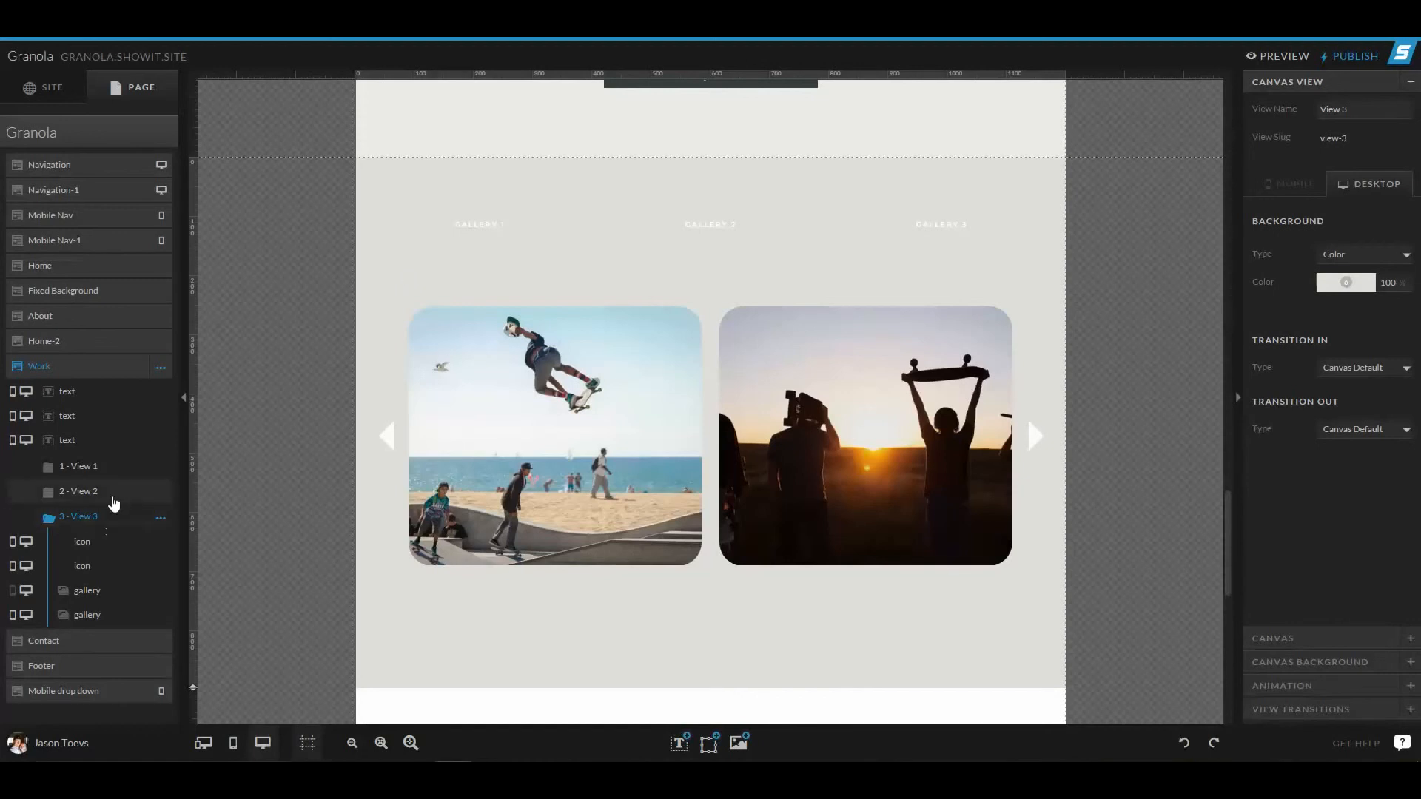
- Select 1 - View 1 in the layers panel to bring back the truck photo gallery
{"action": "left_click", "coordinate": [78, 467]}
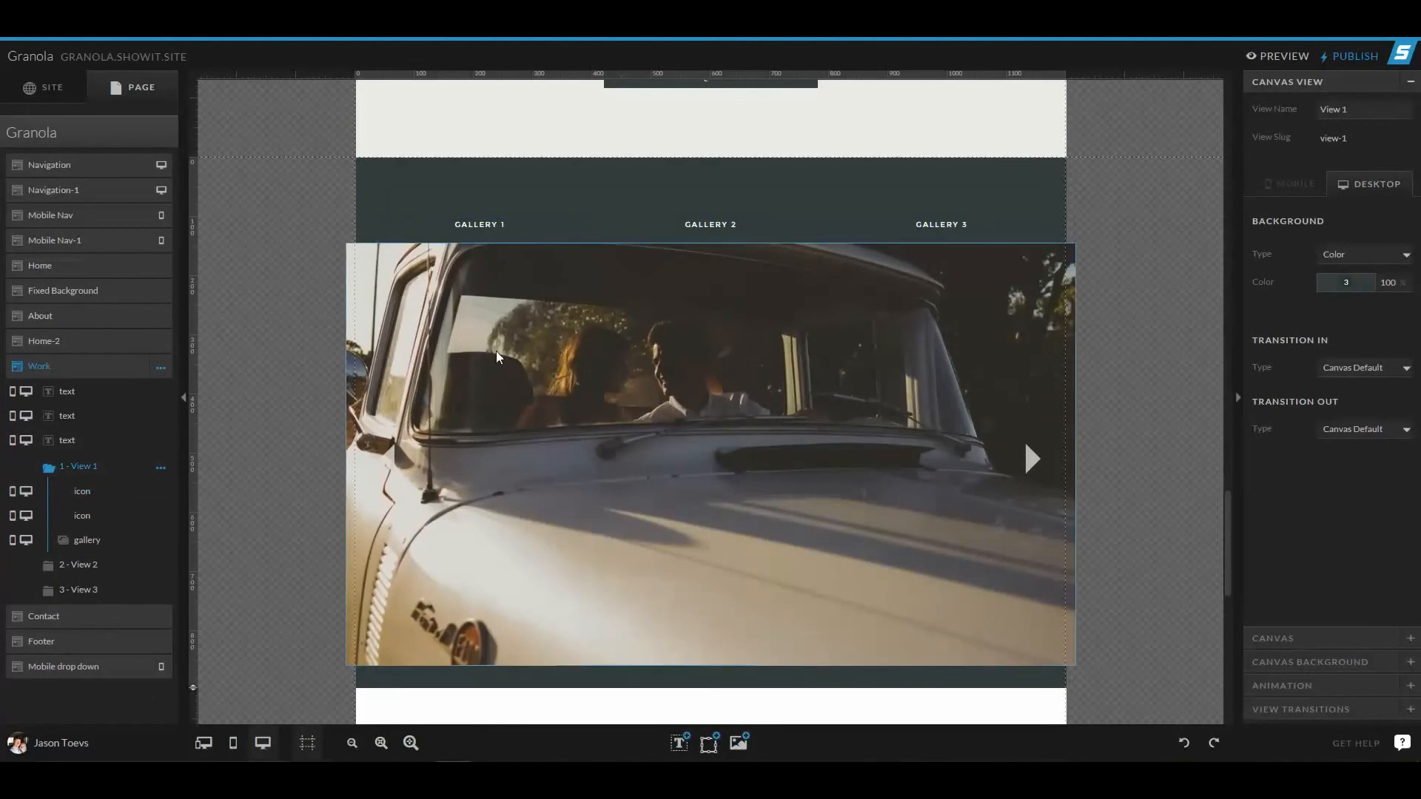
- Duplicate 1 - View 1 from its options menu and select the new copy
{"action": "left_click", "coordinate": [160, 468]}
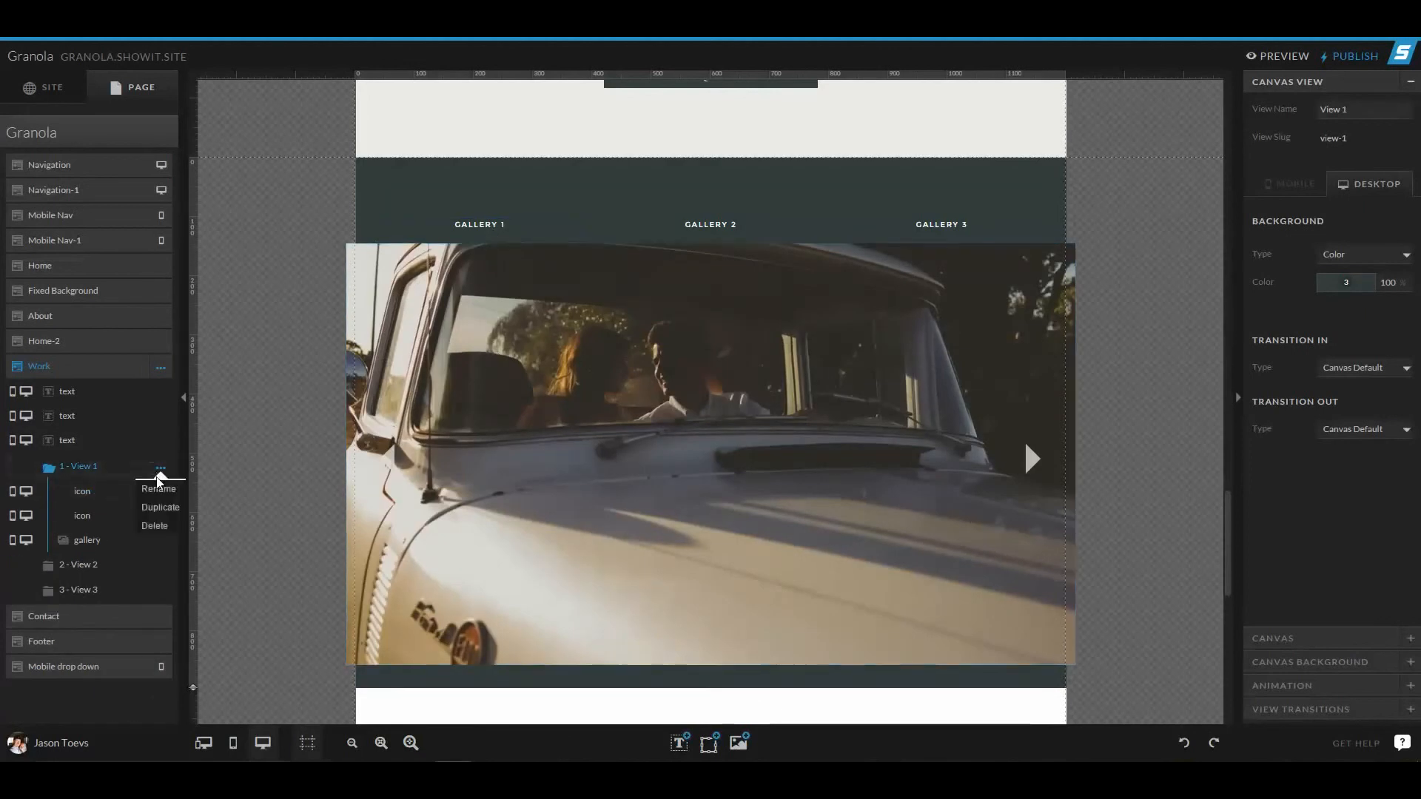
{"action": "left_click", "coordinate": [159, 507]}
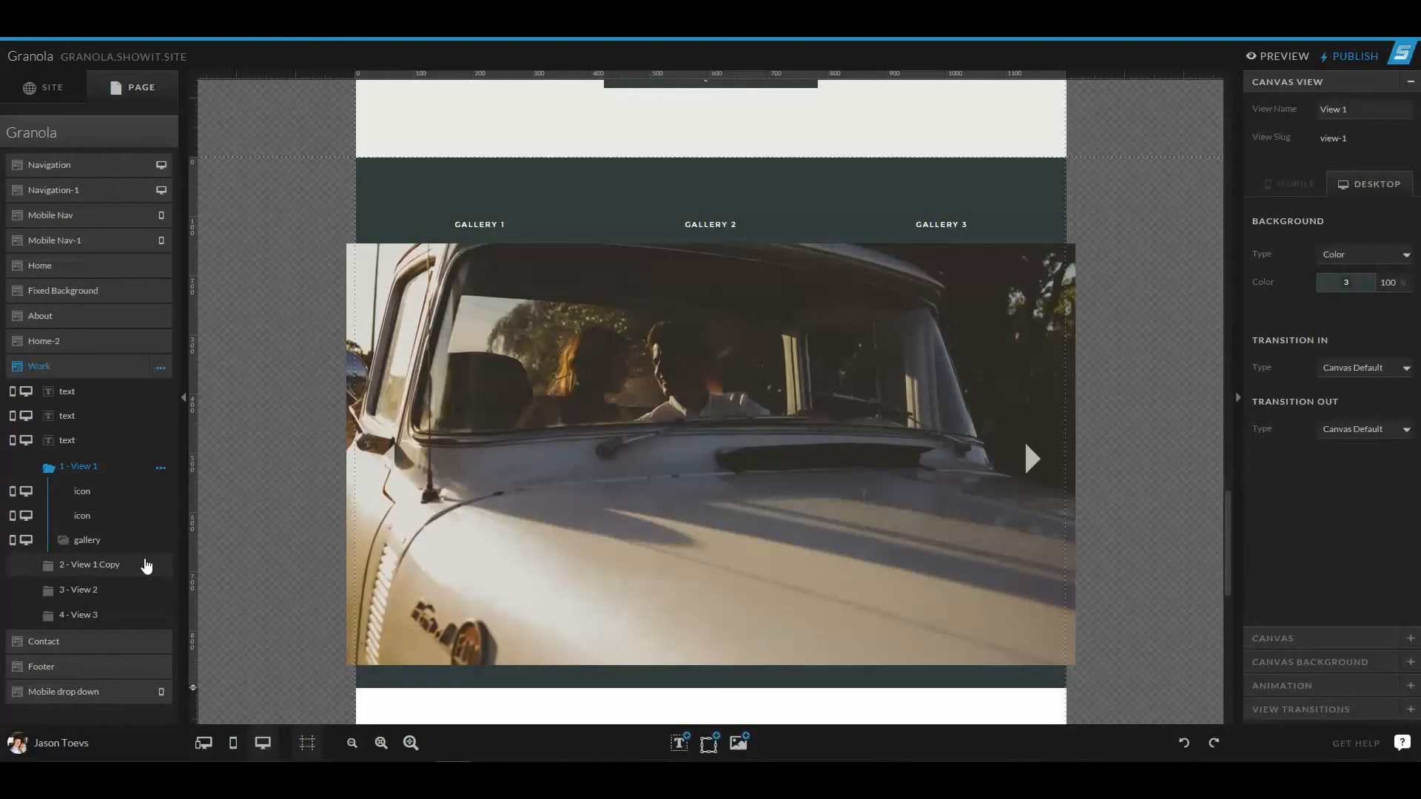
{"action": "left_click", "coordinate": [89, 564]}
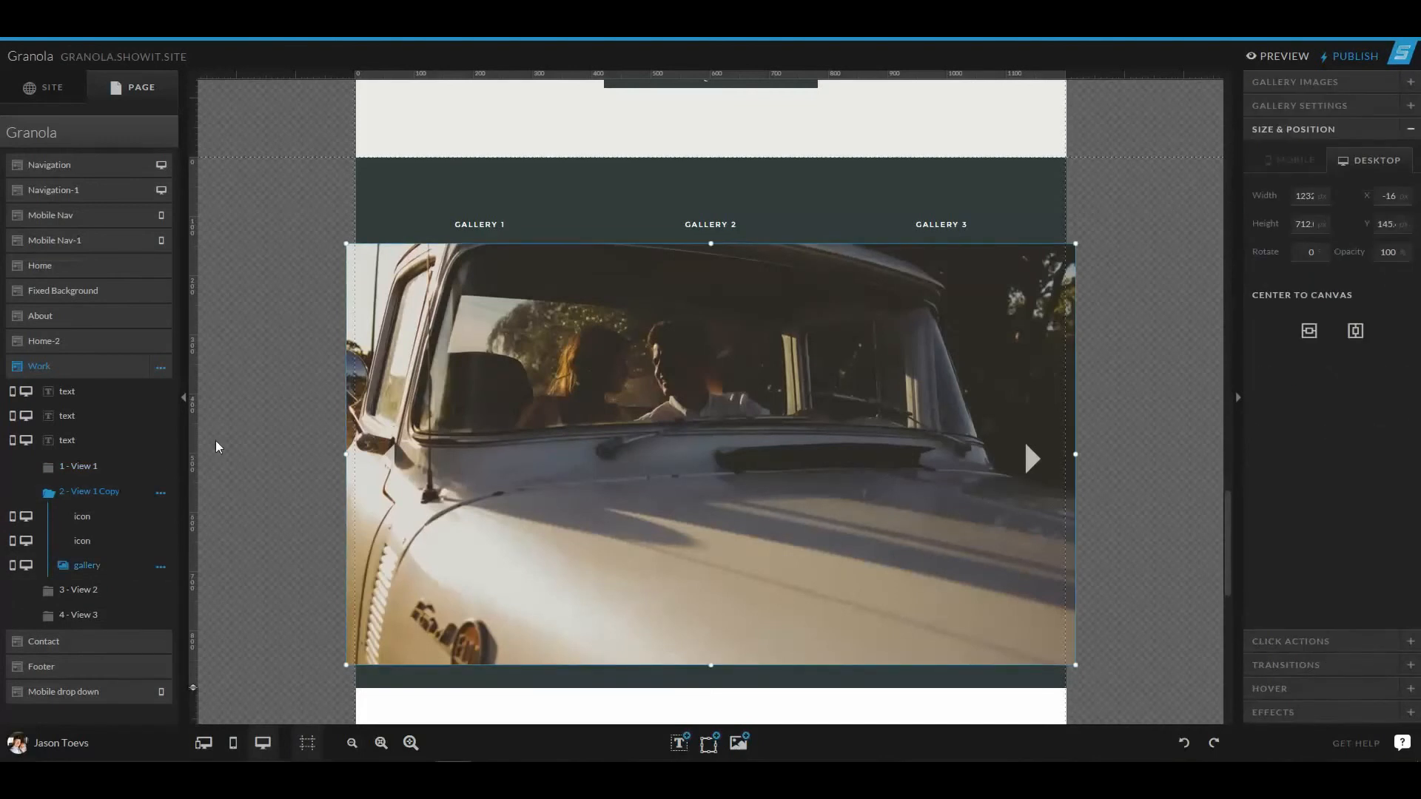
- Delete the copied view, leaving the Work canvas with its original three views
{"action": "left_click", "coordinate": [159, 491]}
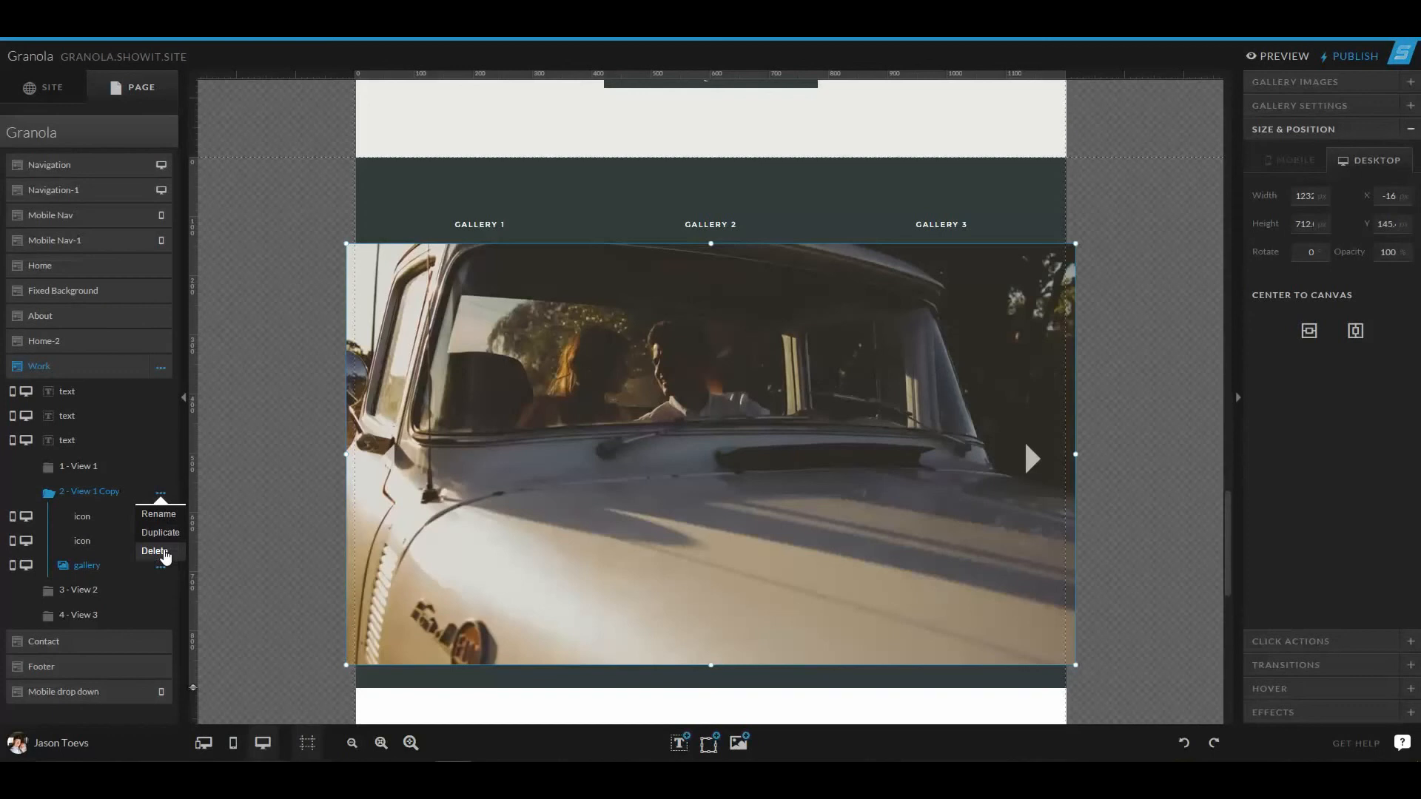
{"action": "left_click", "coordinate": [154, 551]}
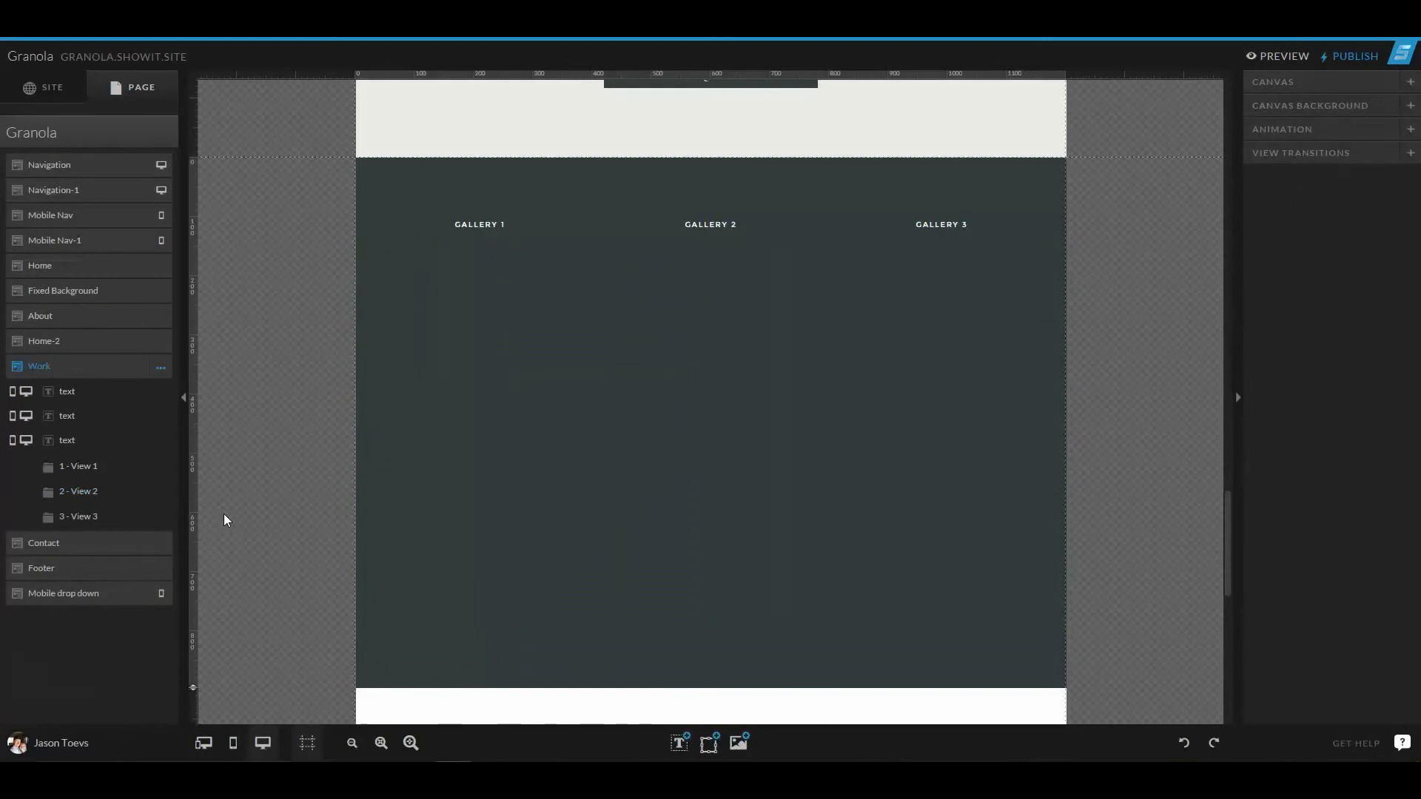
{"action": "mouse_move", "coordinate": [291, 487]}
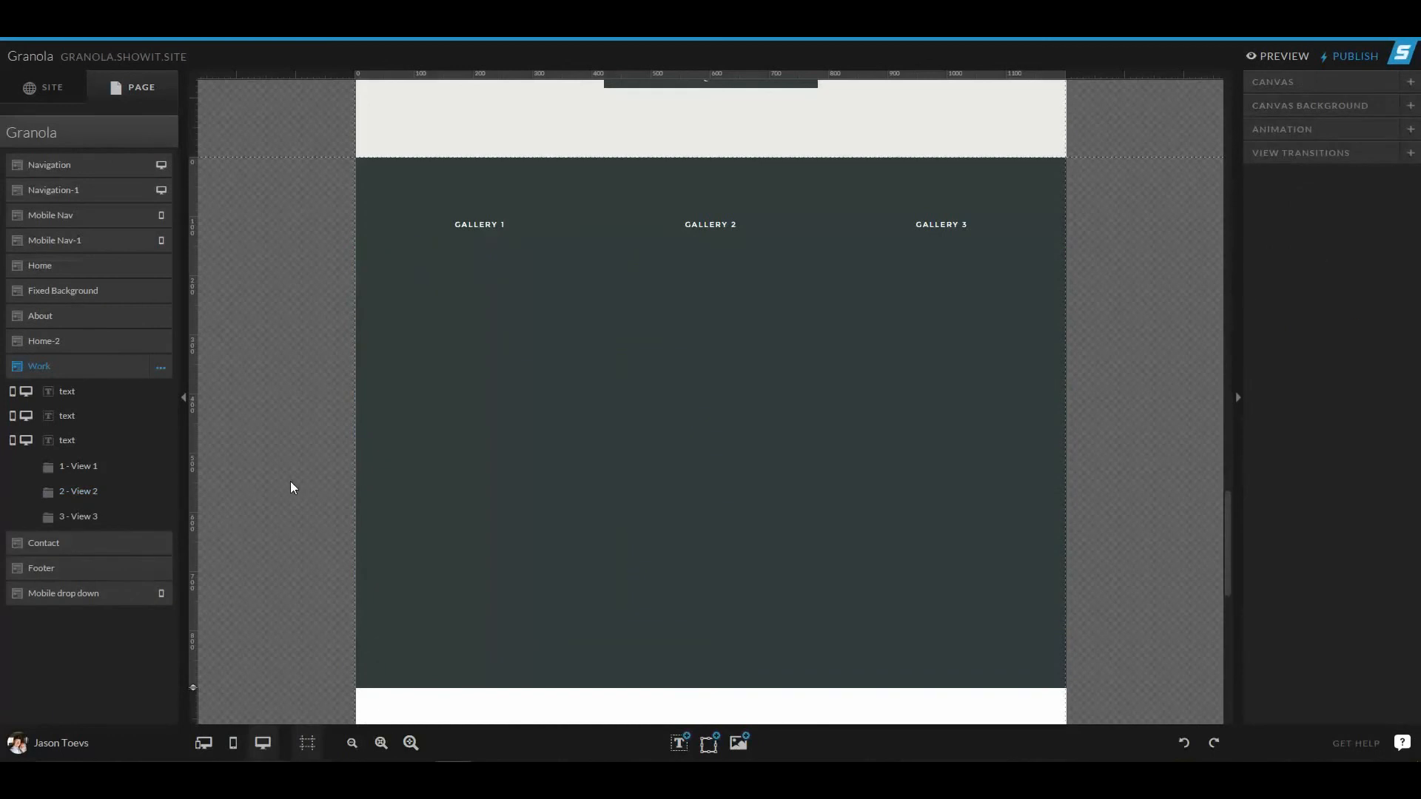
{"action": "mouse_move", "coordinate": [224, 312]}
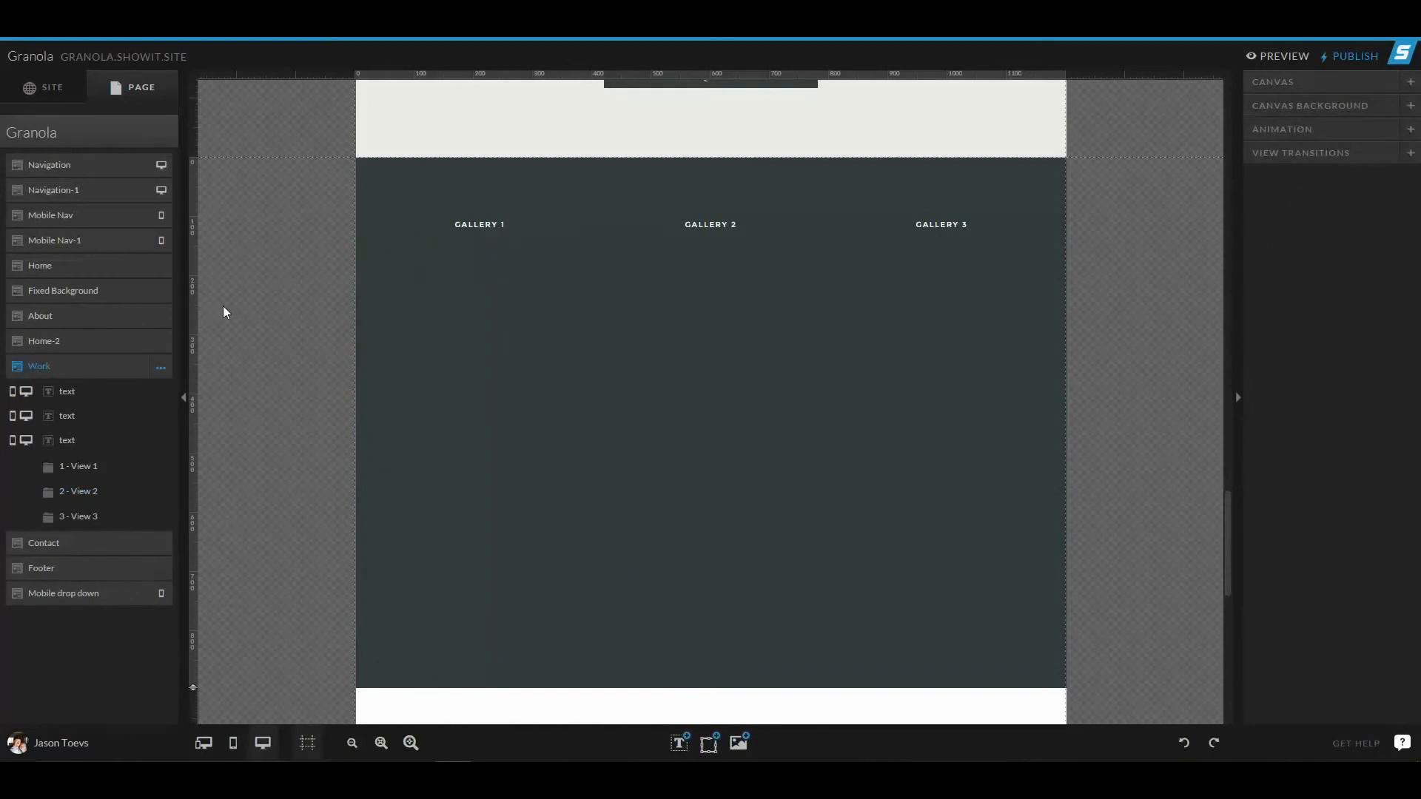
{"action": "mouse_move", "coordinate": [317, 422]}
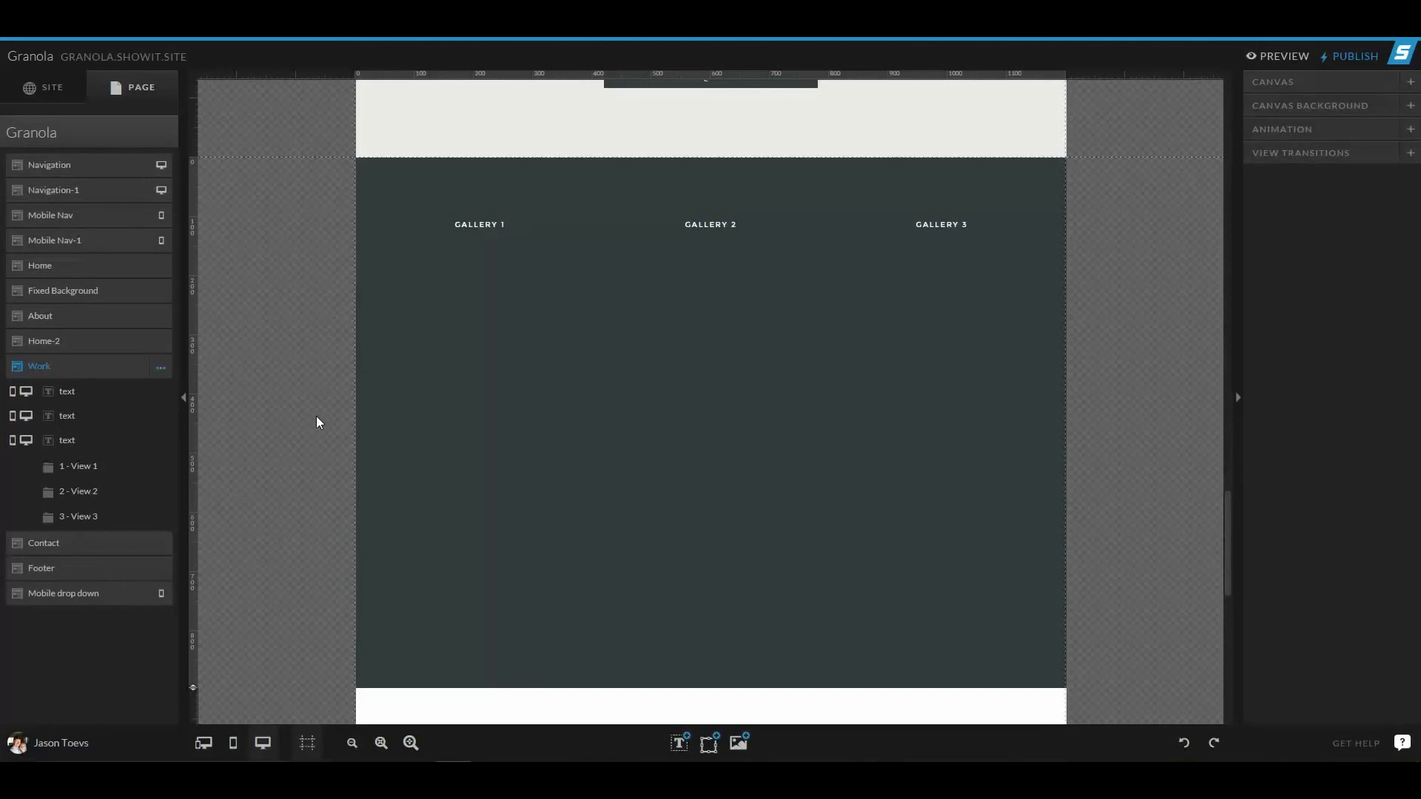
{"action": "mouse_move", "coordinate": [607, 507]}
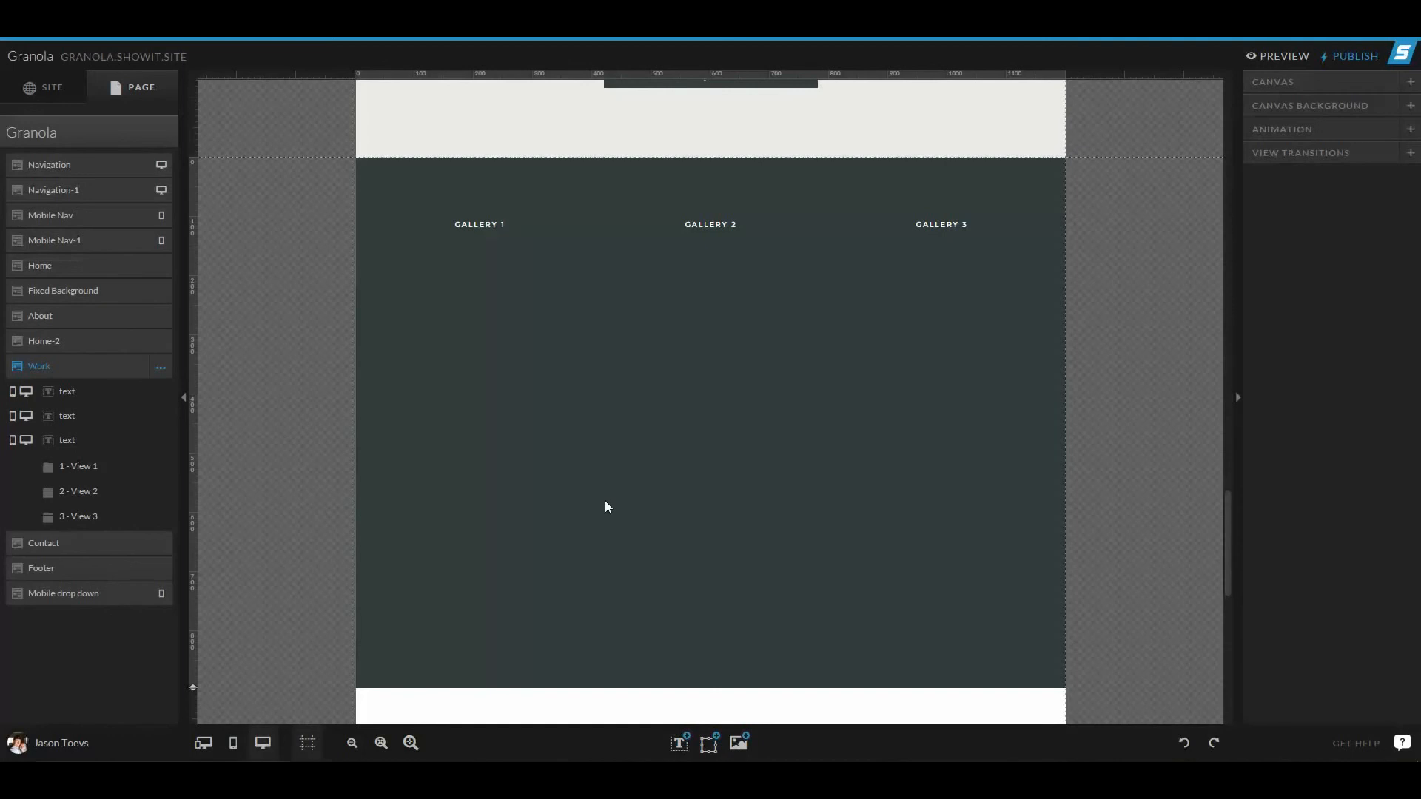
{"action": "mouse_move", "coordinate": [579, 492]}
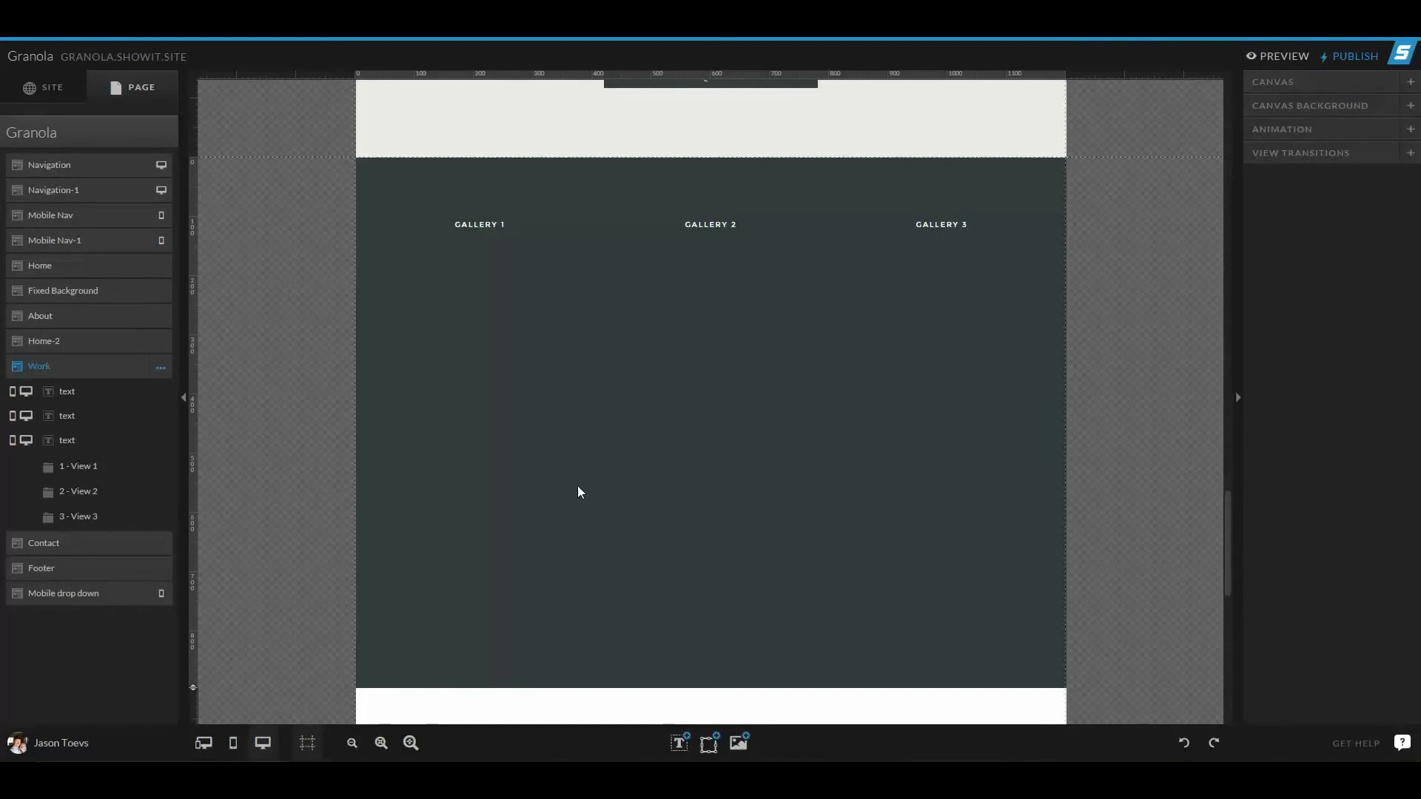
{"action": "mouse_move", "coordinate": [453, 467]}
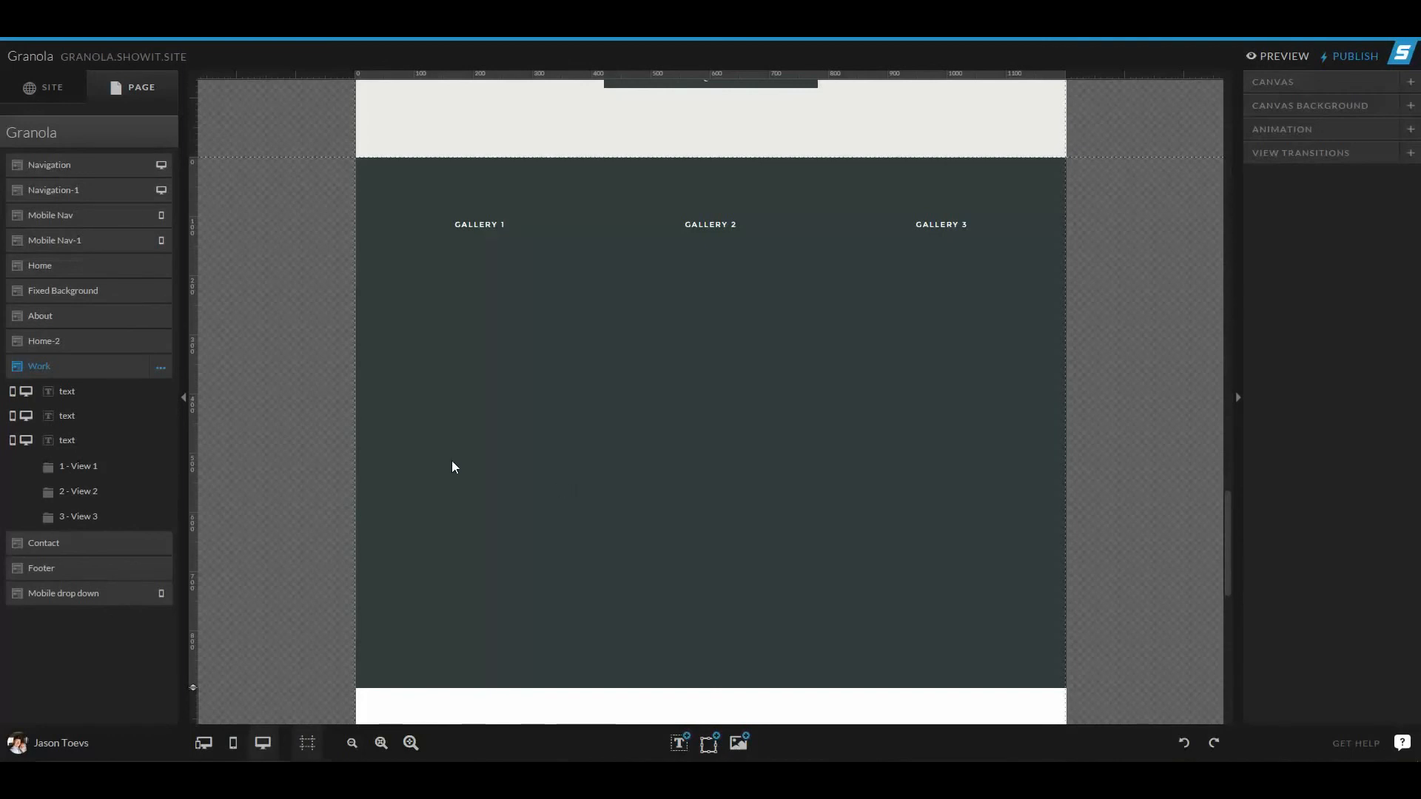
- Show the SITE list with the Granola page and blog templates, scrolling to the page's top hero
{"action": "left_click", "coordinate": [45, 87]}
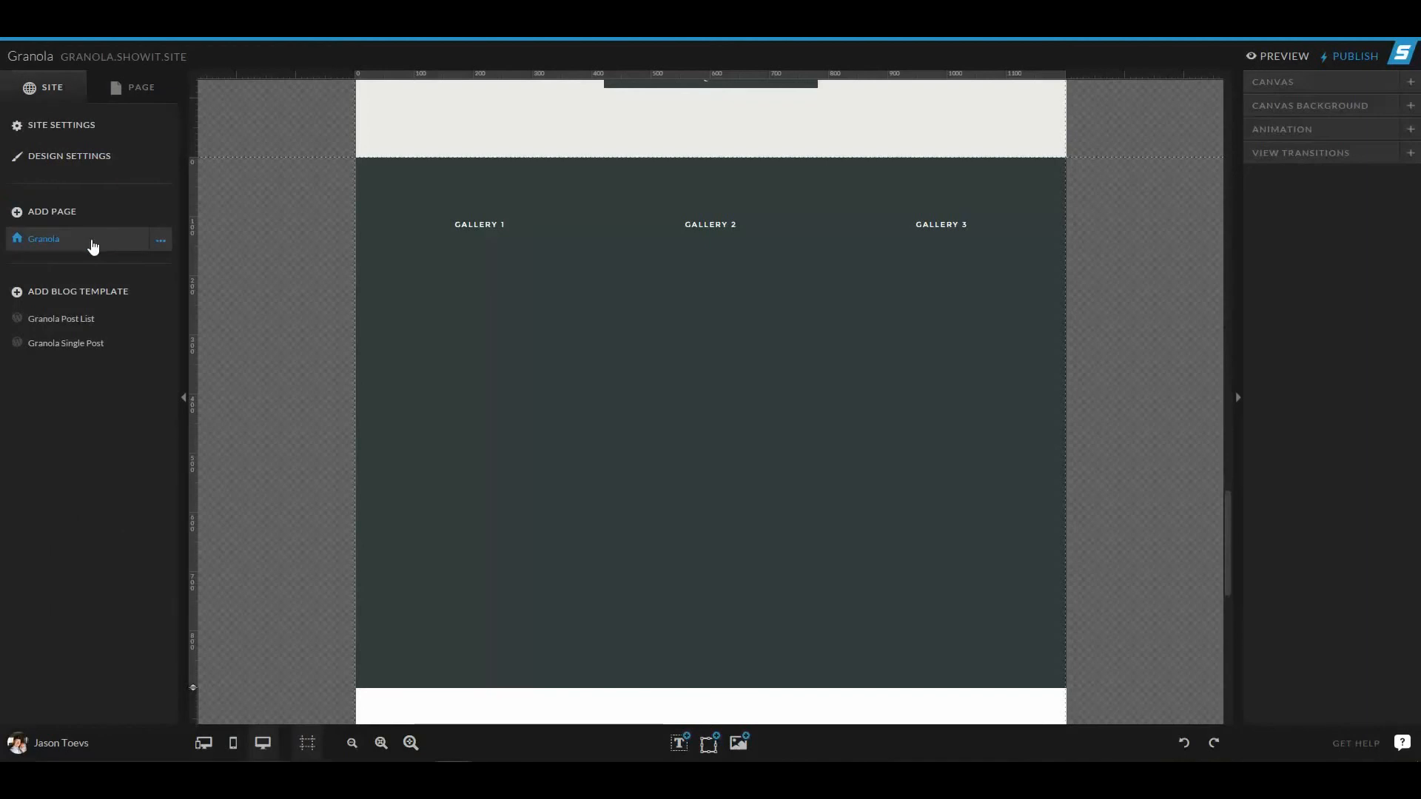
{"action": "mouse_move", "coordinate": [160, 240]}
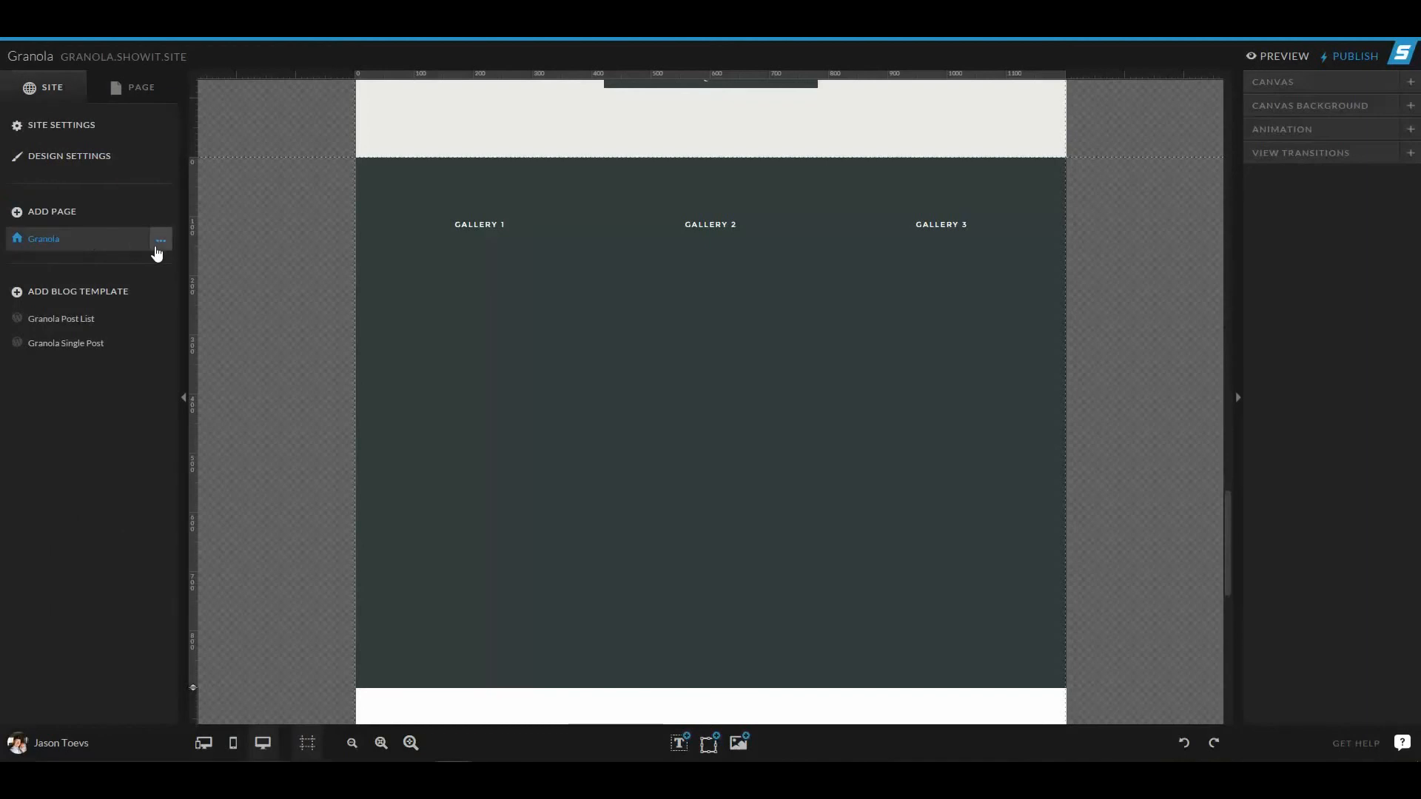
{"action": "scroll", "scroll_direction": "up", "scroll_amount": 3}
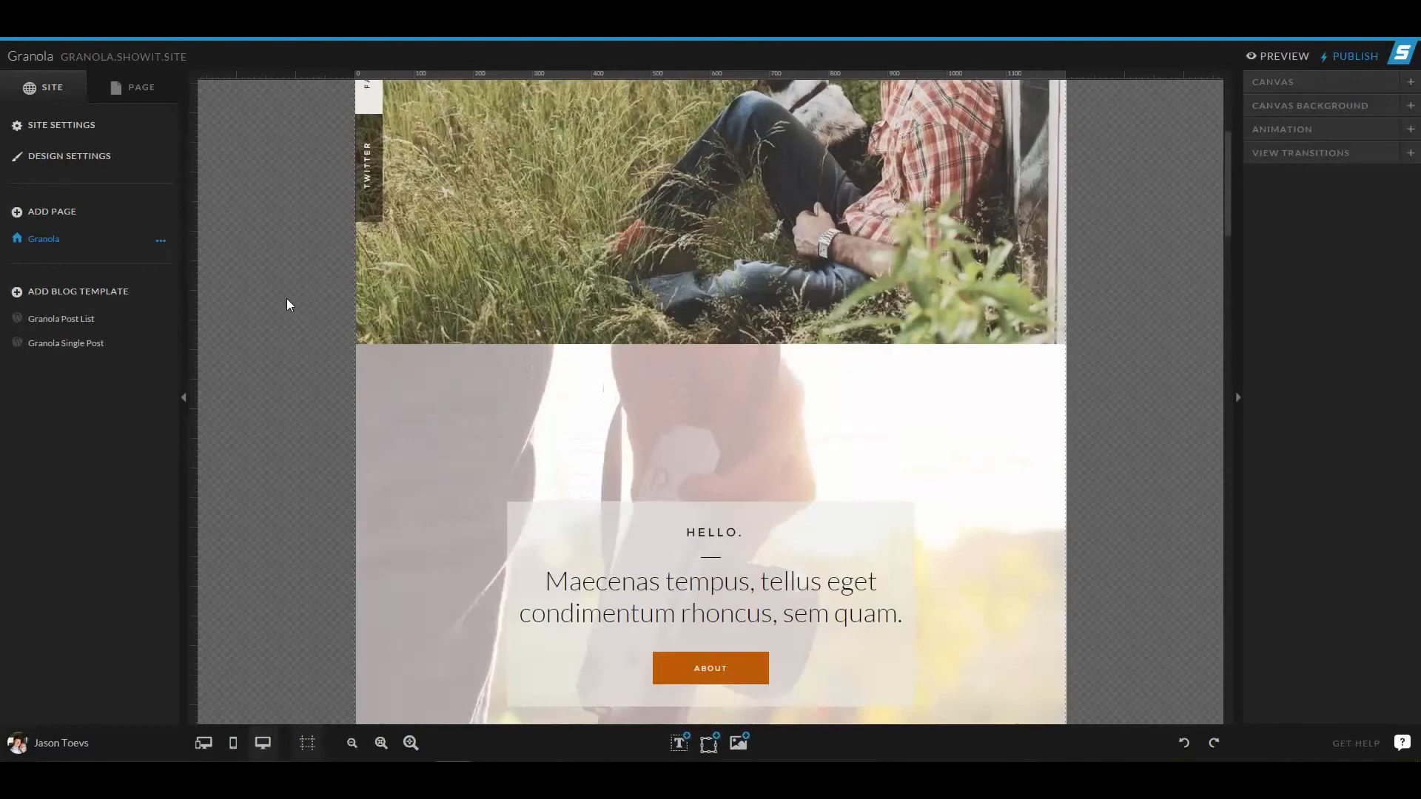
{"action": "scroll", "scroll_direction": "up", "scroll_amount": 3}
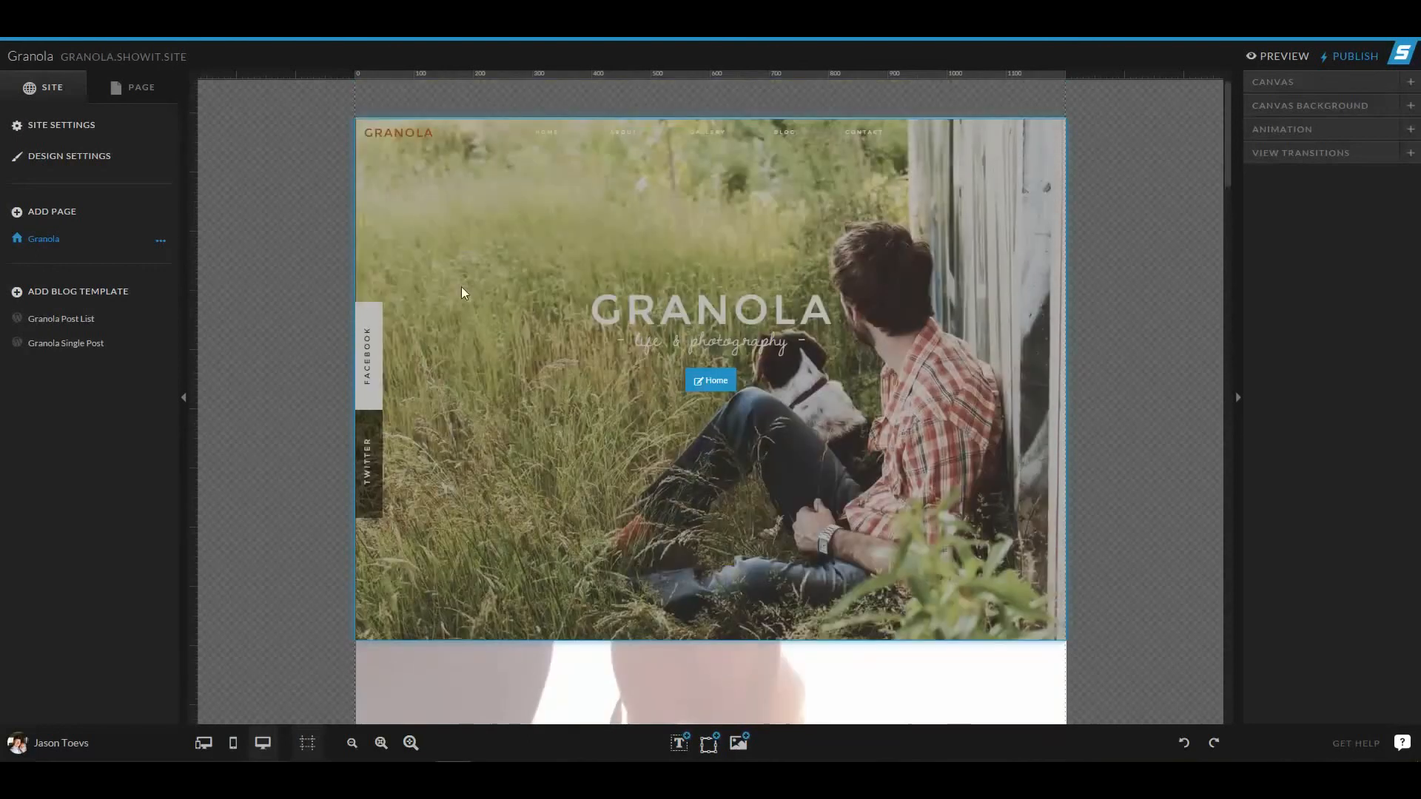
- Return to the PAGE canvas list and select the Home and Fixed Background canvases in turn
{"action": "left_click", "coordinate": [140, 87]}
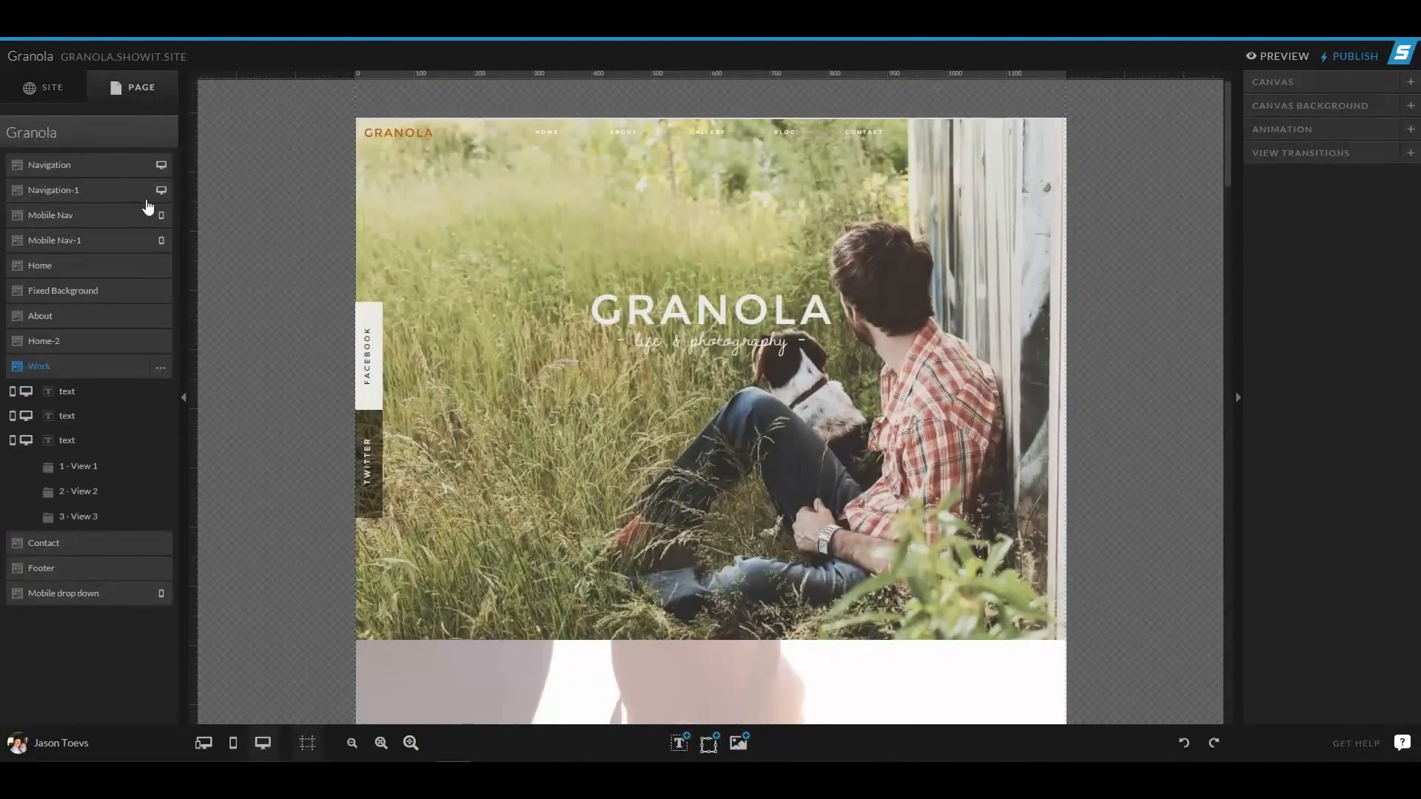
{"action": "left_click", "coordinate": [49, 165]}
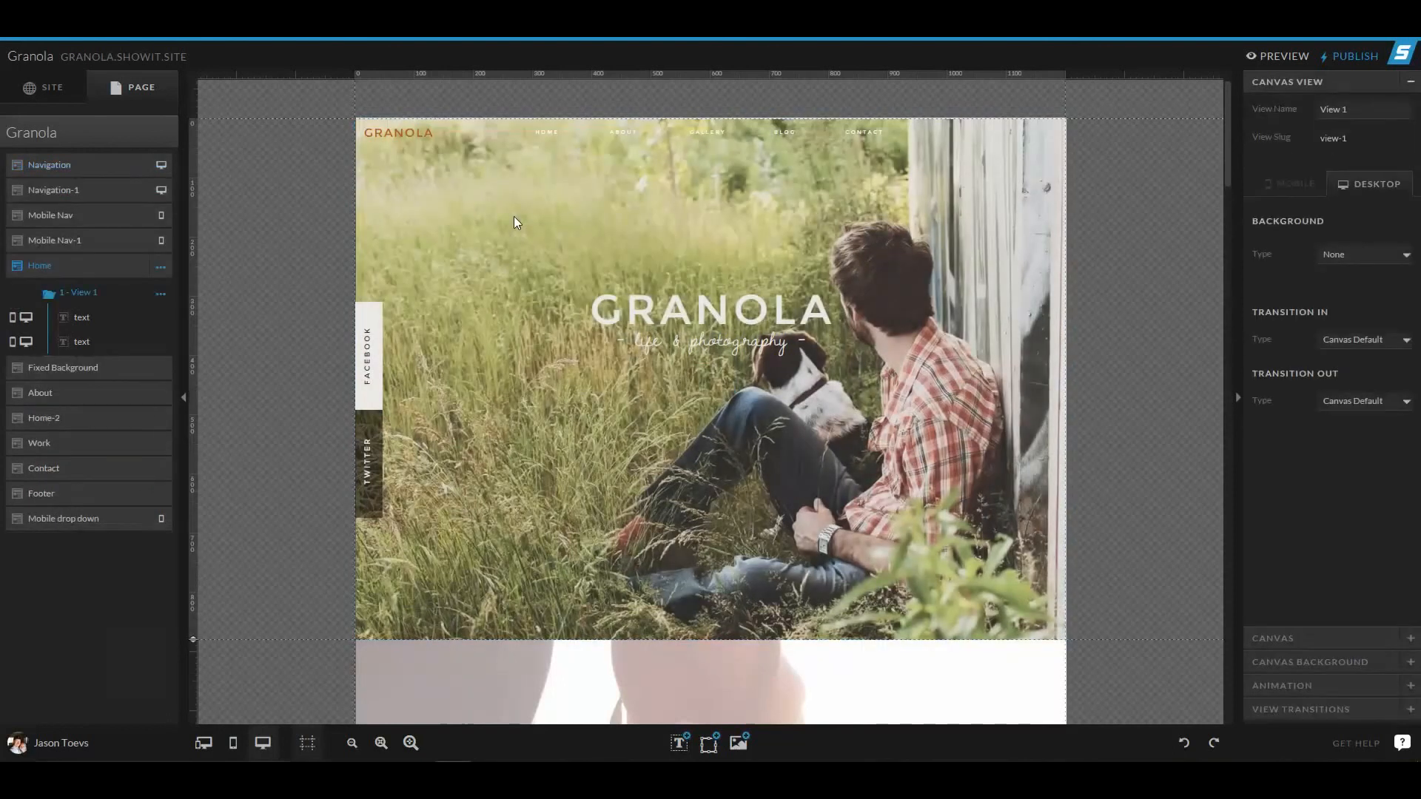
{"action": "scroll", "scroll_direction": "down", "scroll_amount": 3}
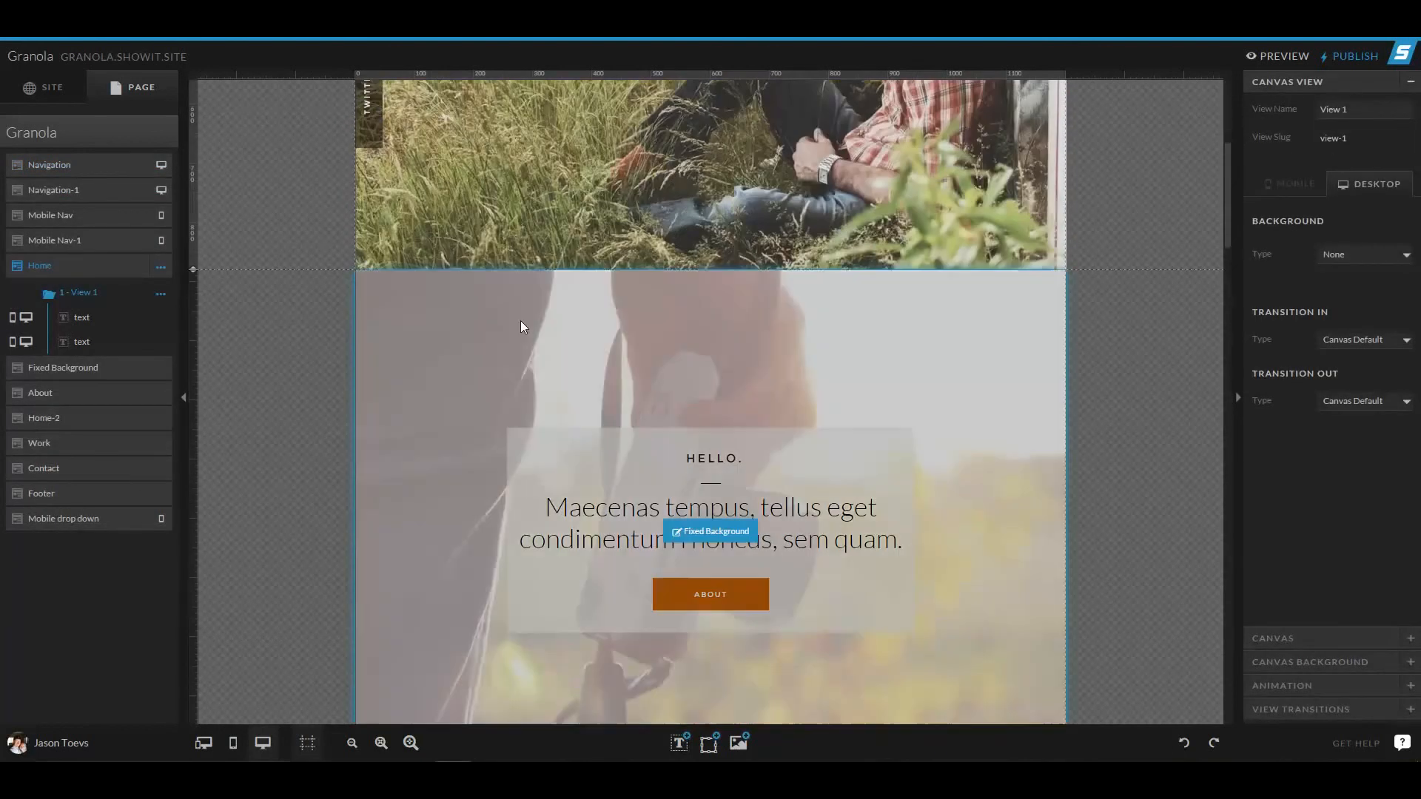
{"action": "mouse_move", "coordinate": [521, 350]}
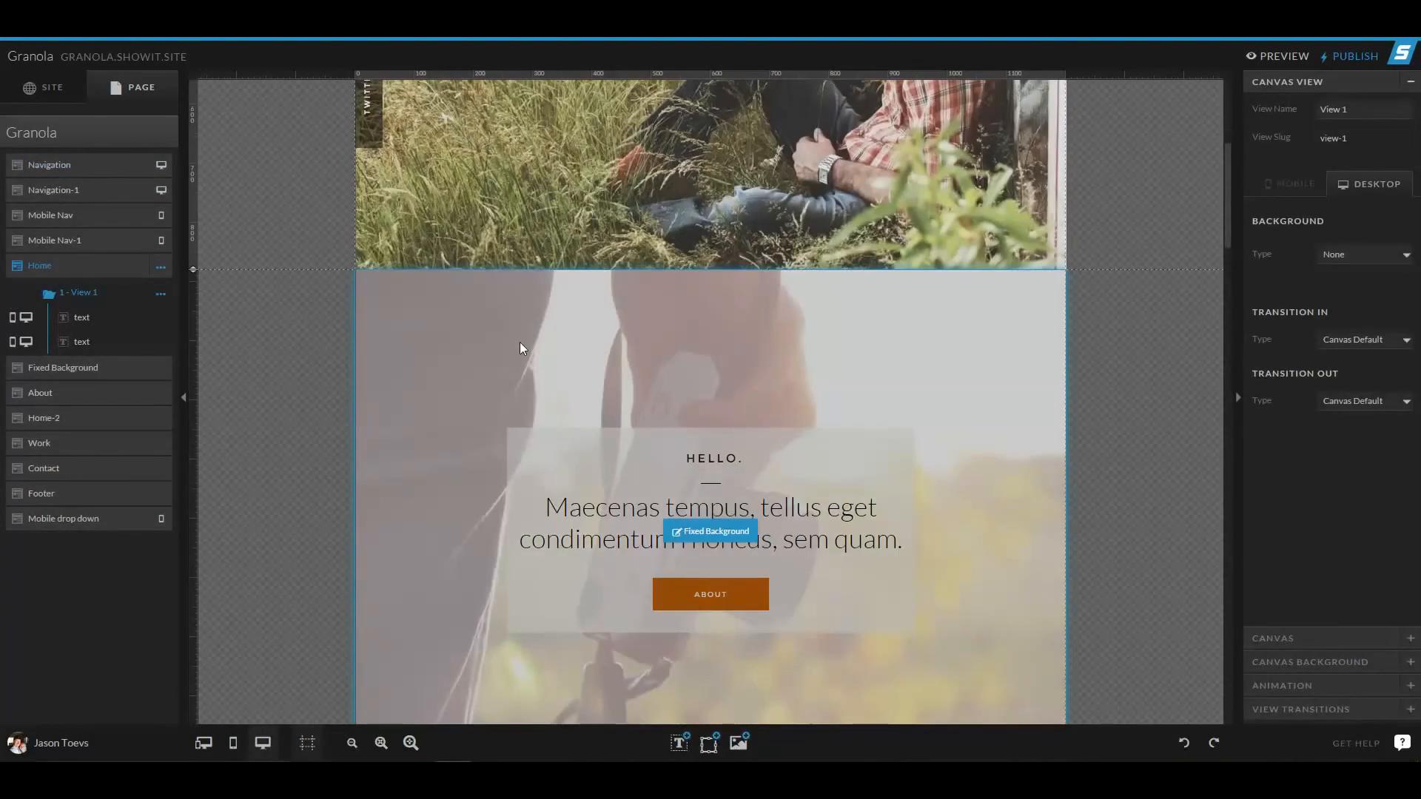
{"action": "left_click", "coordinate": [62, 367]}
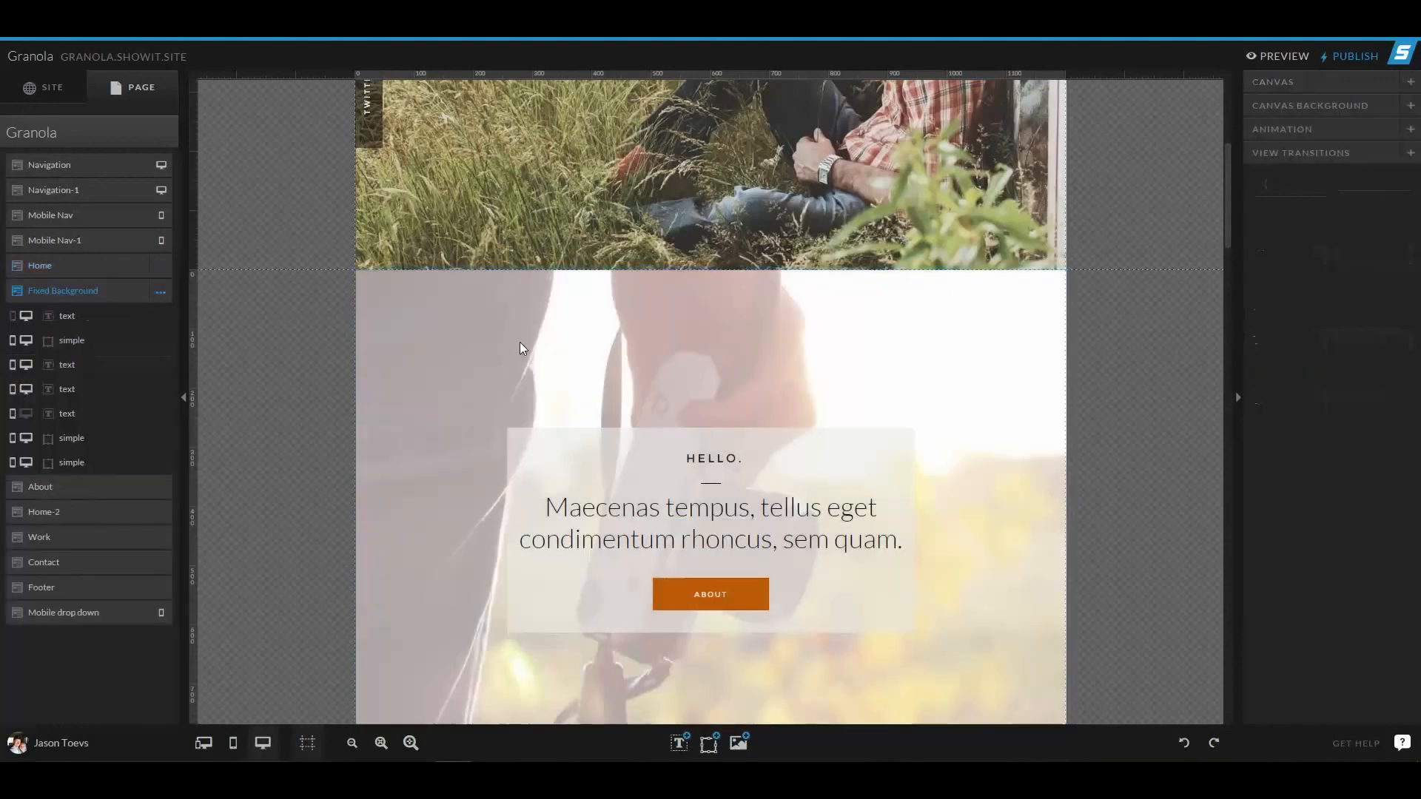
{"action": "left_click", "coordinate": [40, 265]}
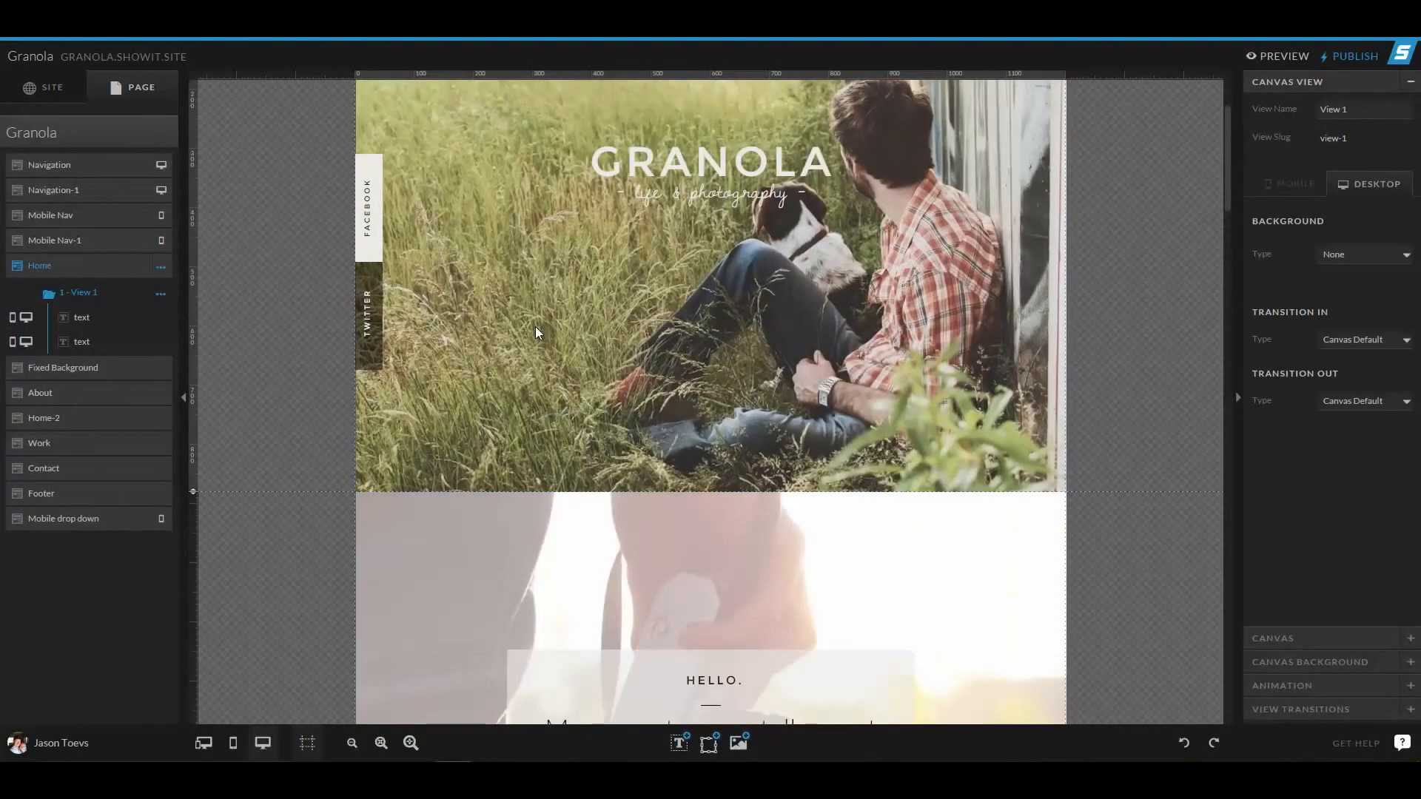
{"action": "left_click", "coordinate": [62, 367]}
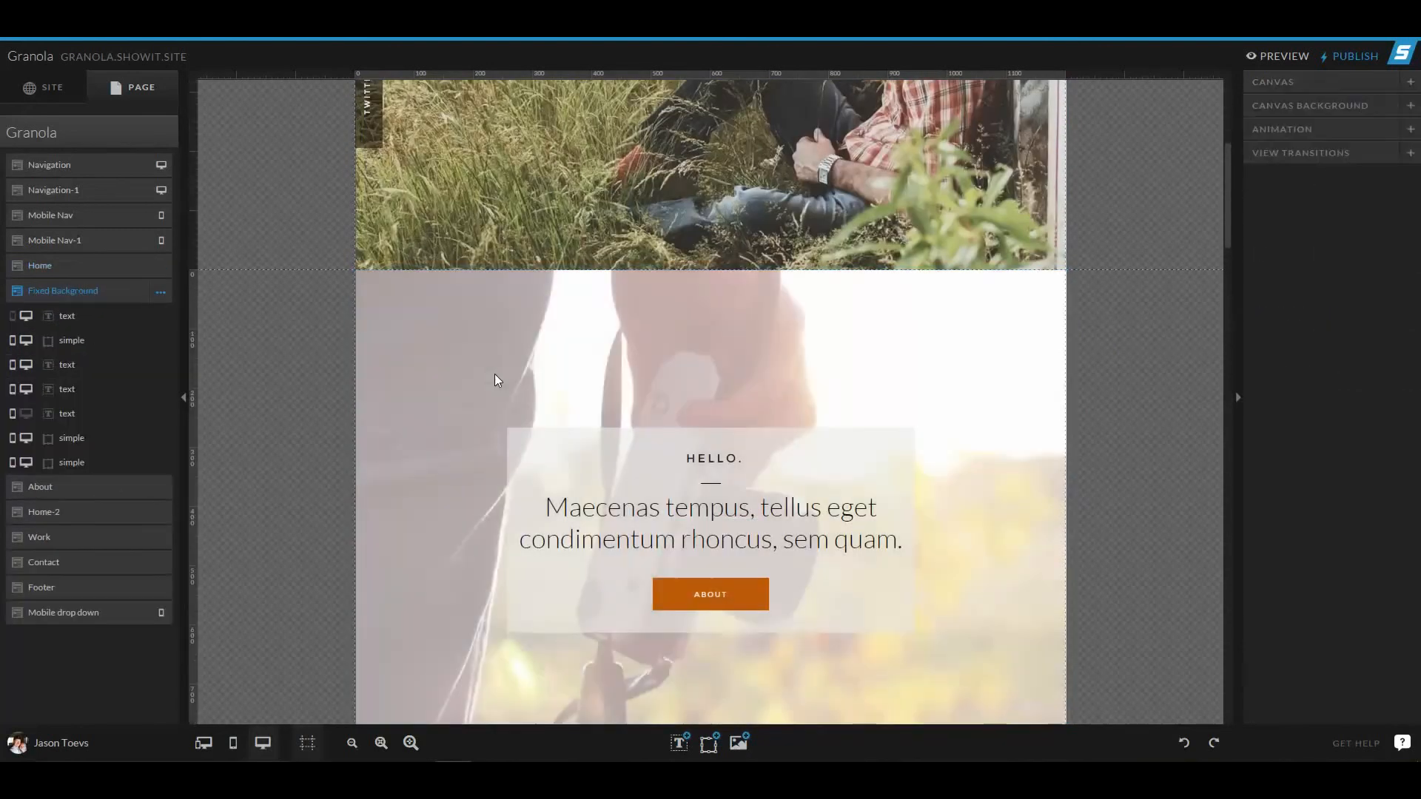
- Select the Home-2 canvas to list its elements and scroll down to the Work gallery
{"action": "scroll", "scroll_direction": "down", "scroll_amount": 3}
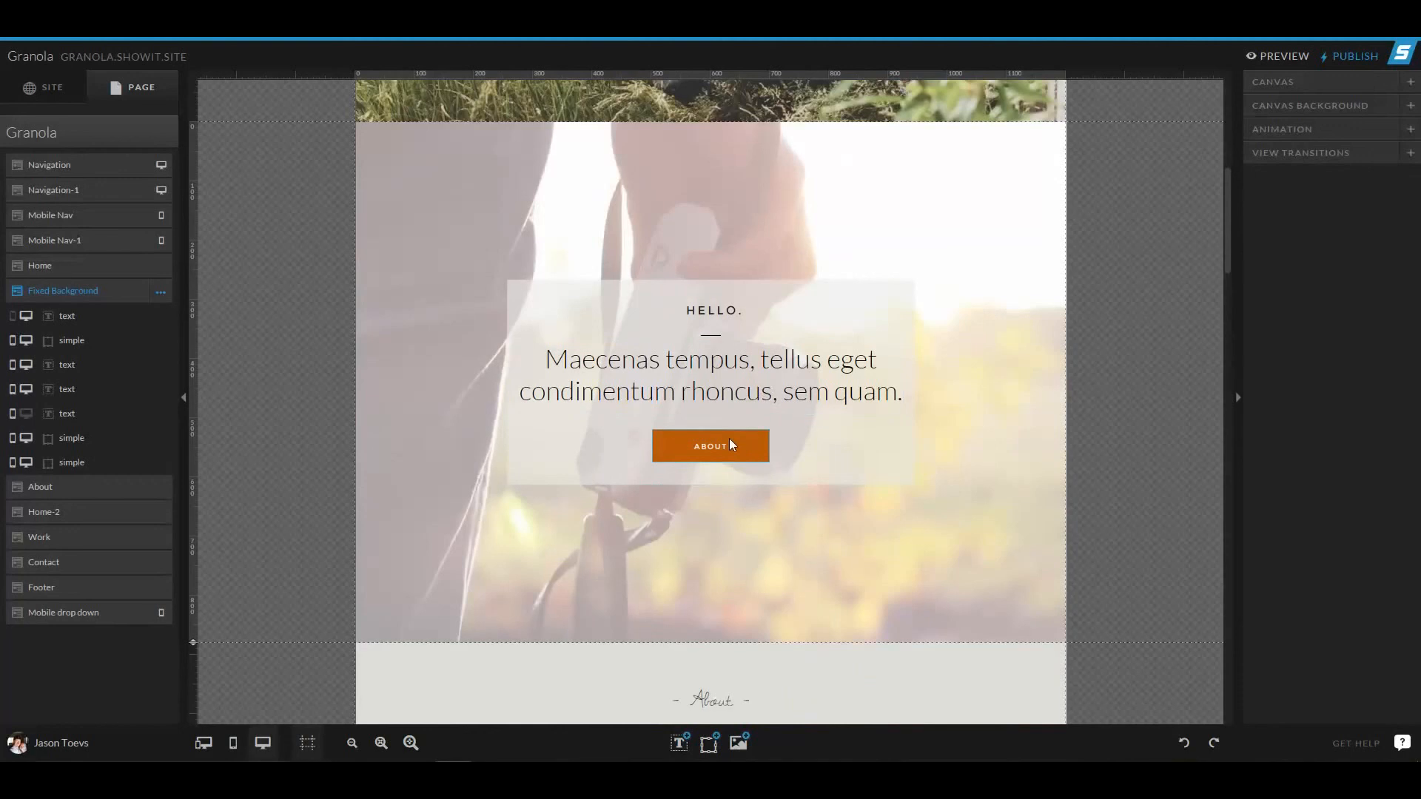
{"action": "left_click", "coordinate": [43, 511]}
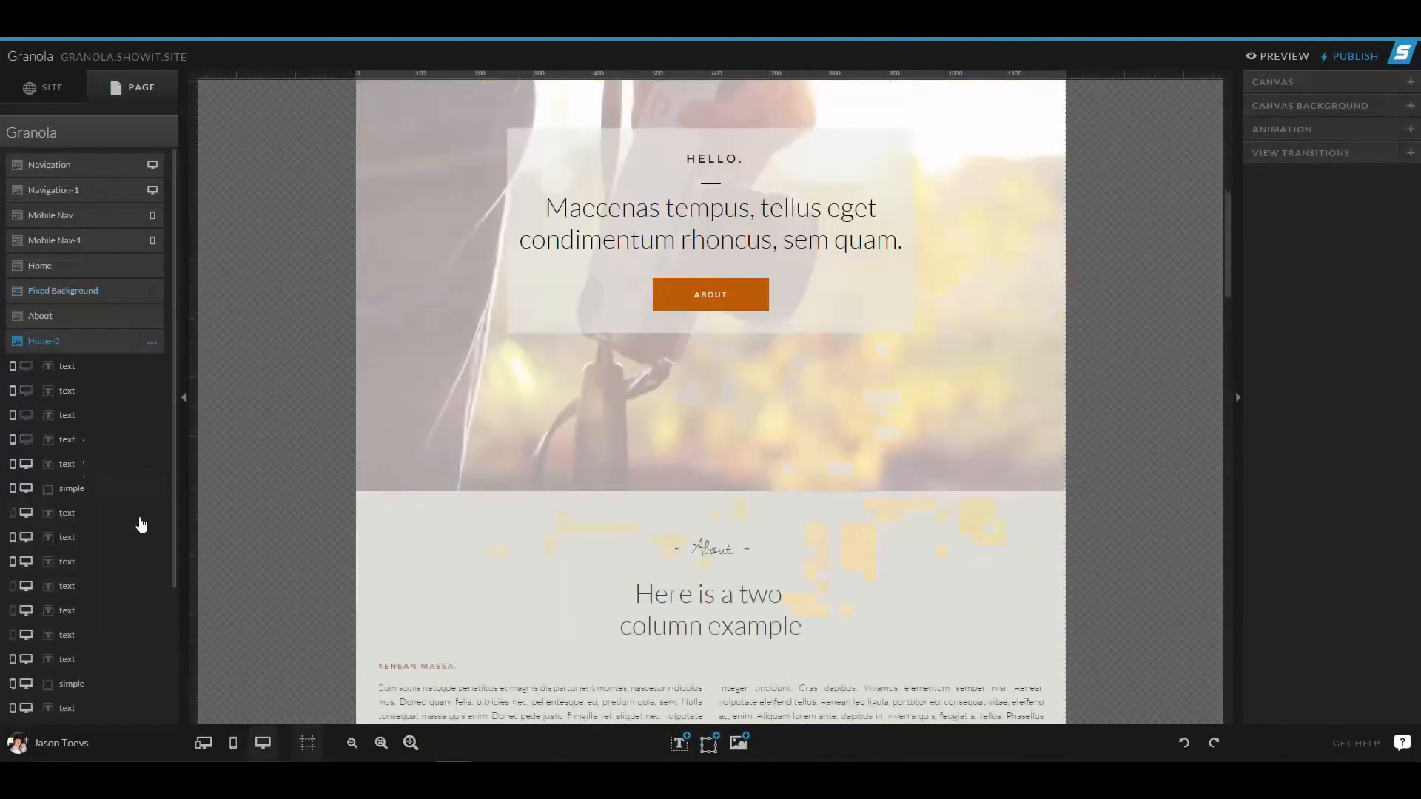
{"action": "scroll", "scroll_direction": "down", "scroll_amount": 3}
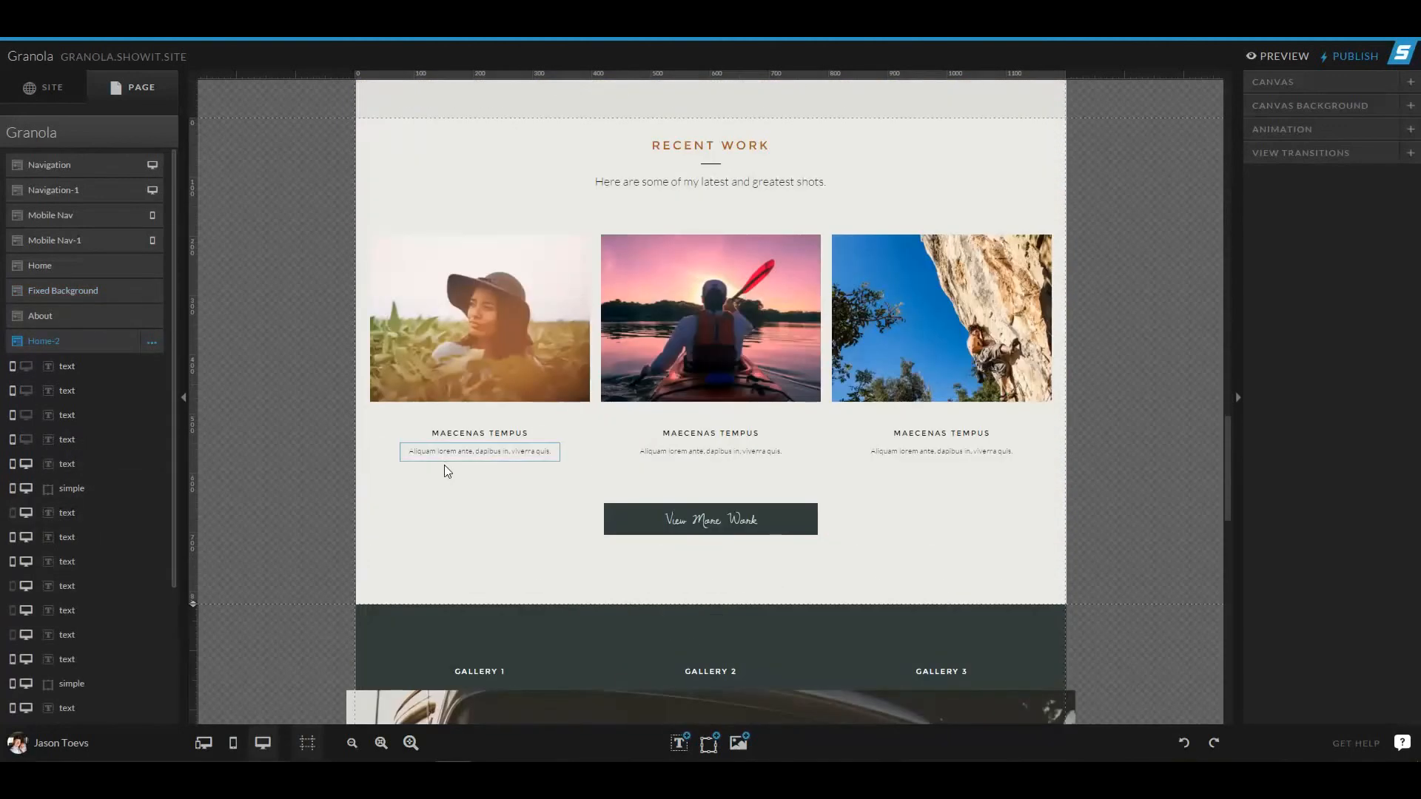
{"action": "scroll", "scroll_direction": "down", "scroll_amount": 3}
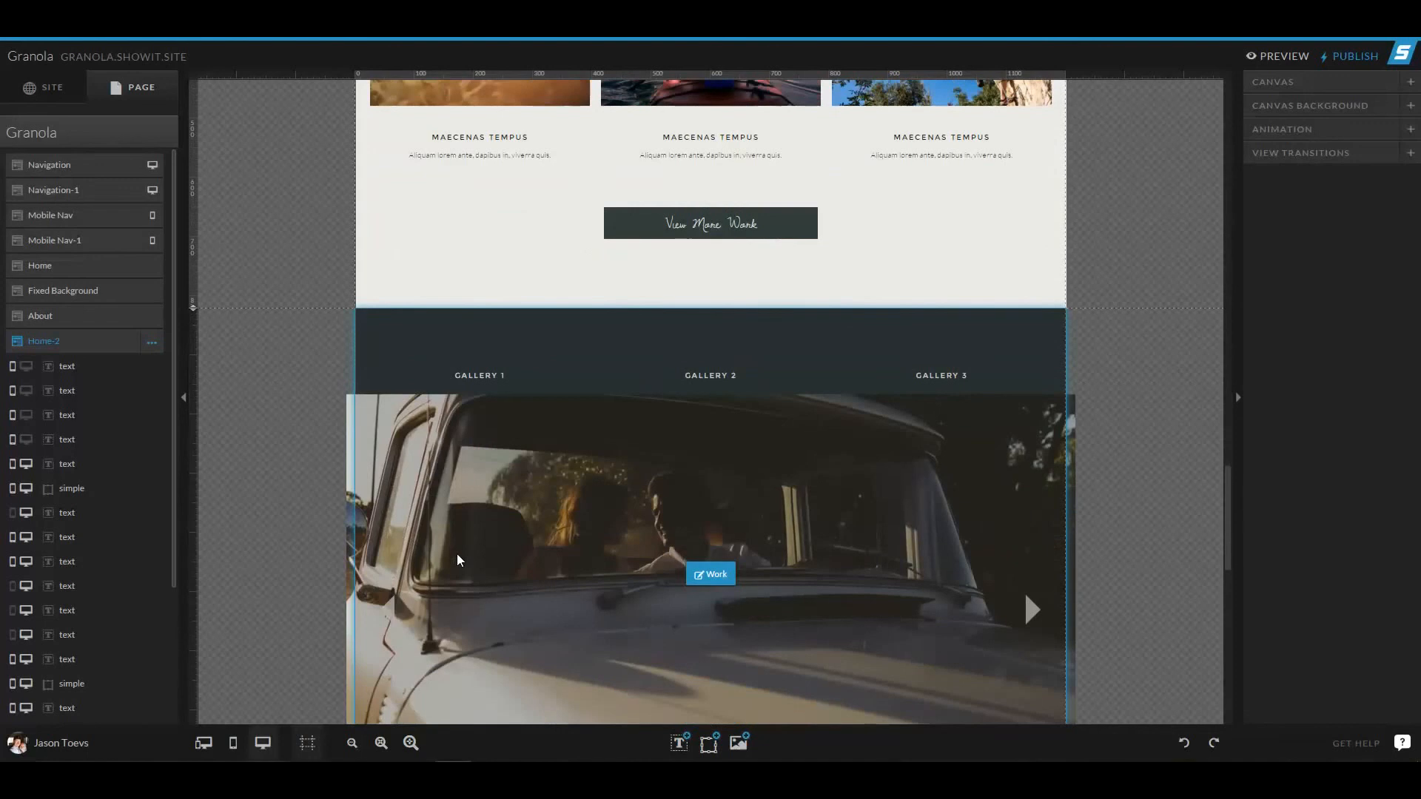
- Select the Work canvas gallery image to show View 1's background and transition settings in full
{"action": "left_click", "coordinate": [710, 574]}
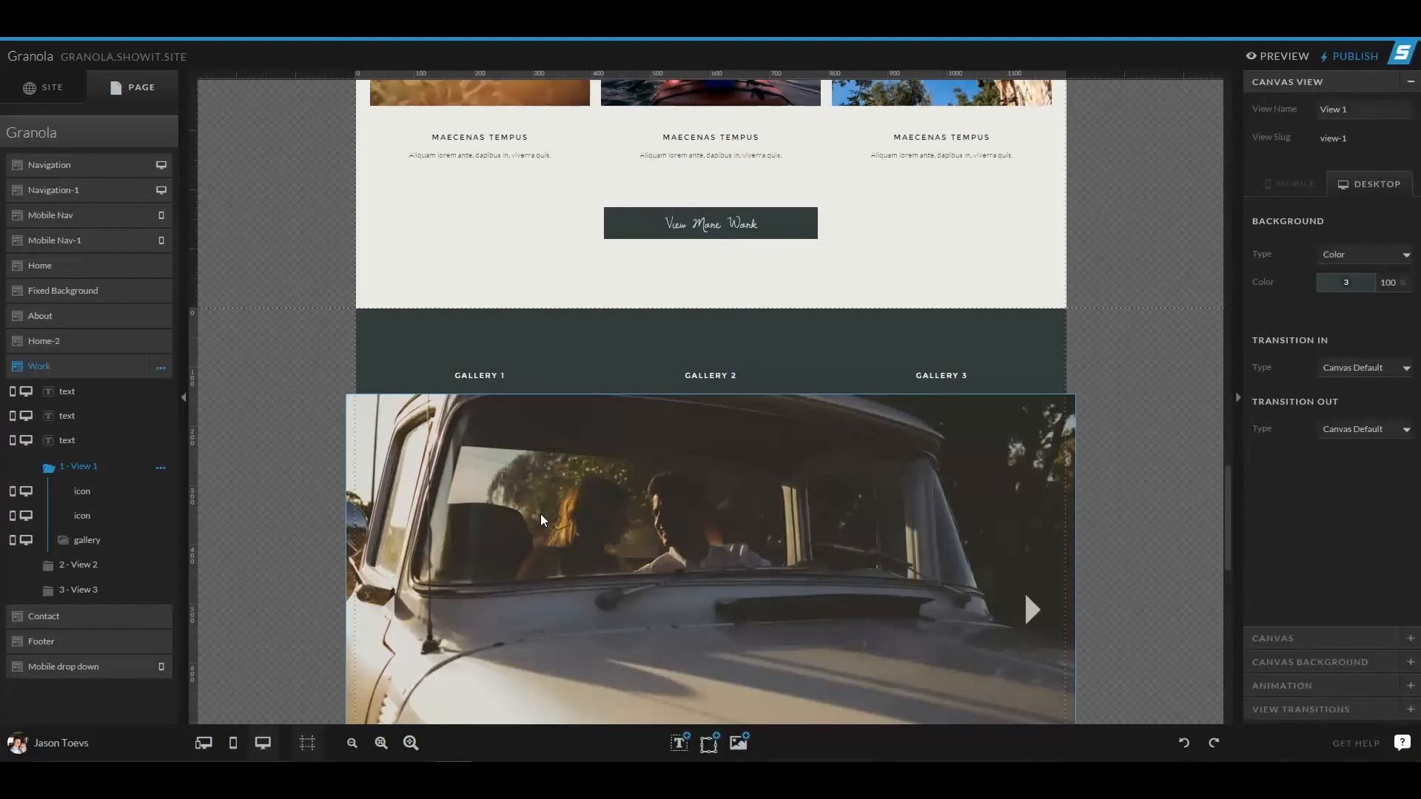
{"action": "scroll", "scroll_direction": "down", "scroll_amount": 3}
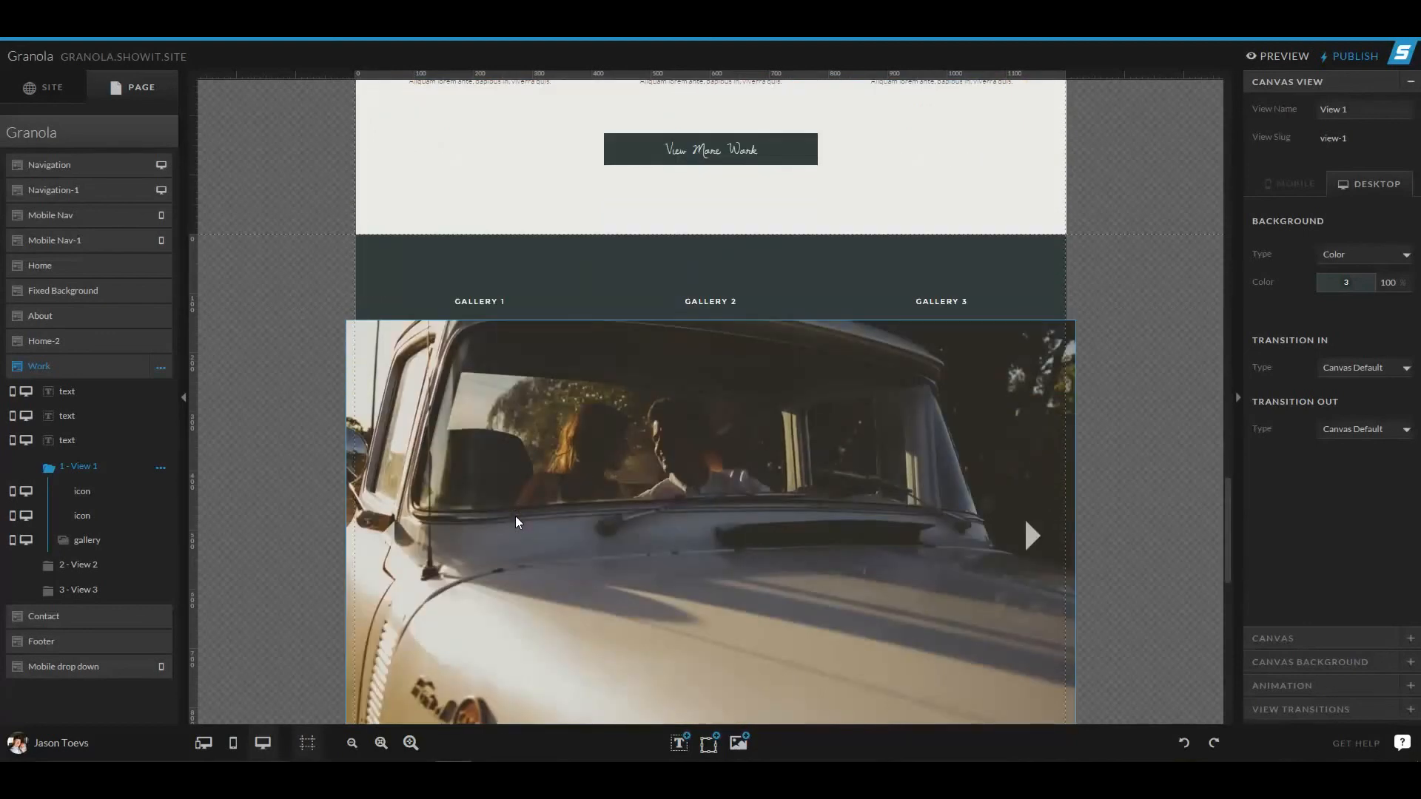
{"action": "scroll", "scroll_direction": "down", "scroll_amount": 3}
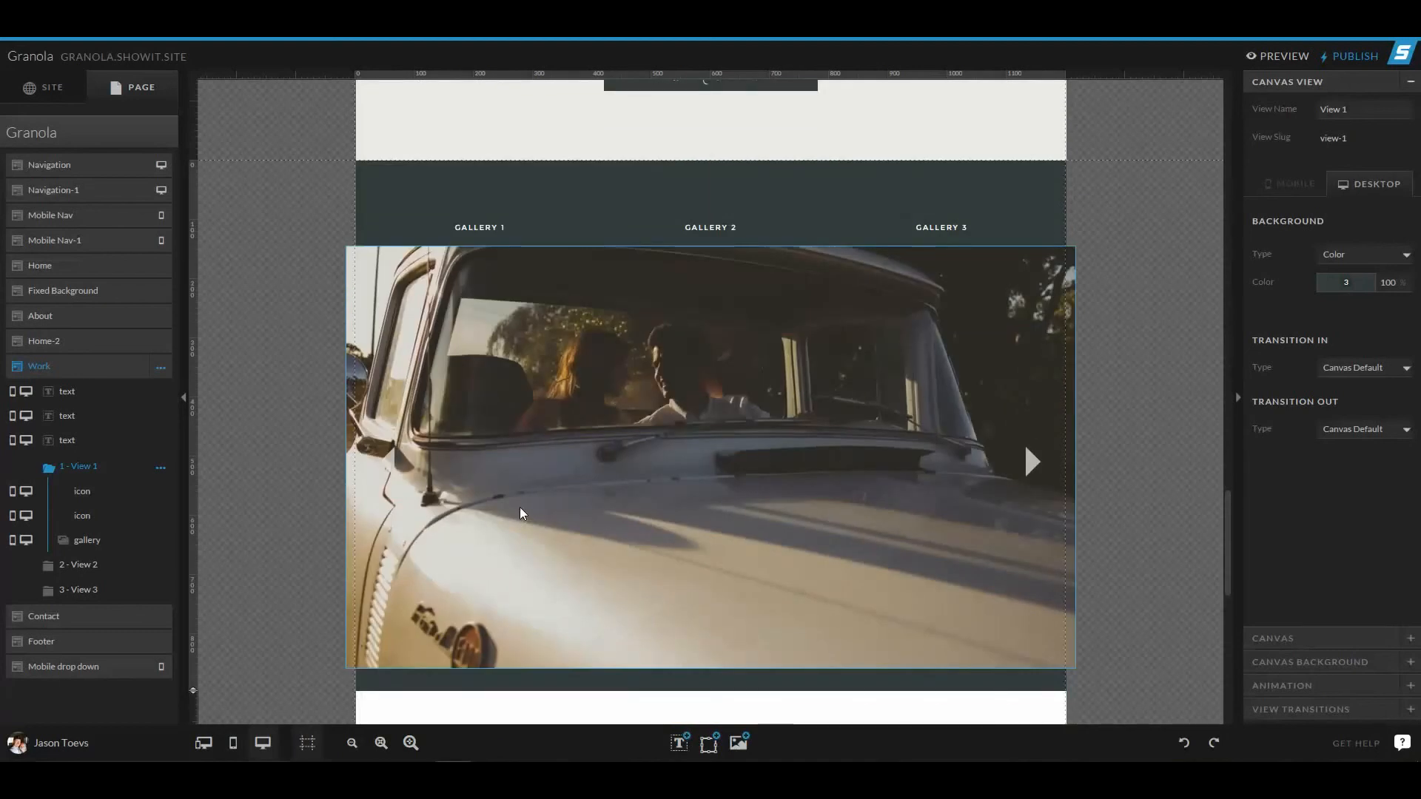
{"action": "mouse_move", "coordinate": [838, 382]}
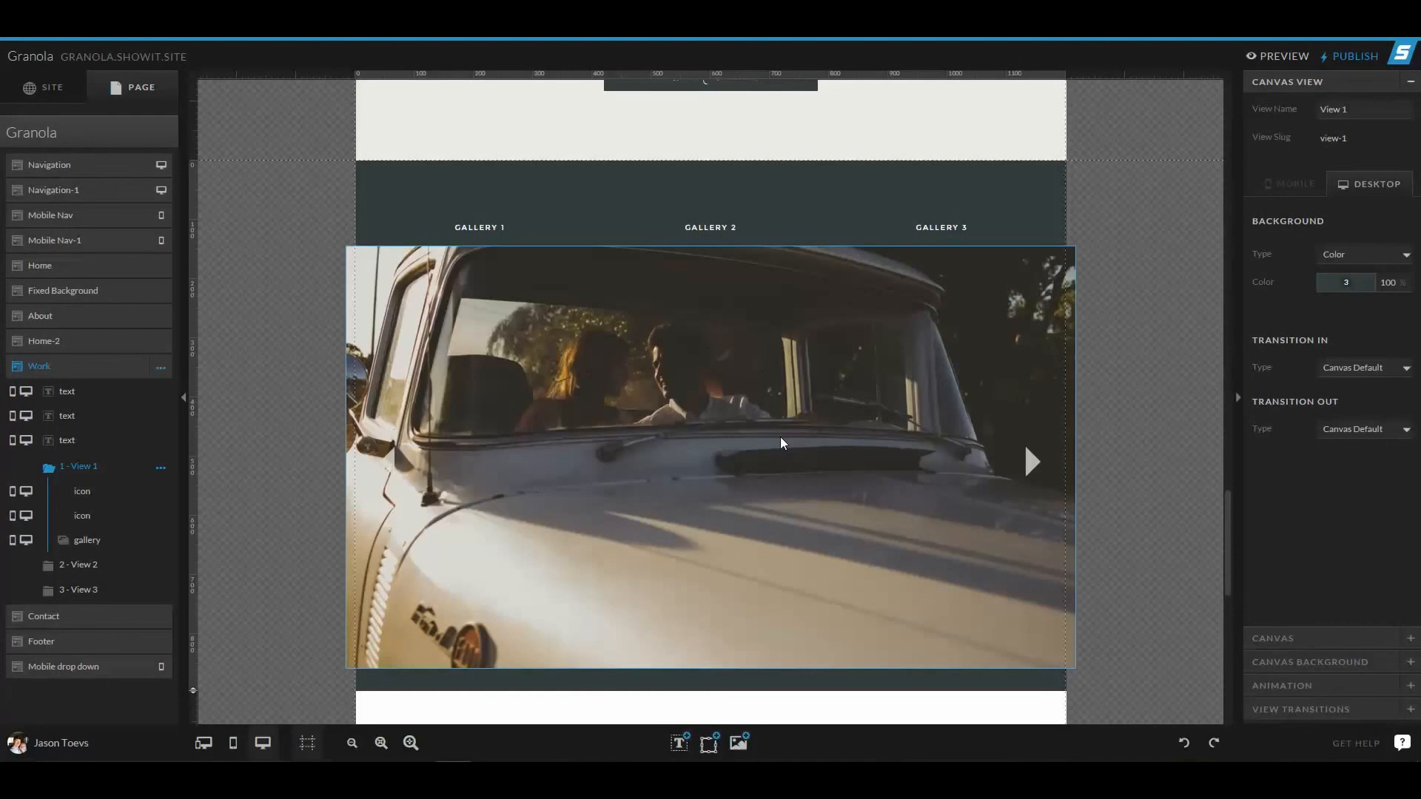
{"action": "mouse_move", "coordinate": [1118, 736]}
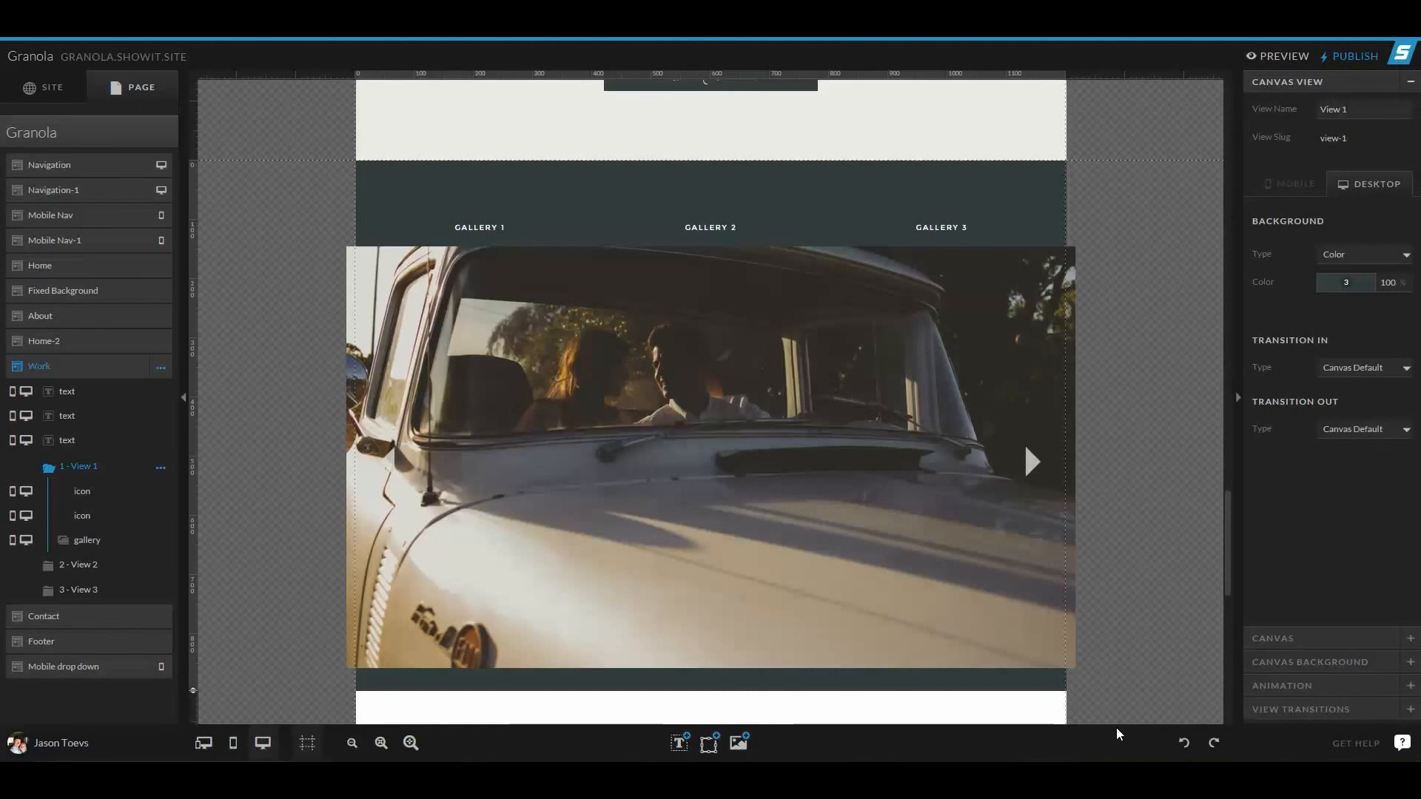
{"action": "mouse_move", "coordinate": [1080, 691]}
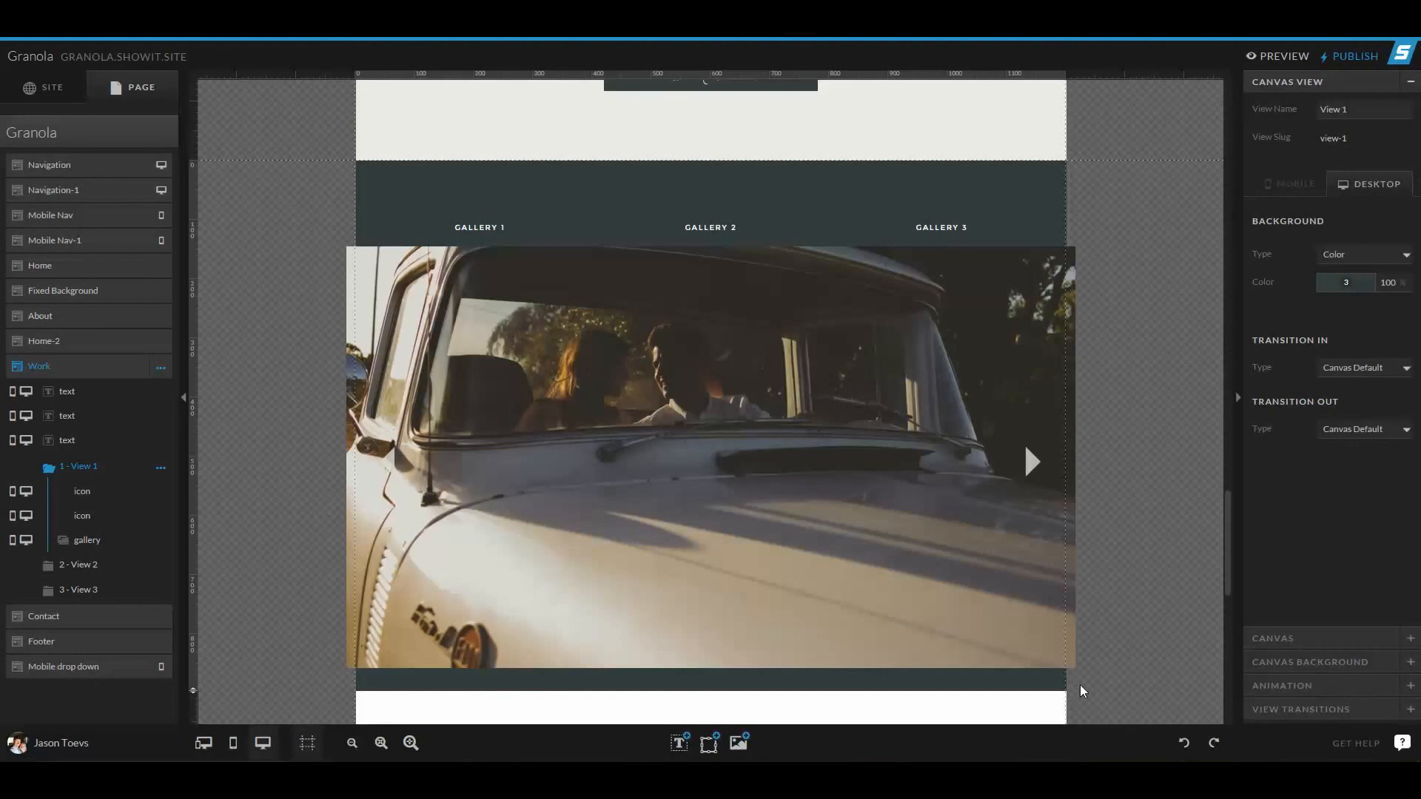
{"action": "mouse_move", "coordinate": [1371, 508]}
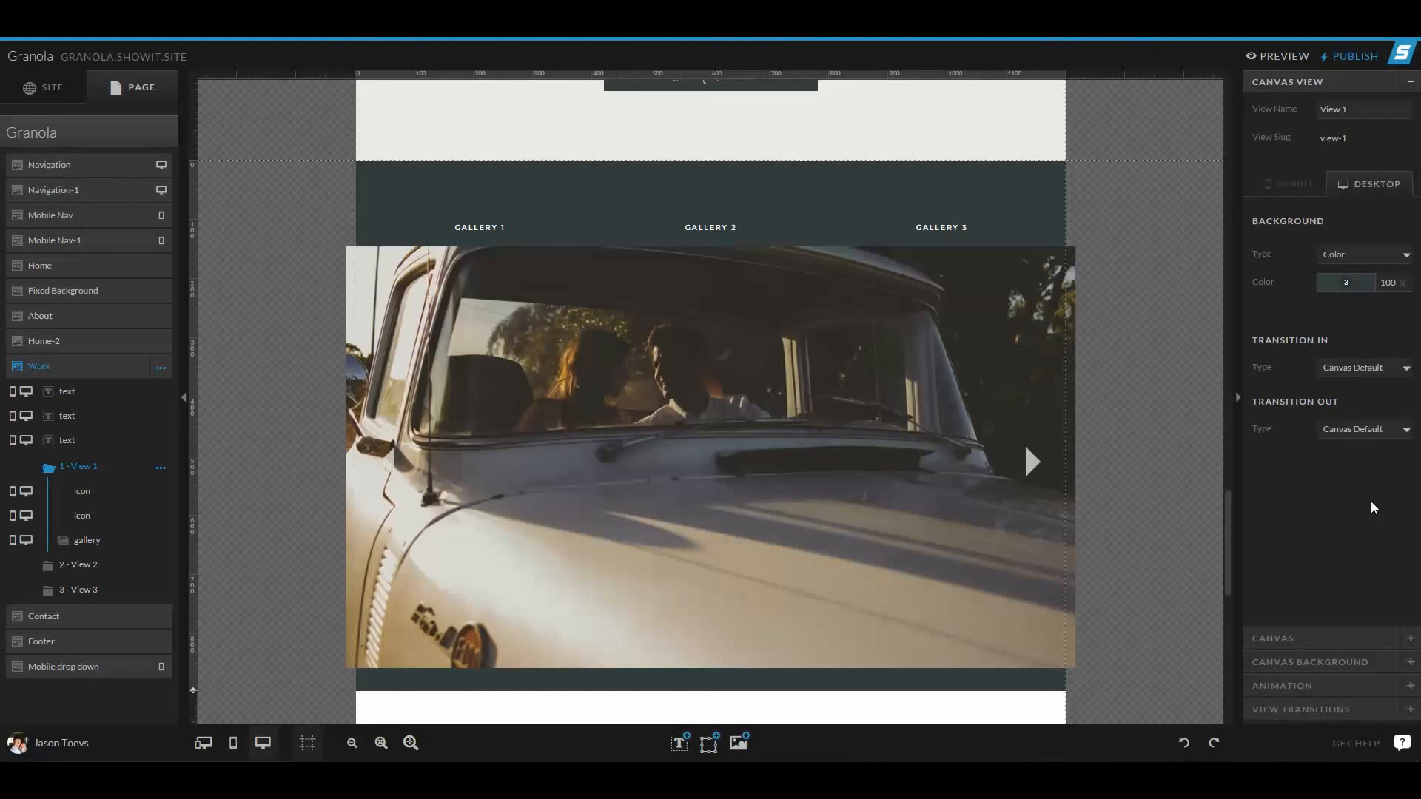